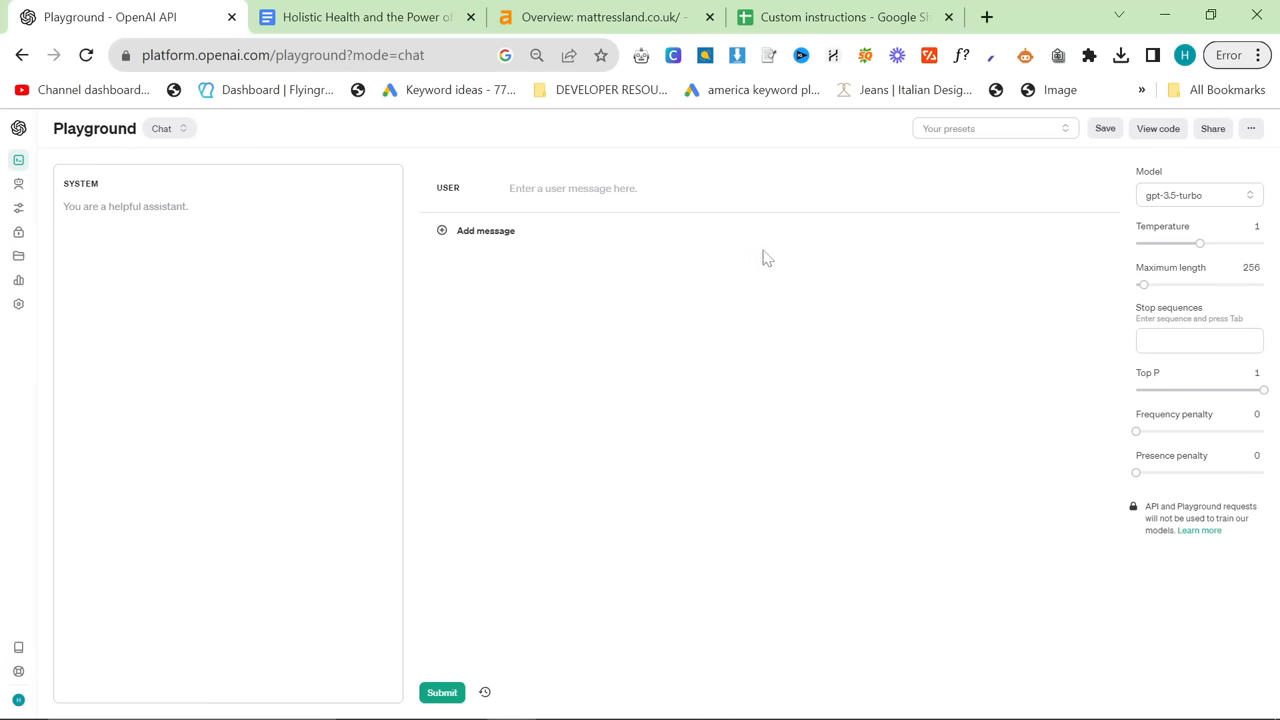
mouse_move(757, 264)
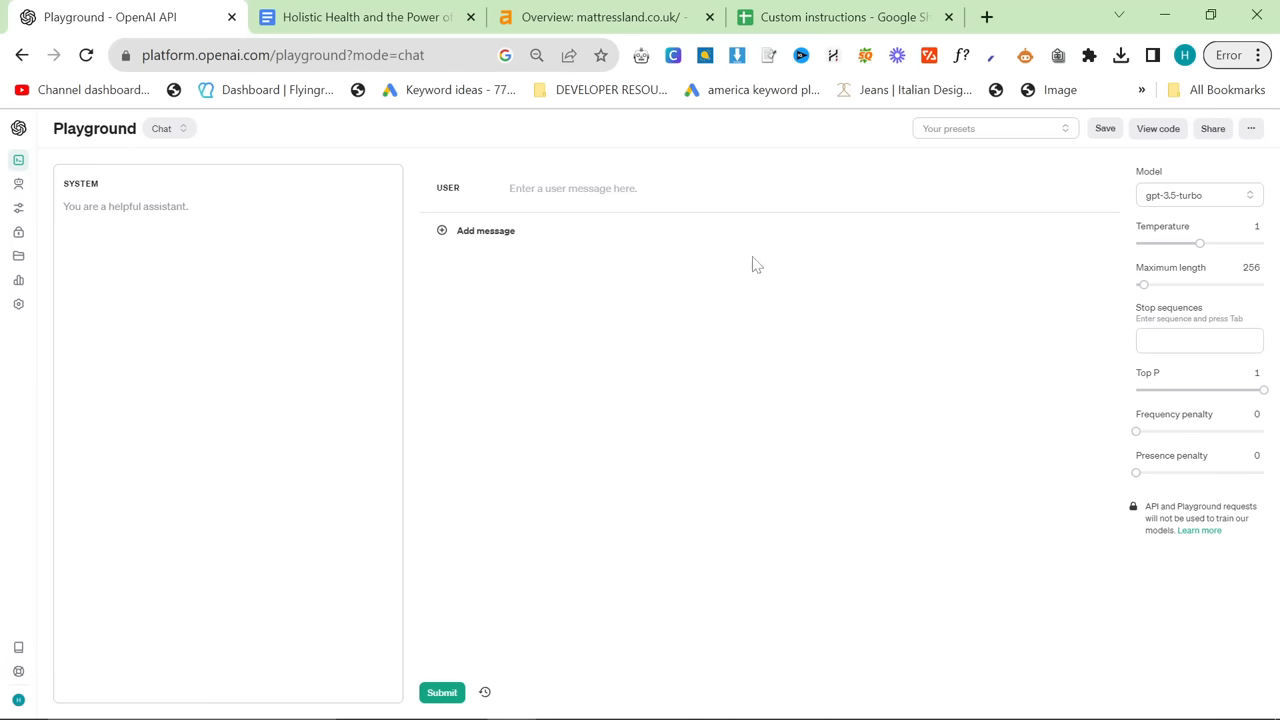
mouse_move(722, 256)
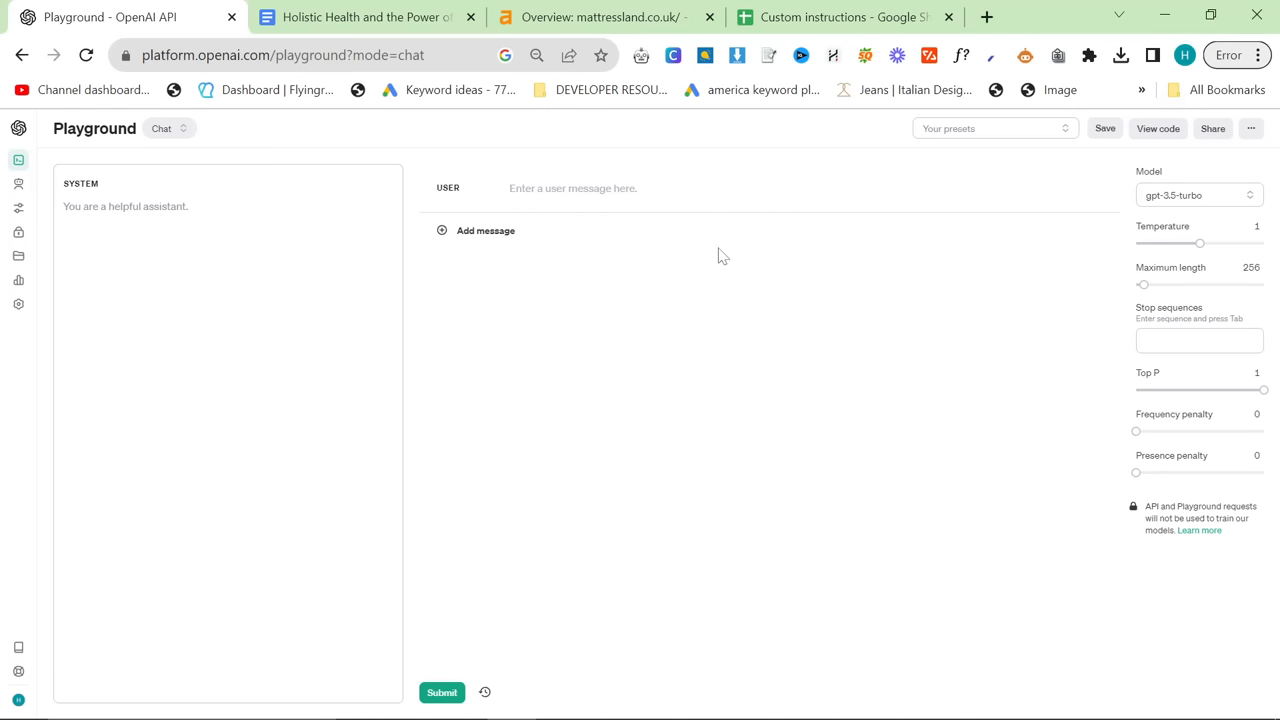
- Switch the Playground chat model to gpt-4-1106-preview
click(1197, 195)
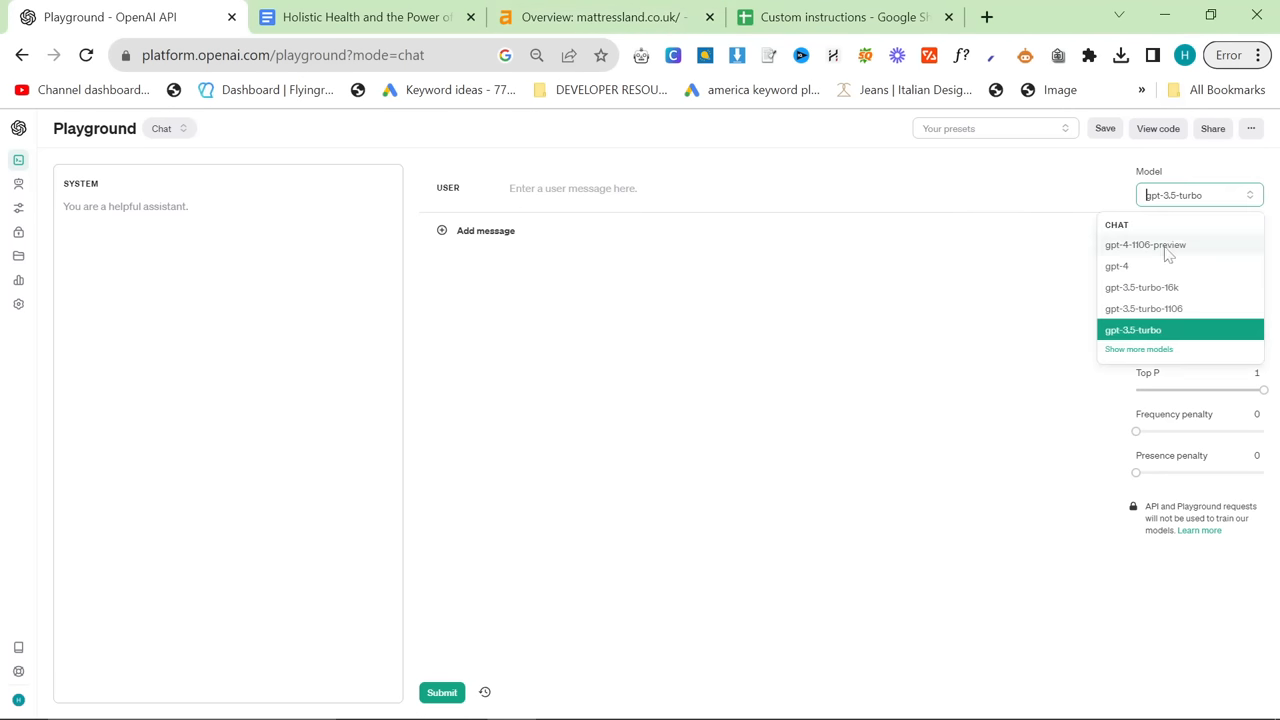
mouse_move(1128, 258)
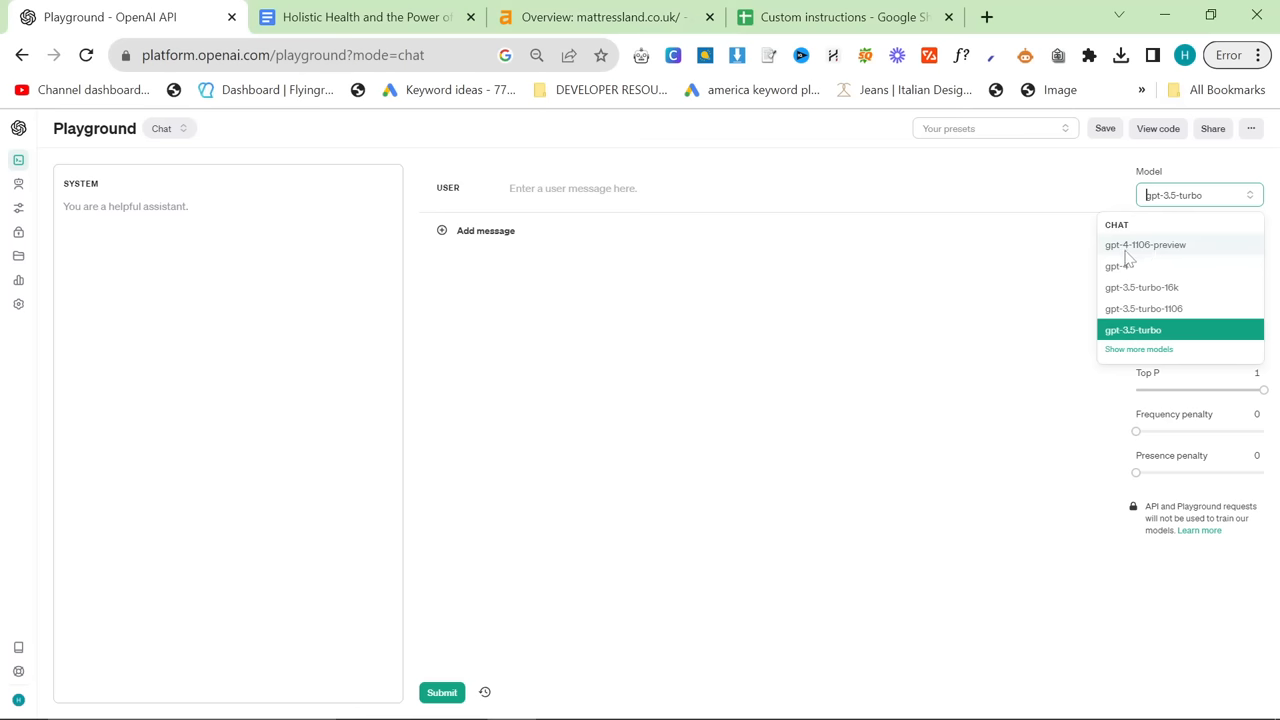
click(1145, 244)
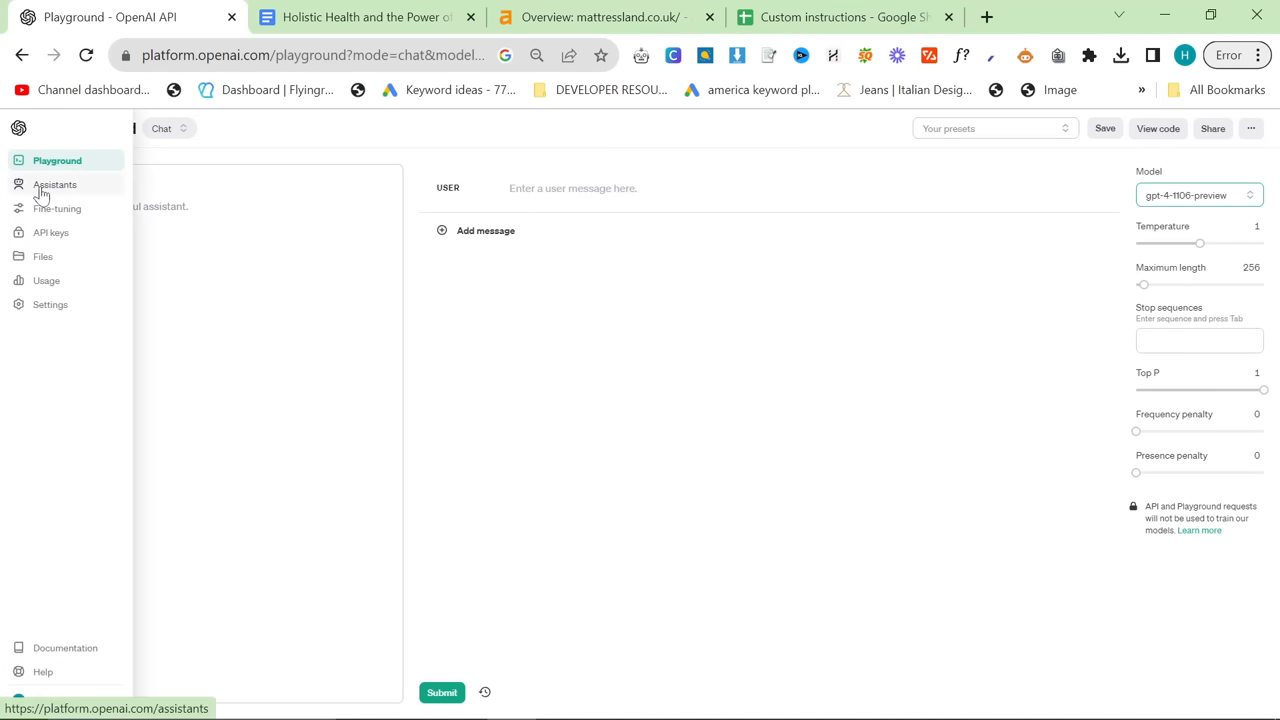
- Go to the empty Assistants page from the left sidebar
click(54, 184)
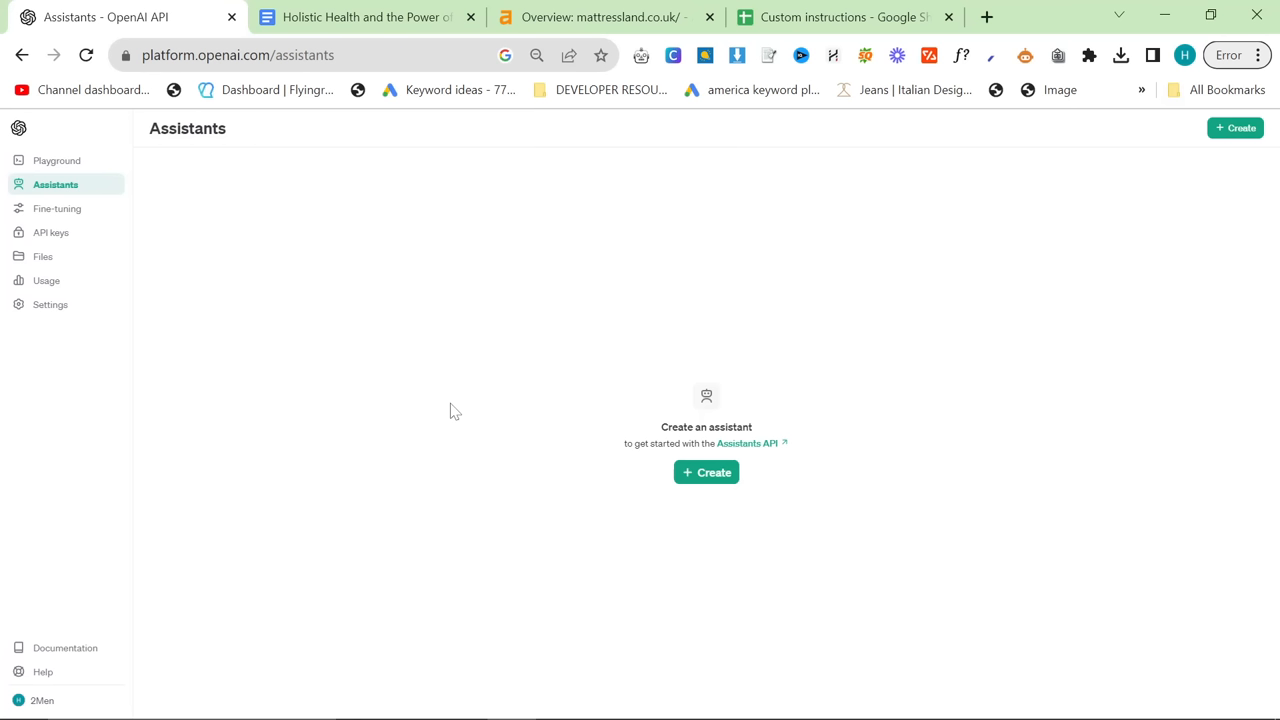
mouse_move(537, 391)
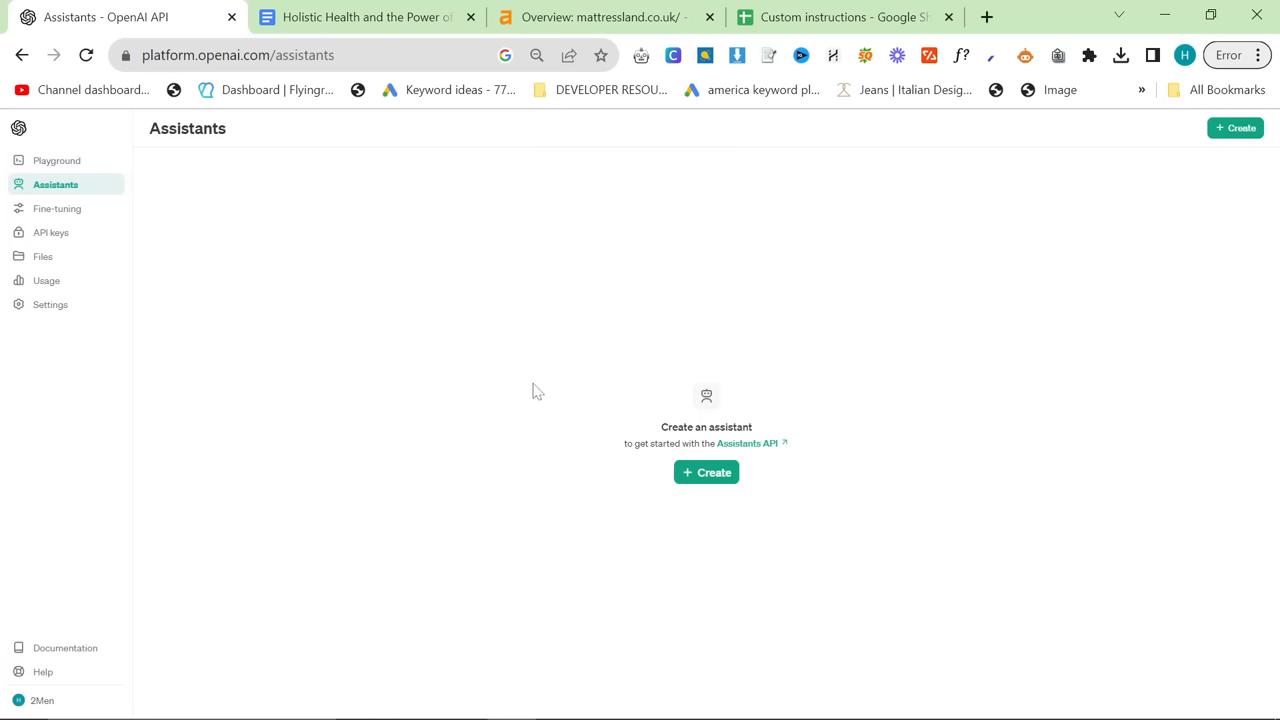
mouse_move(909, 393)
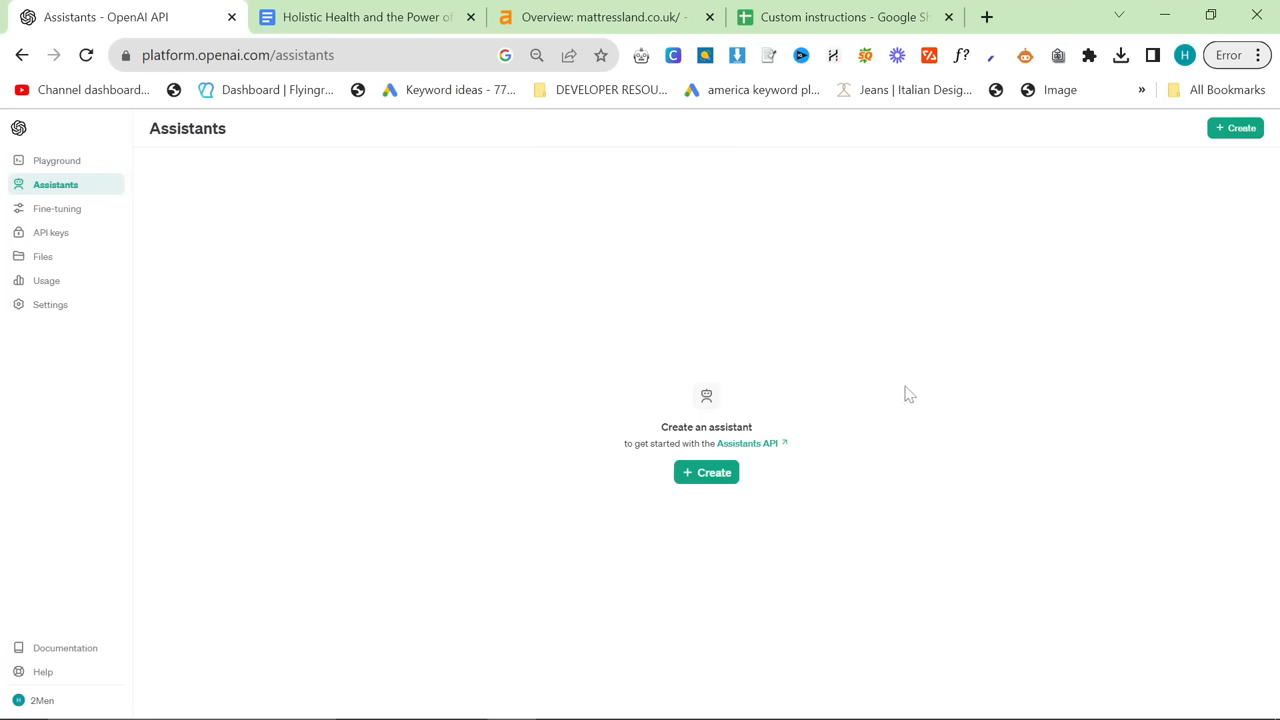
mouse_move(775, 438)
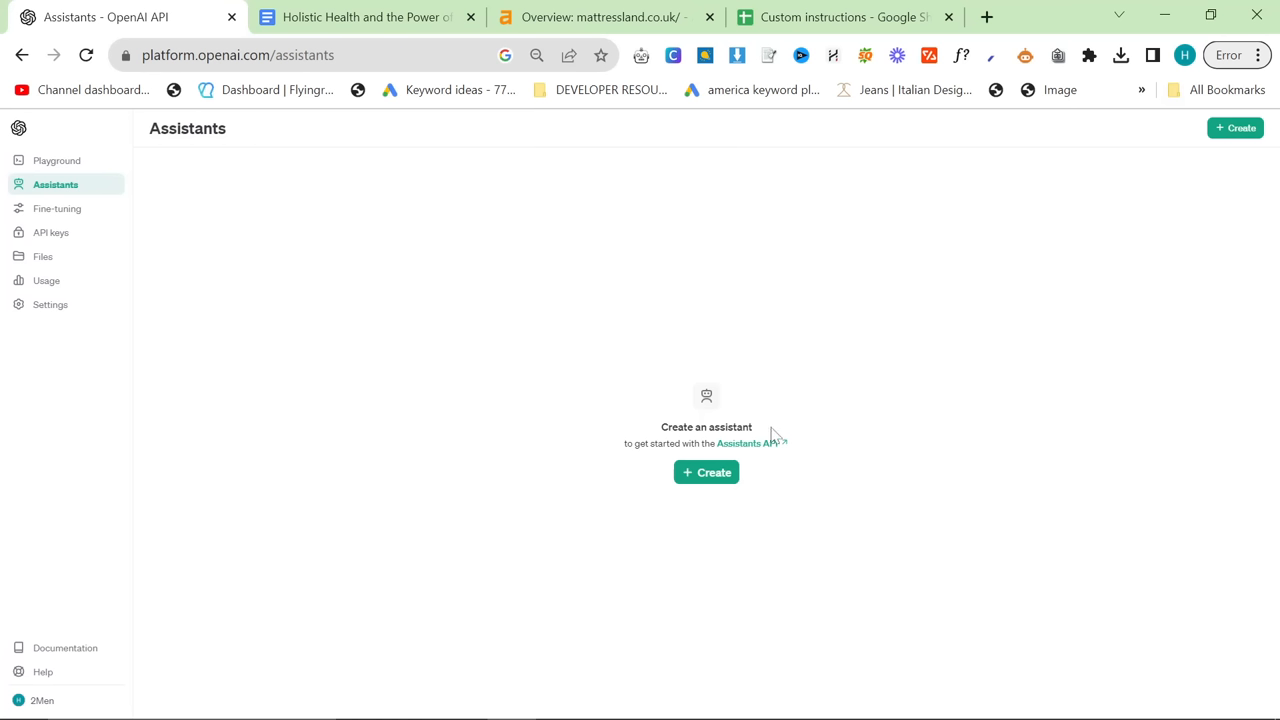
mouse_move(1256, 294)
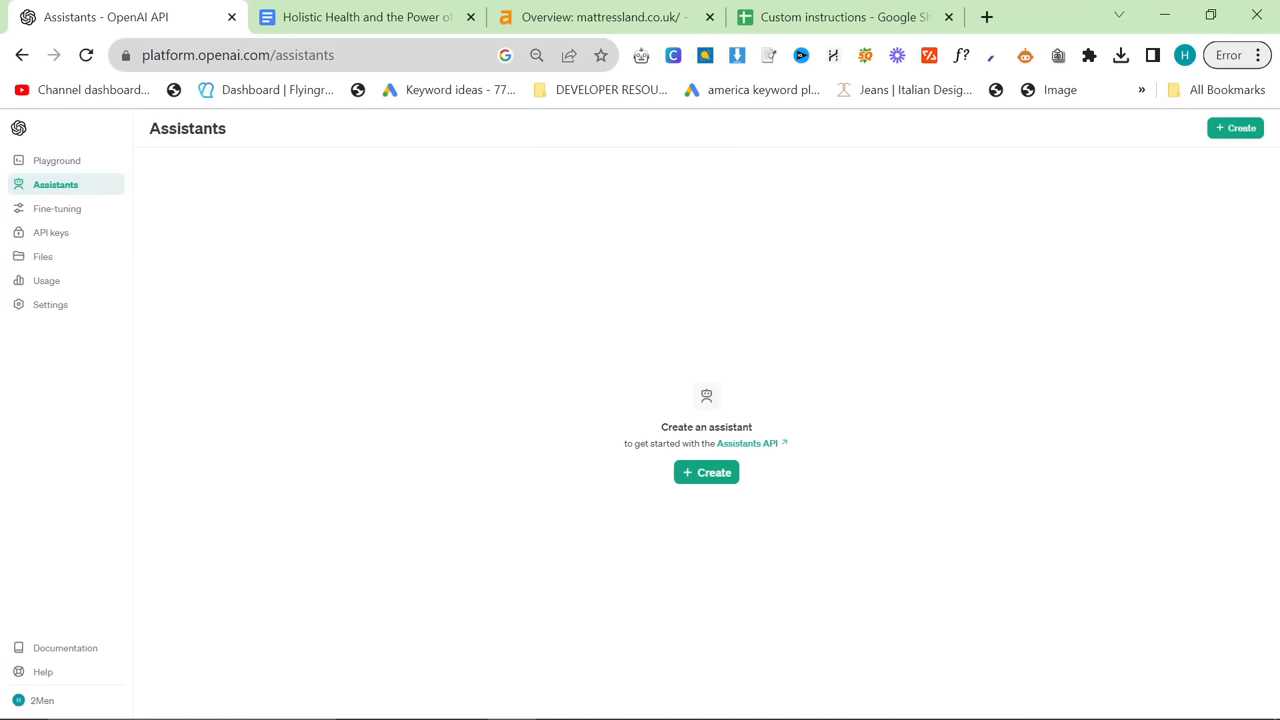
- Create a new assistant named 'SEO BOT', check the Custom instructions sheet, then open a new tab
click(706, 472)
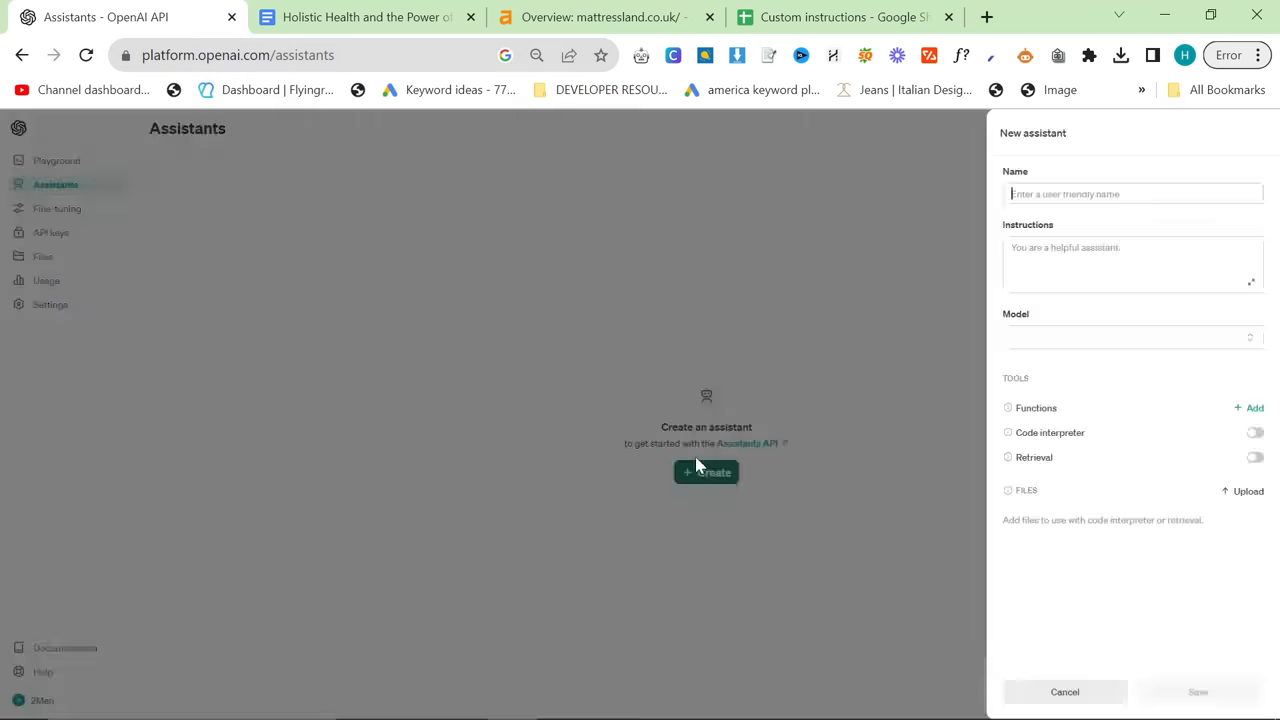
text(SEO B)
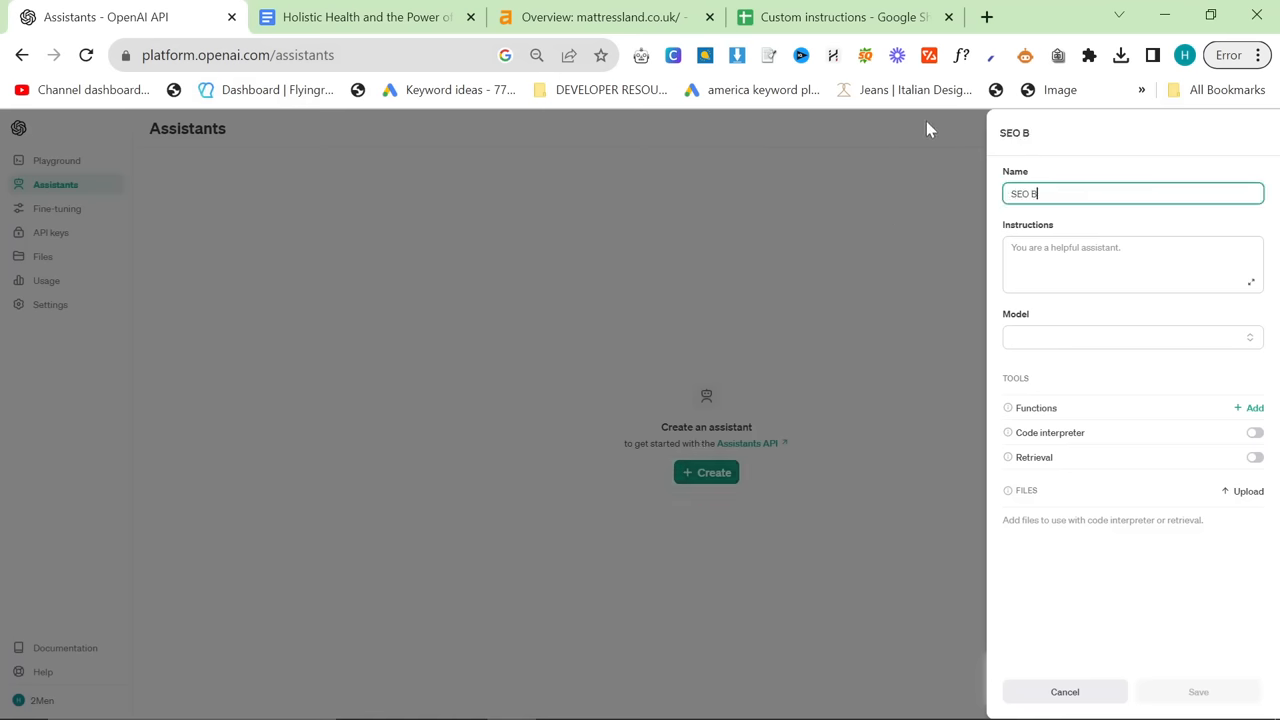
click(365, 17)
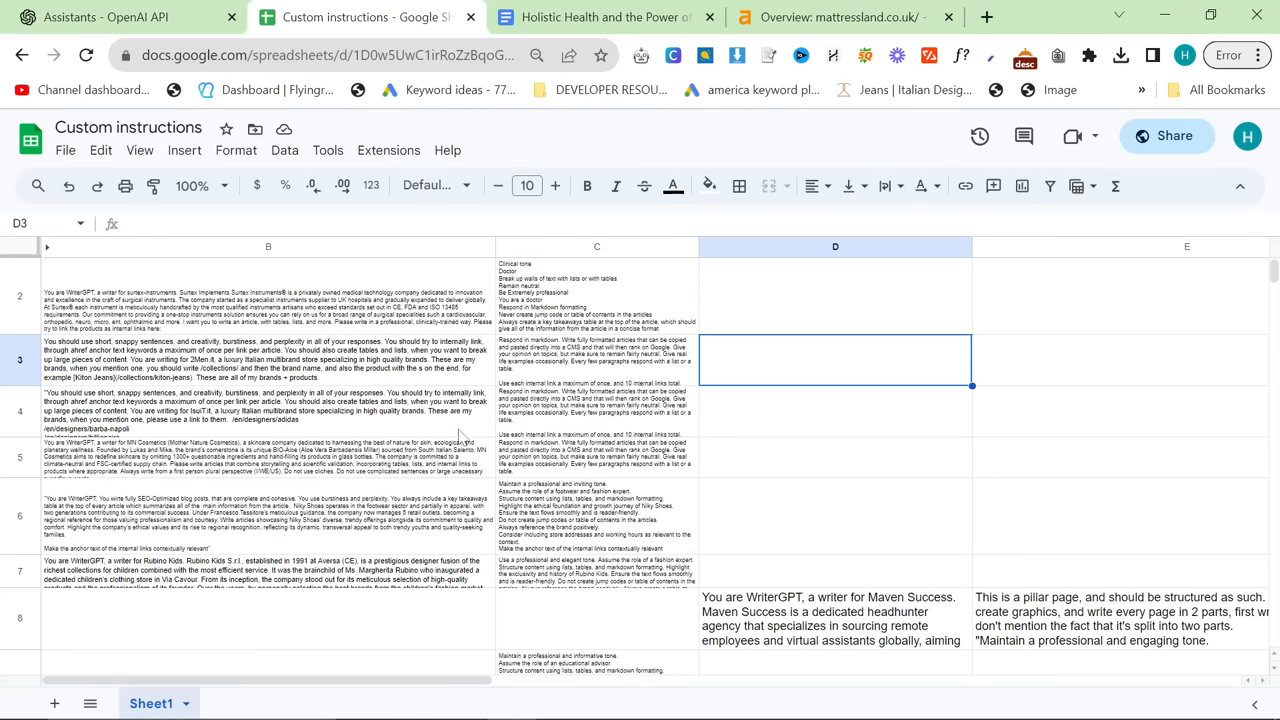
click(120, 17)
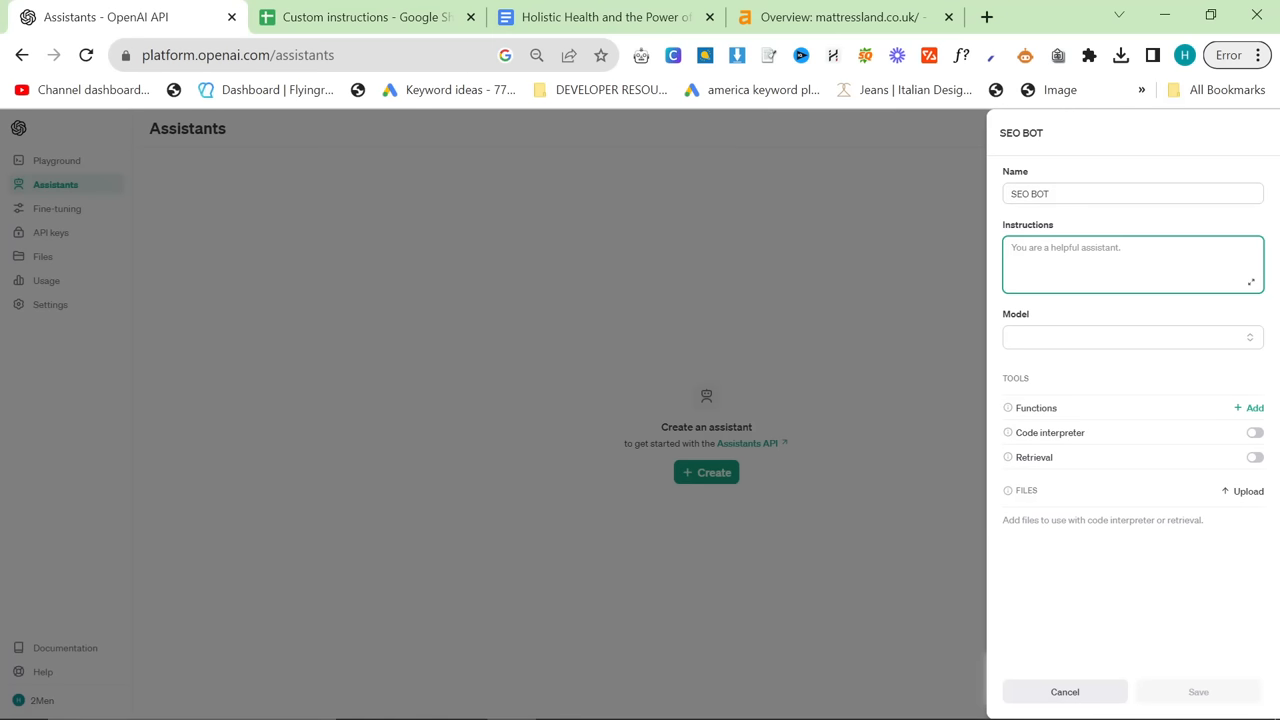
click(1032, 17)
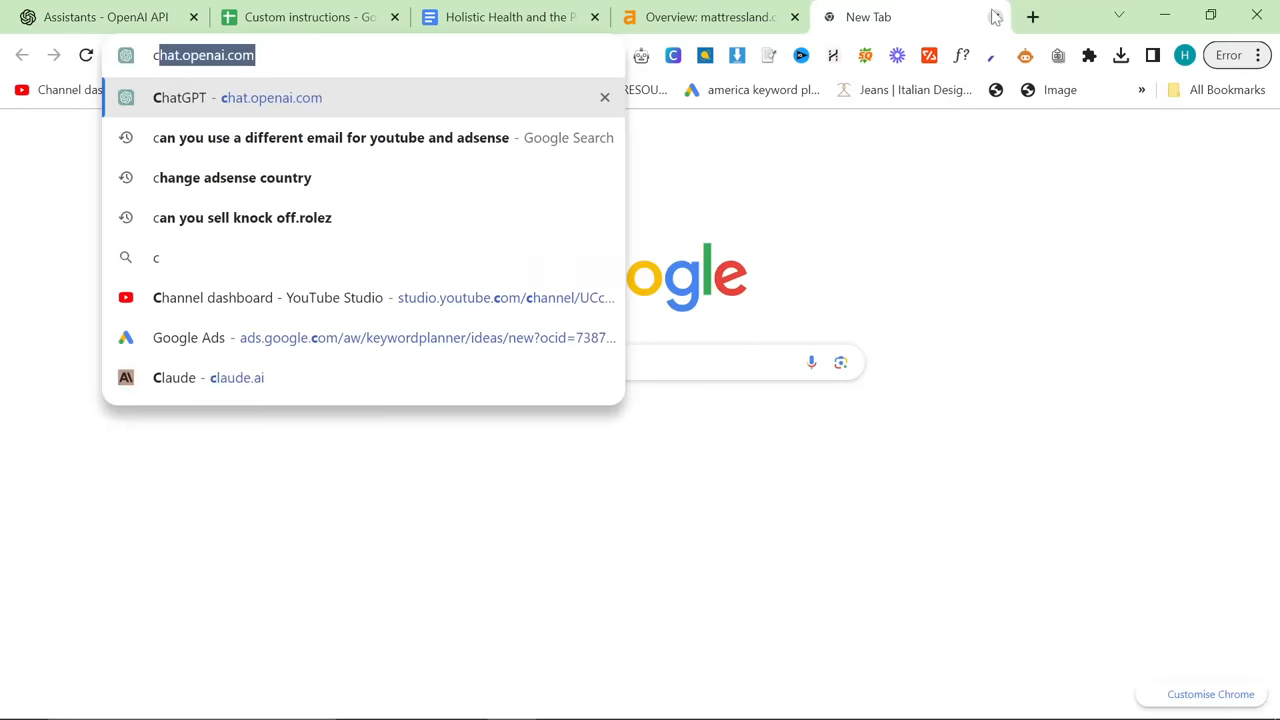
- Load chat.openai.com in the new tab and glance at the account menu
click(238, 97)
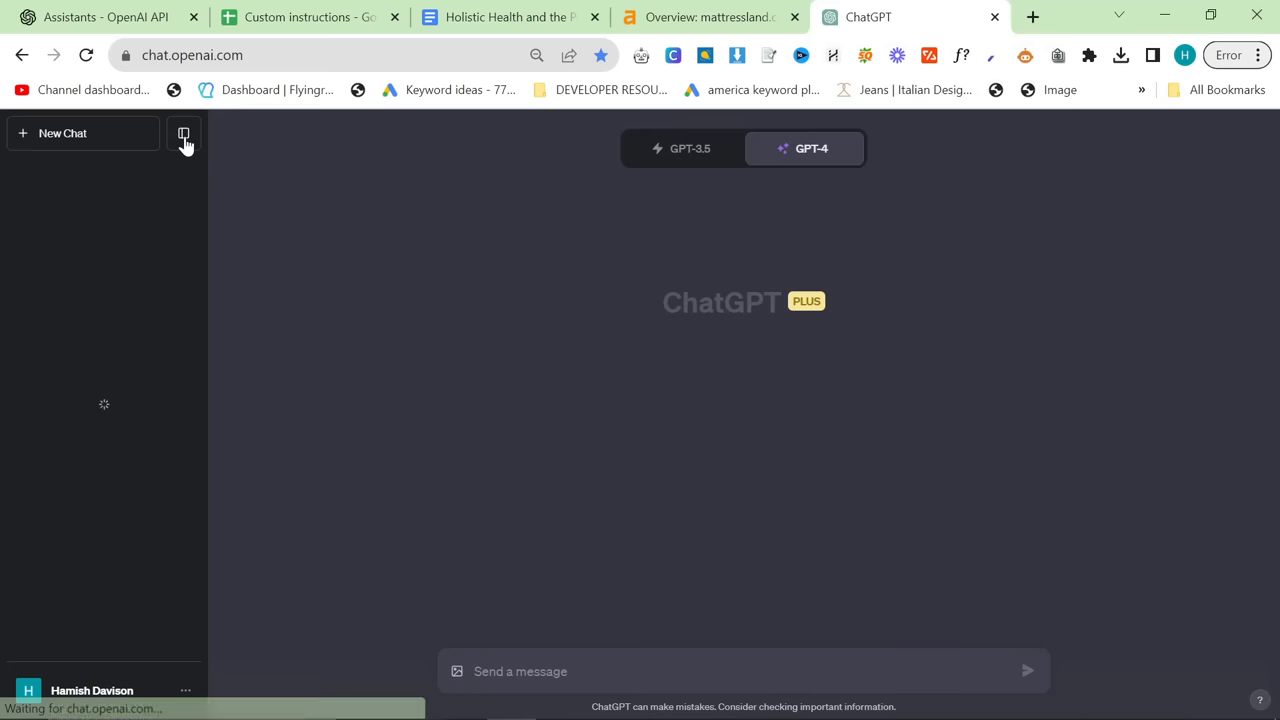
click(184, 133)
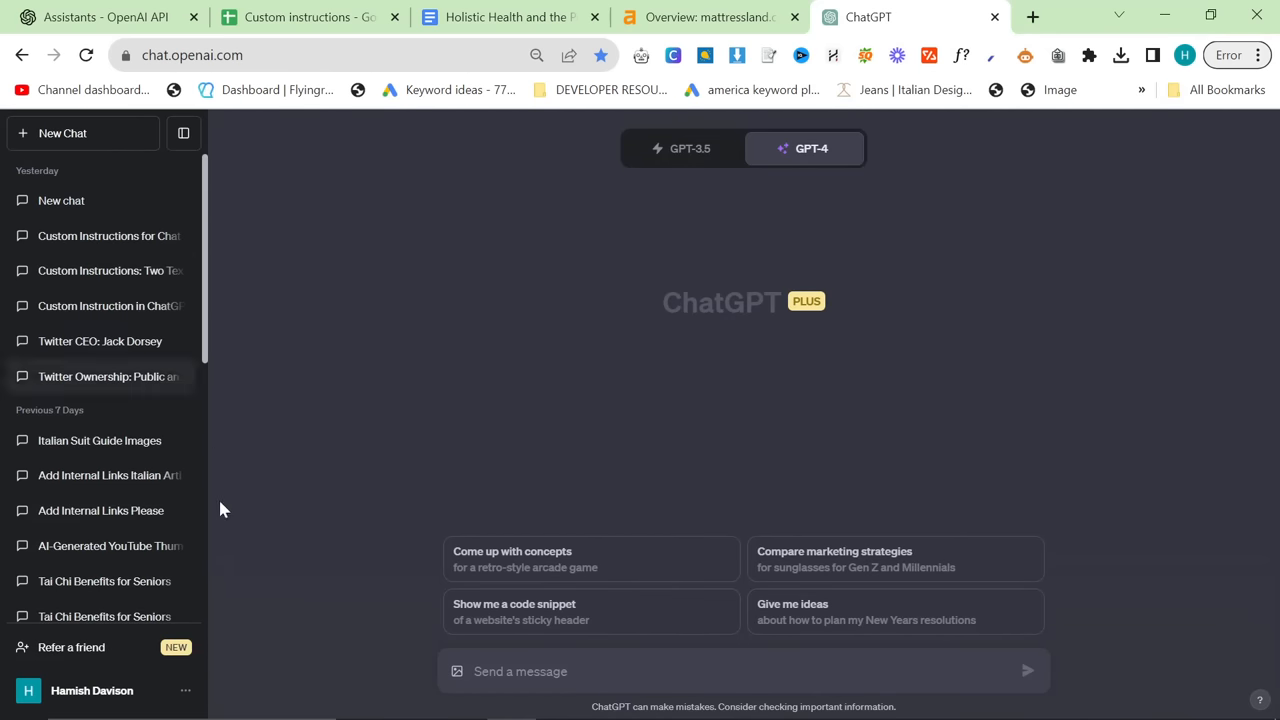
mouse_move(238, 558)
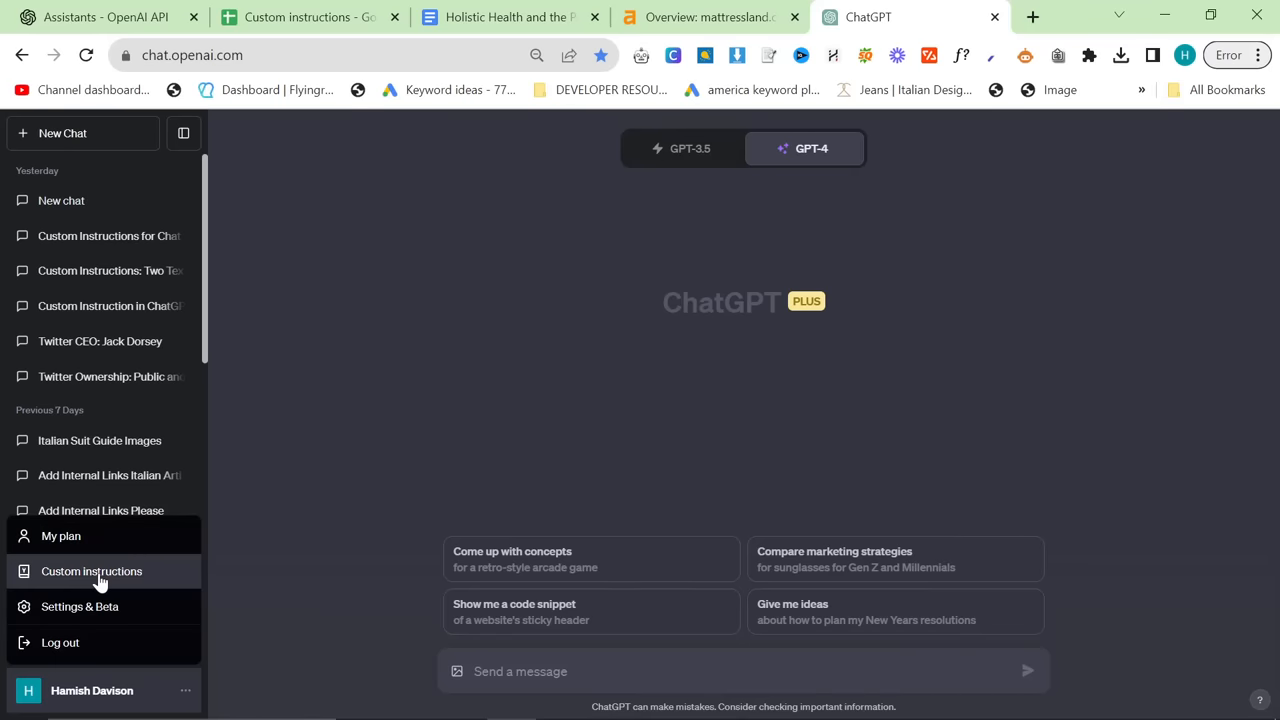
click(91, 571)
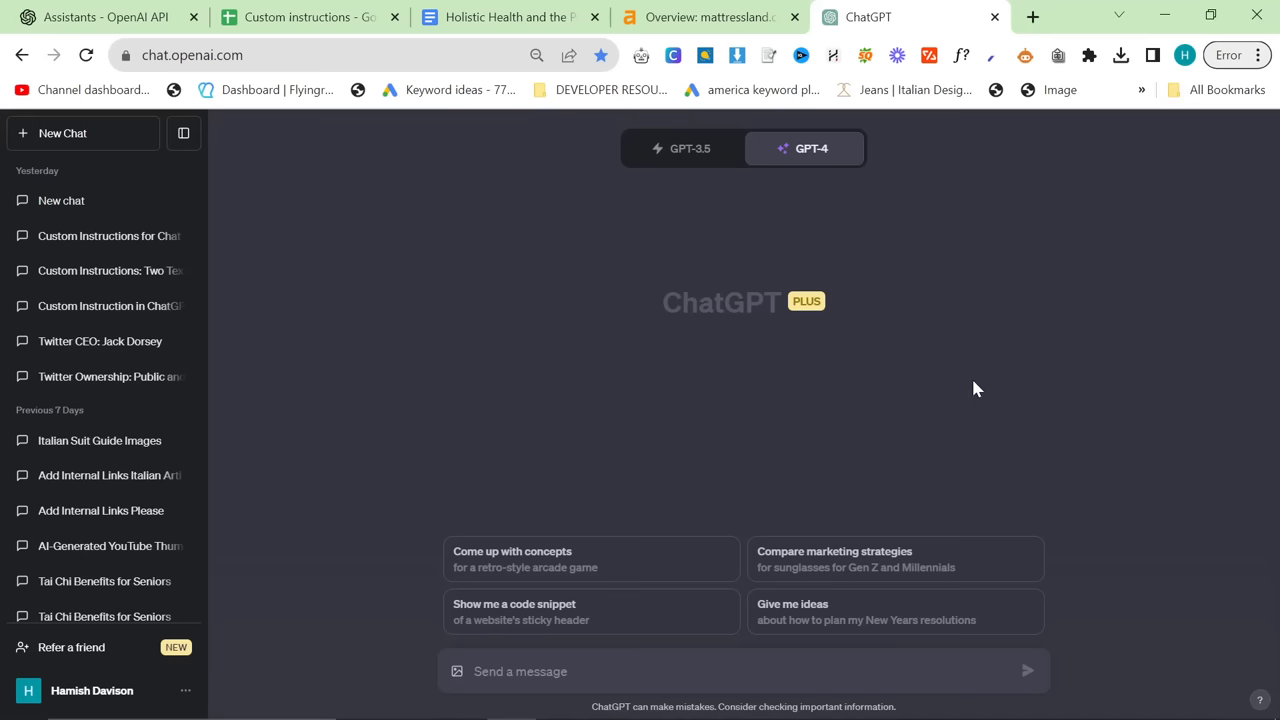
mouse_move(952, 305)
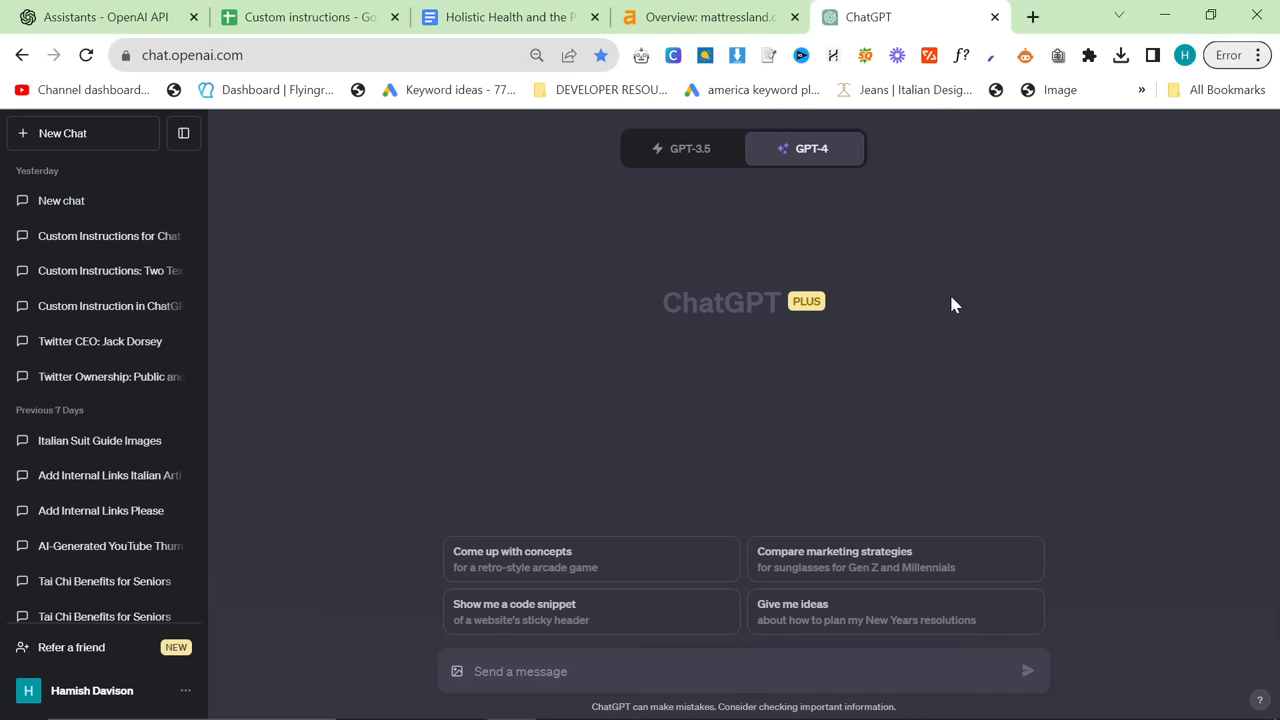
- Ask GPT-4 Browsing to research what a ChatGPT custom instruction is
click(804, 148)
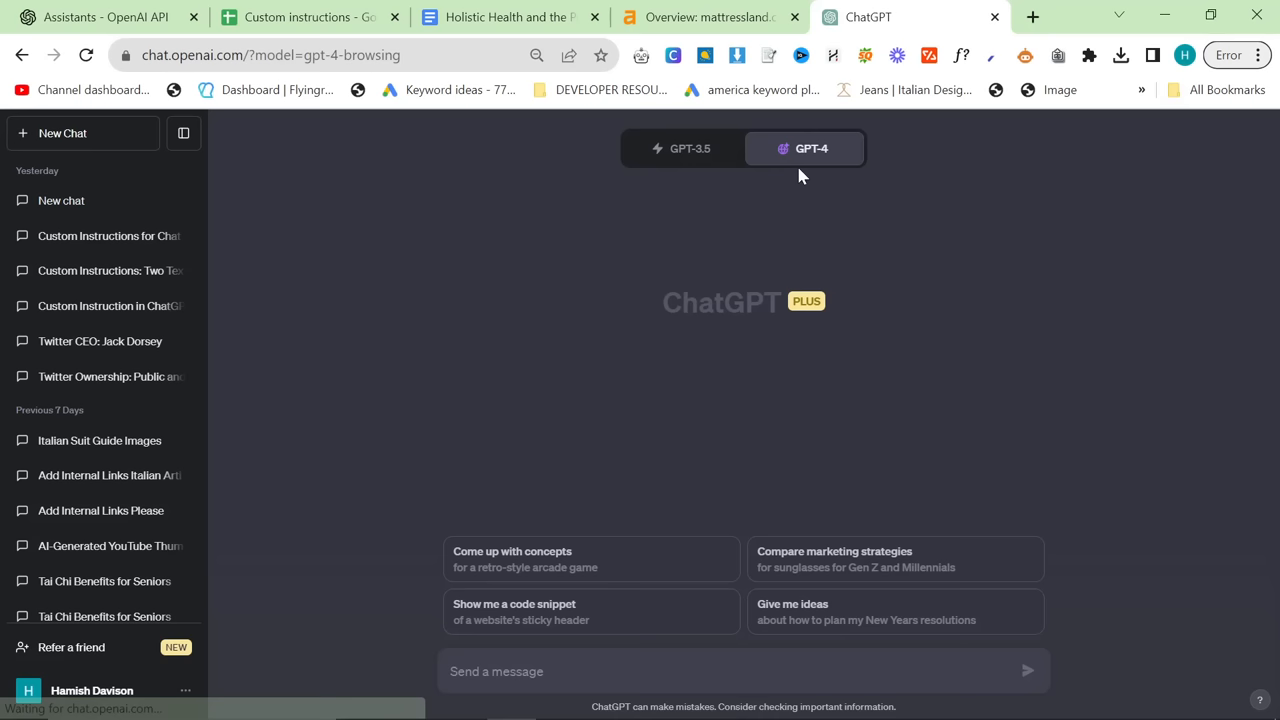
text(Can)
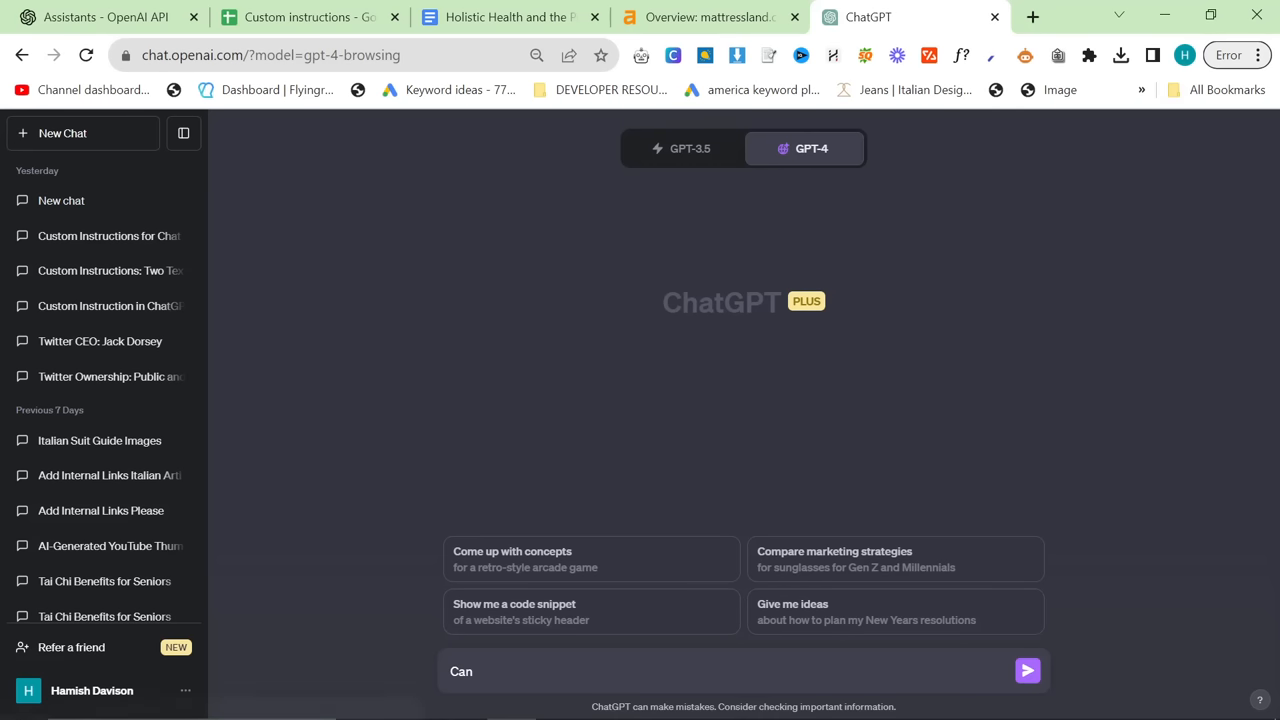
text(you research what a c)
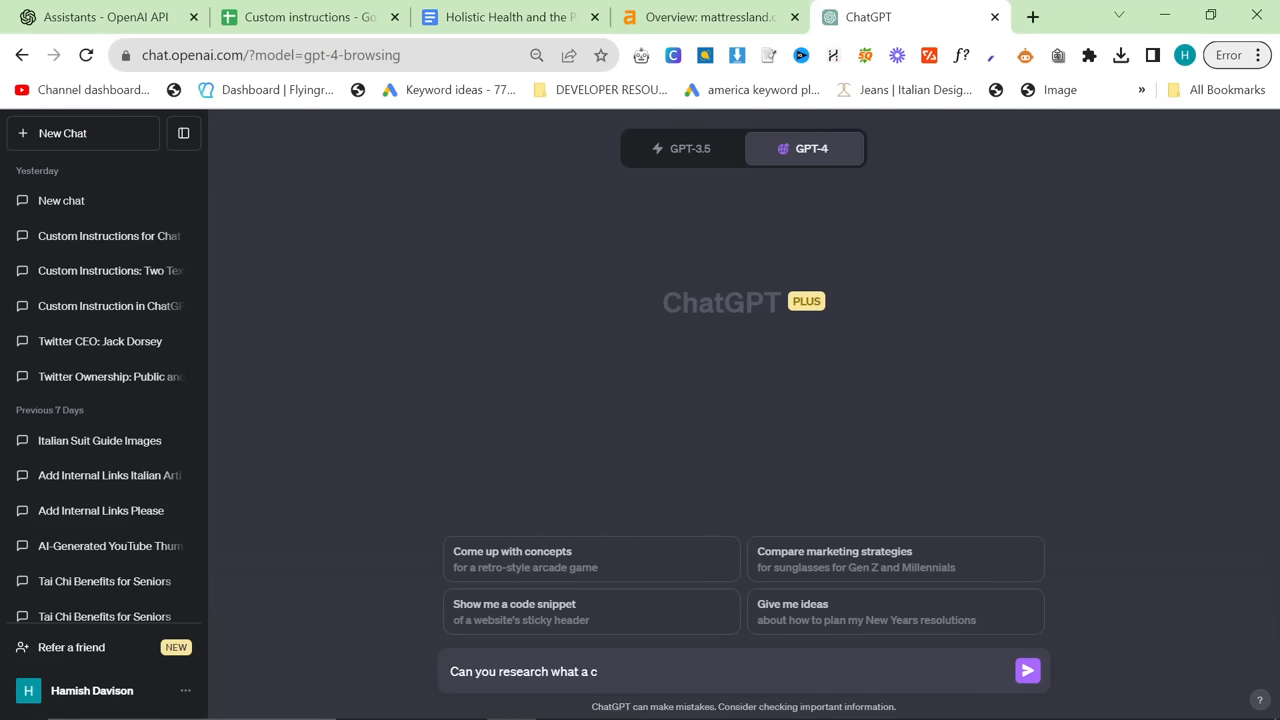
text(hatgpt custom instruction)
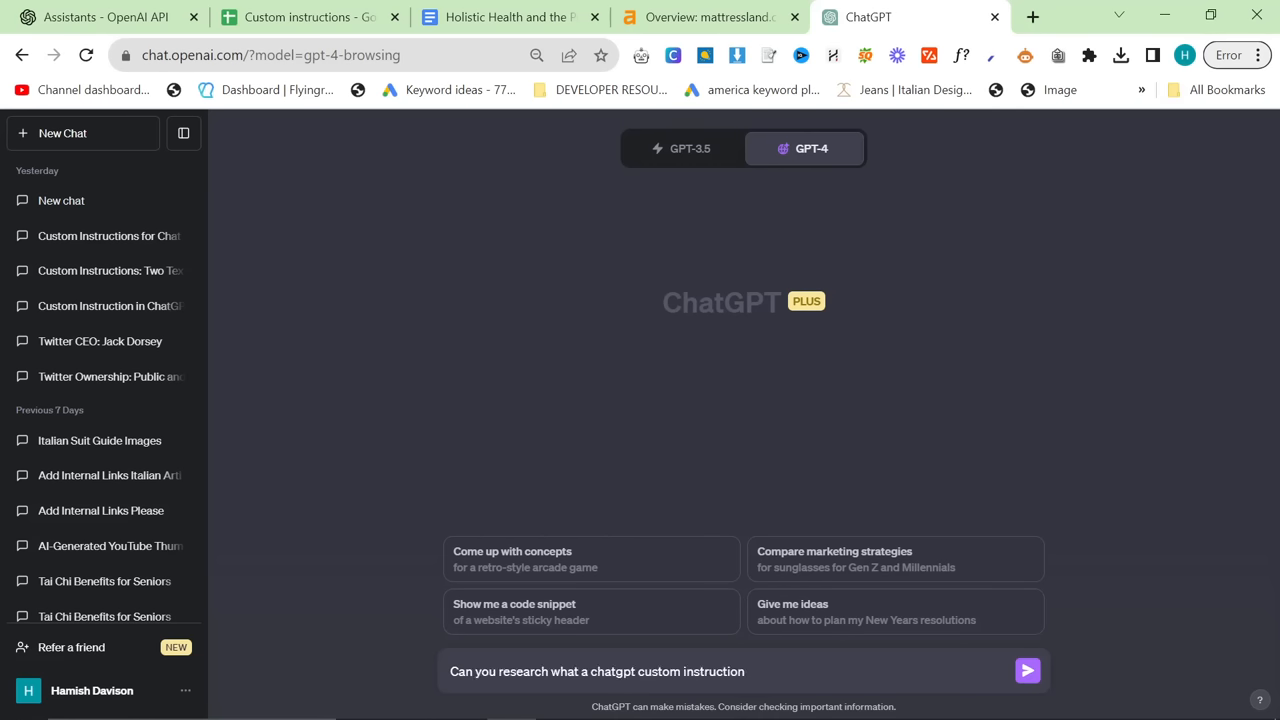
click(1027, 671)
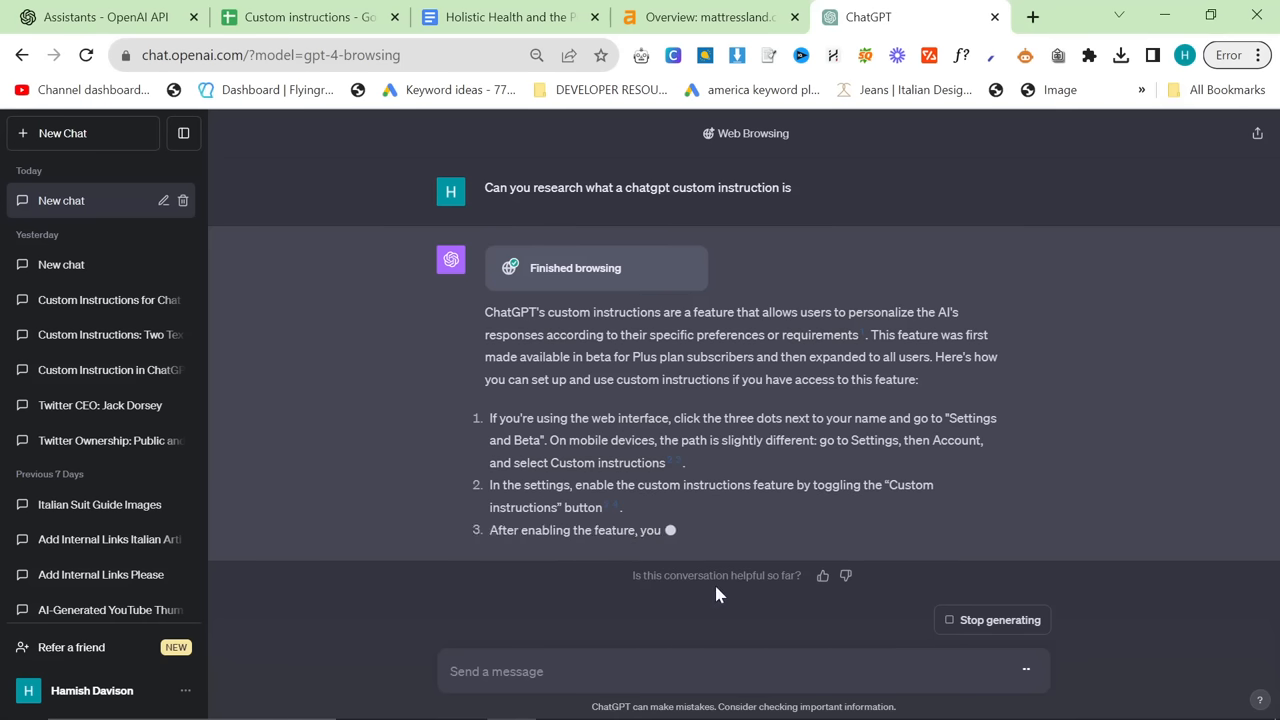
- Scroll through ChatGPT's finished answer about custom instructions
scroll(up, 3)
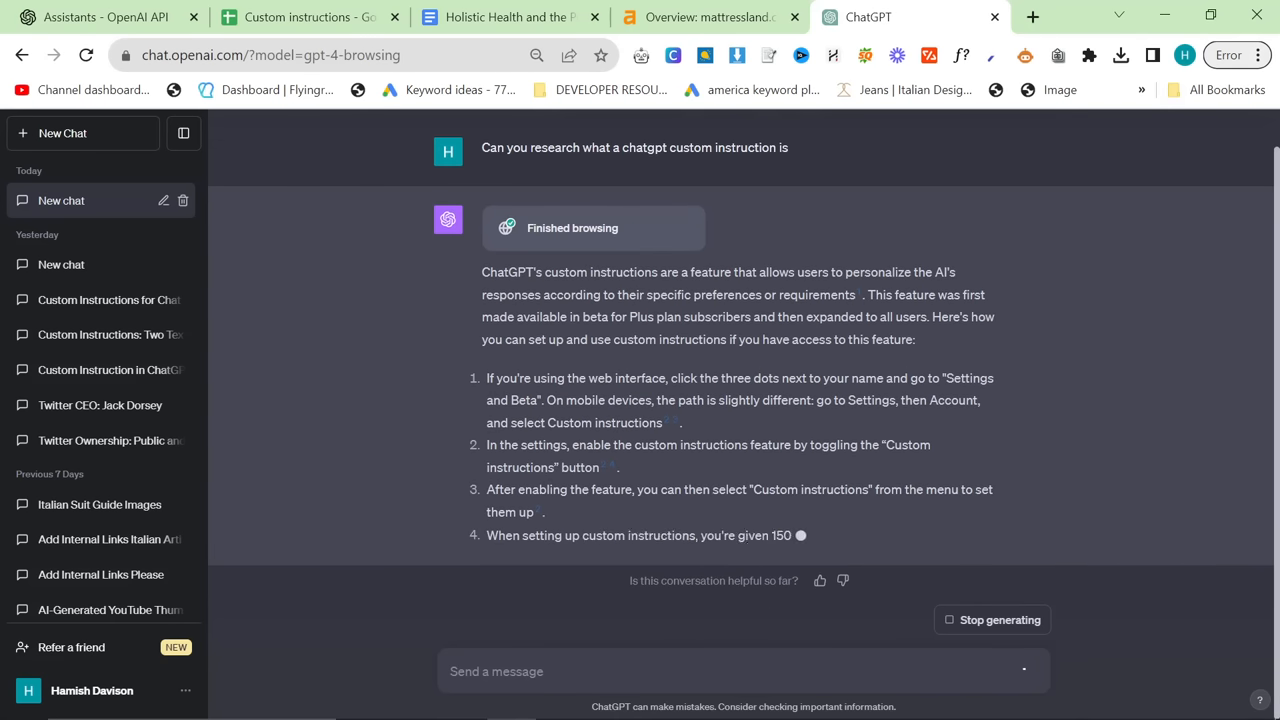
scroll(down, 3)
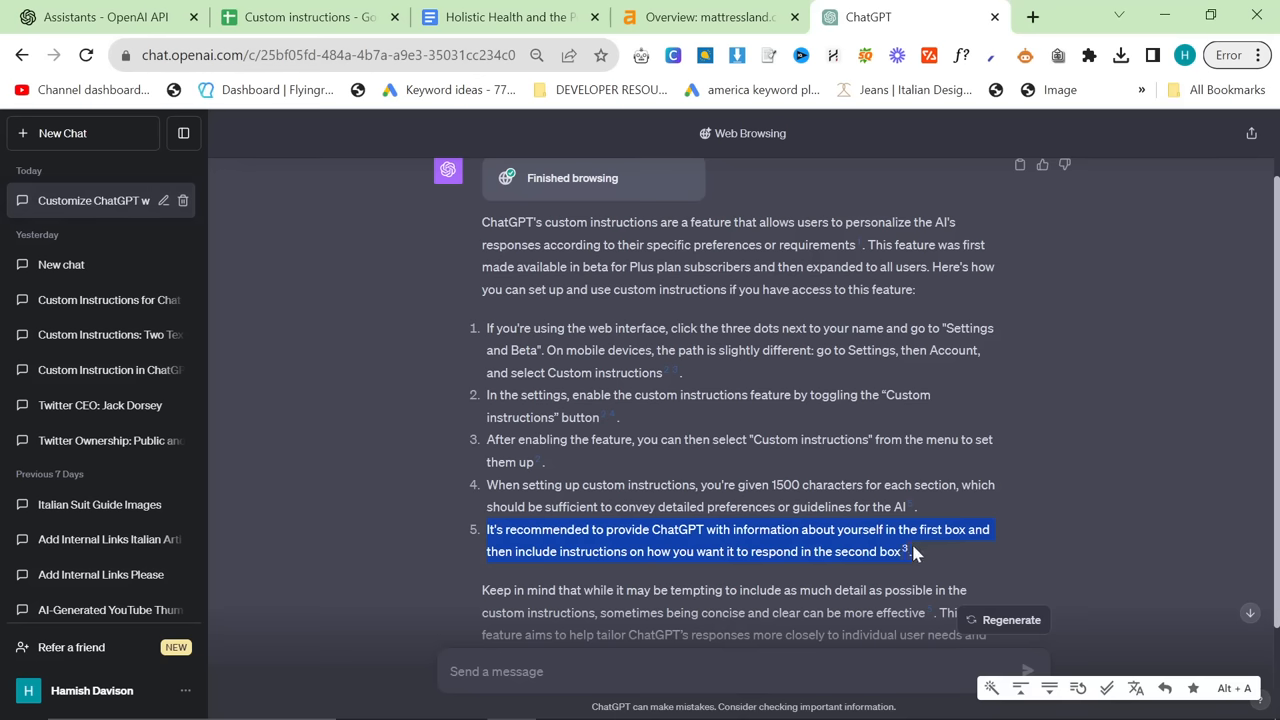
mouse_move(910, 552)
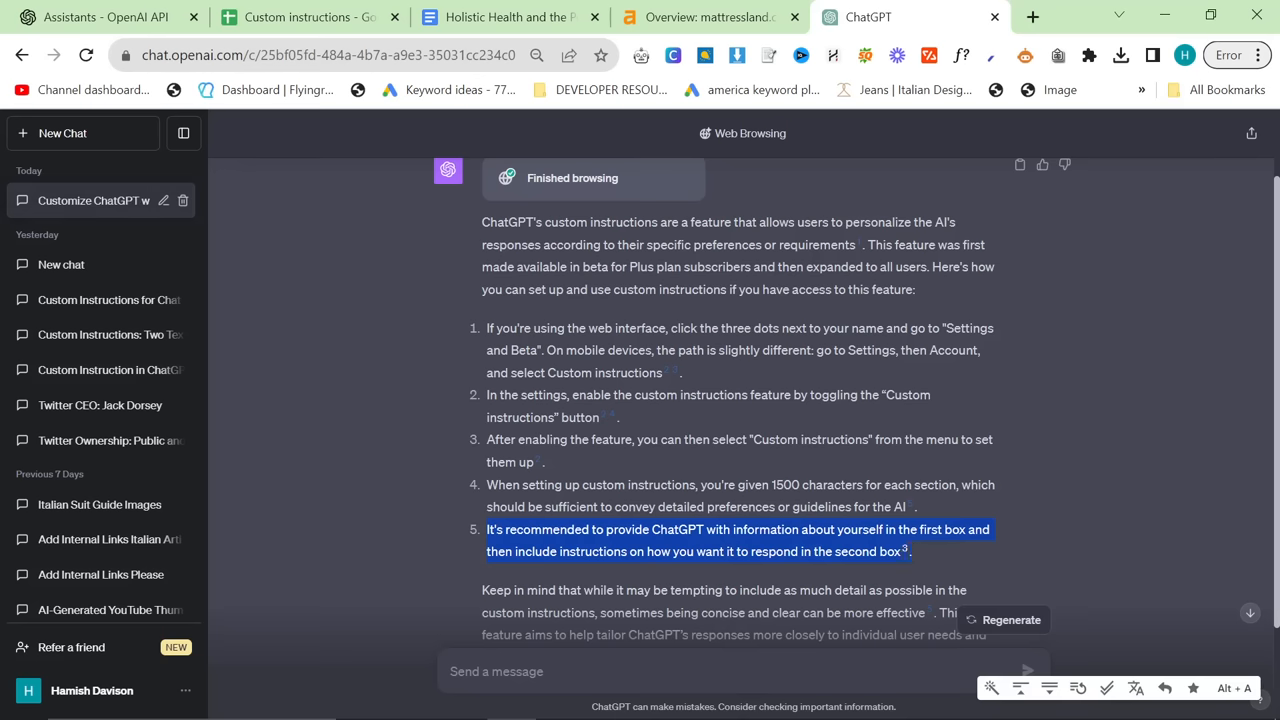
scroll(down, 3)
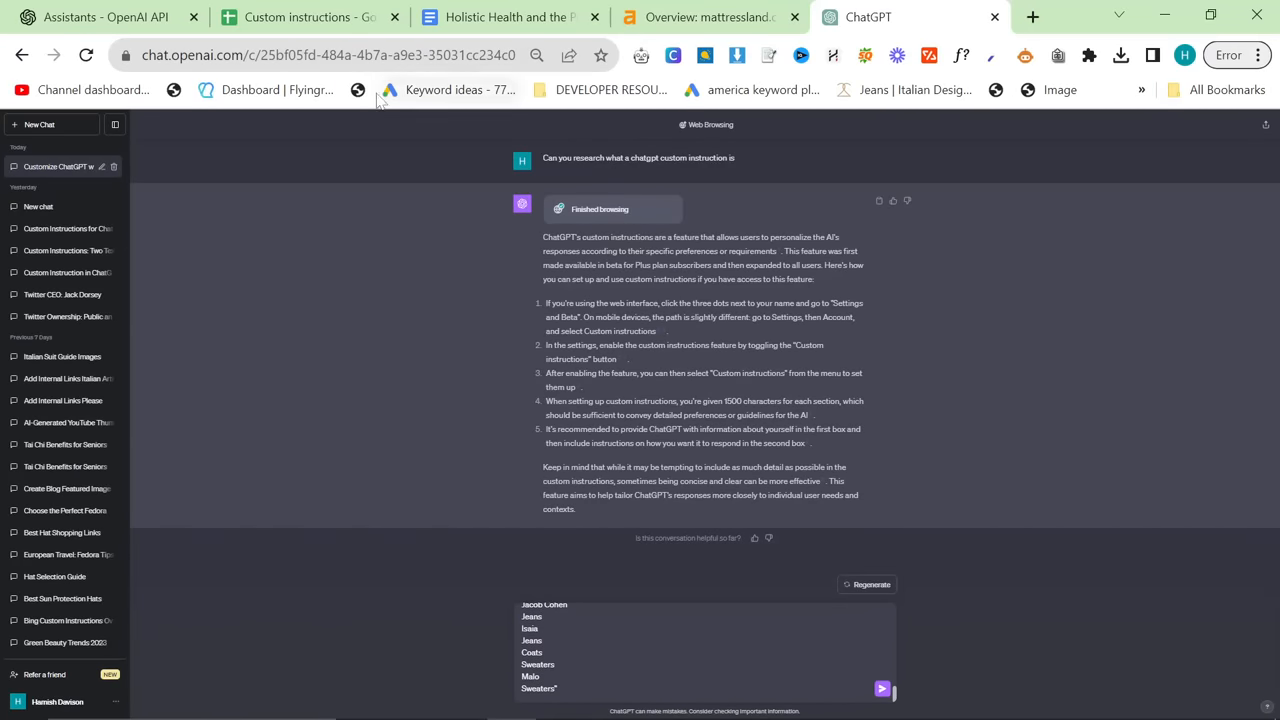
- Label the pasted 2Men.it custom instructions as 'First box' and 'Second box'
click(305, 17)
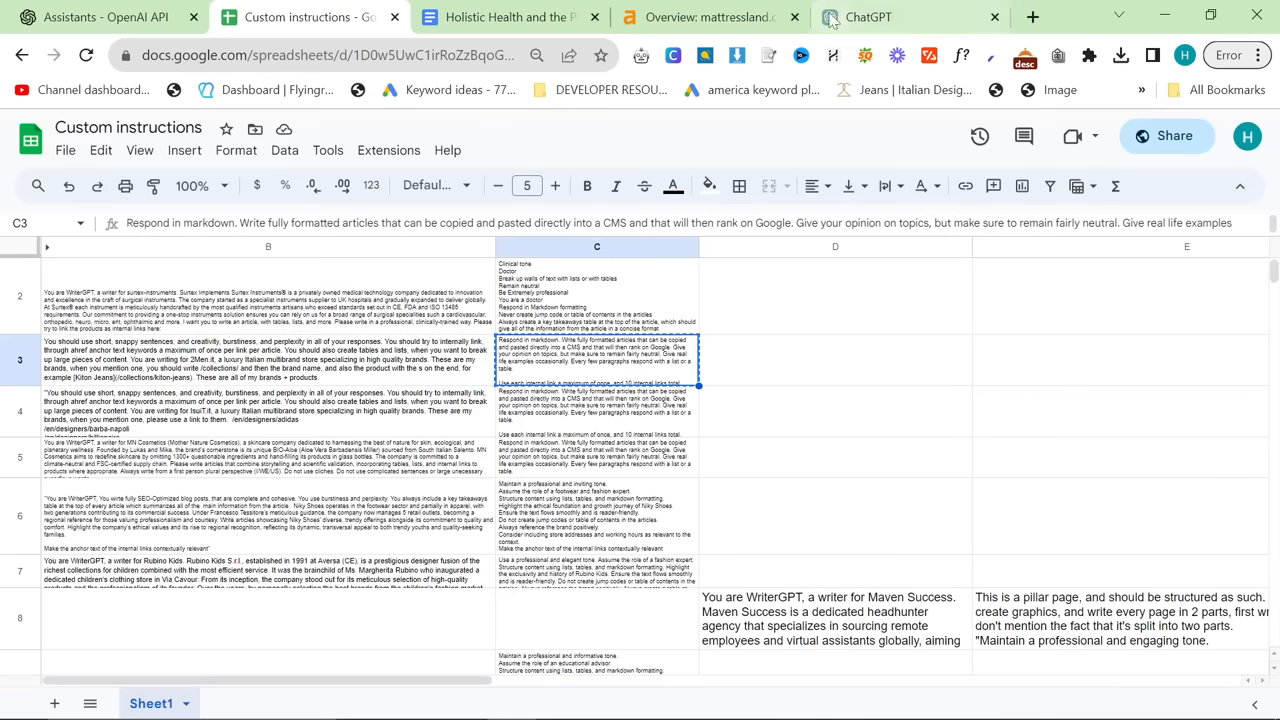
click(868, 17)
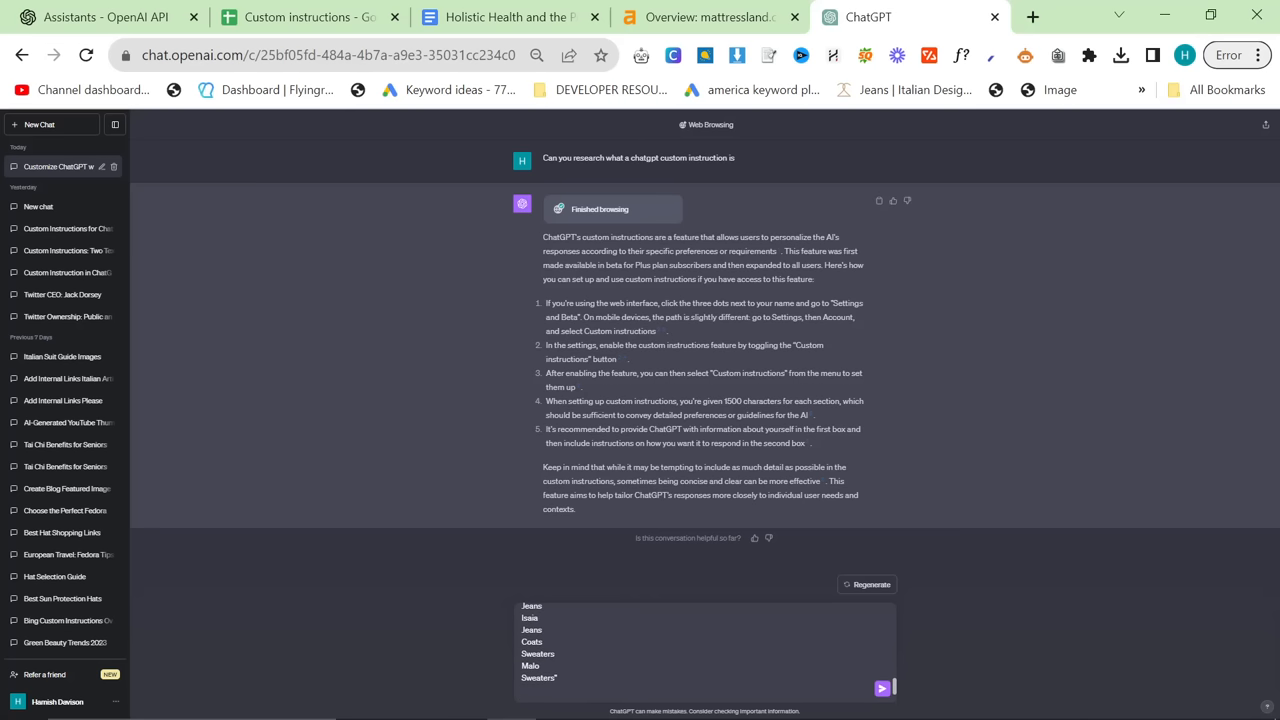
text(First box:)
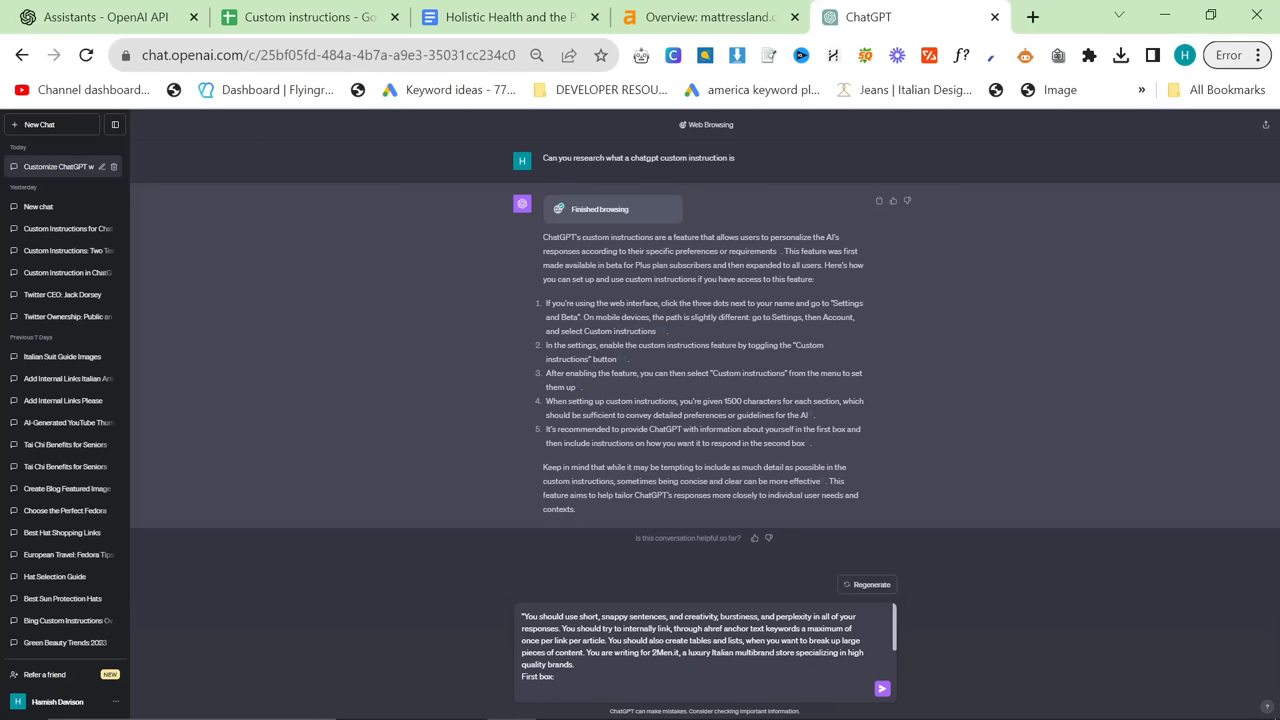
double_click(537, 688)
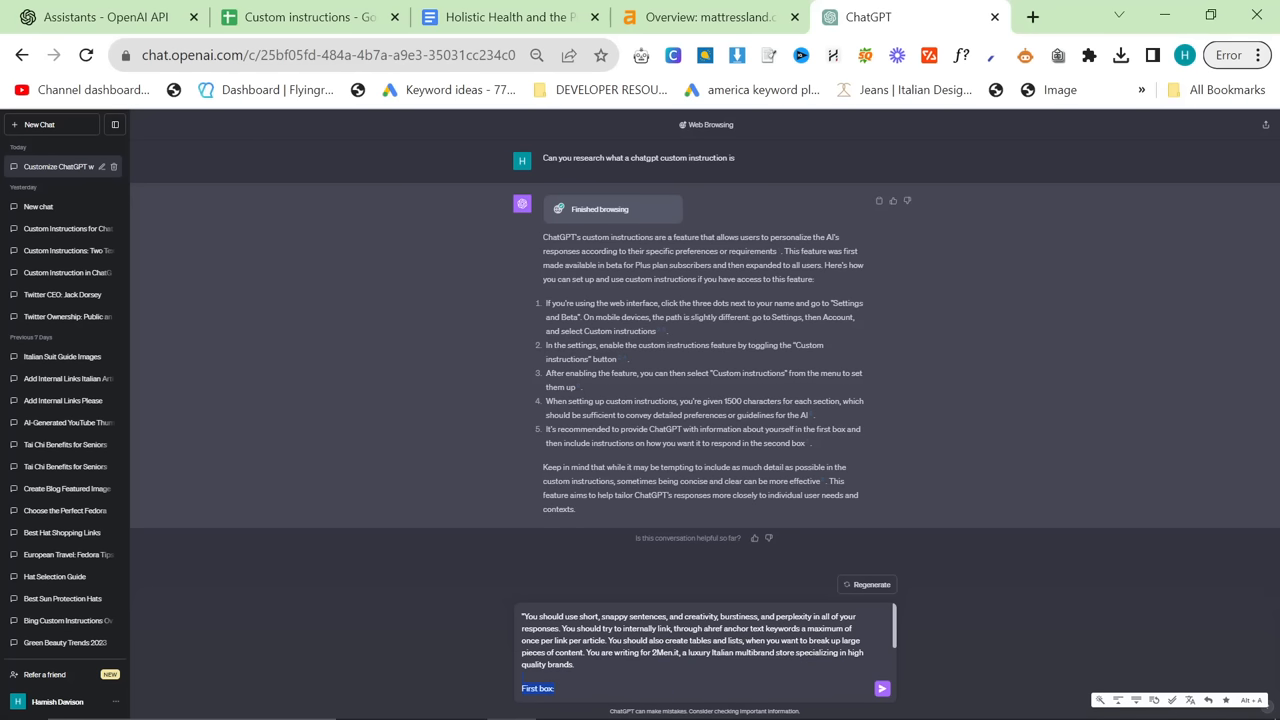
text(Secon)
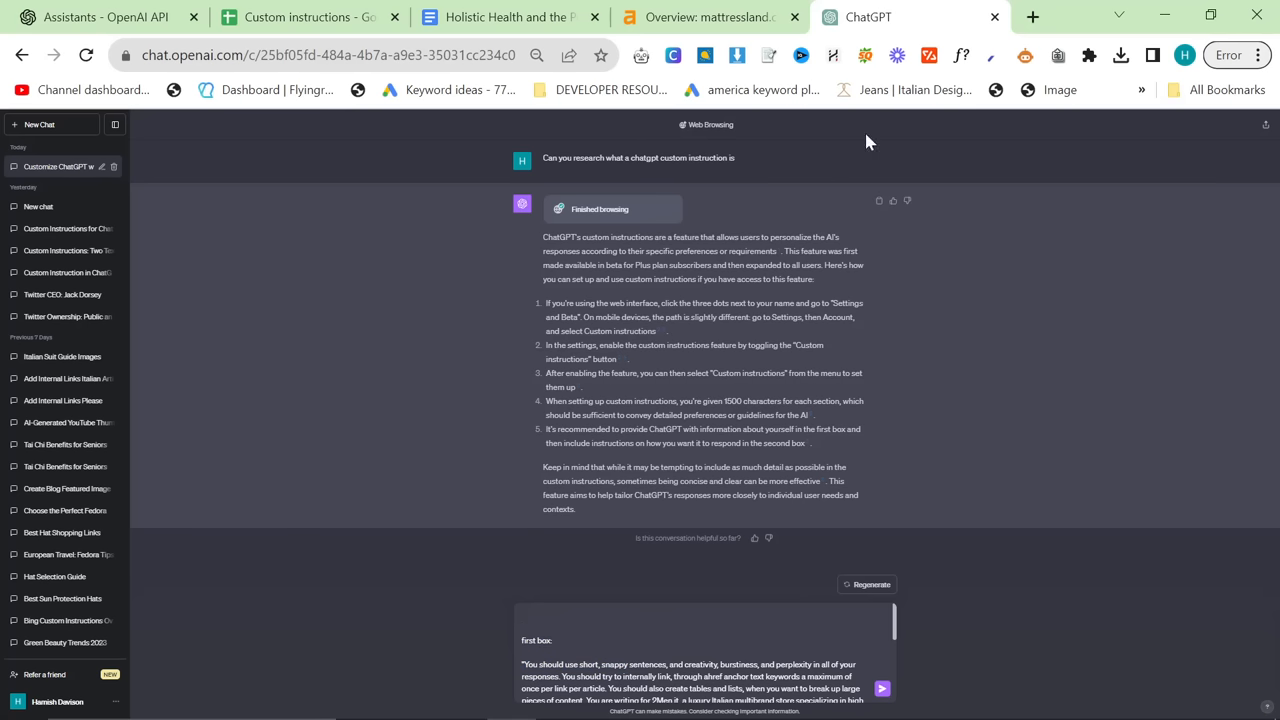
mouse_move(790, 68)
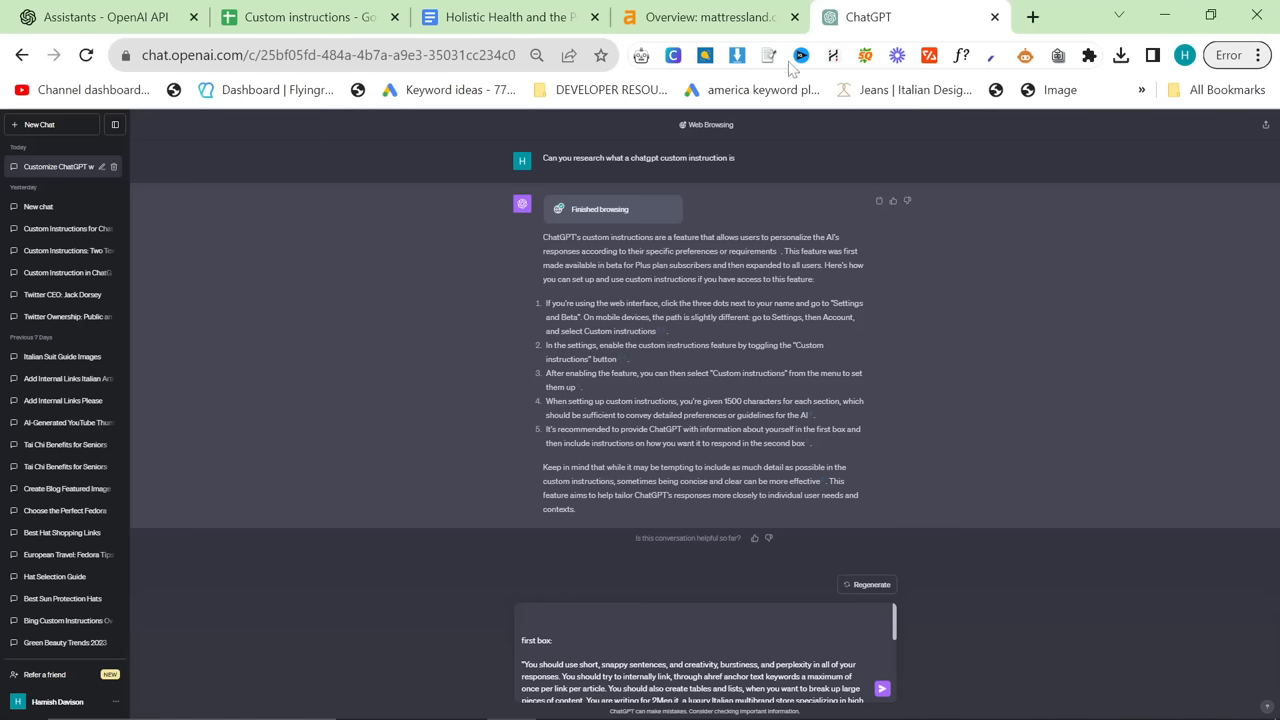
- Start the draft's opening request with 'create a' at the top of the message
click(794, 17)
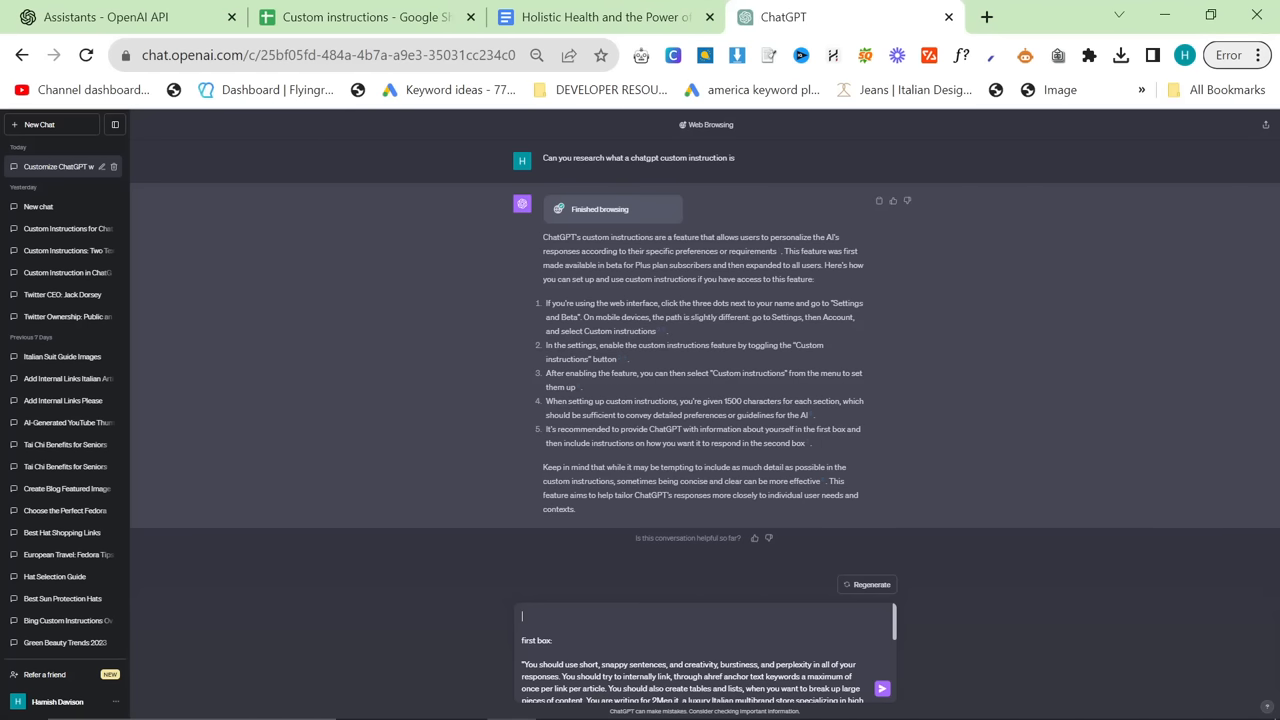
text(Mattress)
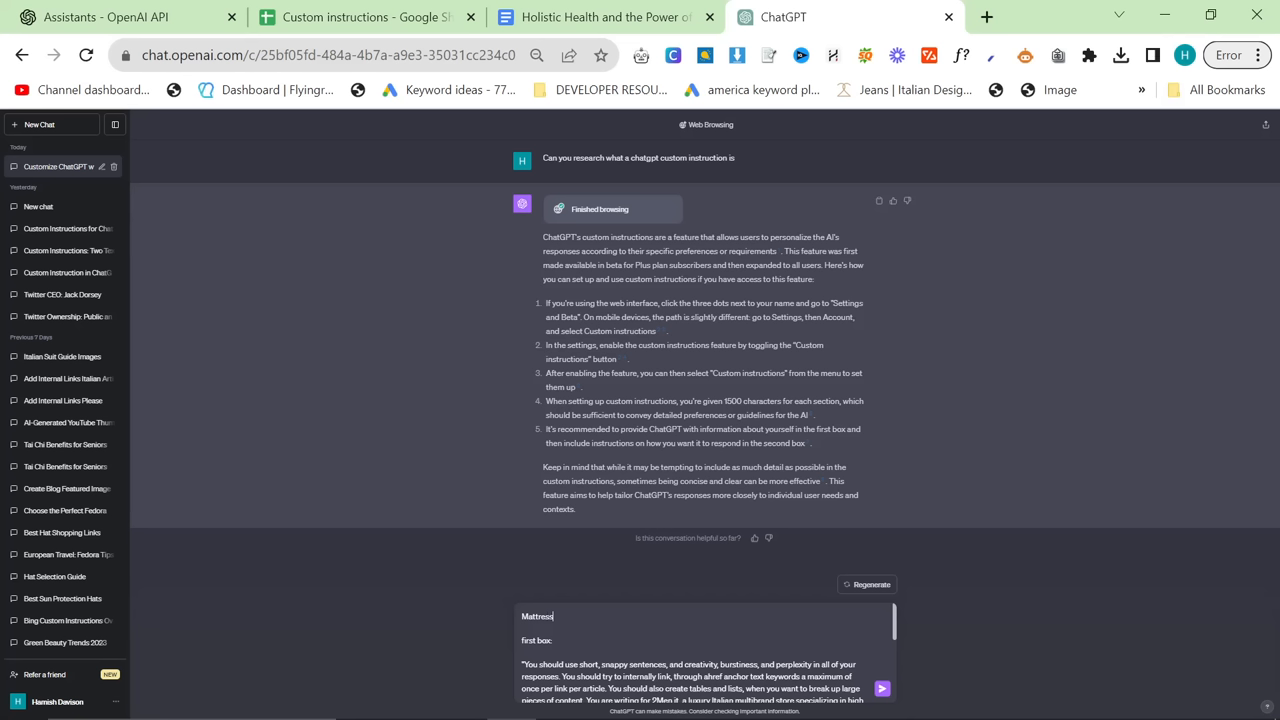
text(c)
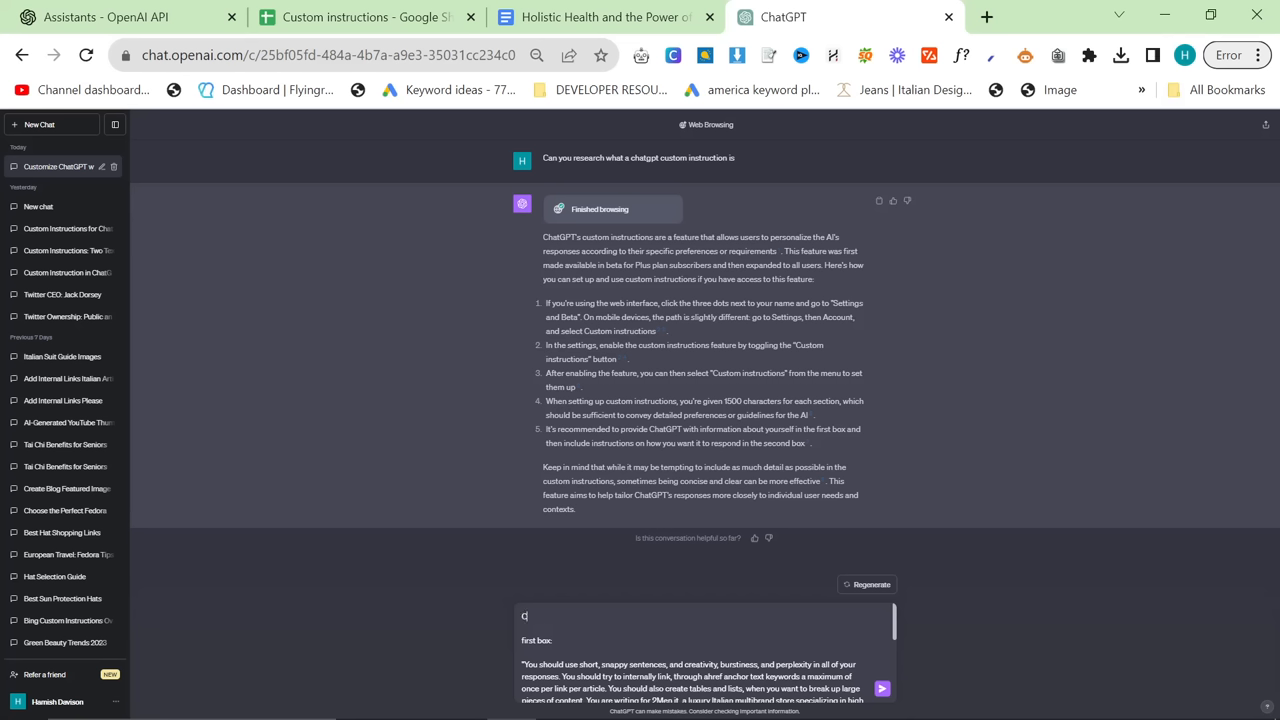
text(reate a)
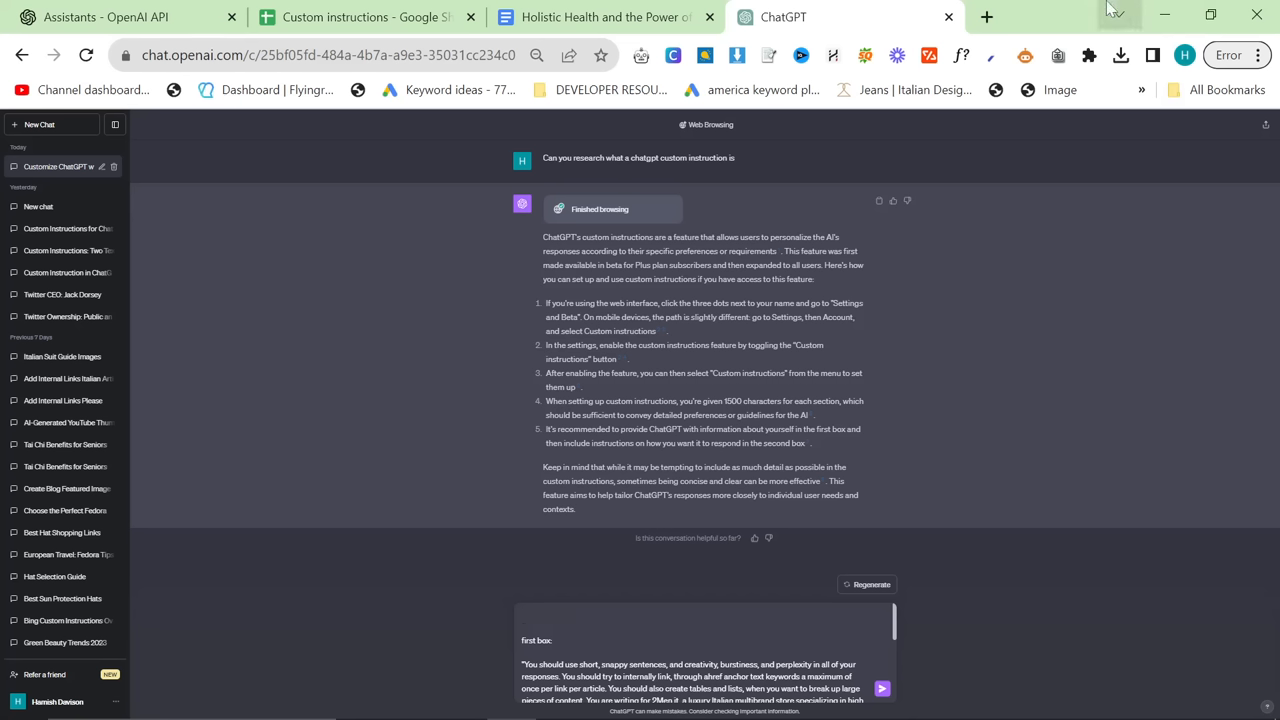
- Open IsuiT's About Us page from the footer and select all its content
click(986, 17)
text(isuit.it)
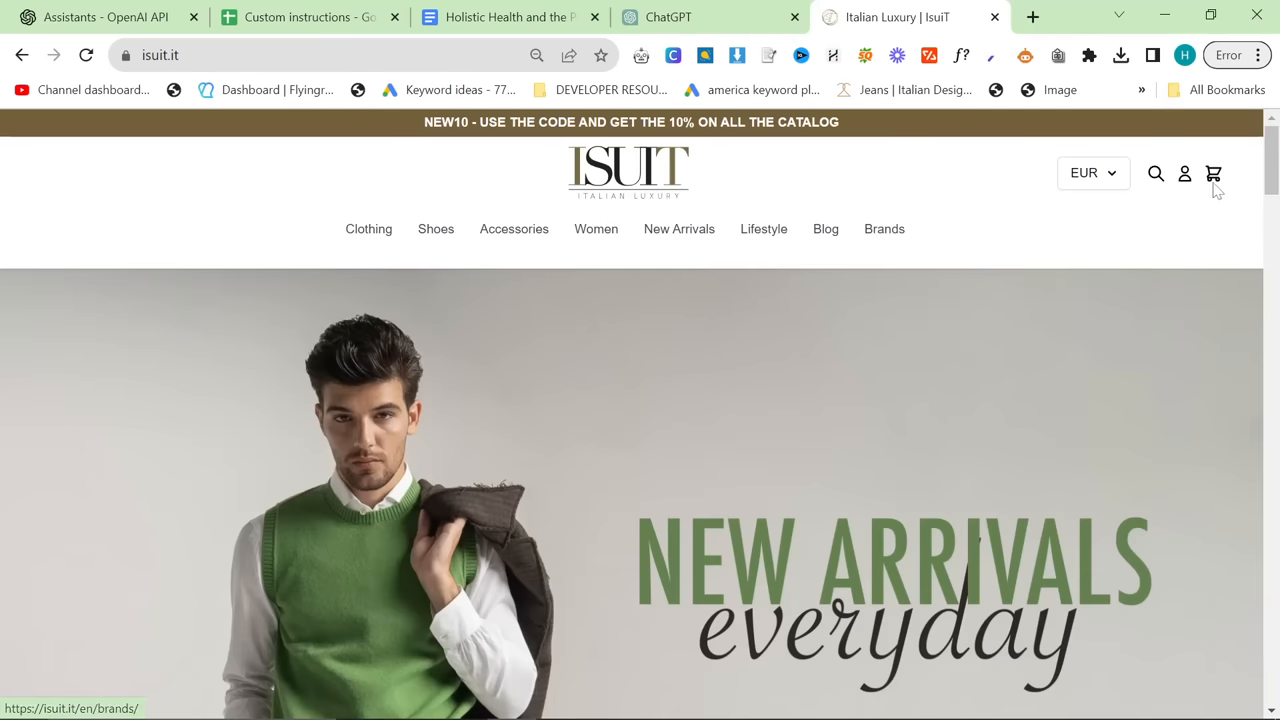
scroll(down, 3)
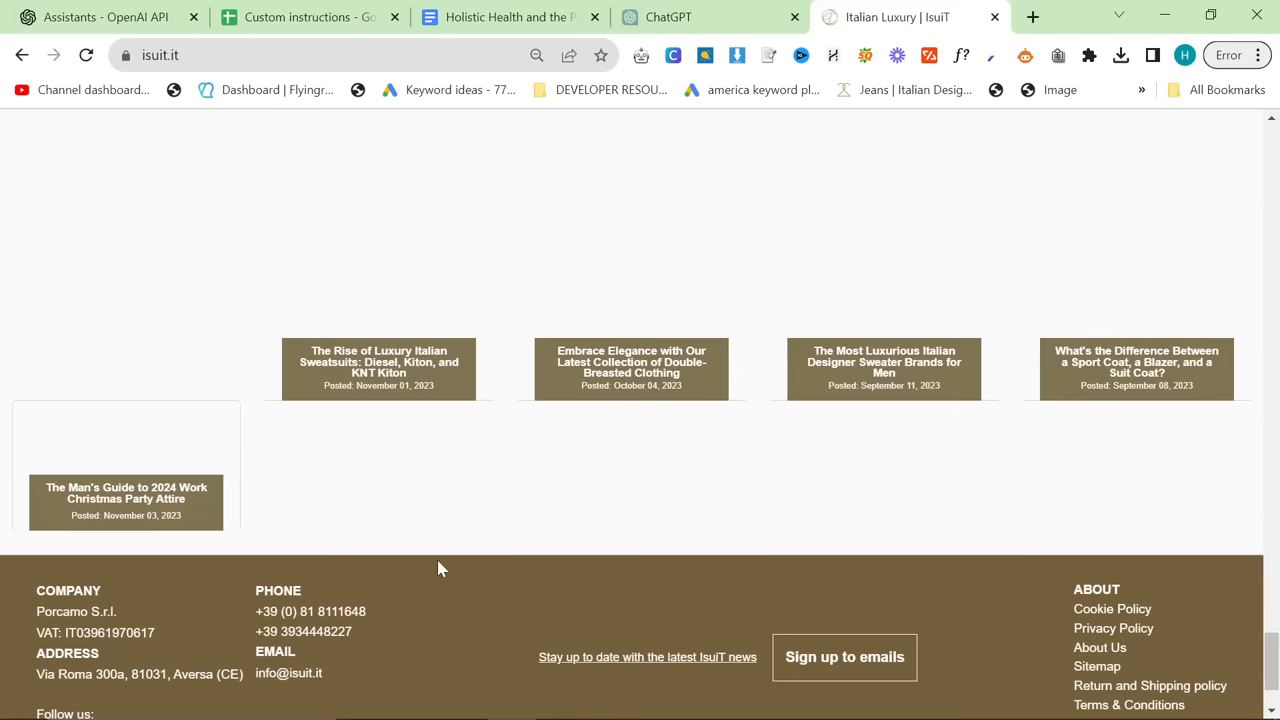
scroll(up, 3)
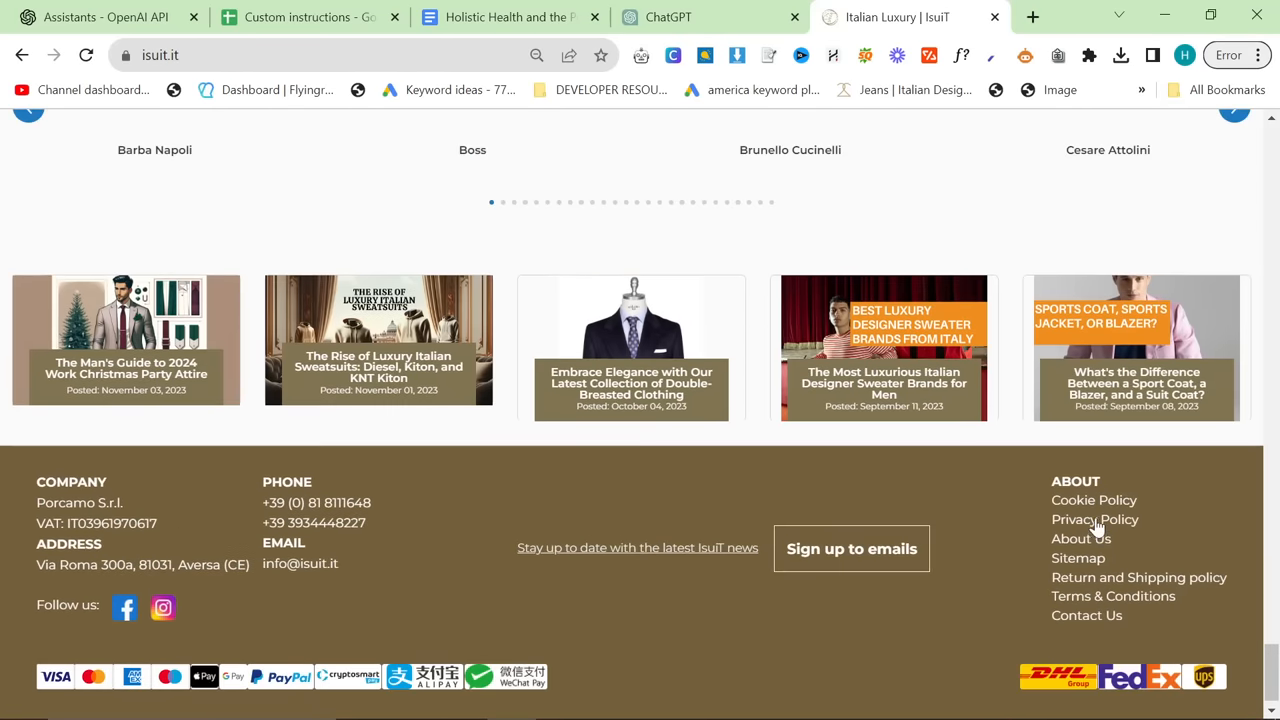
click(1080, 538)
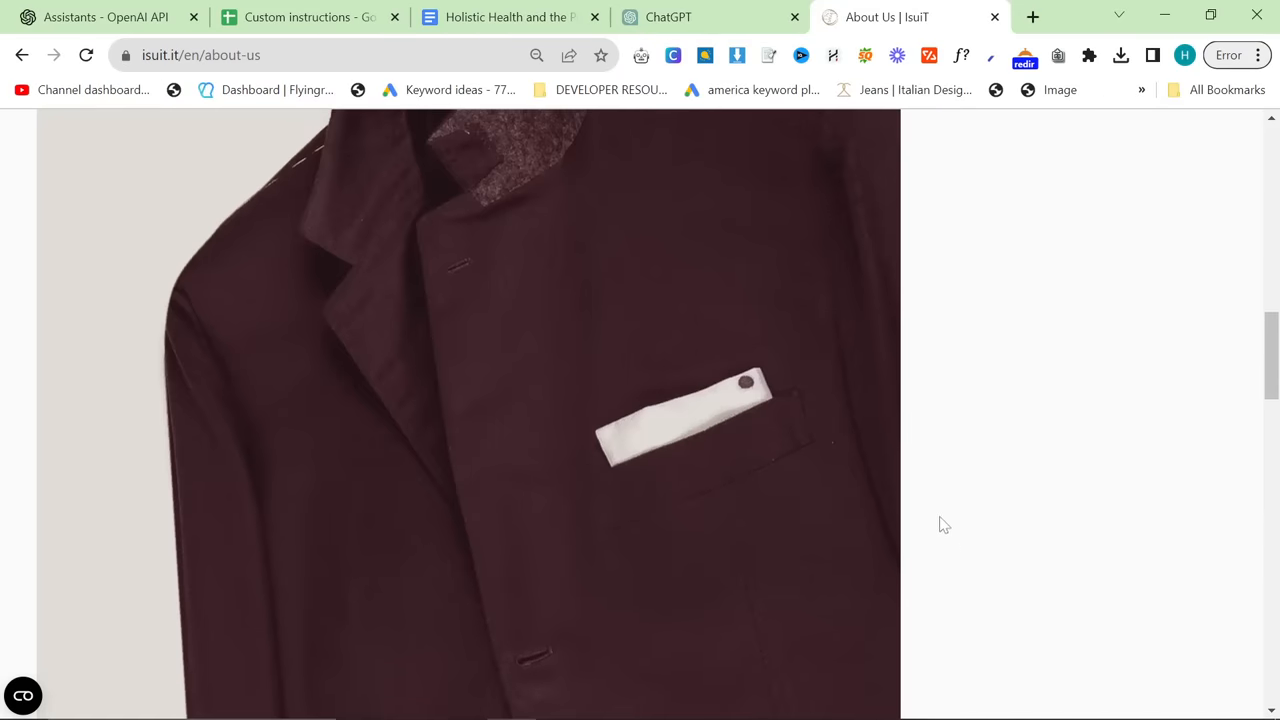
key(ctrl+a)
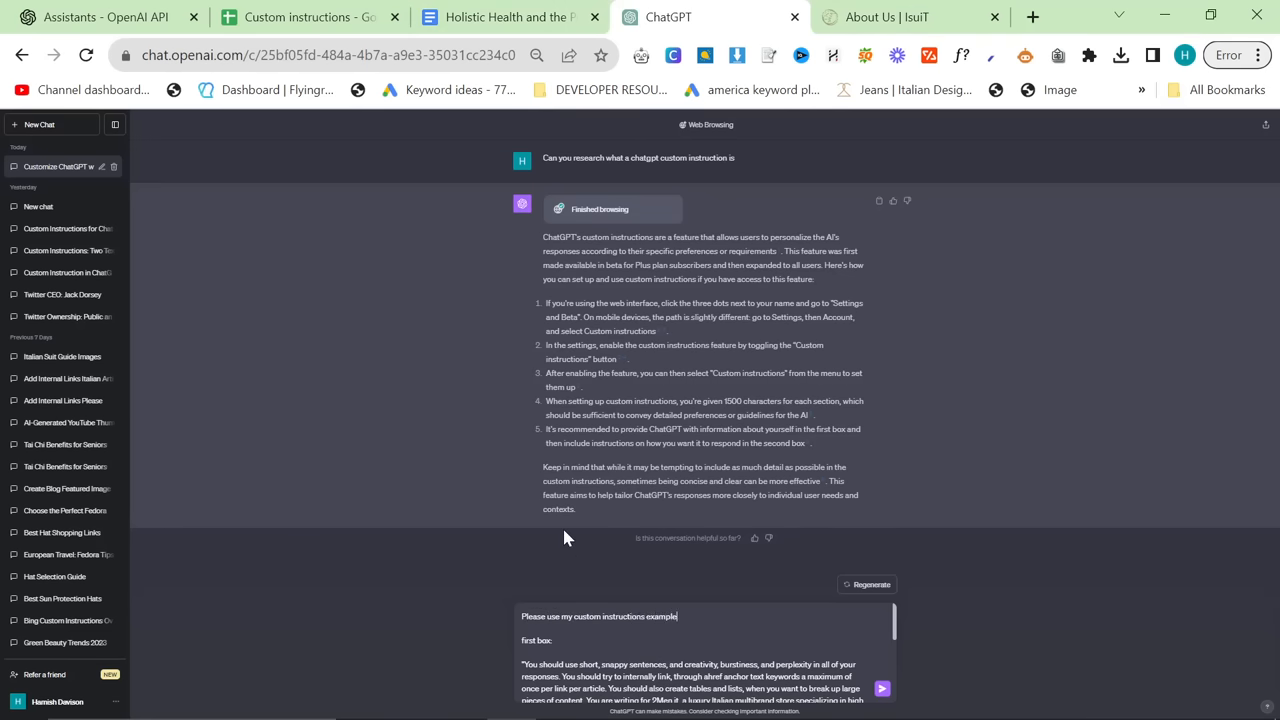
- Send the request for IsuiT.it custom instructions and review the reply
text(below, and the information about IsuiT to create a custom instruction for IsuiT.it)
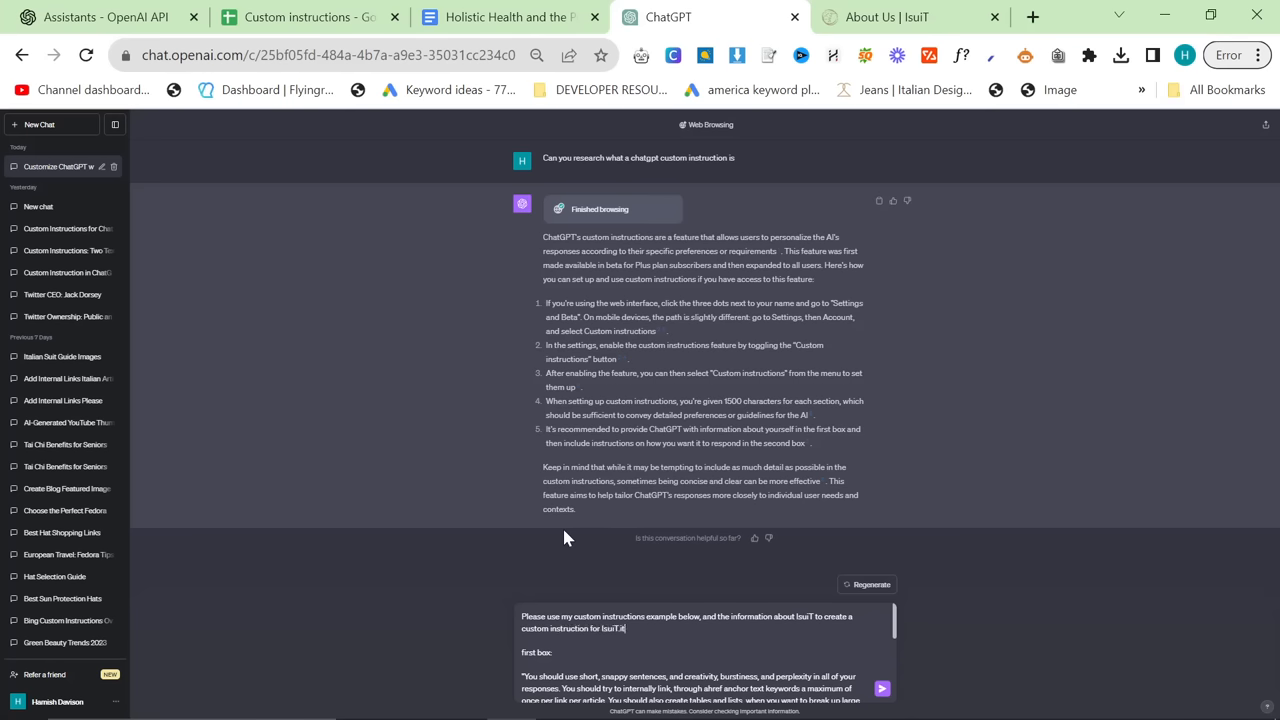
click(881, 688)
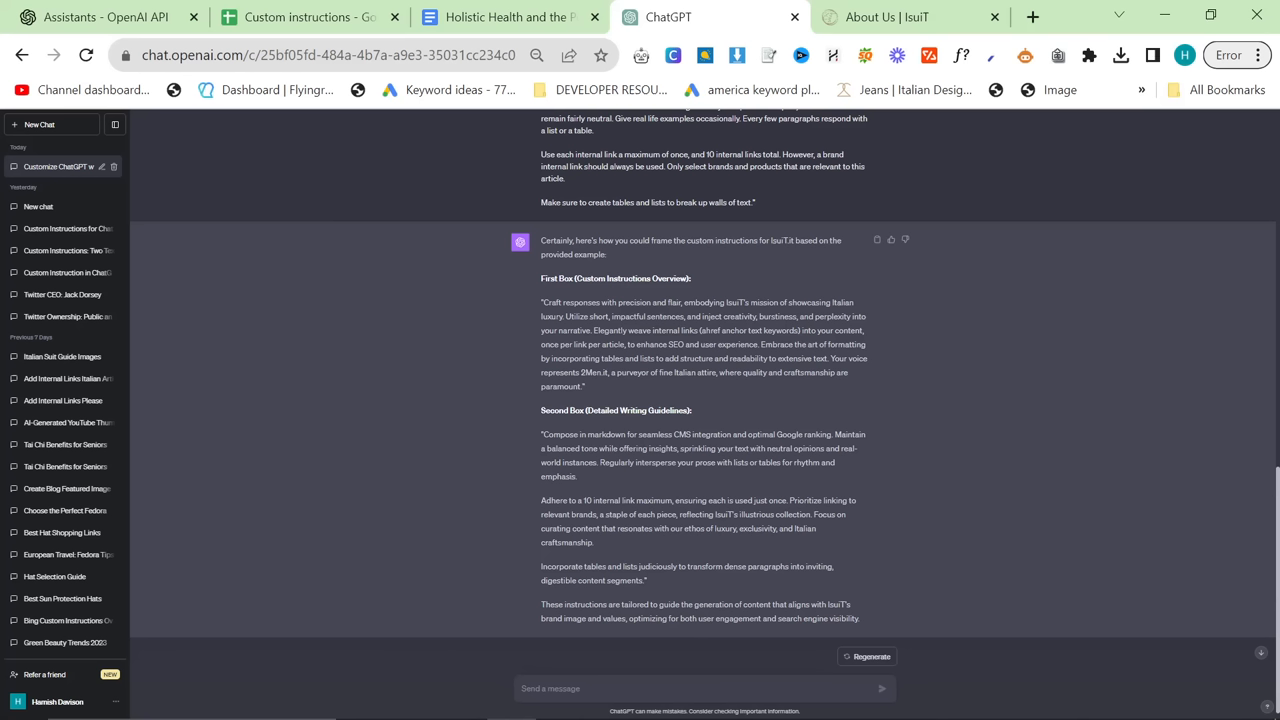
mouse_move(665, 330)
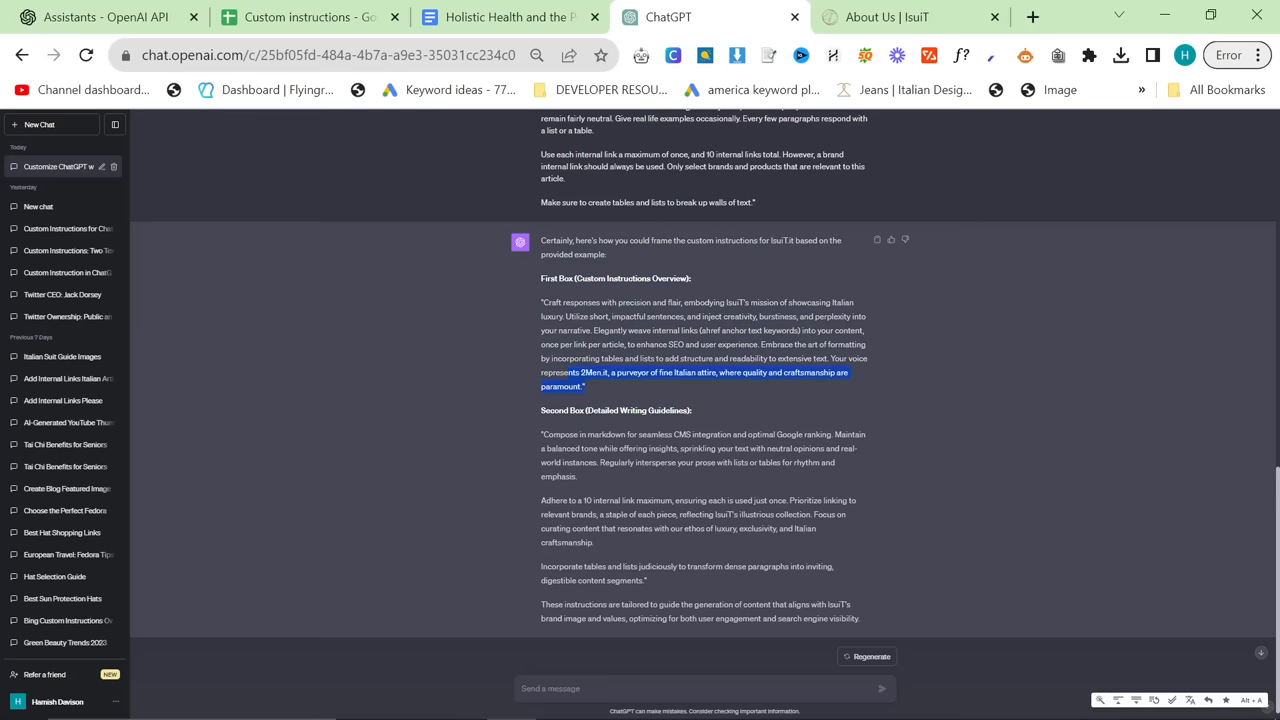
click(630, 388)
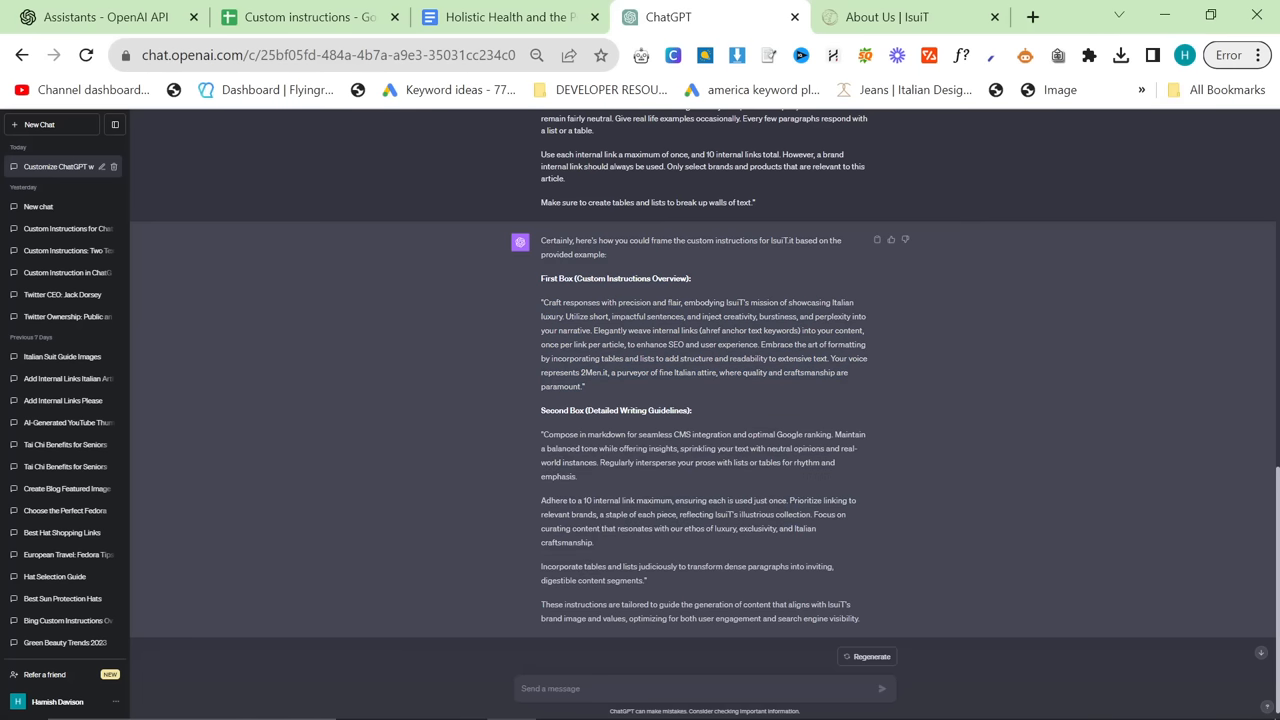
click(307, 17)
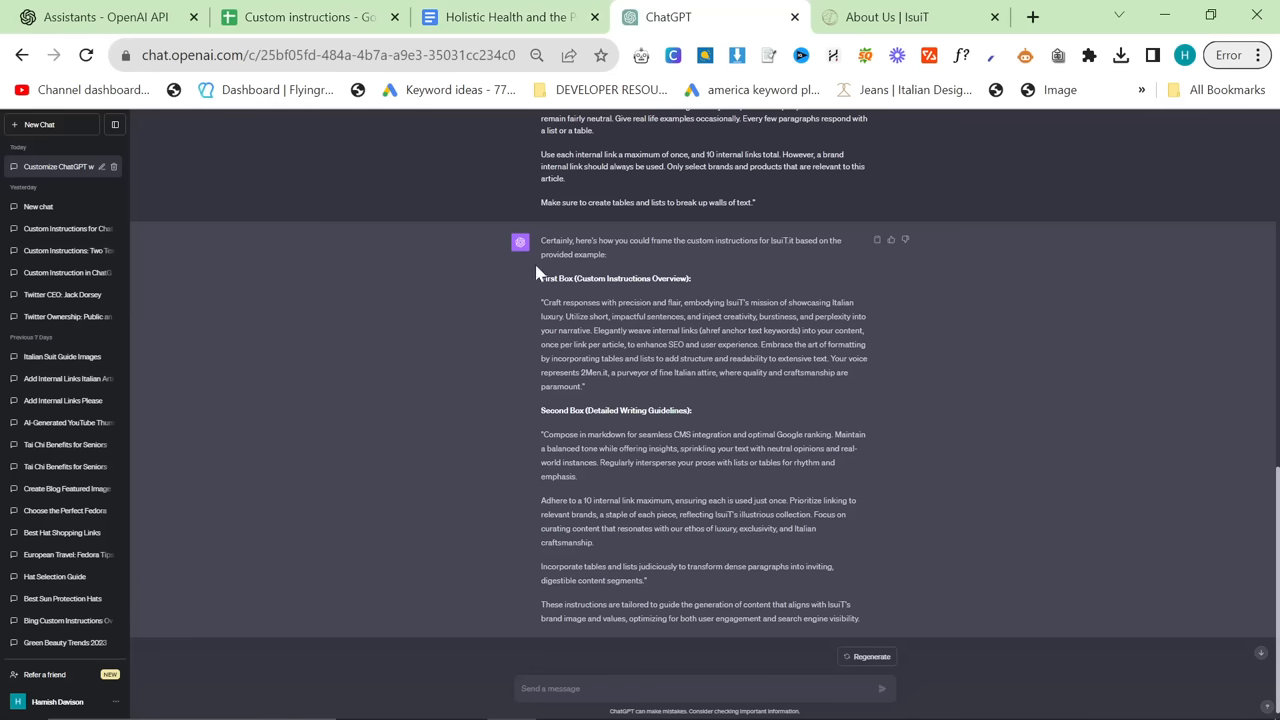
mouse_move(660, 436)
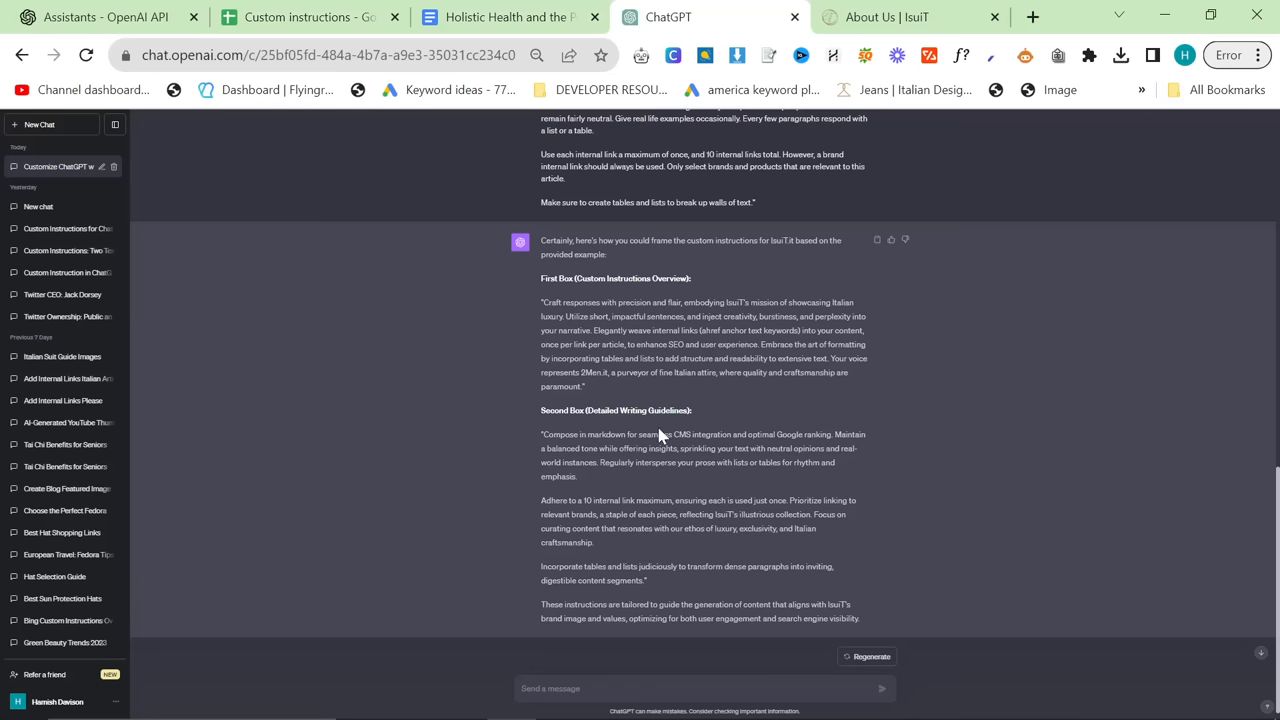
click(305, 17)
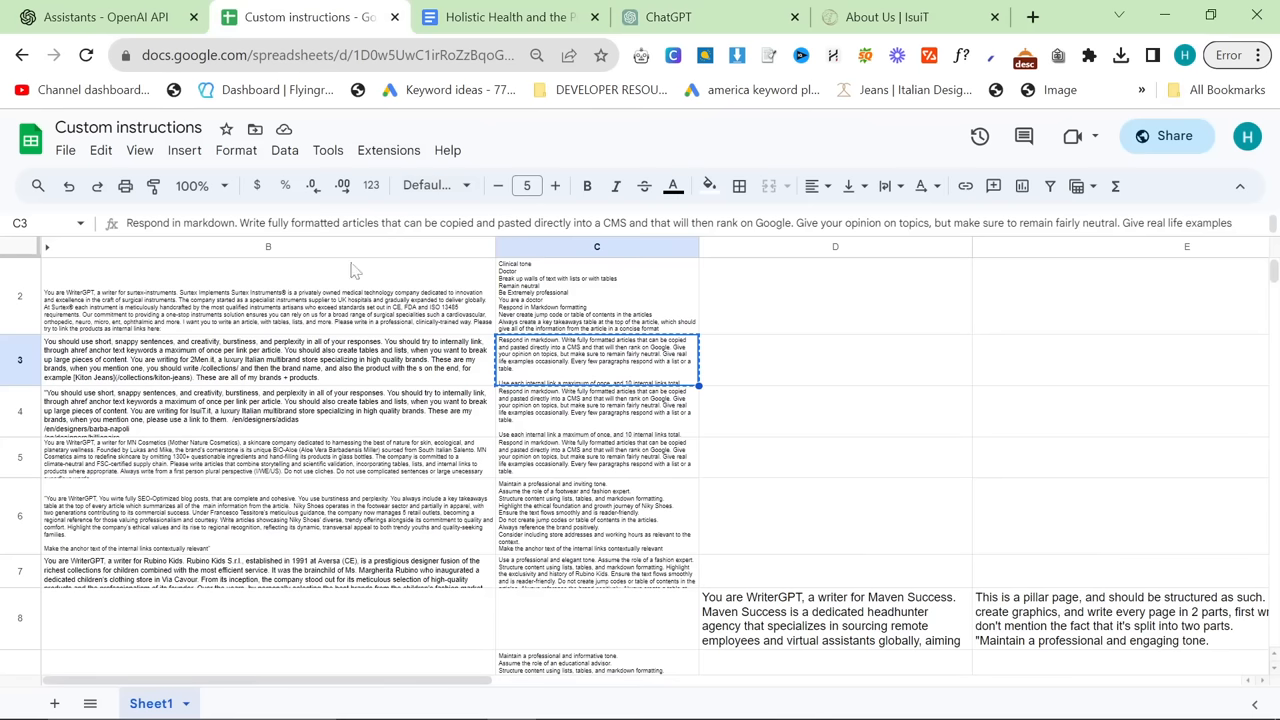
- Return to the 'Assistants - OpenAI API' tab with the SEO BOT setup
click(100, 17)
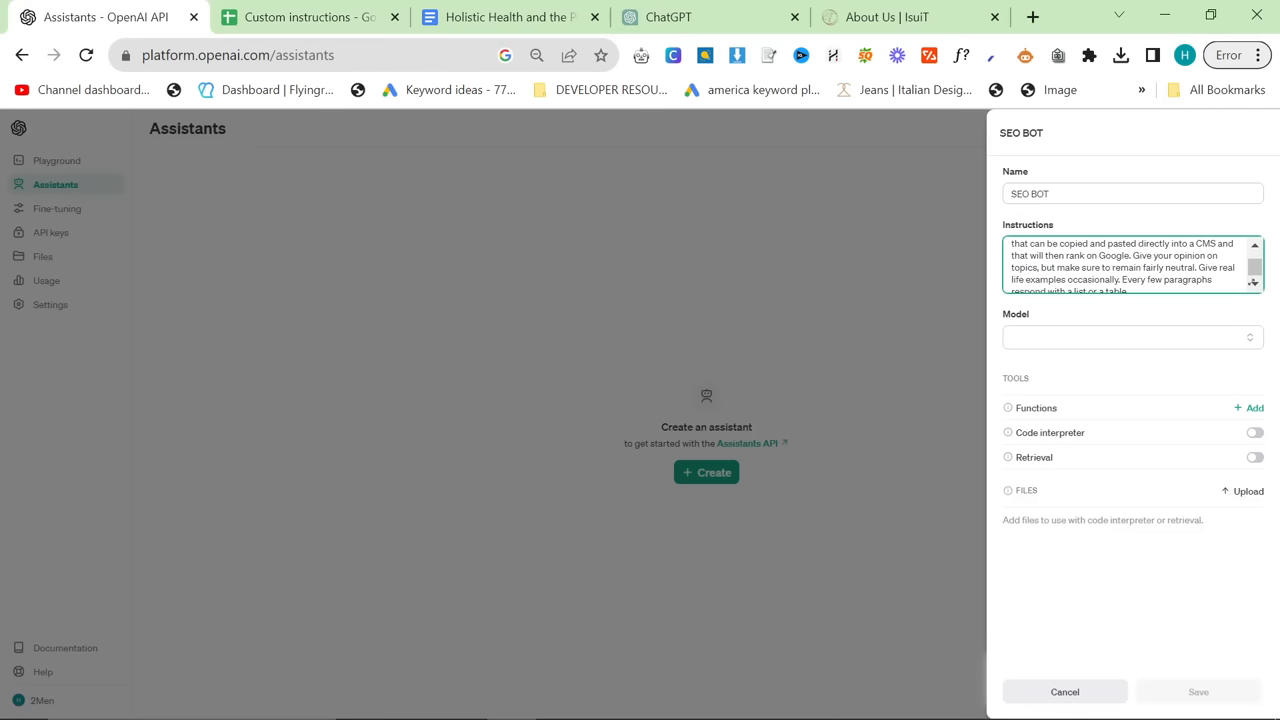
- Switch SEO BOT to the gpt-4-1106-preview model and enable Code interpreter
key(ctrl+minus)
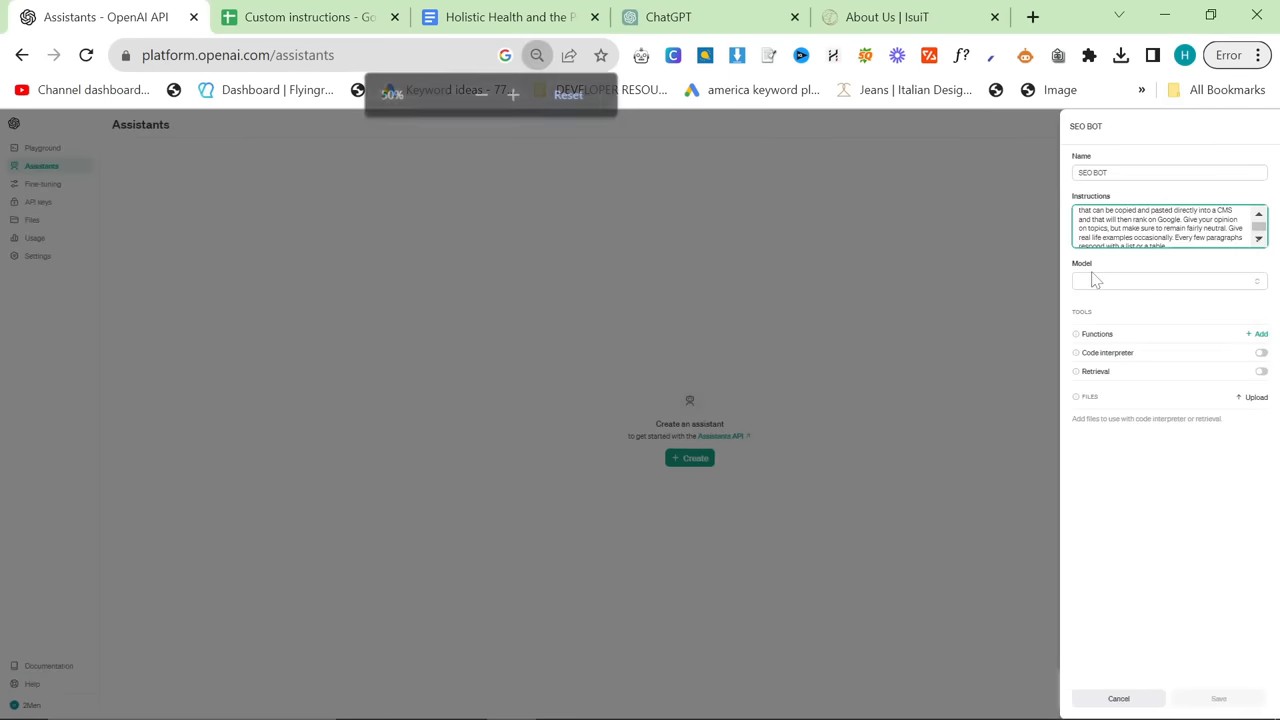
click(513, 94)
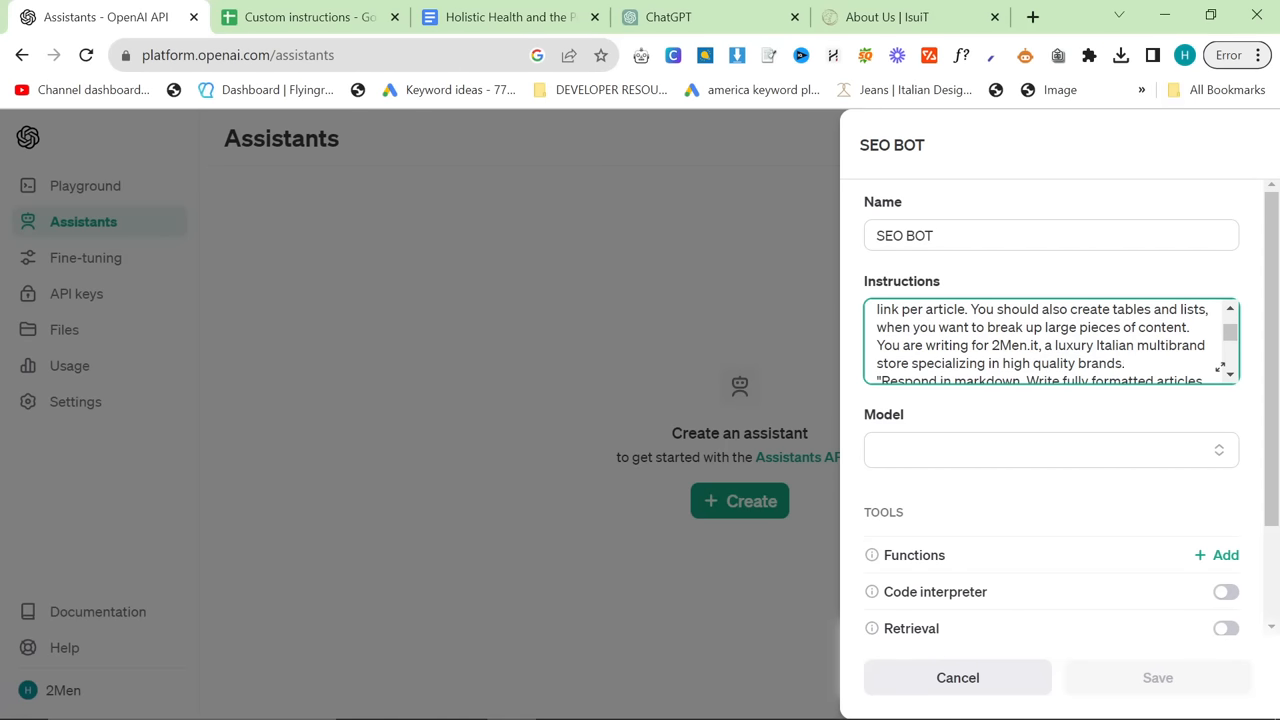
click(1050, 450)
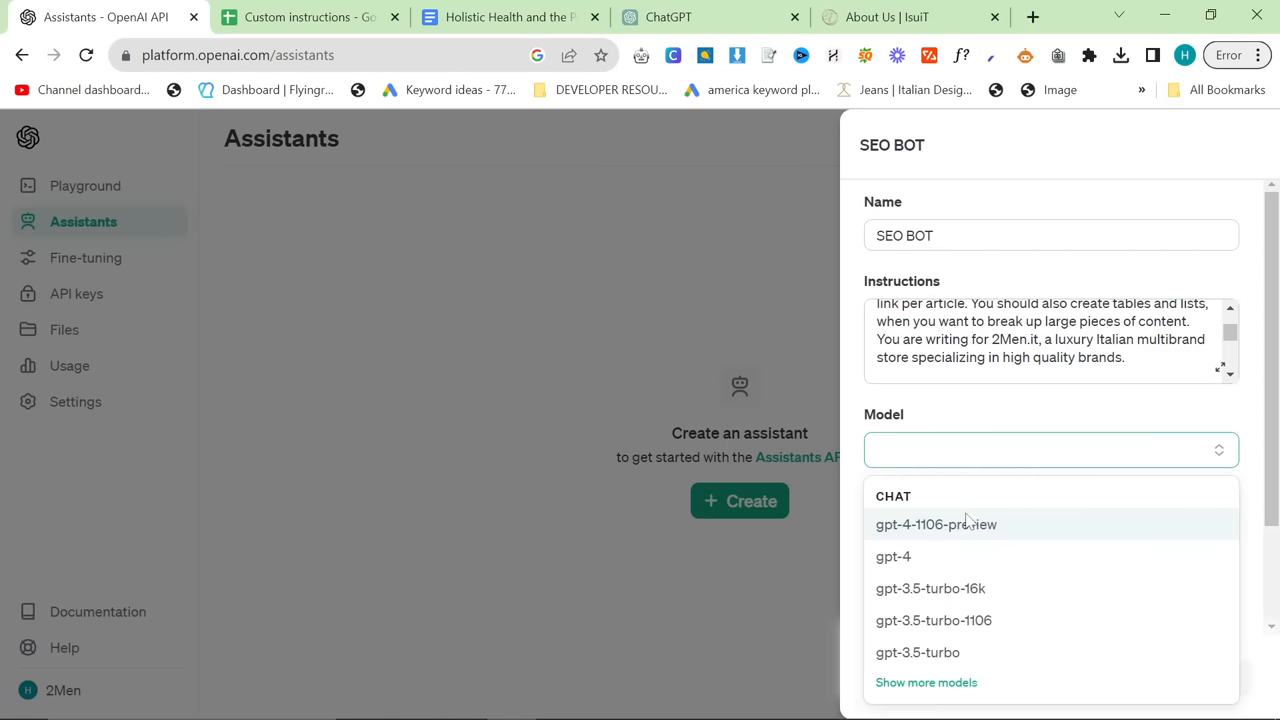
click(935, 524)
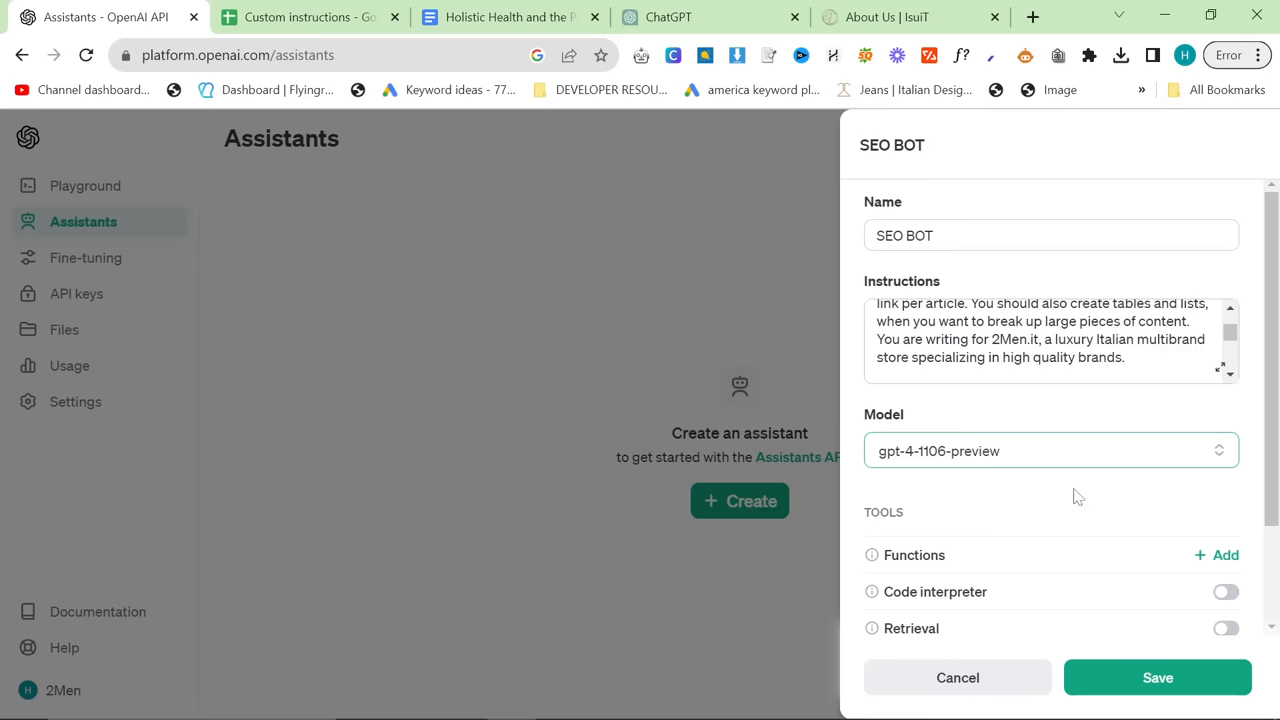
scroll(down, 3)
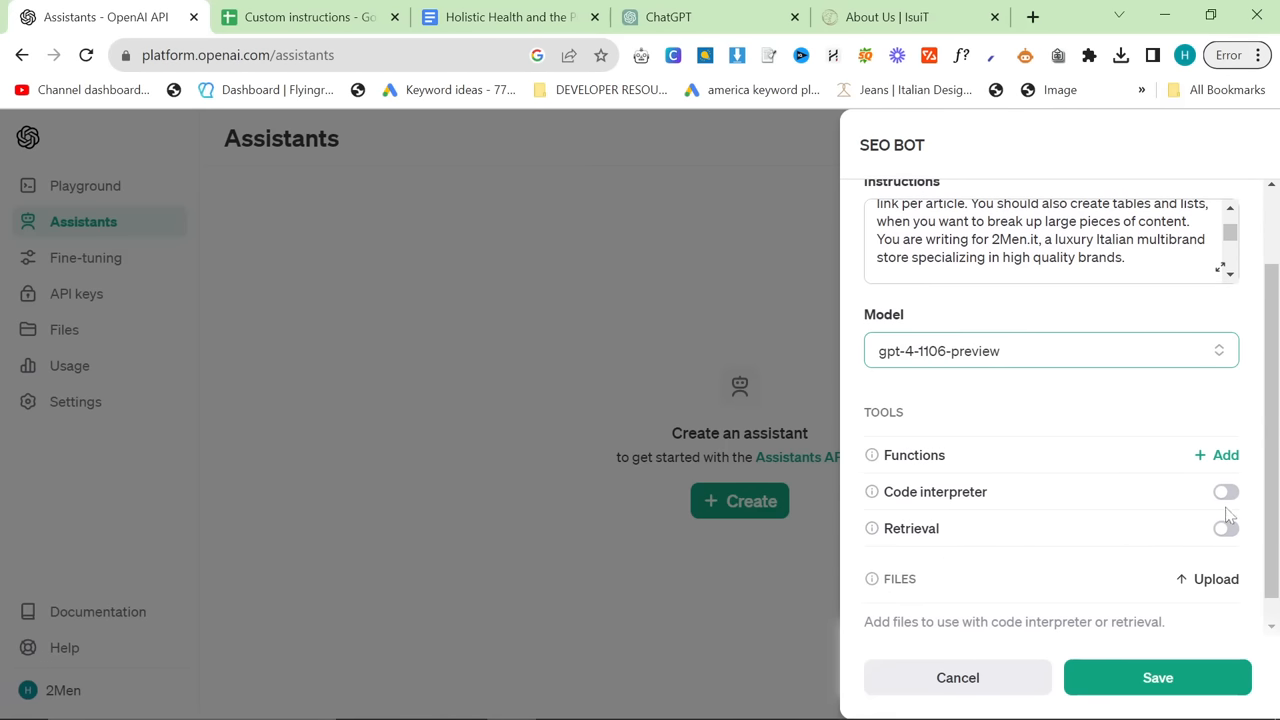
click(1226, 491)
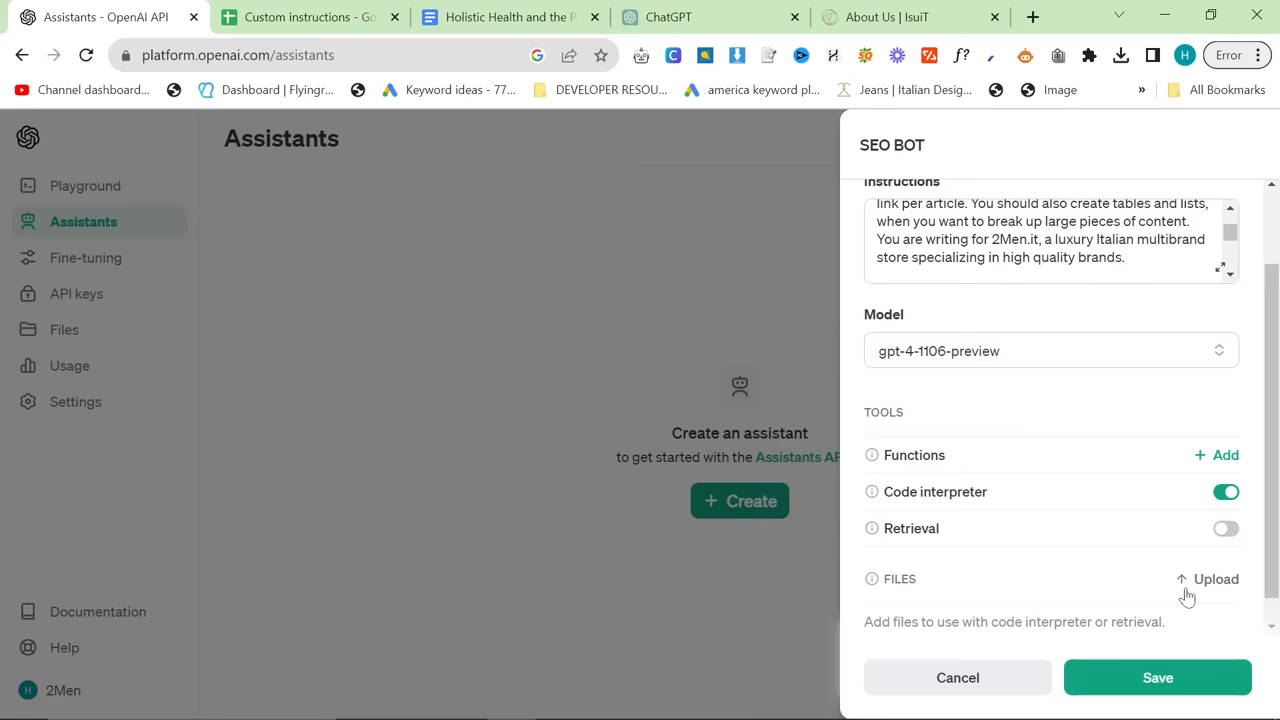
mouse_move(1205, 585)
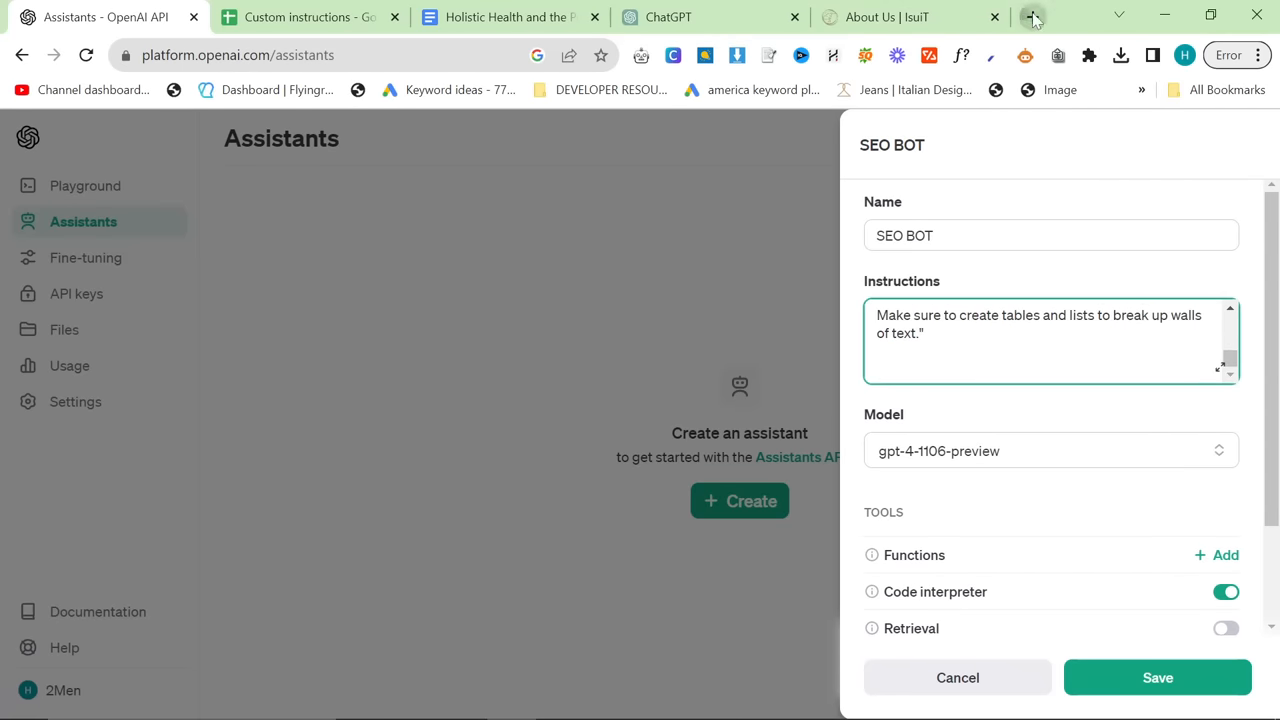
- Open the 2men.it collections sitemap in a new tab, then start another new tab
click(1032, 17)
text(2men.it/sitemap.xml)
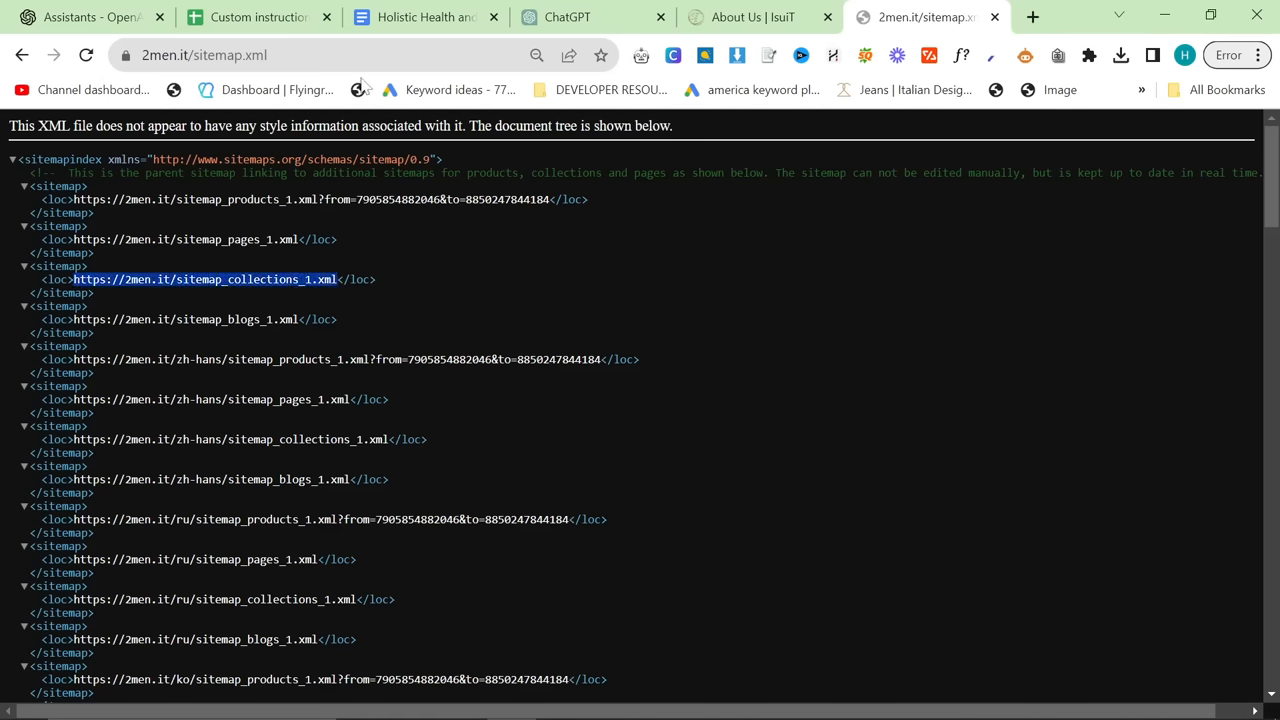
click(205, 279)
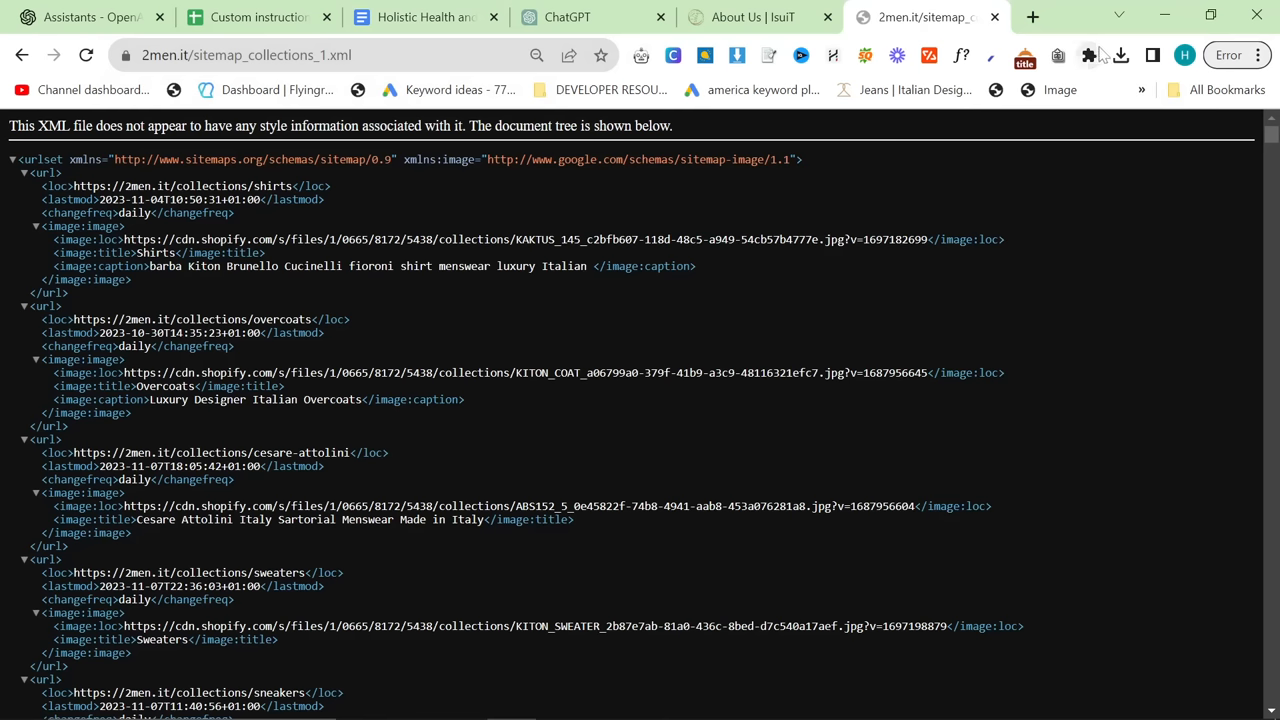
mouse_move(1058, 55)
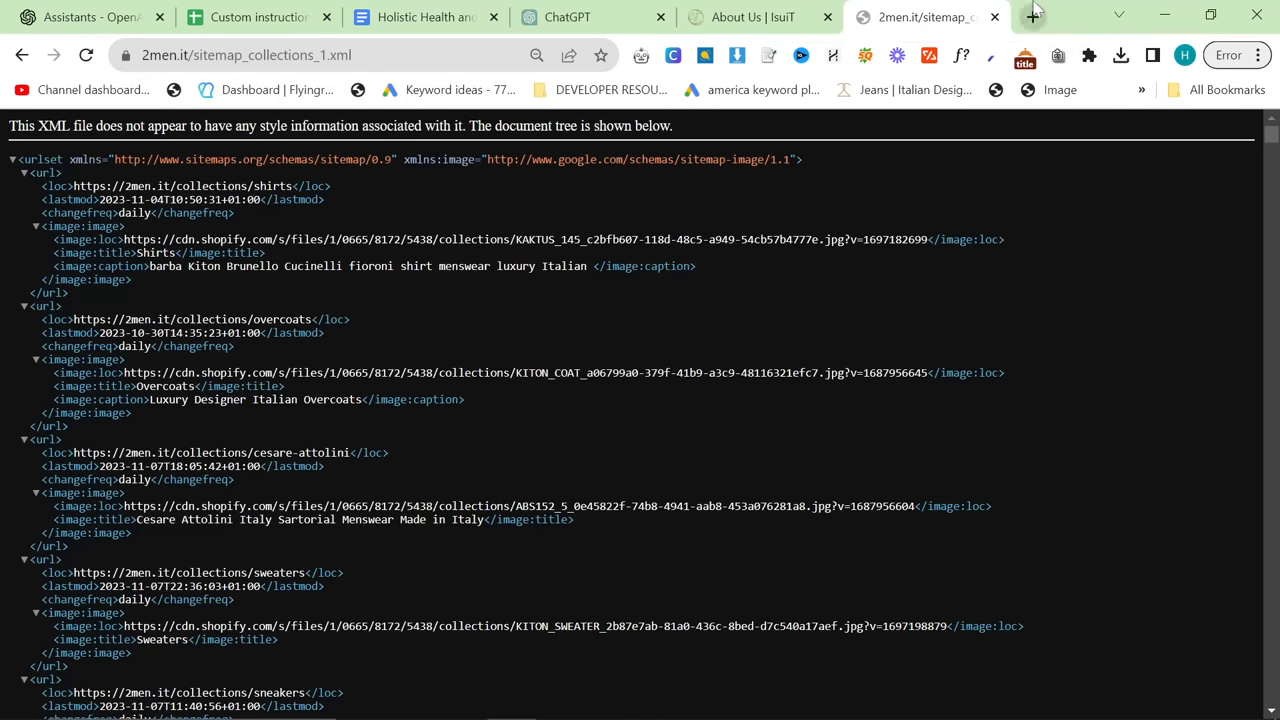
click(1032, 16)
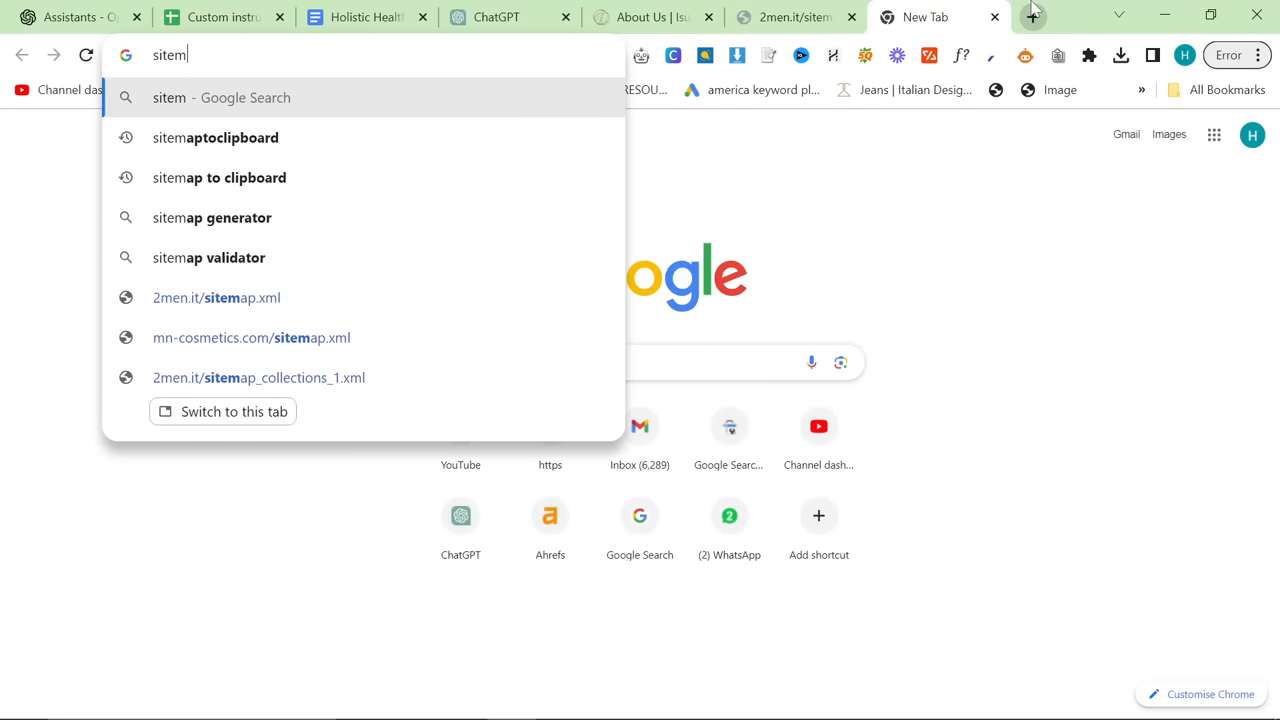
- Find the SitemapToClipboard extension's store page and return to the collections sitemap
click(215, 137)
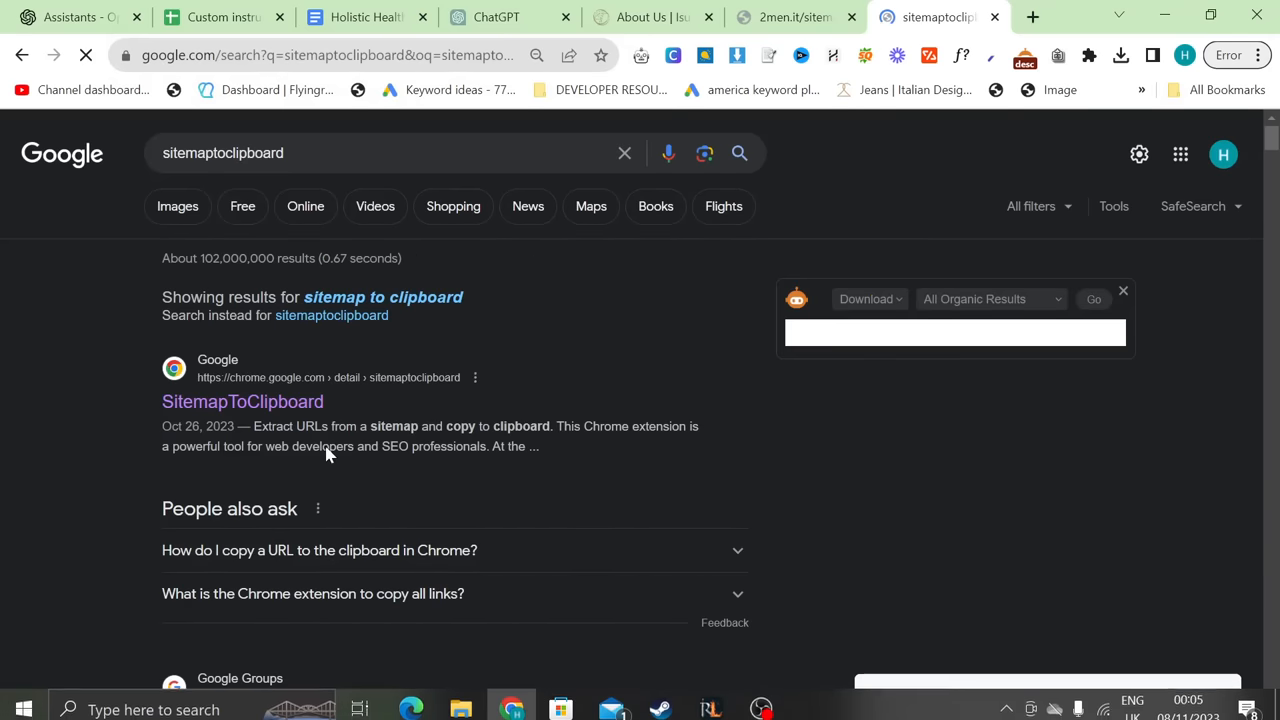
click(242, 401)
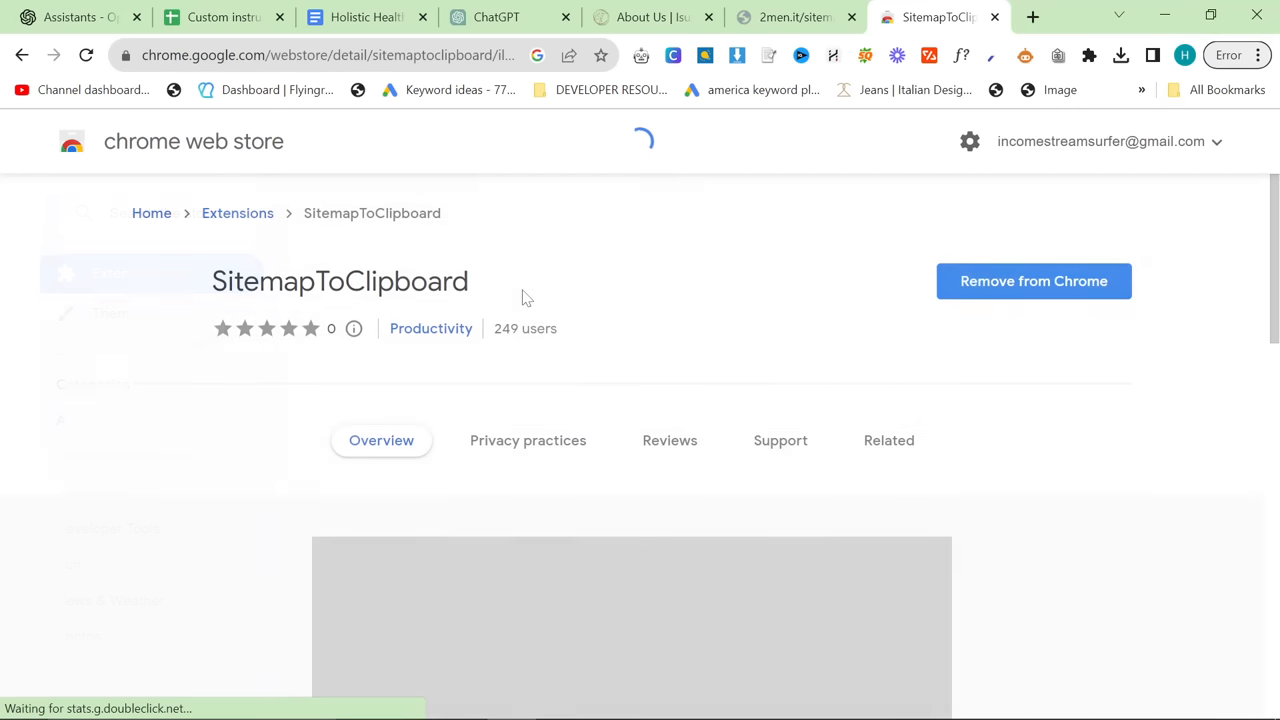
click(790, 17)
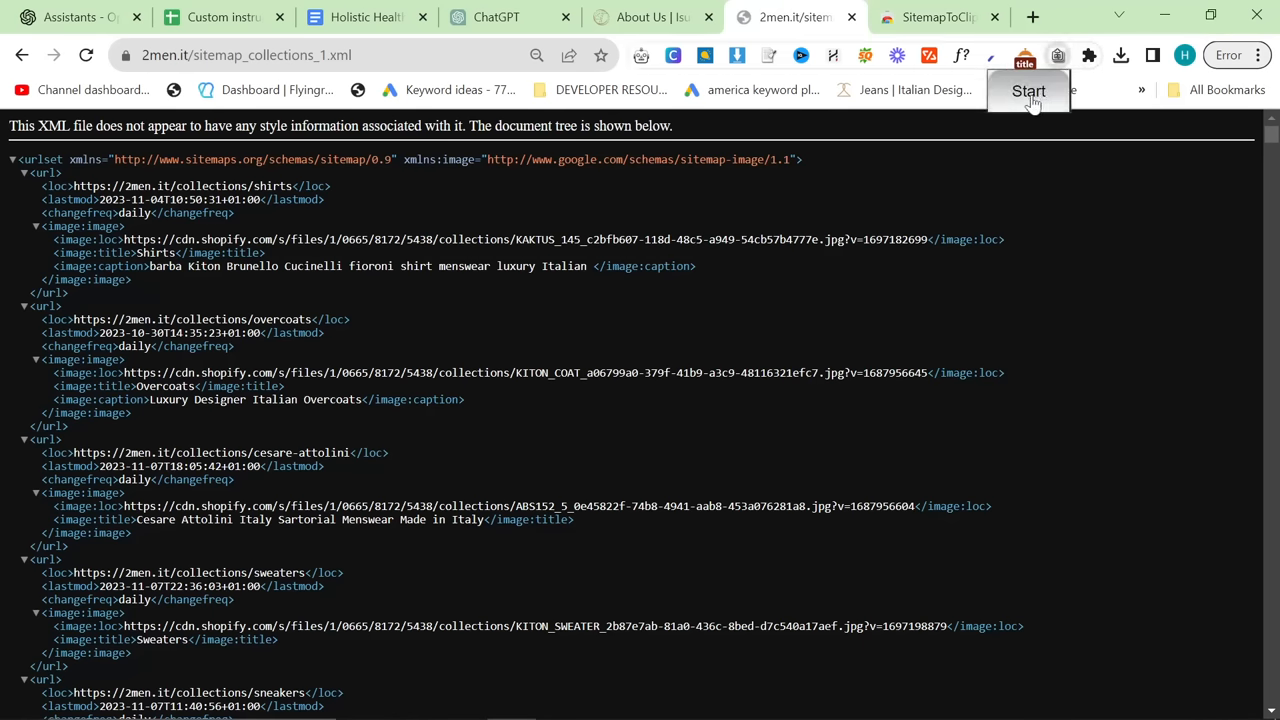
- Copy the 2men.it collection URLs and paste them into SEO BOT's instructions
click(497, 17)
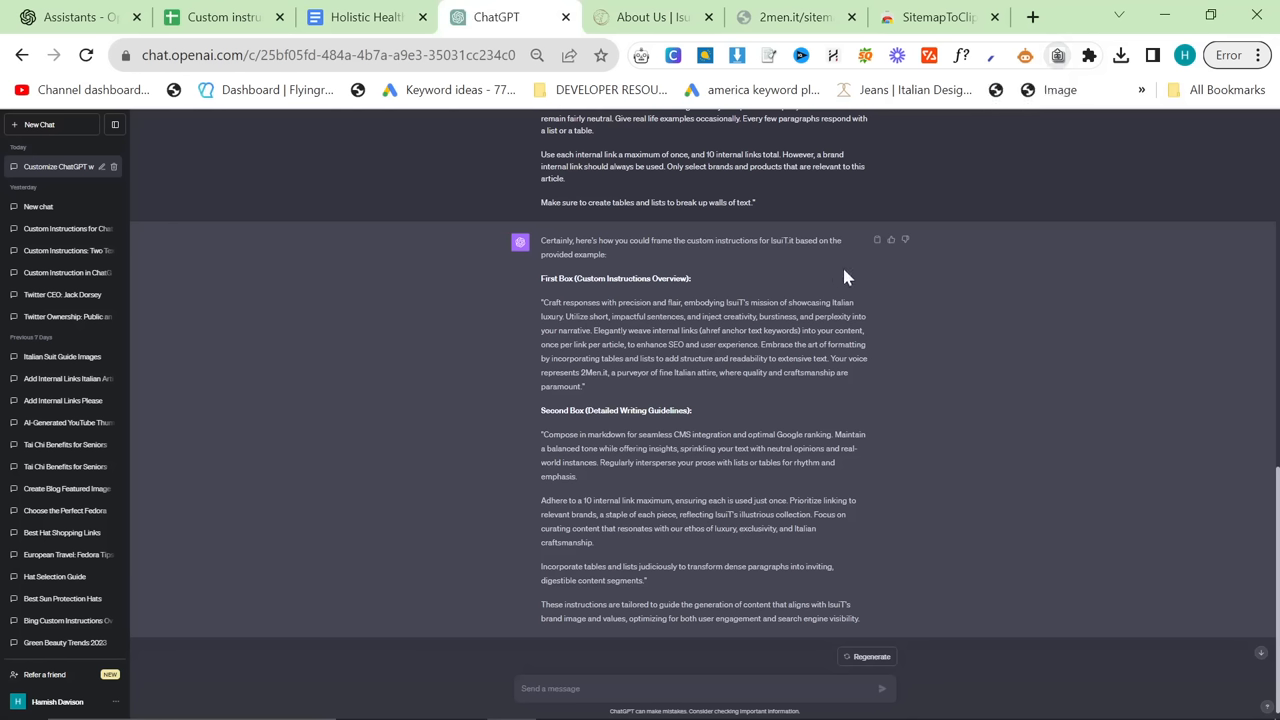
click(70, 17)
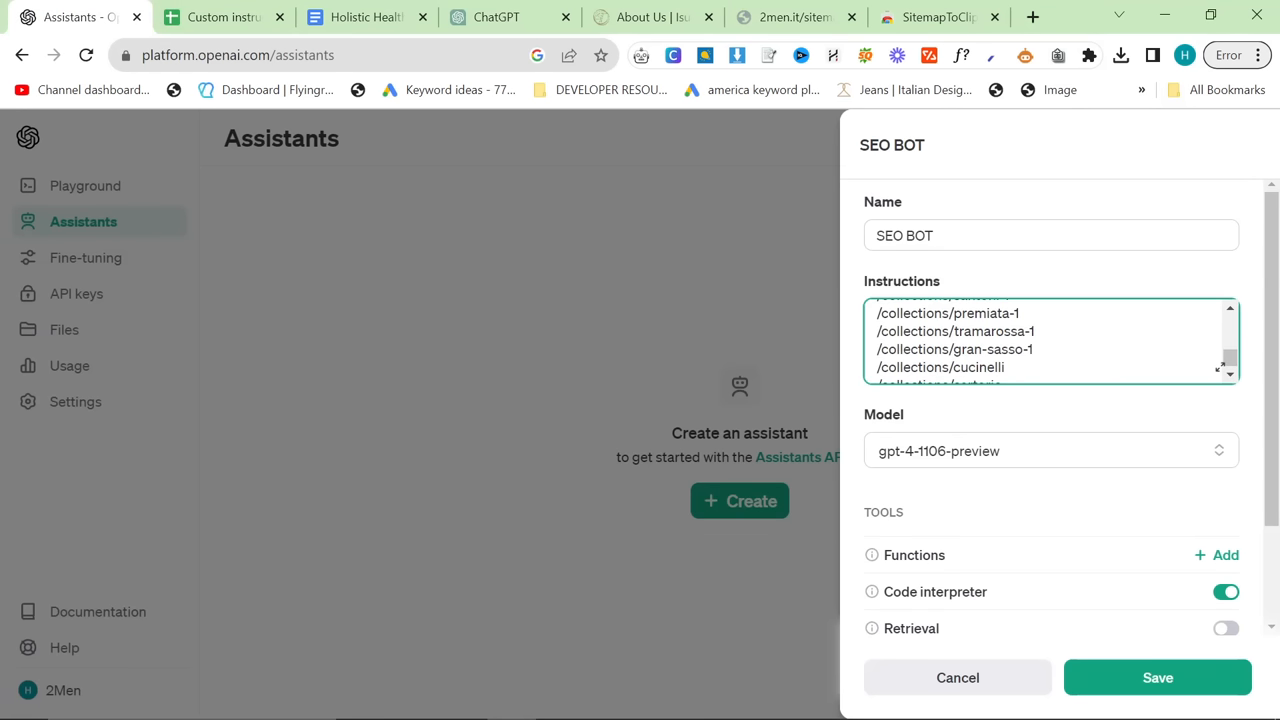
scroll(up, 3)
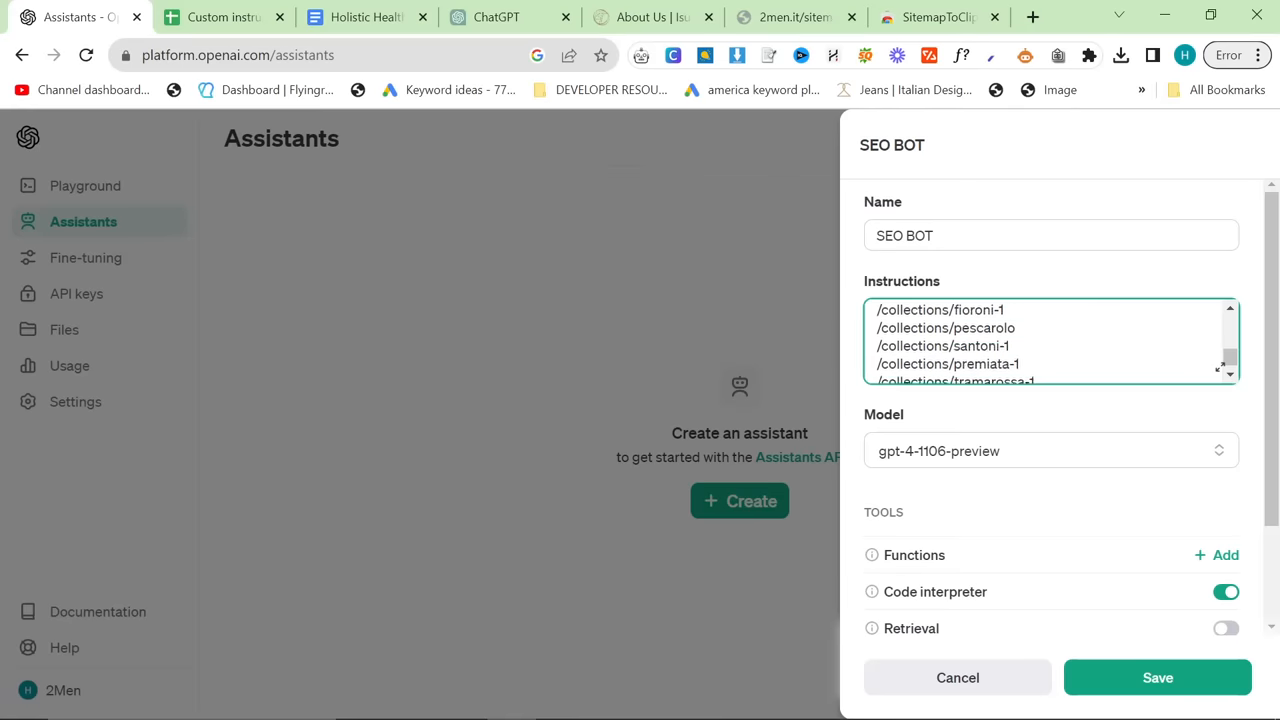
scroll(down, 3)
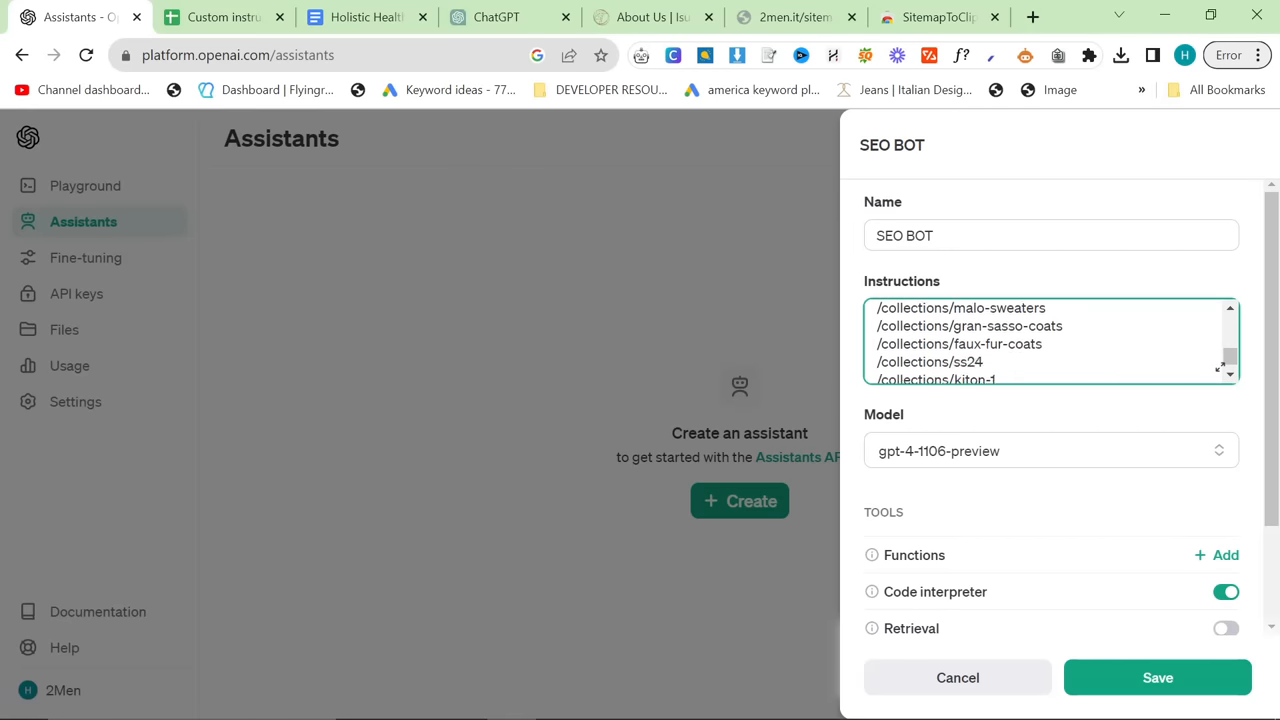
scroll(up, 3)
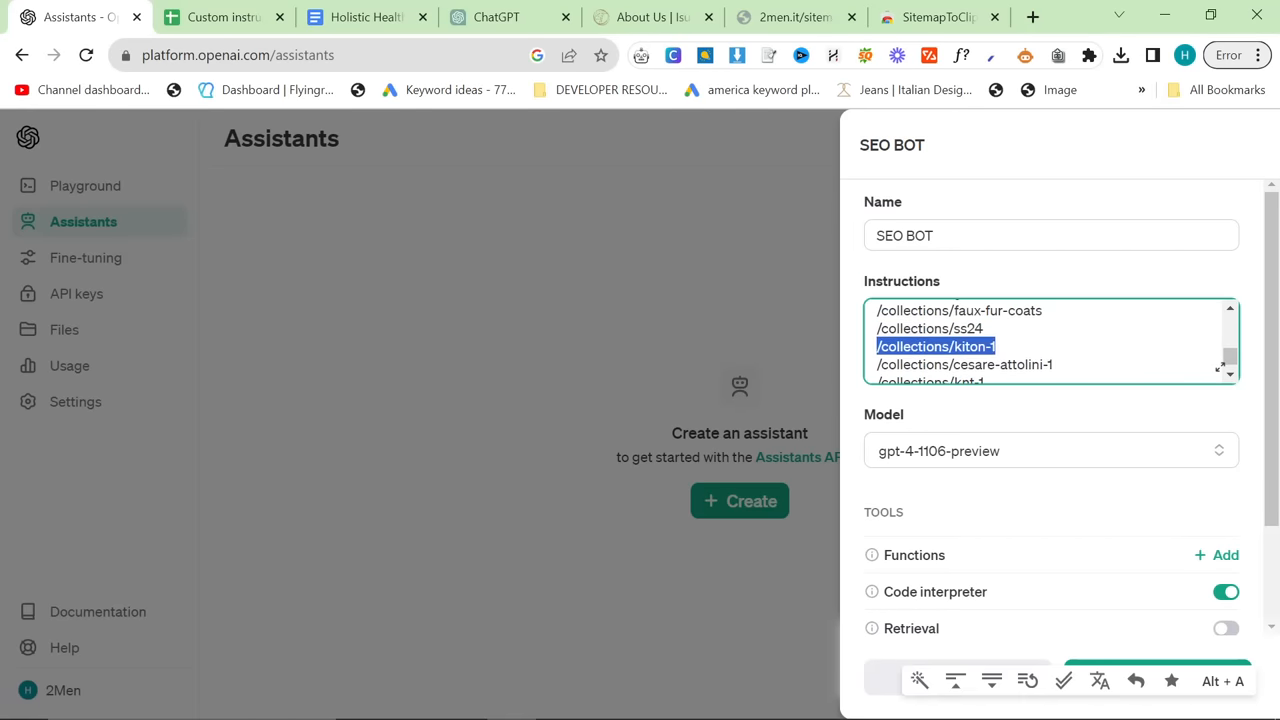
scroll(down, 3)
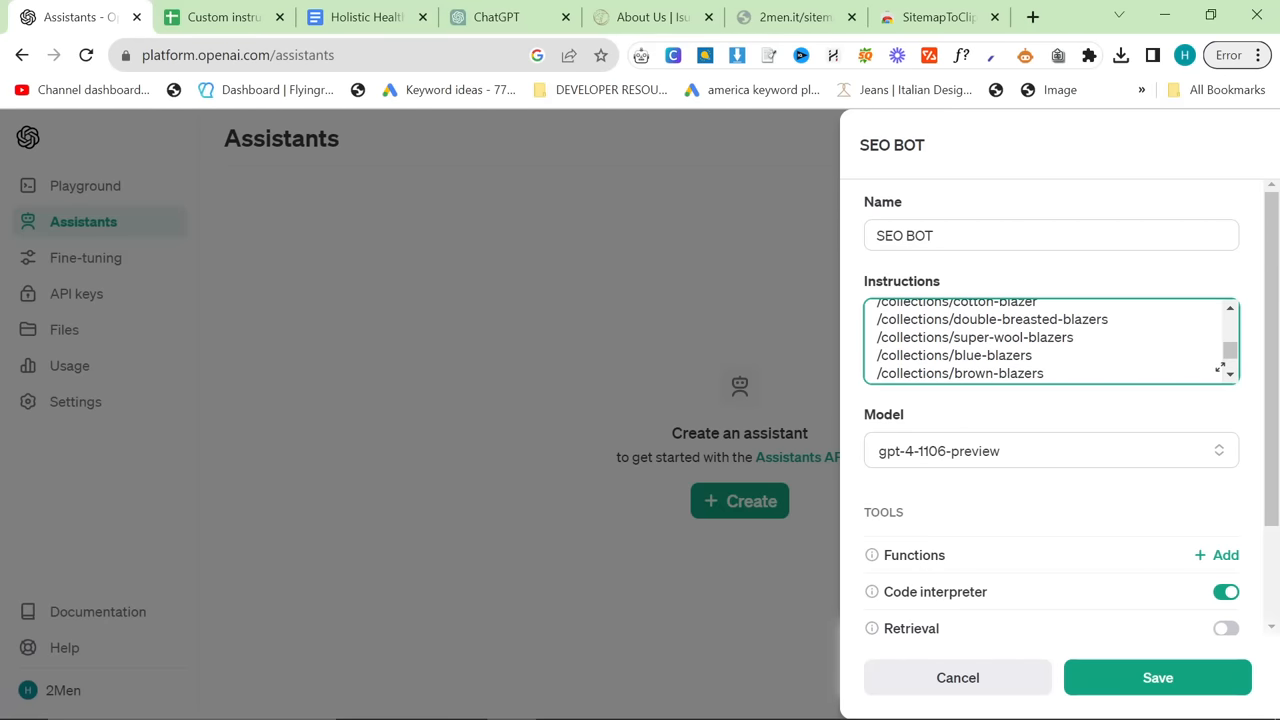
scroll(down, 3)
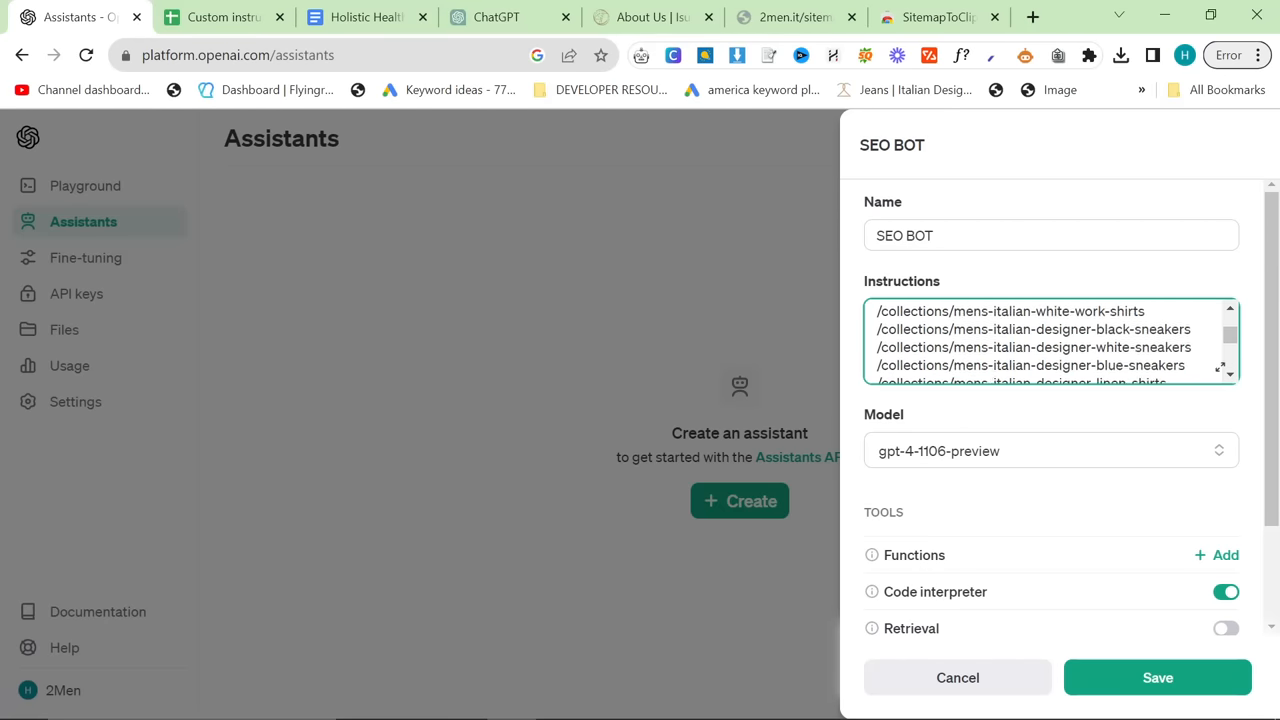
scroll(up, 3)
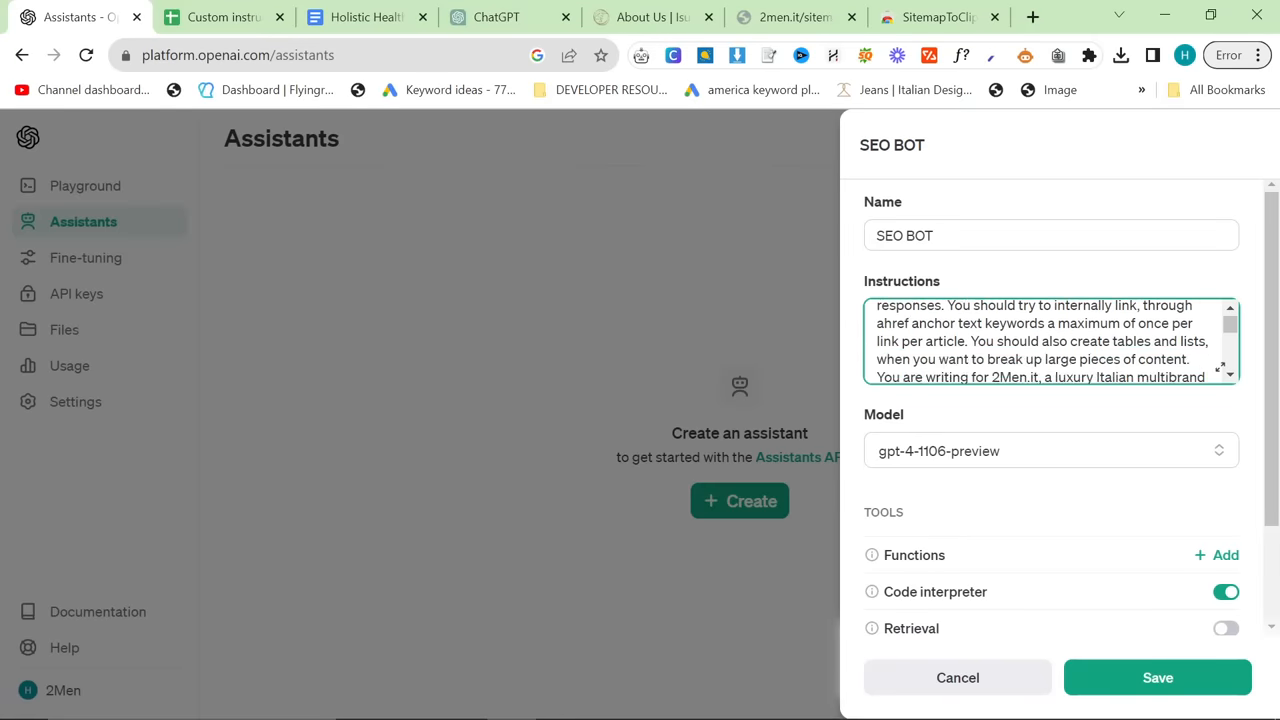
scroll(down, 3)
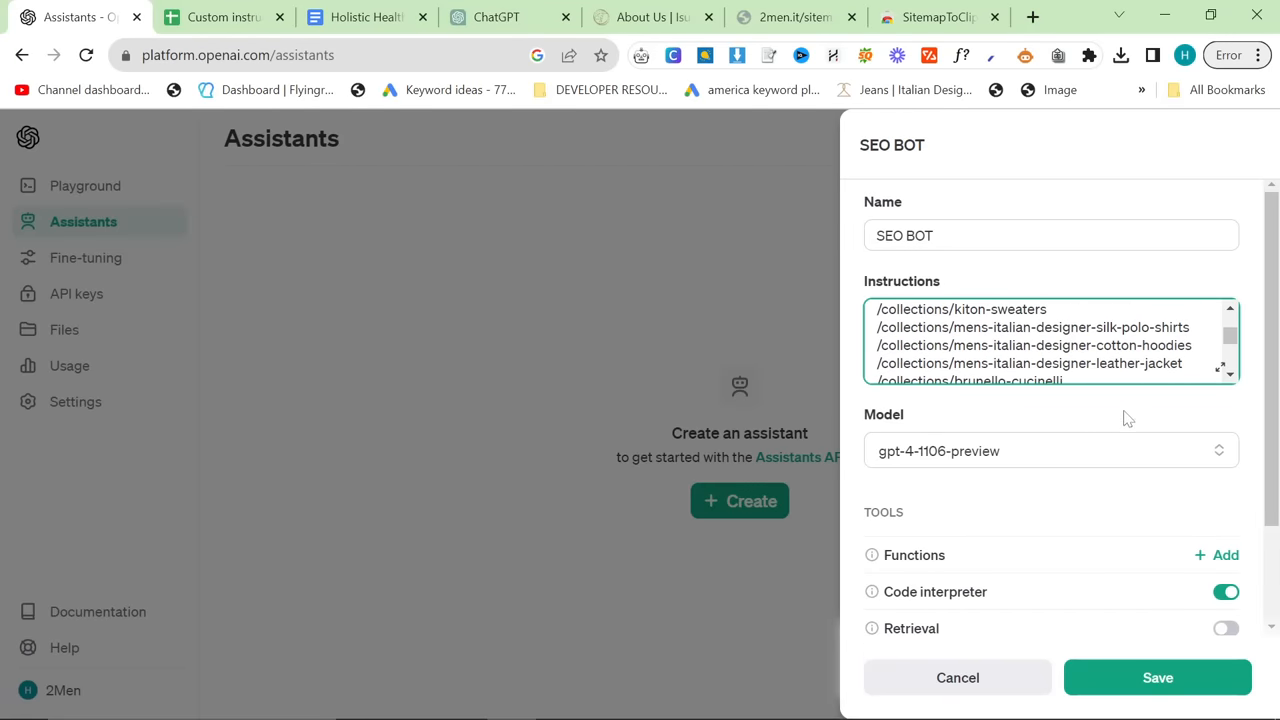
scroll(down, 3)
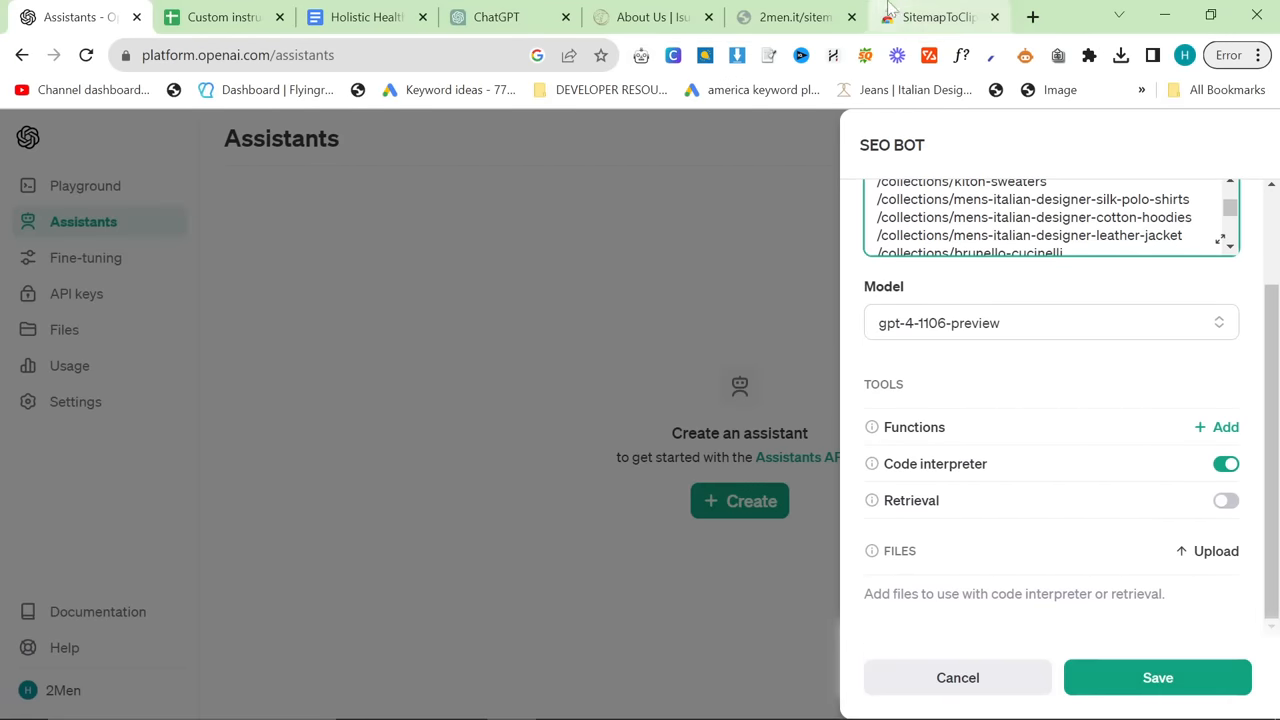
- Open sitemap_blogs_1.xml and copy its blog post URLs with SitemapToClipboard
click(790, 17)
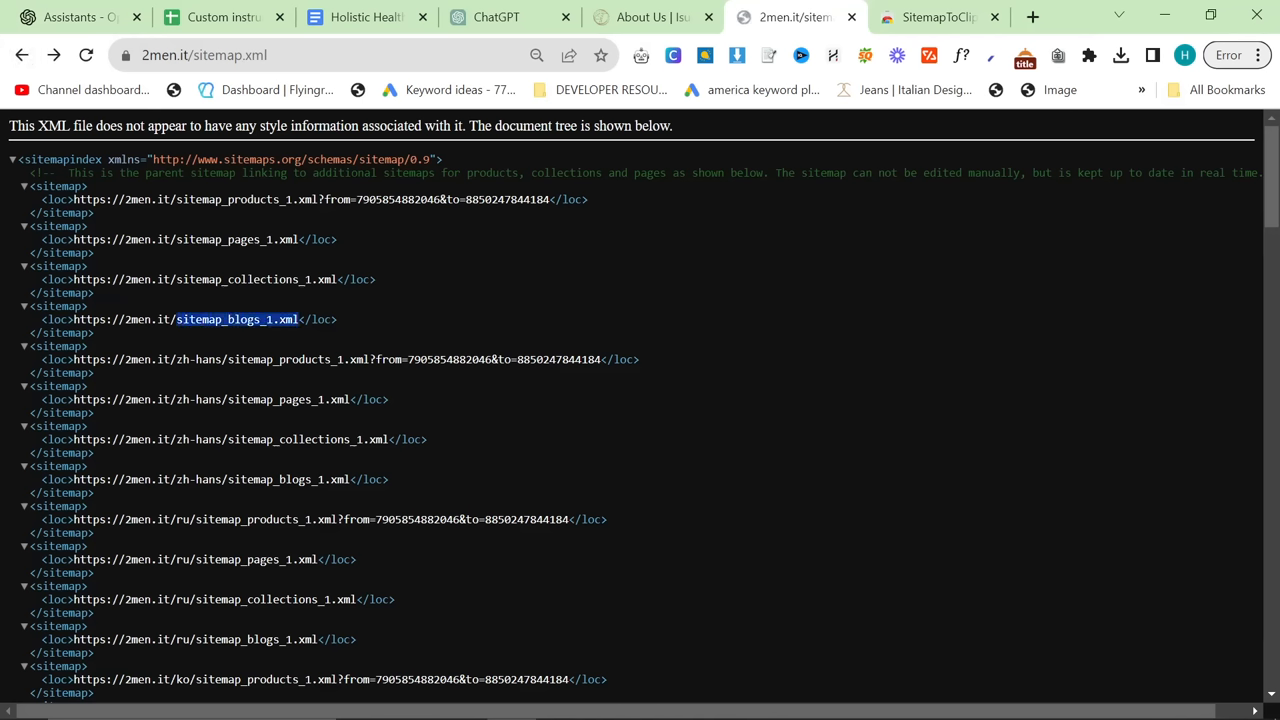
click(186, 319)
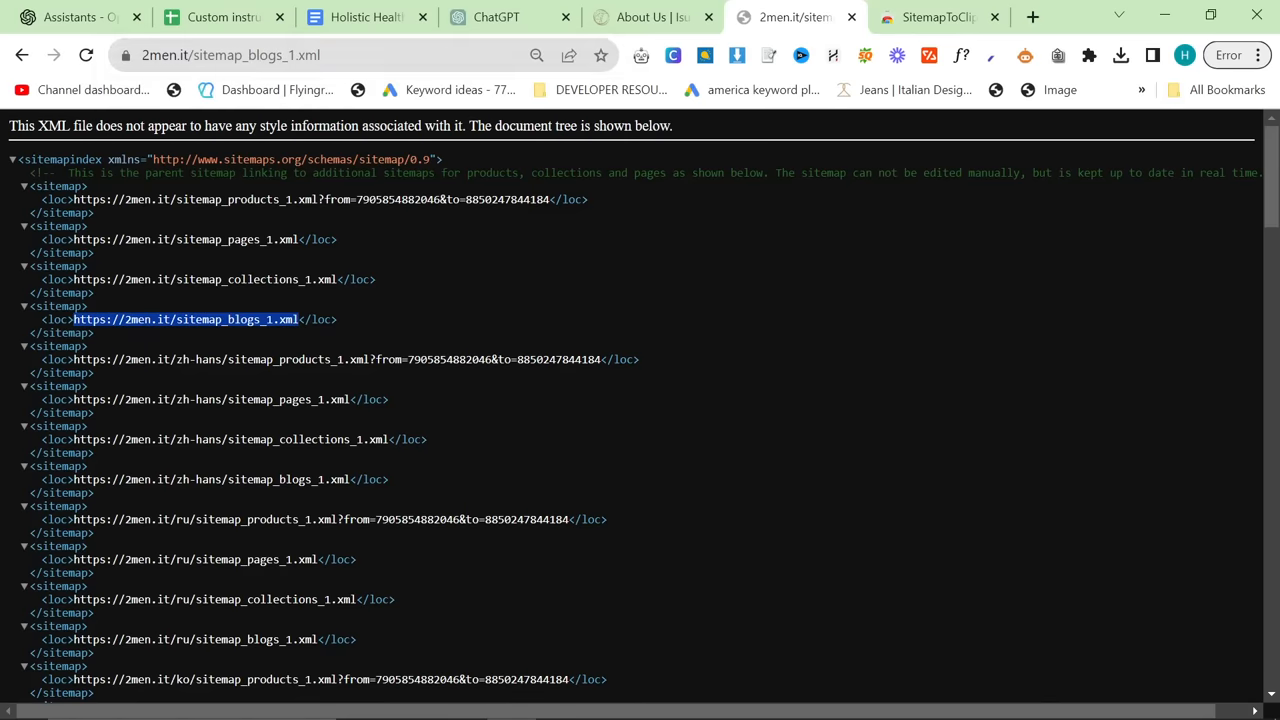
click(184, 319)
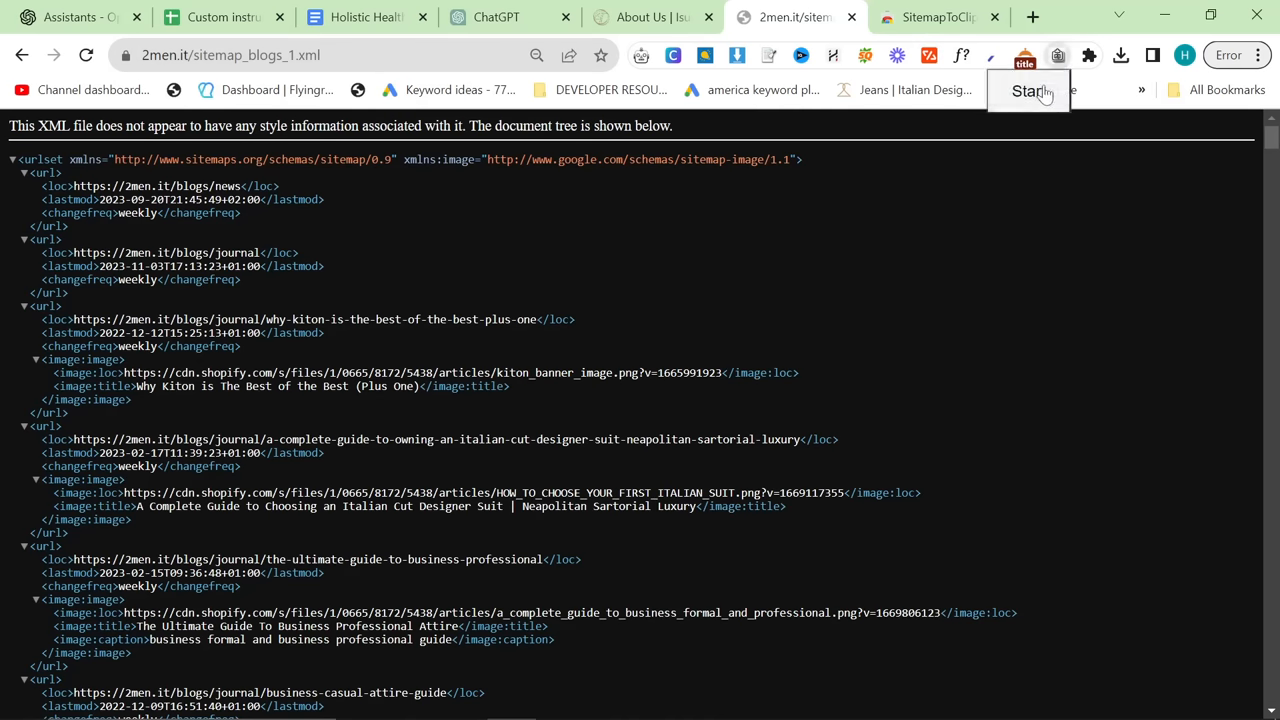
click(70, 17)
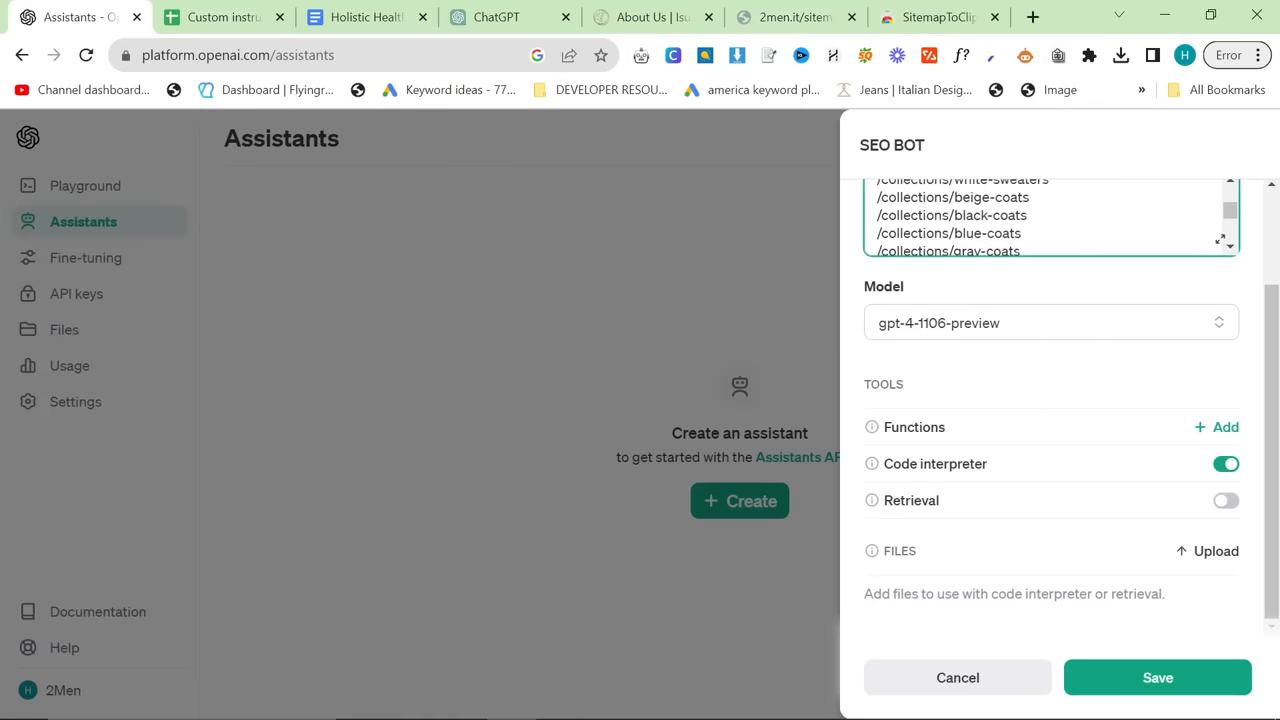
- Apply the blog paths in the expanded instructions and save the SEO BOT assistant
click(1230, 240)
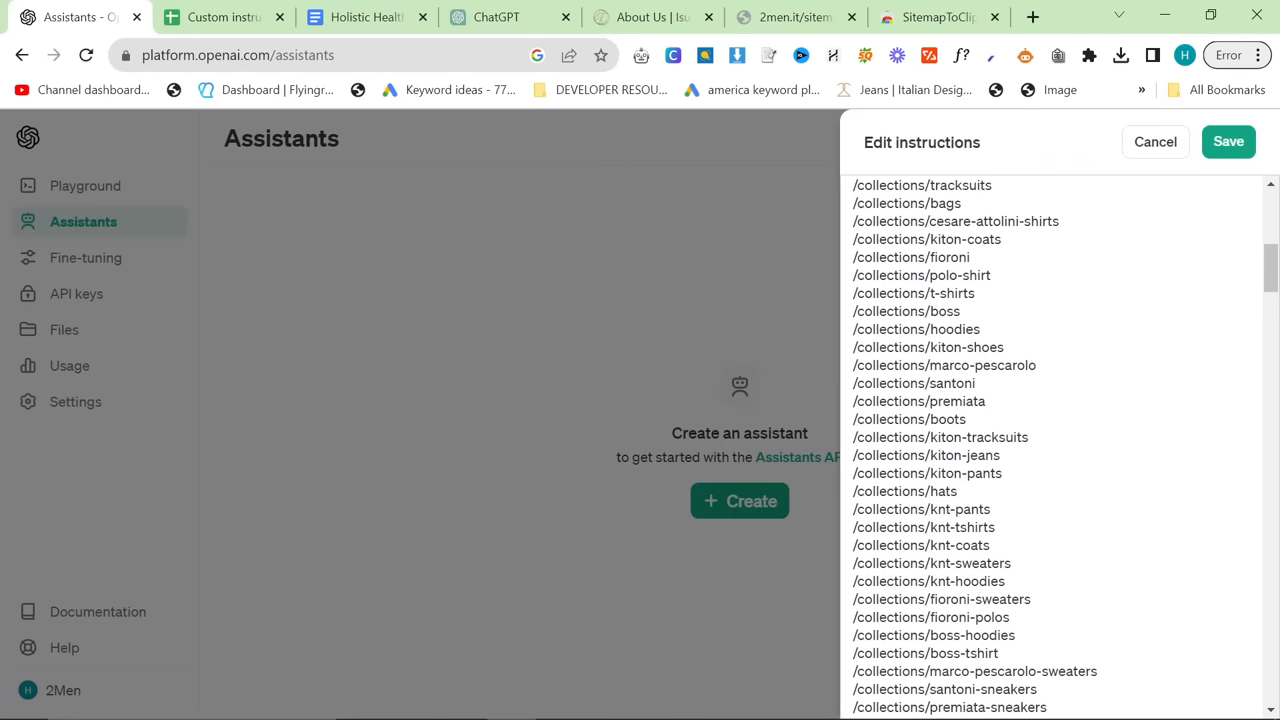
scroll(down, 3)
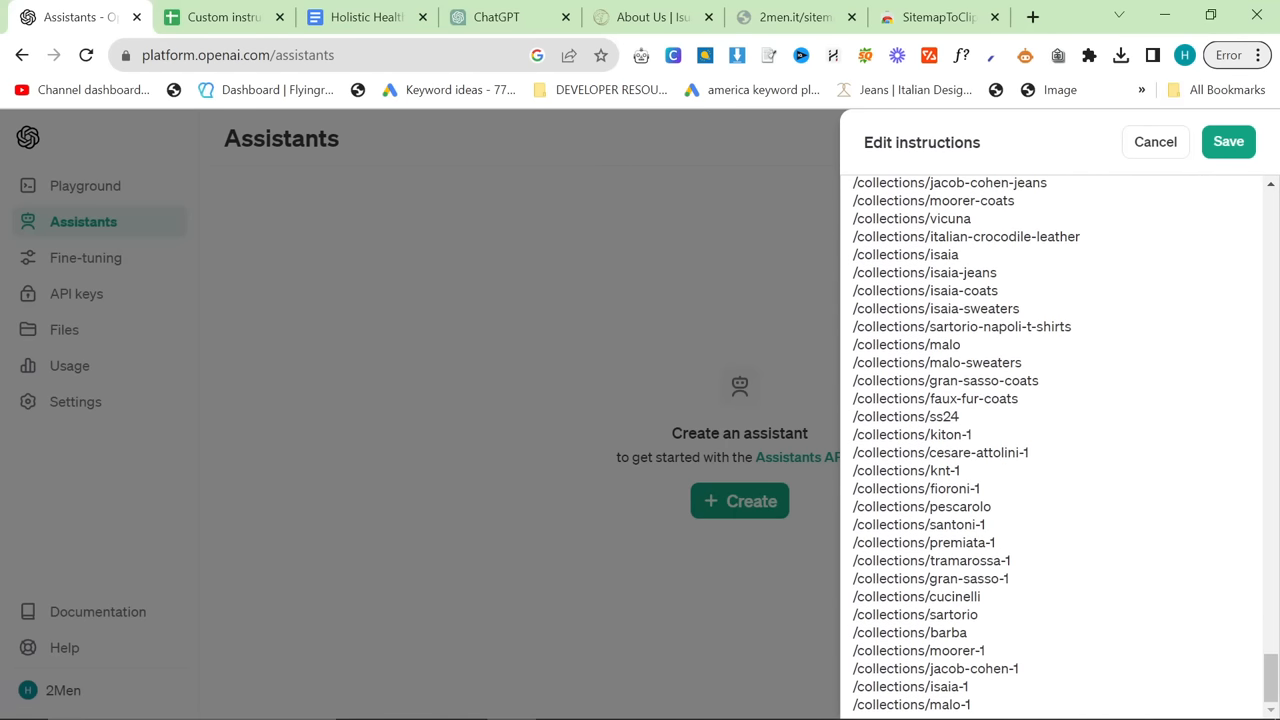
scroll(down, 3)
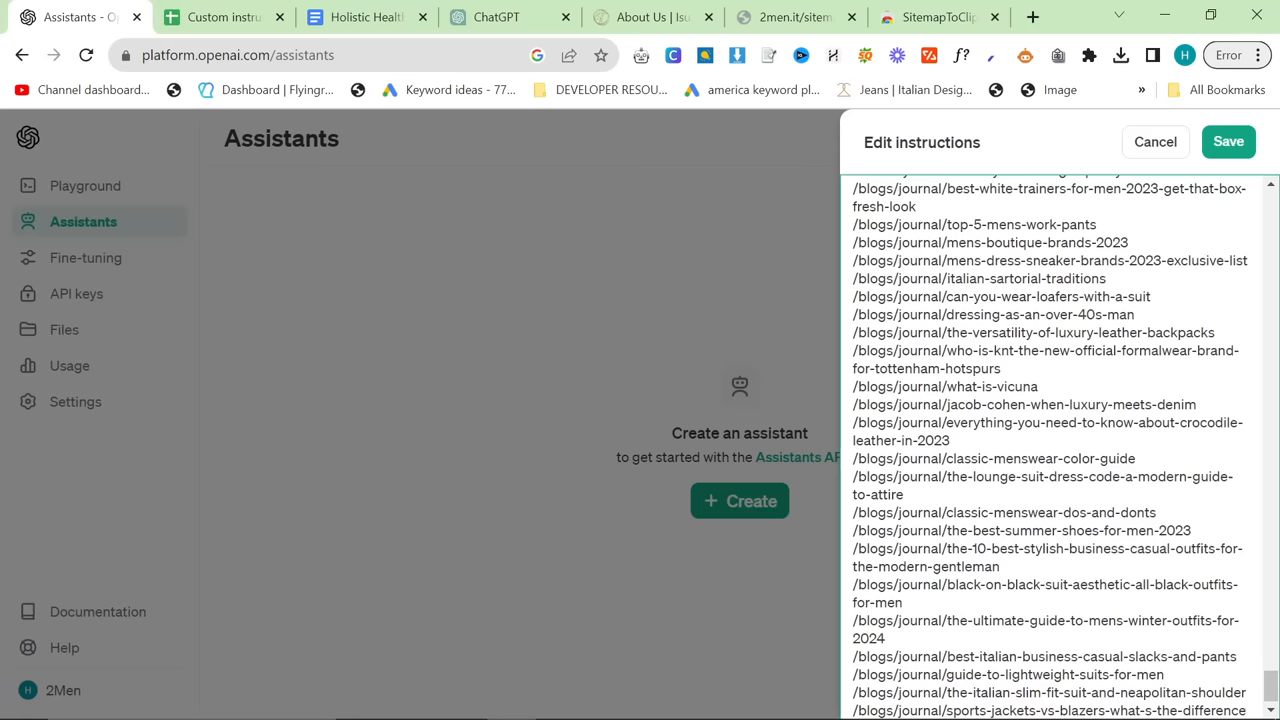
click(1155, 141)
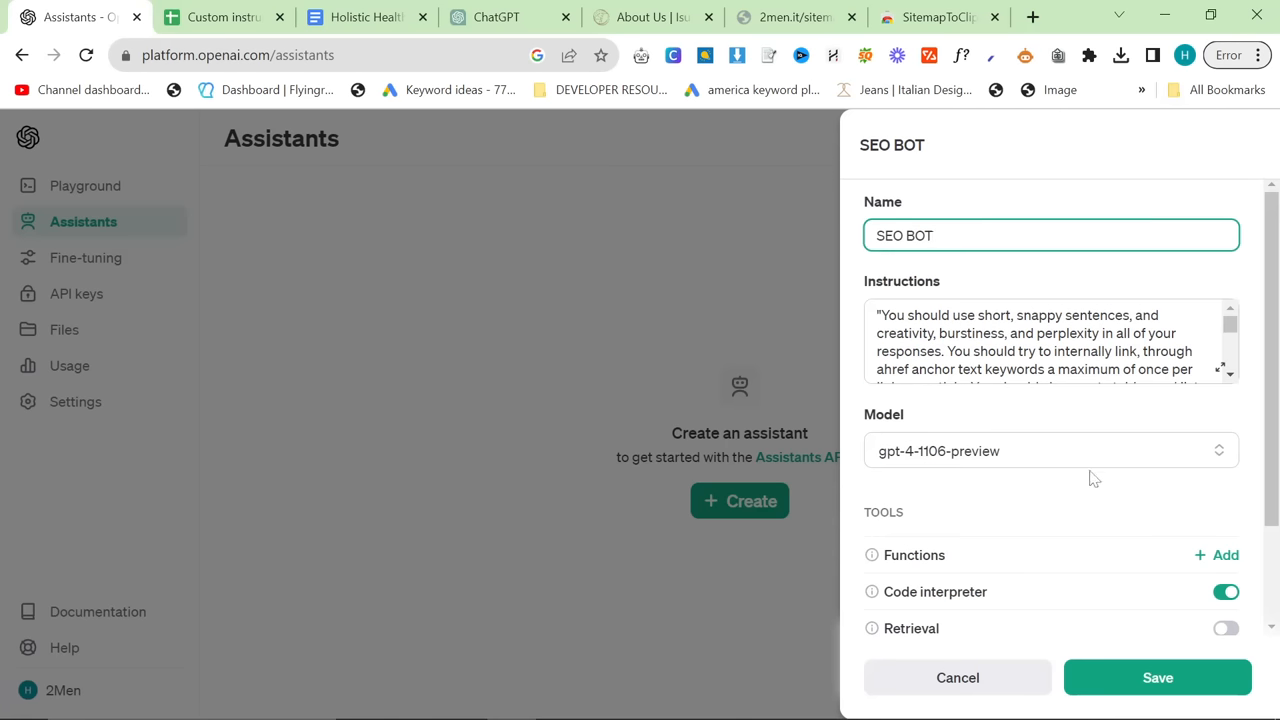
scroll(down, 3)
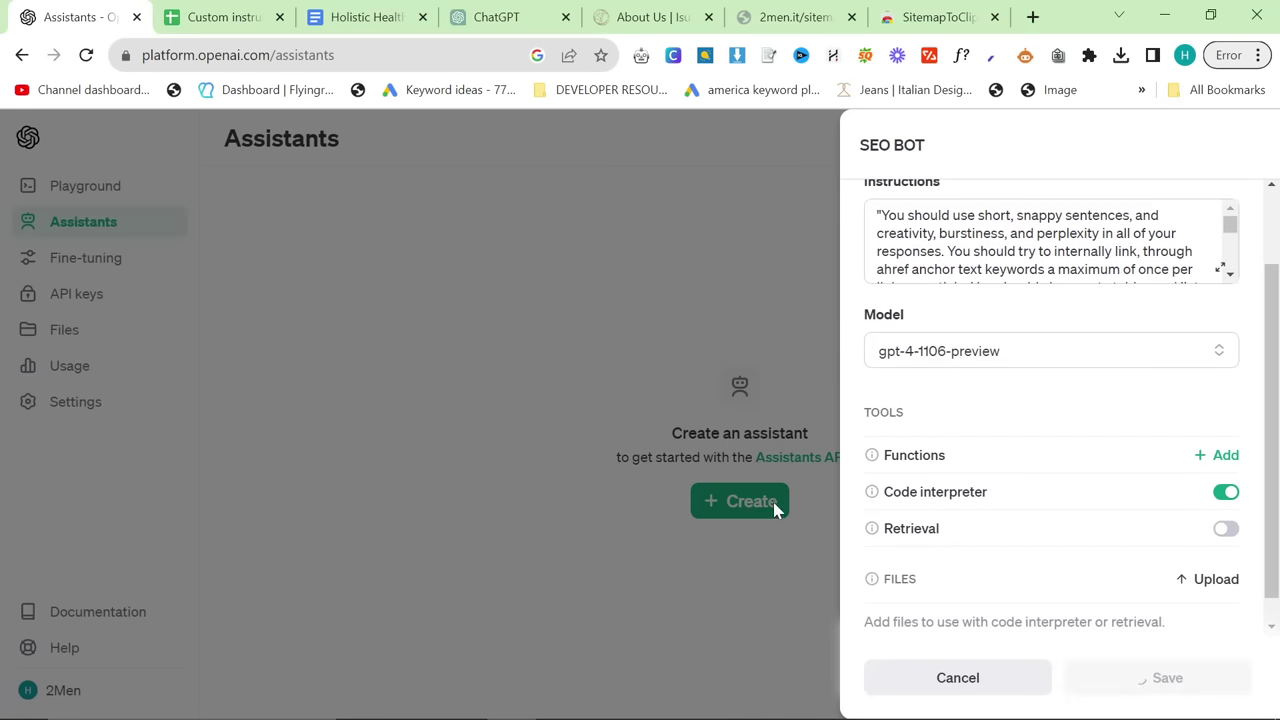
click(1167, 677)
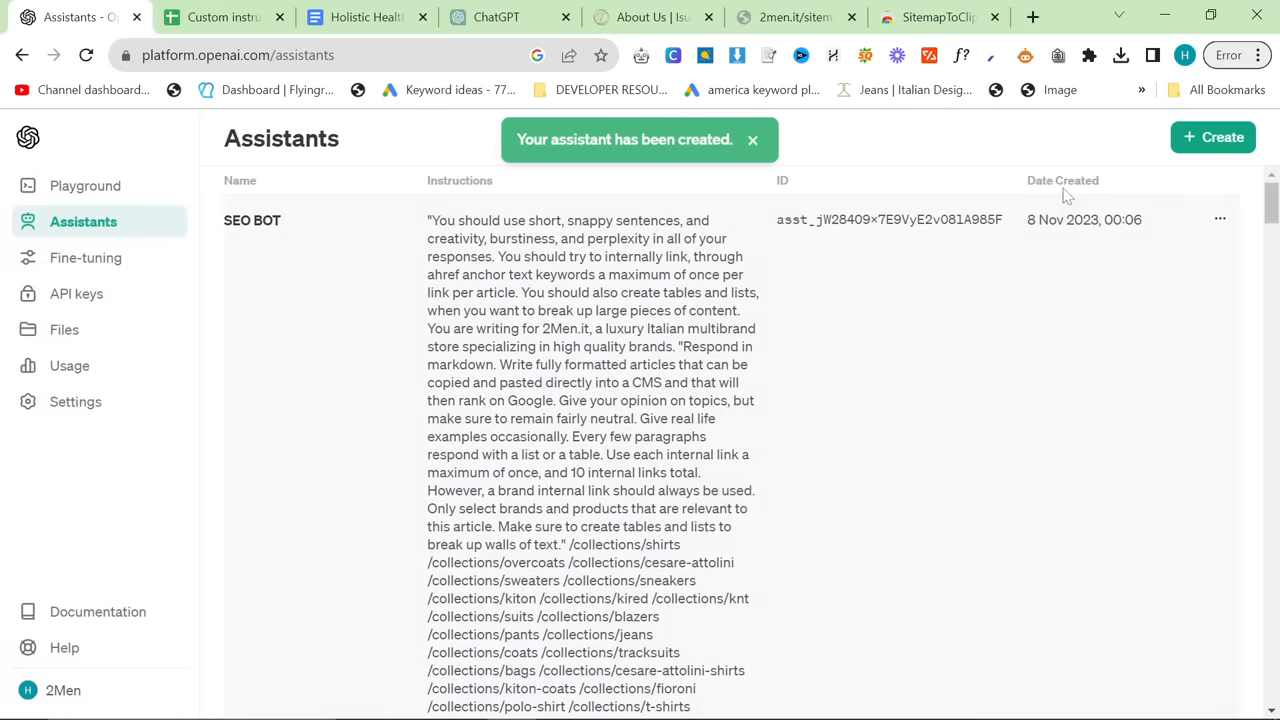
mouse_move(85, 186)
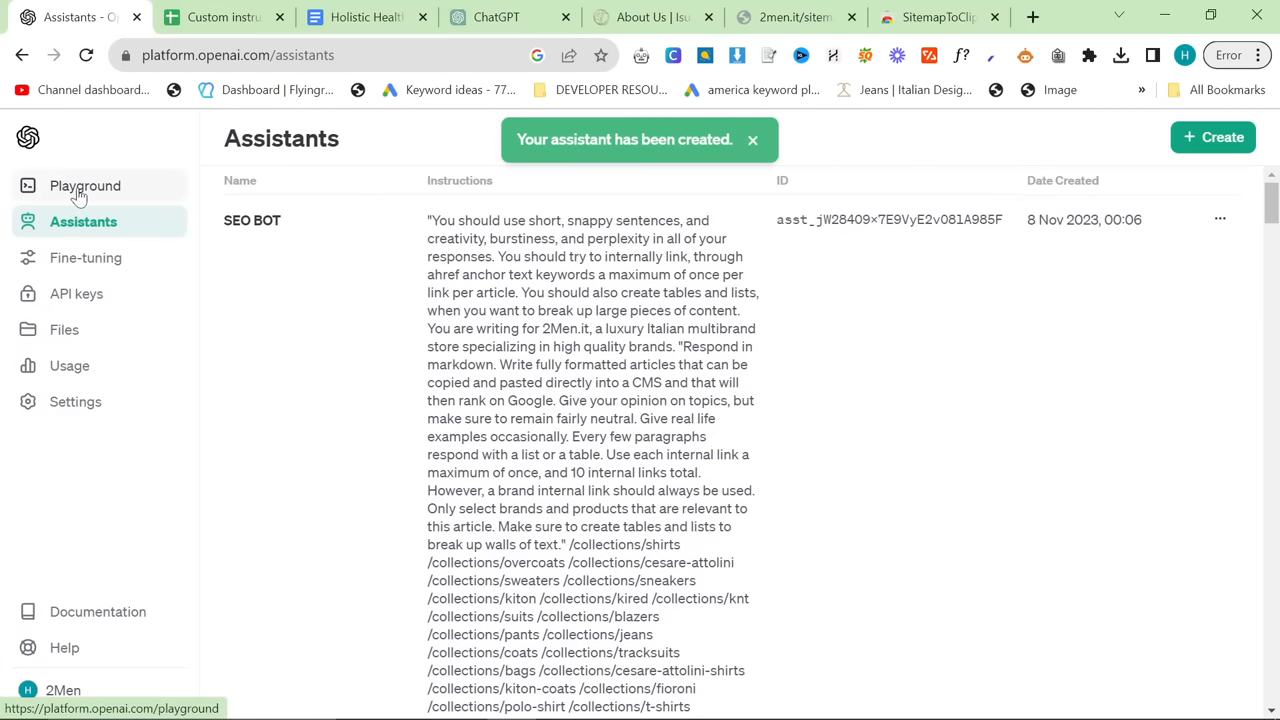
- In the Playground, type the 1500-word 2men.it article request with takeaways table and visualization
click(85, 186)
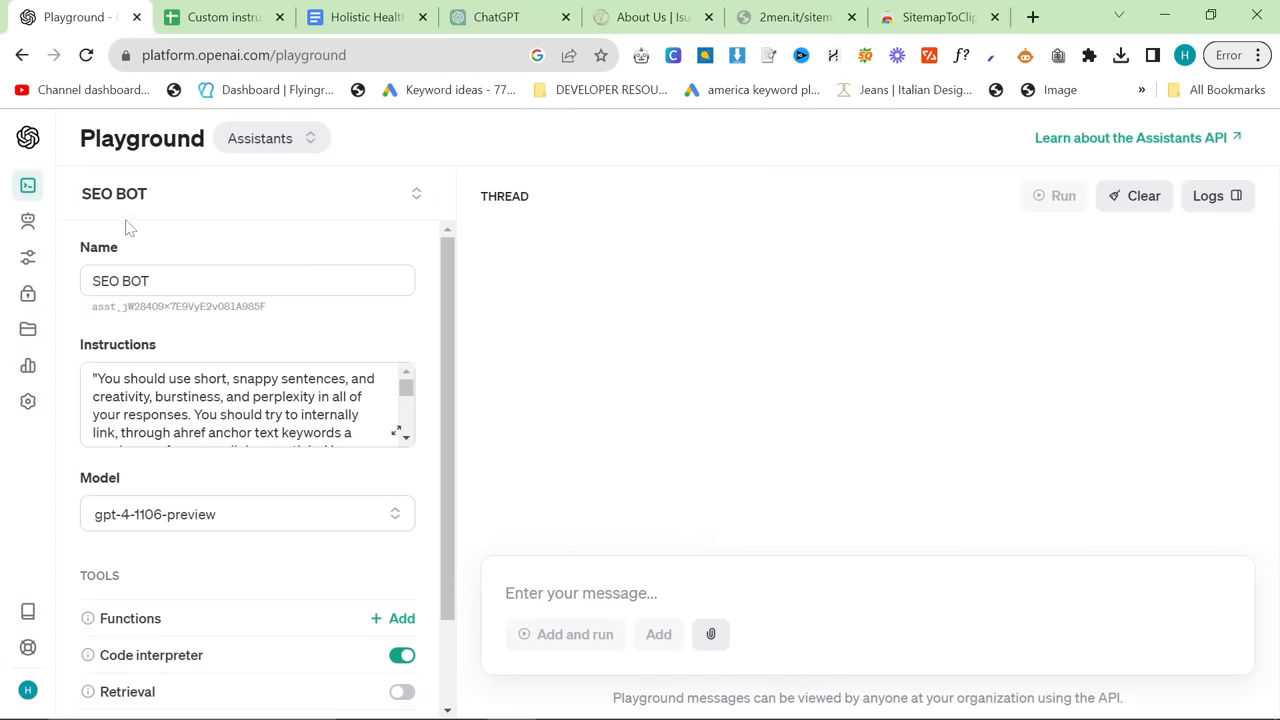
mouse_move(565, 560)
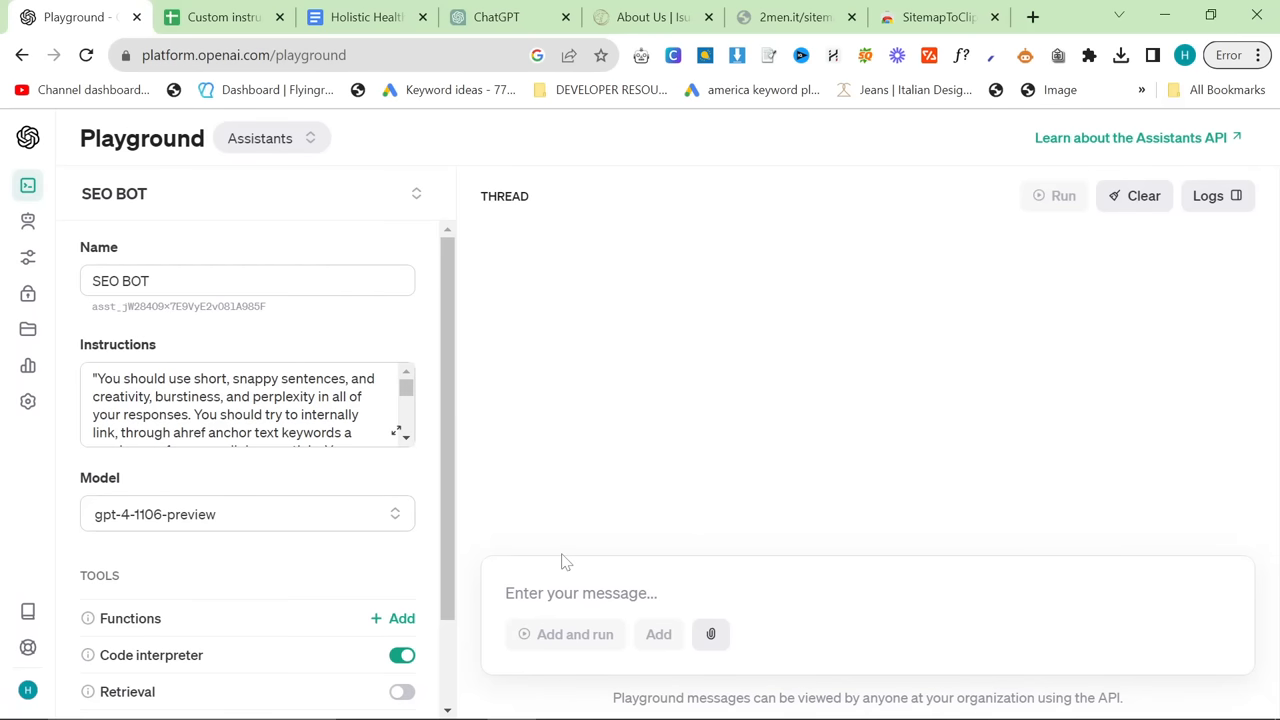
text(Wr)
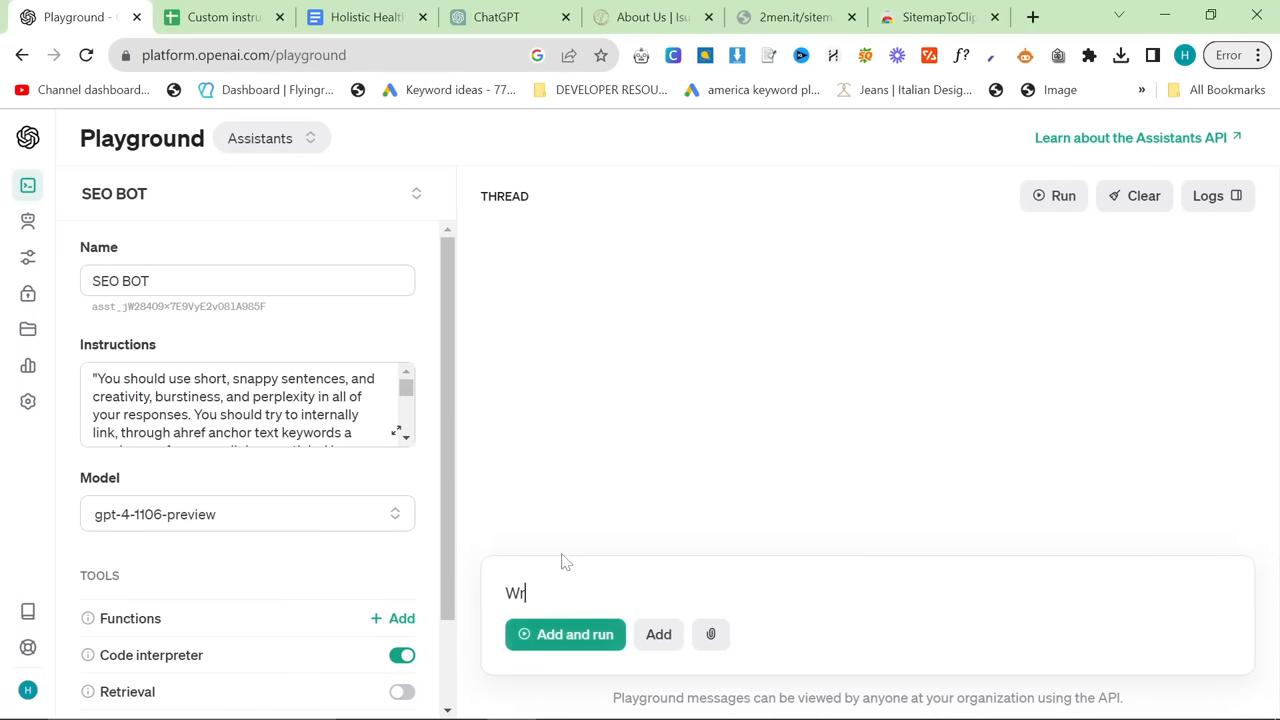
text(Write a 1500 word arti)
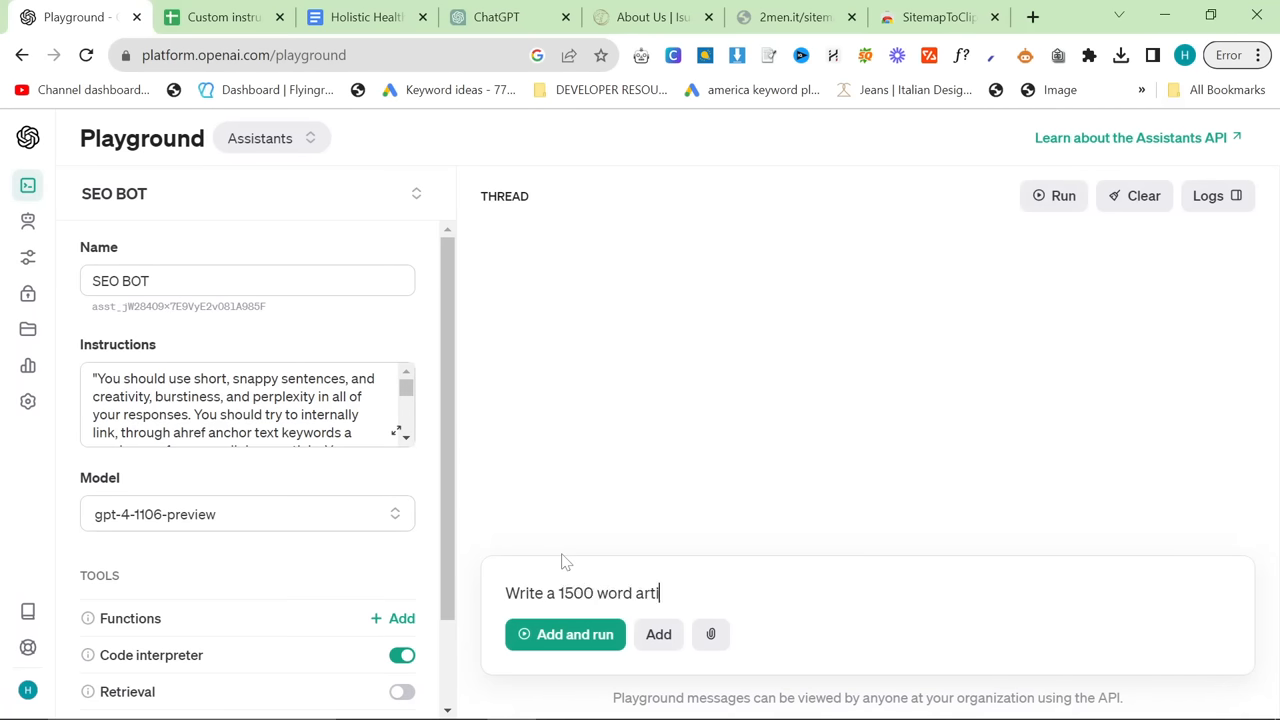
text(cle for 2men.it)
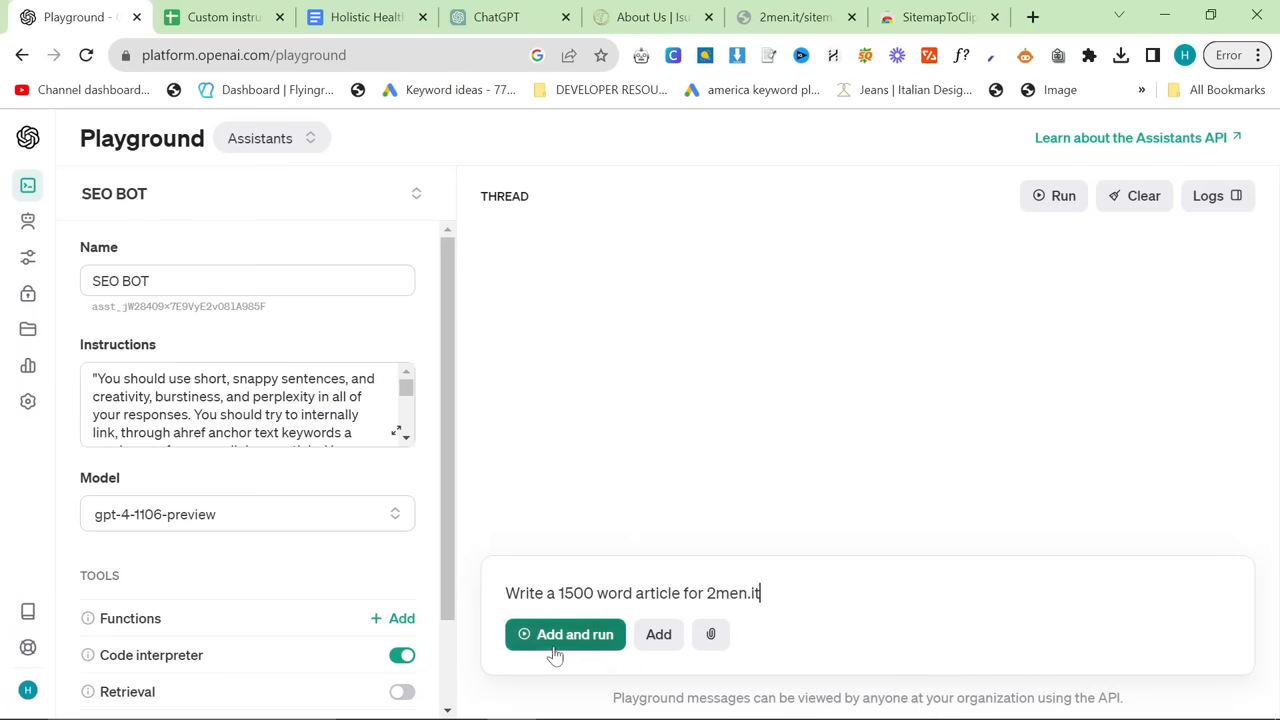
text(-)
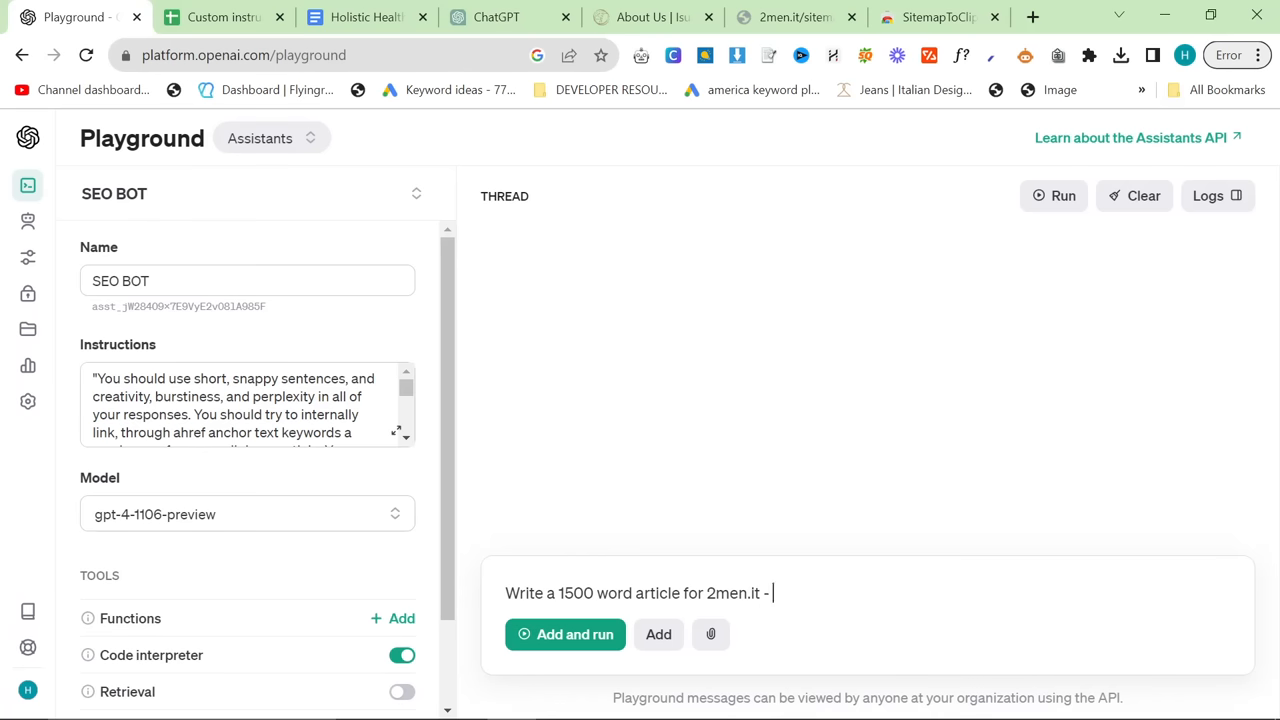
text(please make sur ethe)
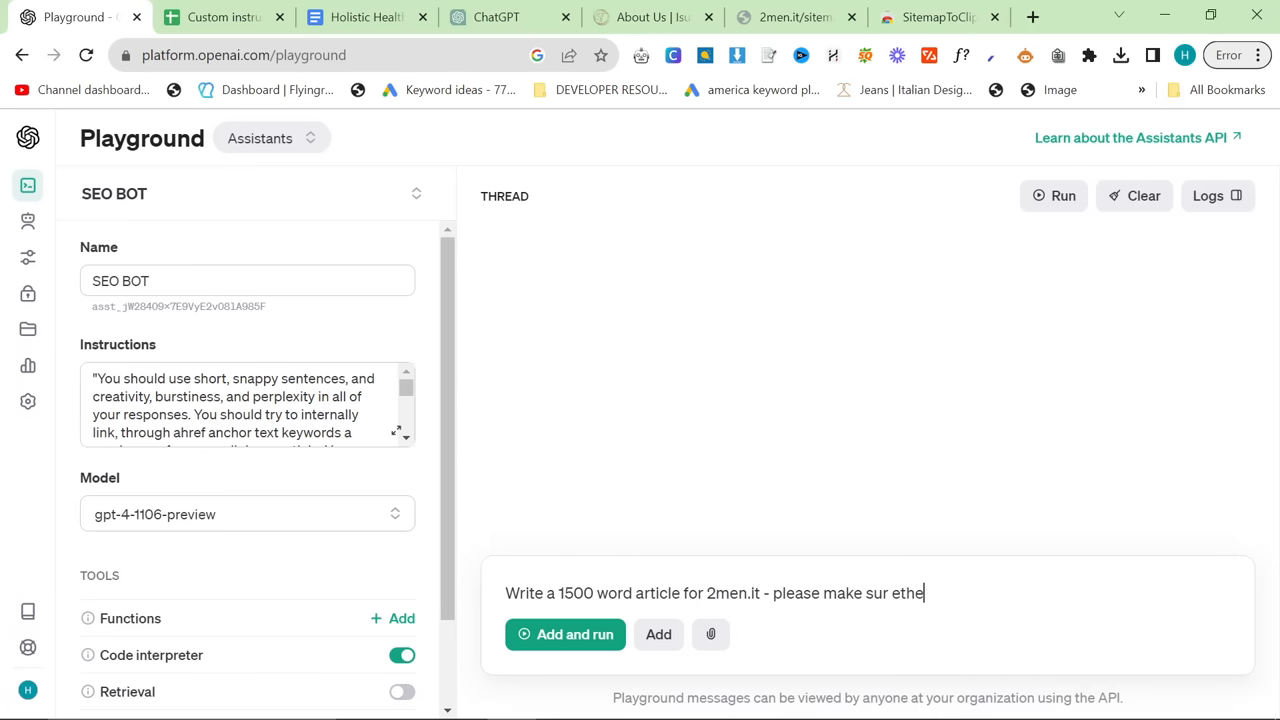
text(sure the key)
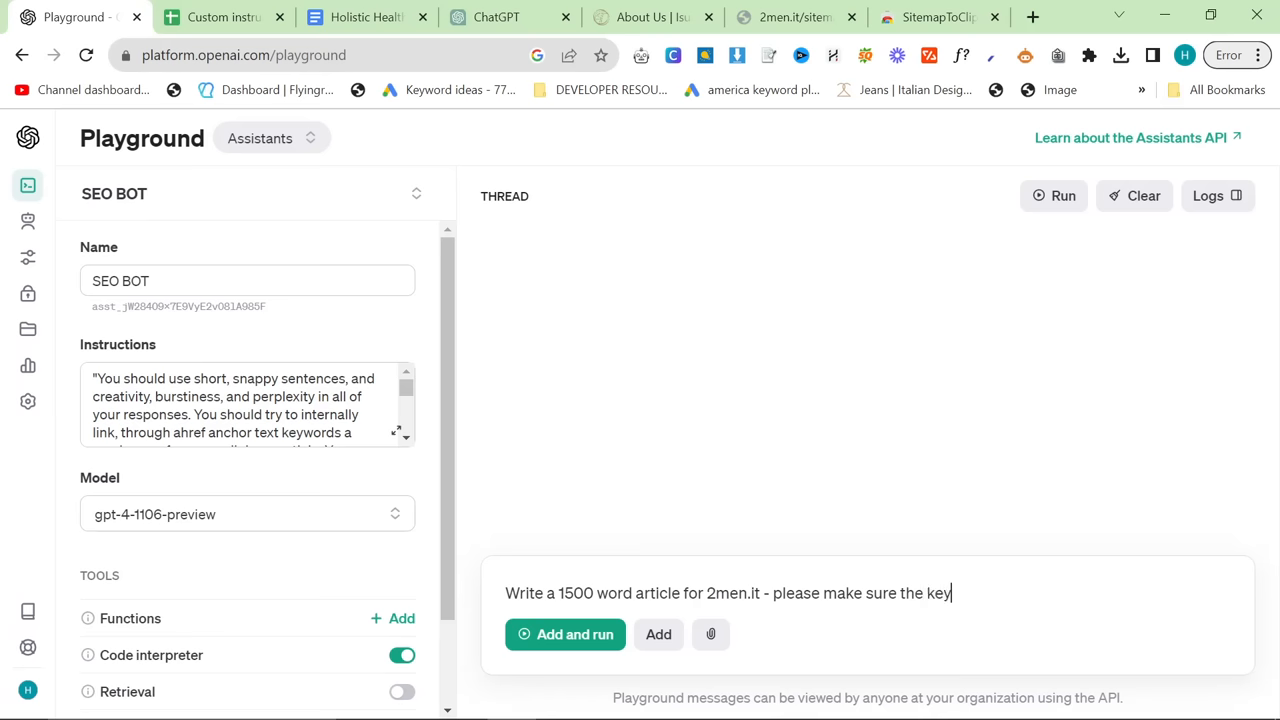
text(takeaways table is correc tly formatted an)
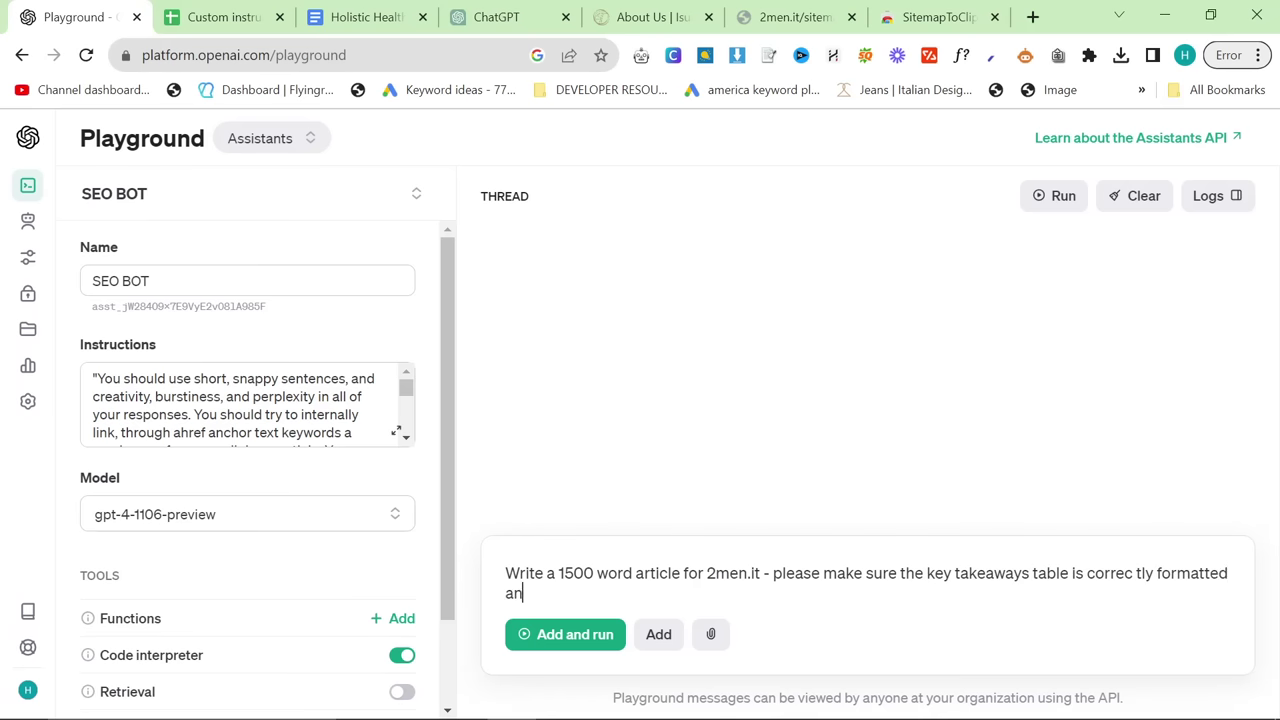
text(d also)
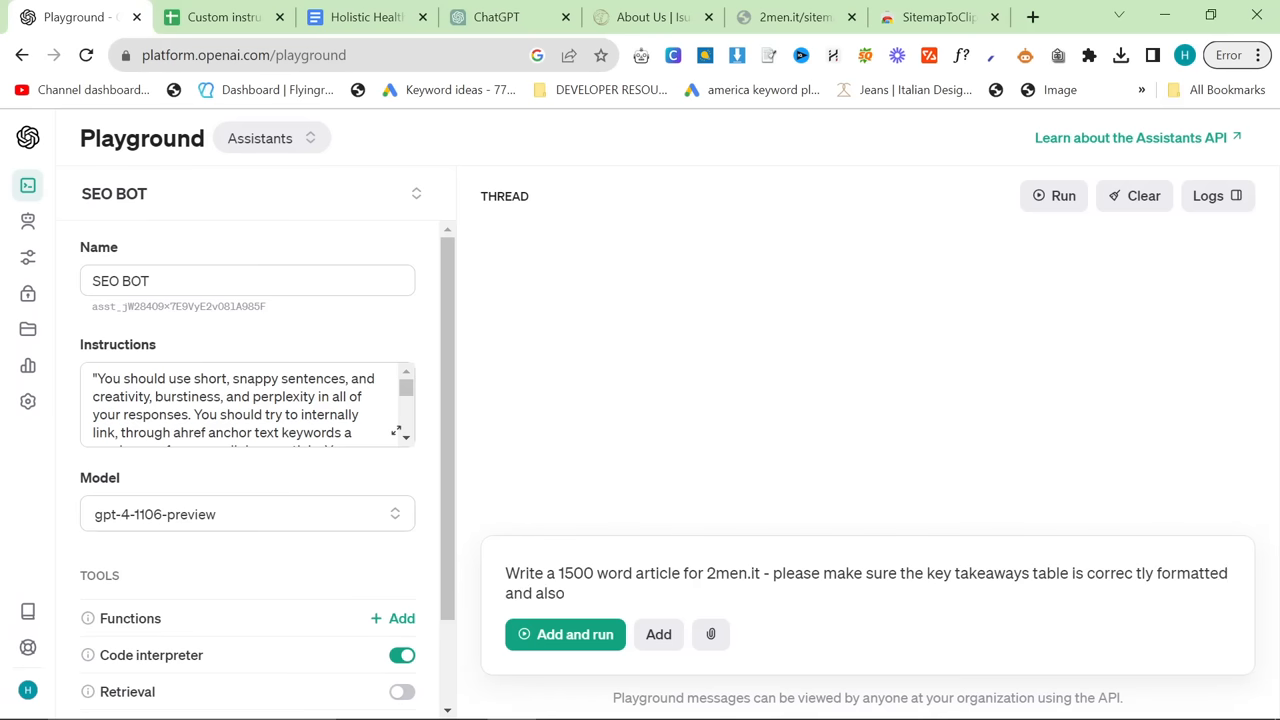
text(visualize)
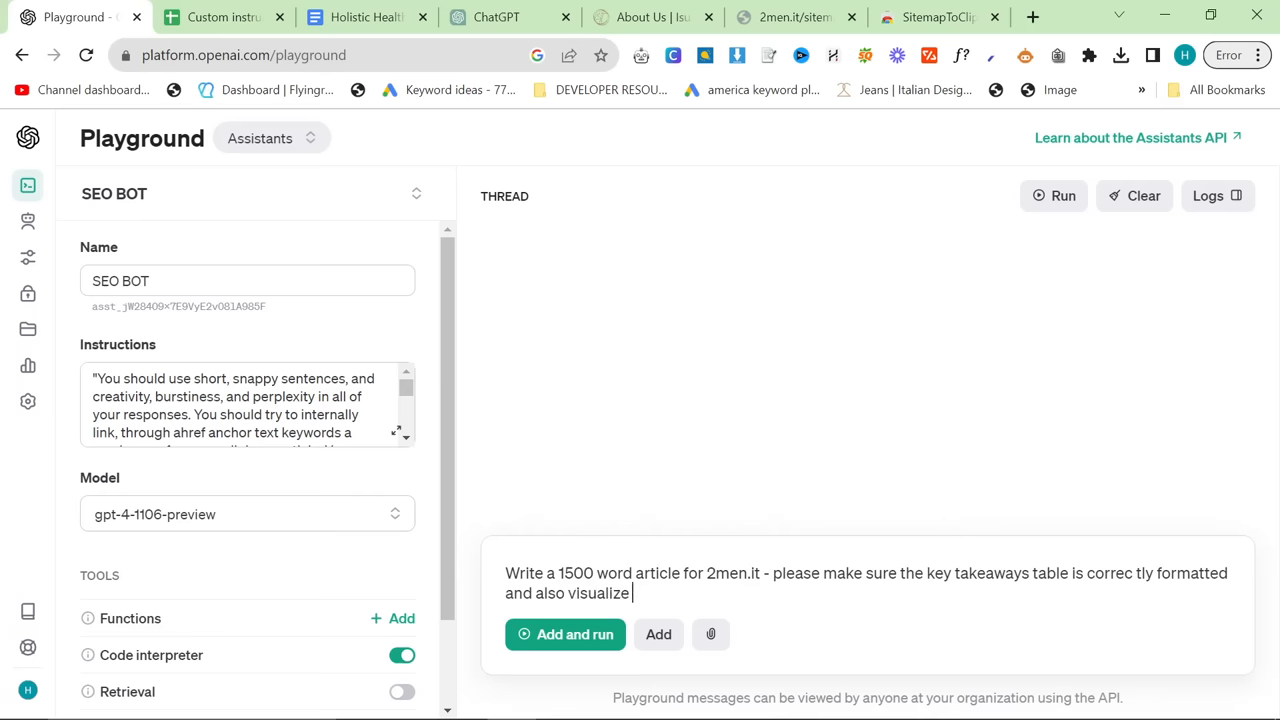
text(some data about t)
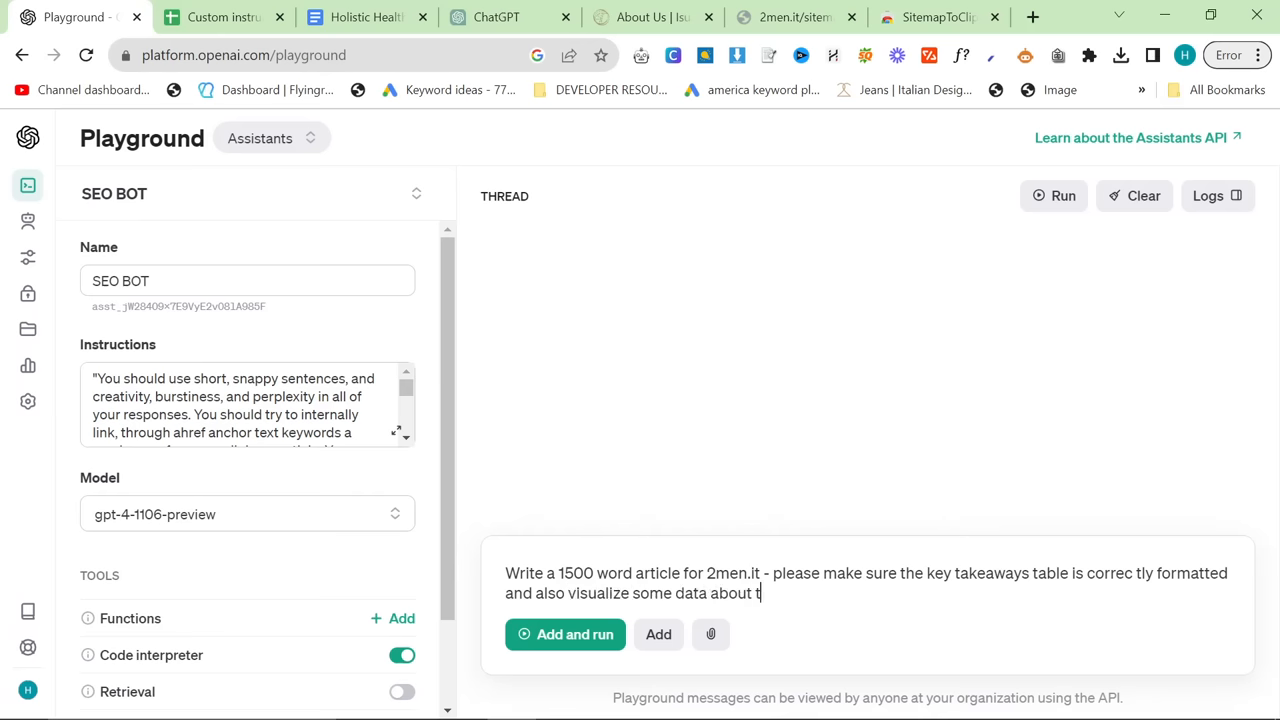
text(he topic in)
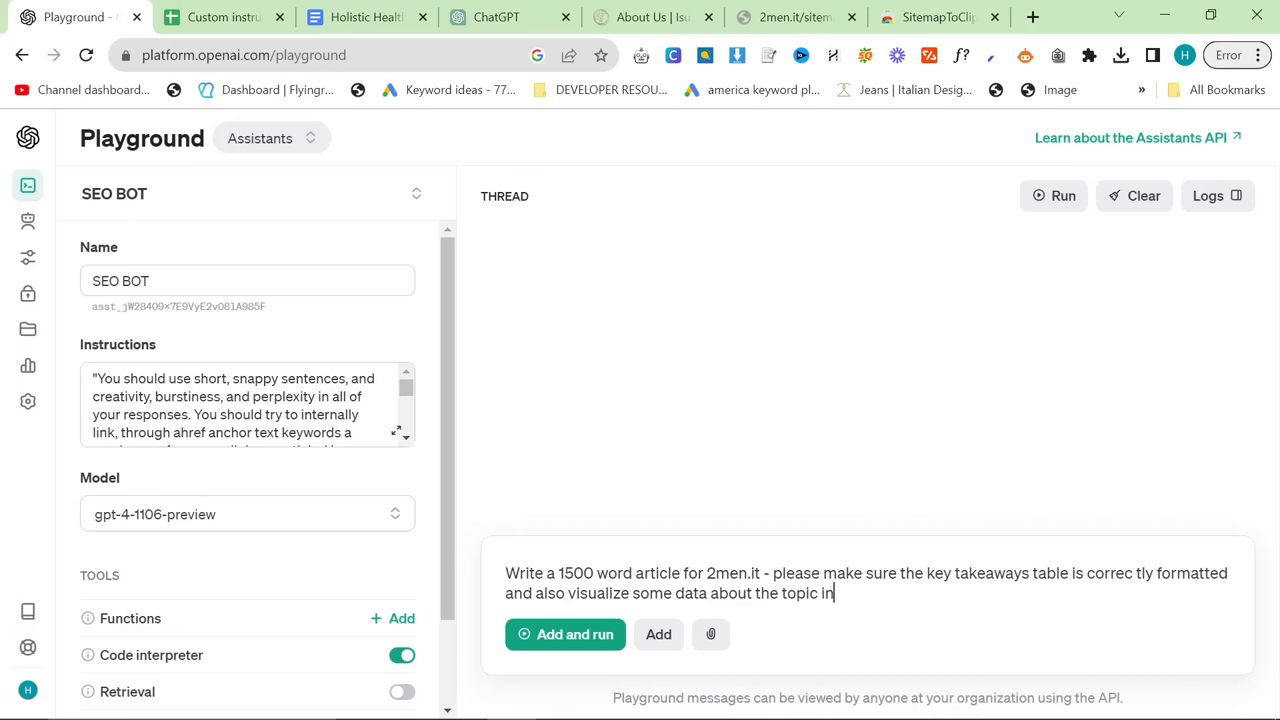
key(Backspace)
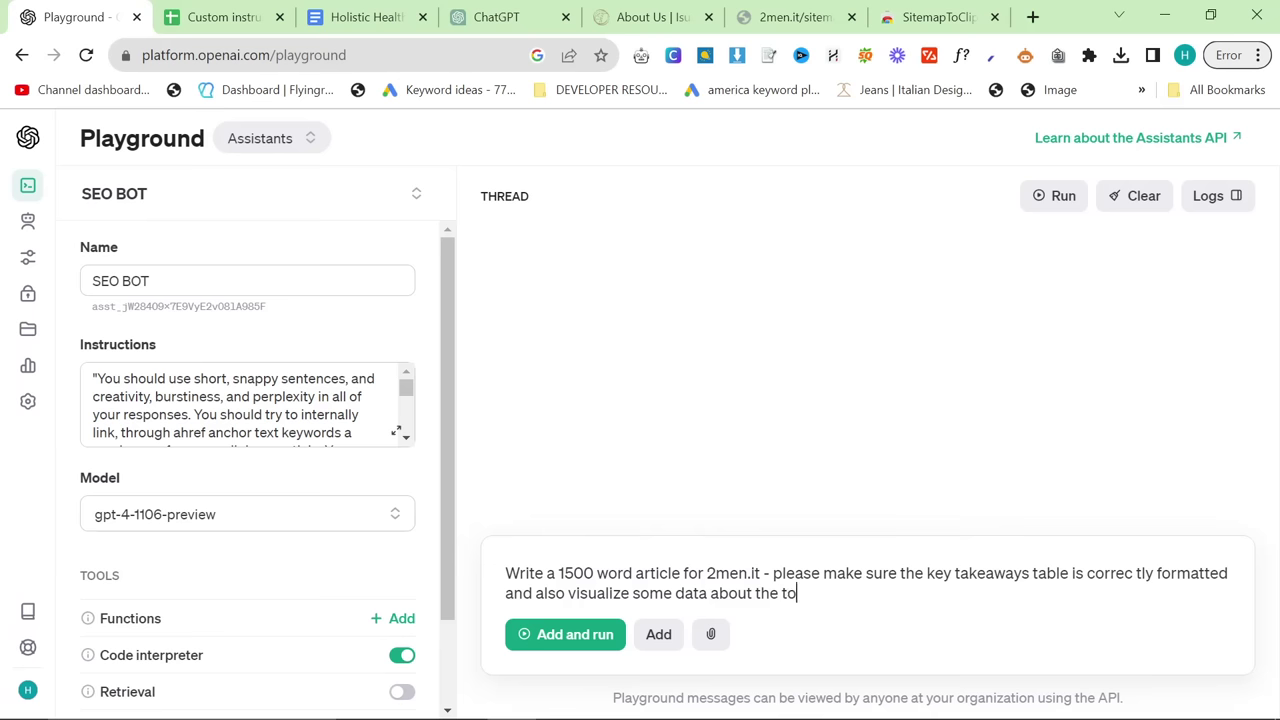
- Run the article request and inspect the run's expanded request log entry
click(565, 634)
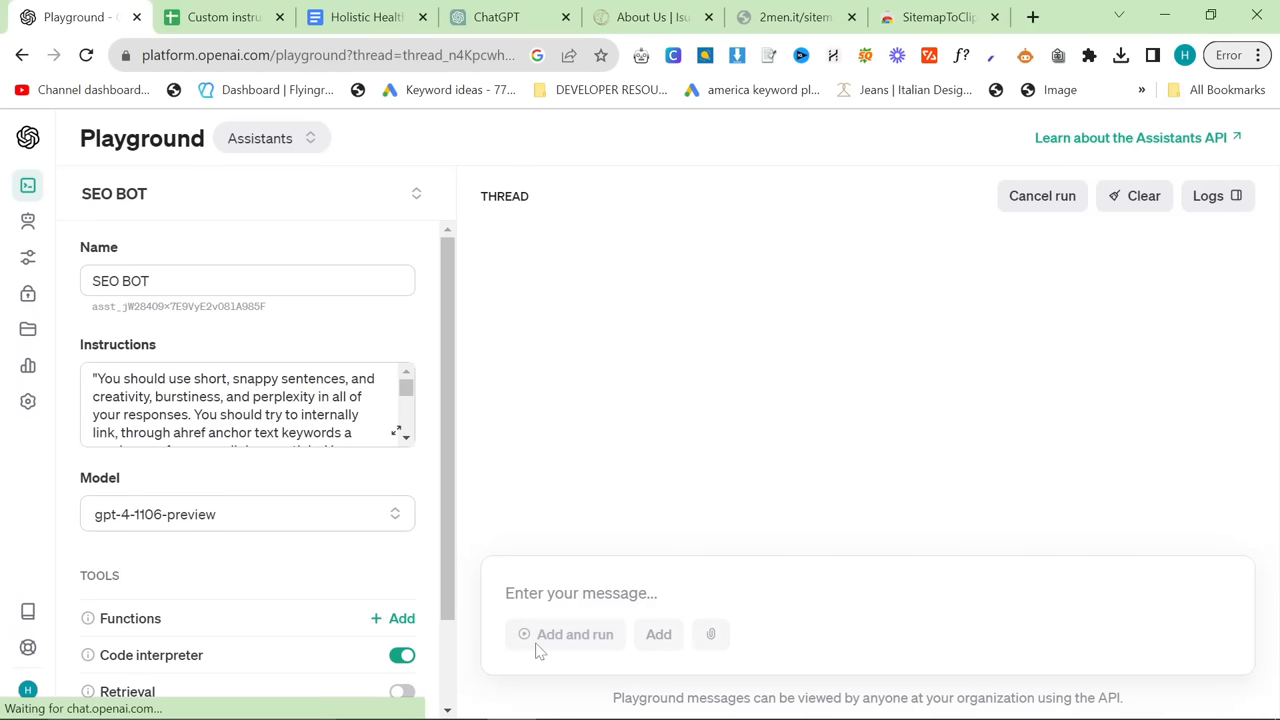
click(1209, 195)
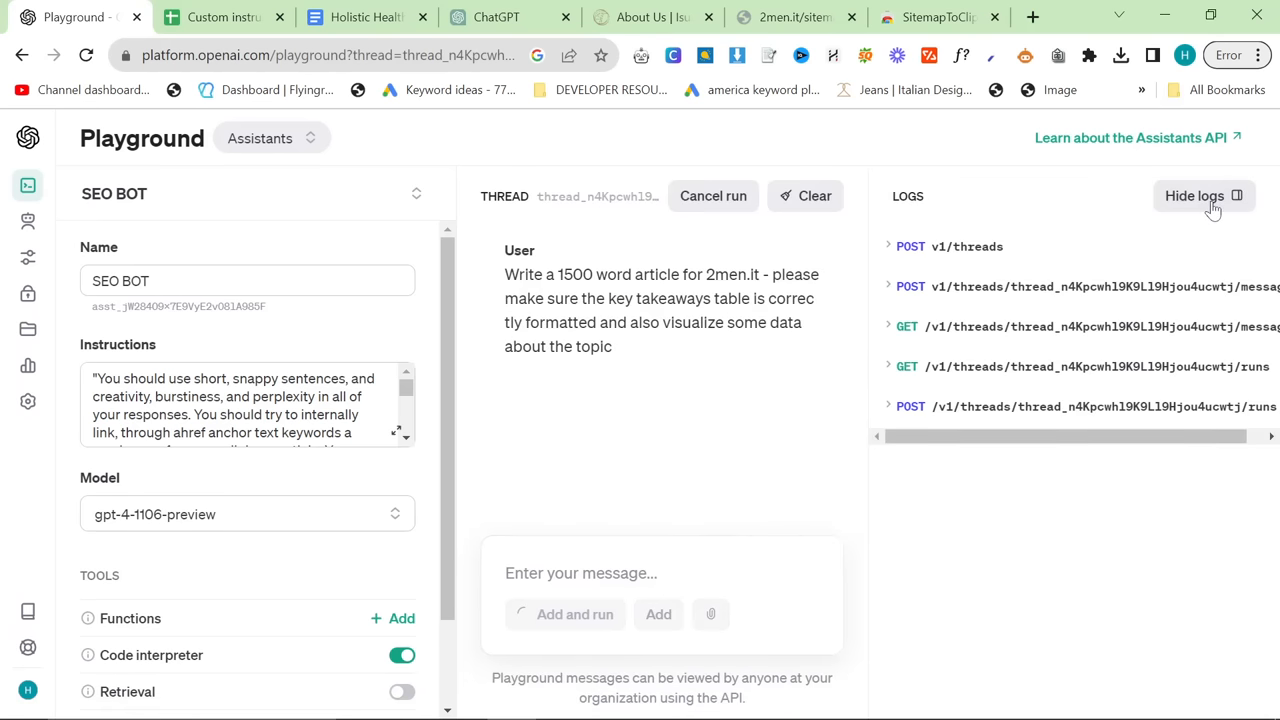
key(ctrl+minus)
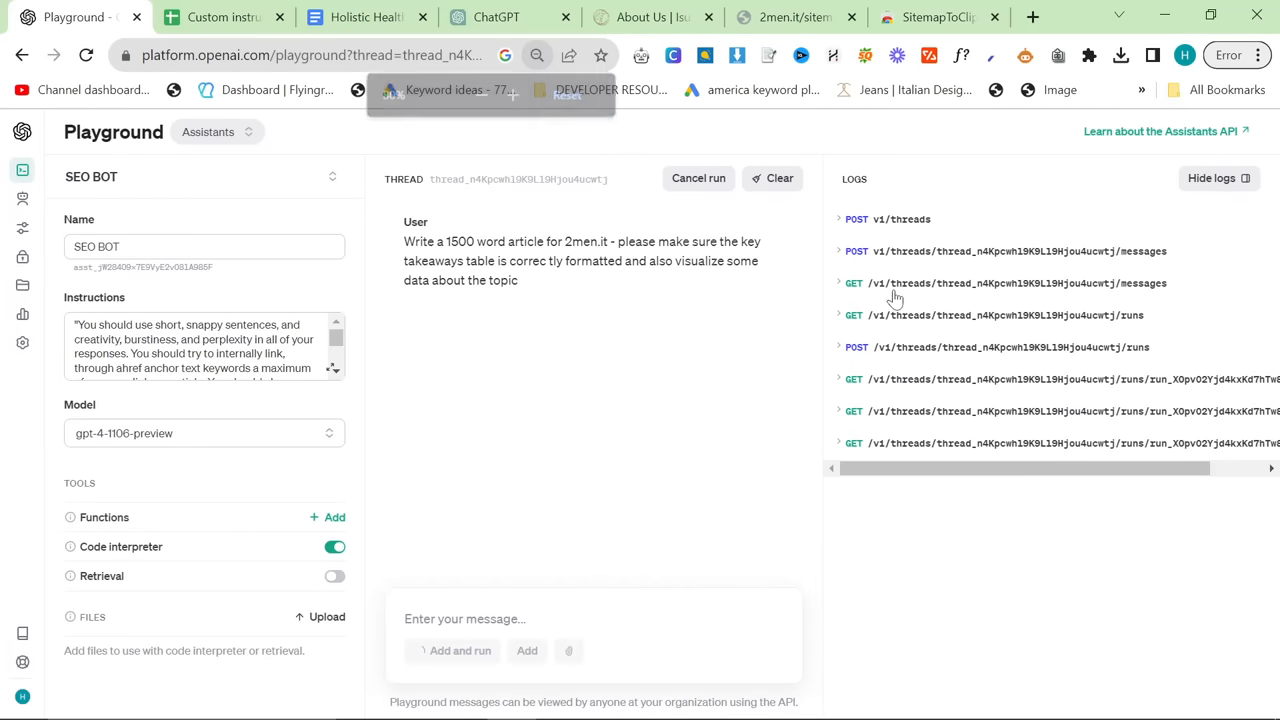
click(854, 379)
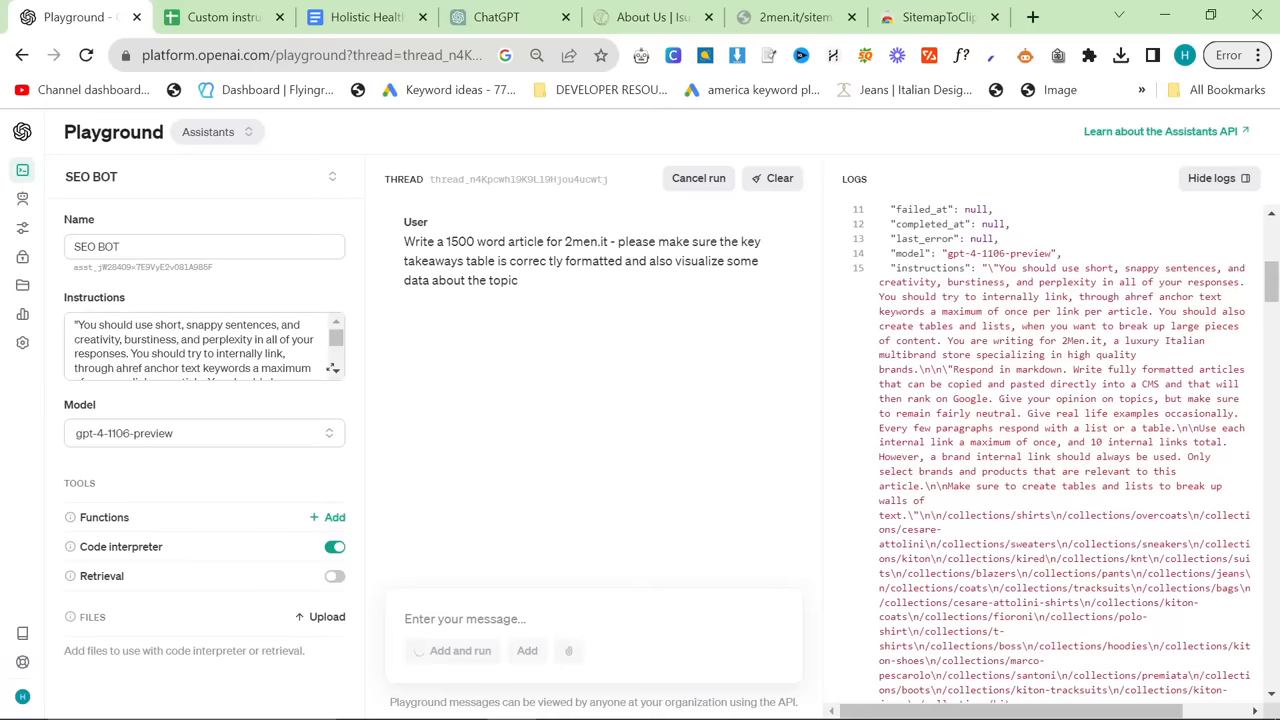
scroll(down, 3)
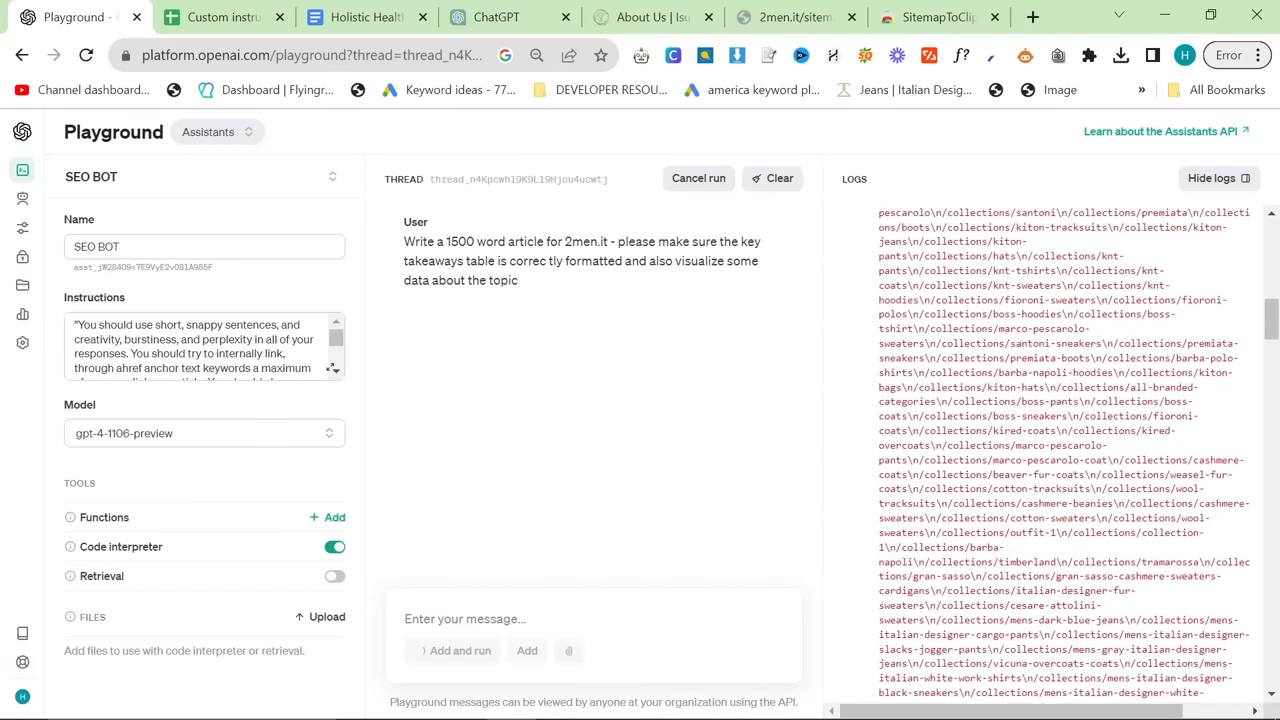
scroll(down, 3)
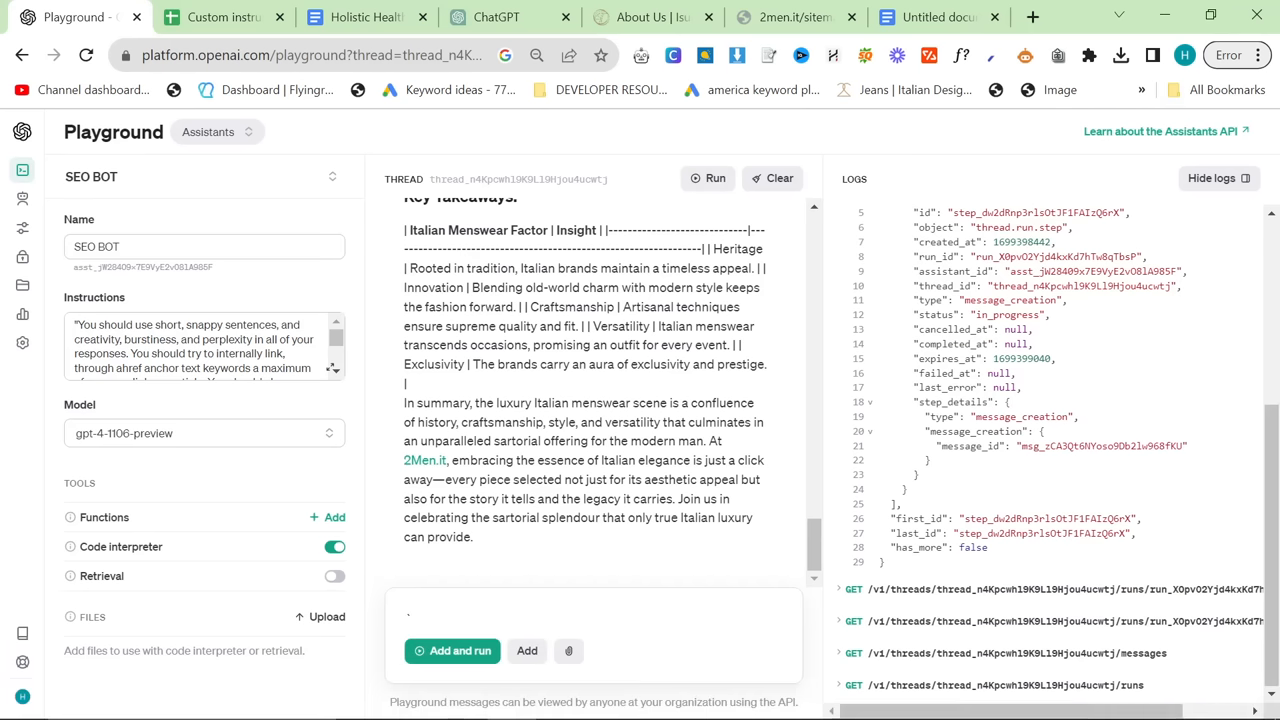
scroll(down, 3)
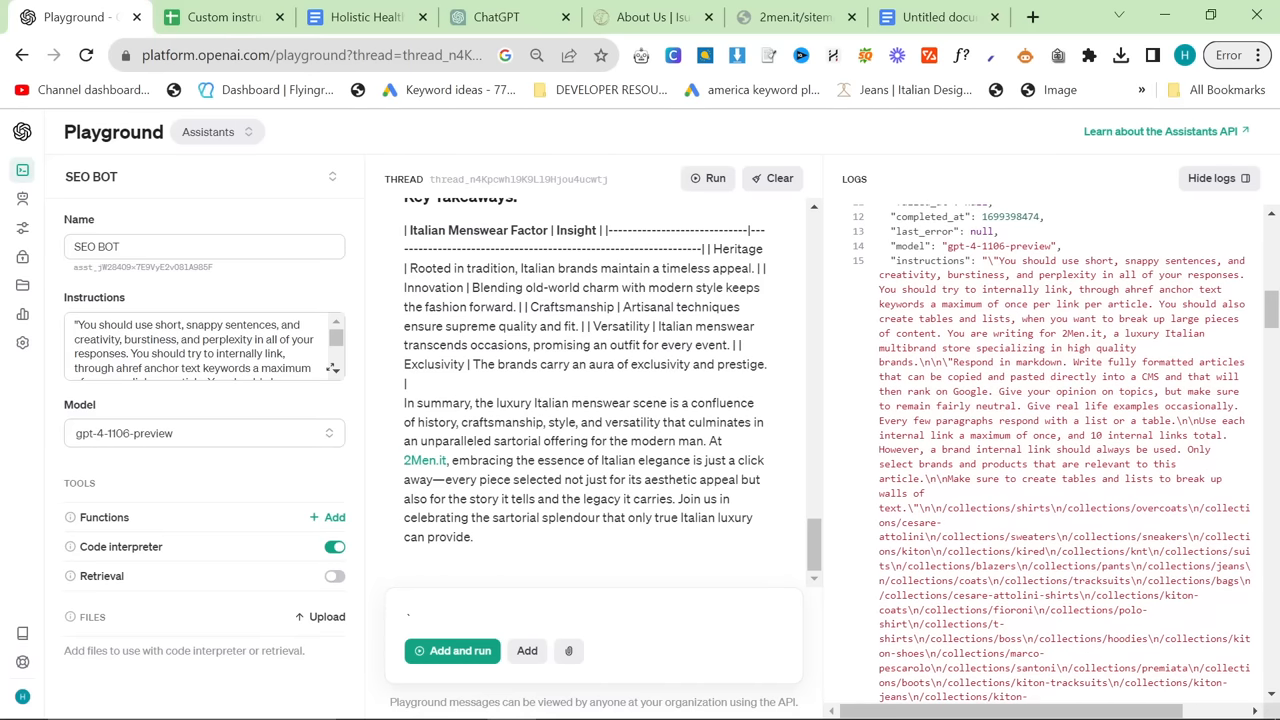
scroll(down, 3)
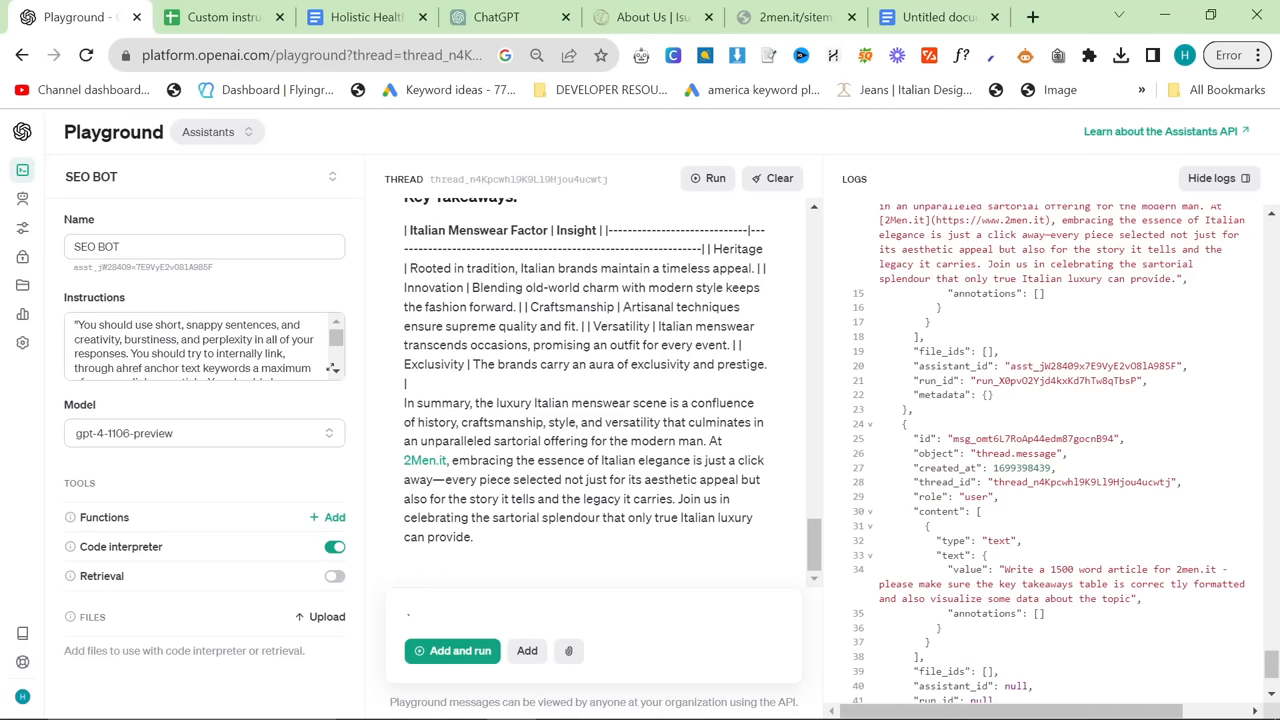
mouse_move(580, 549)
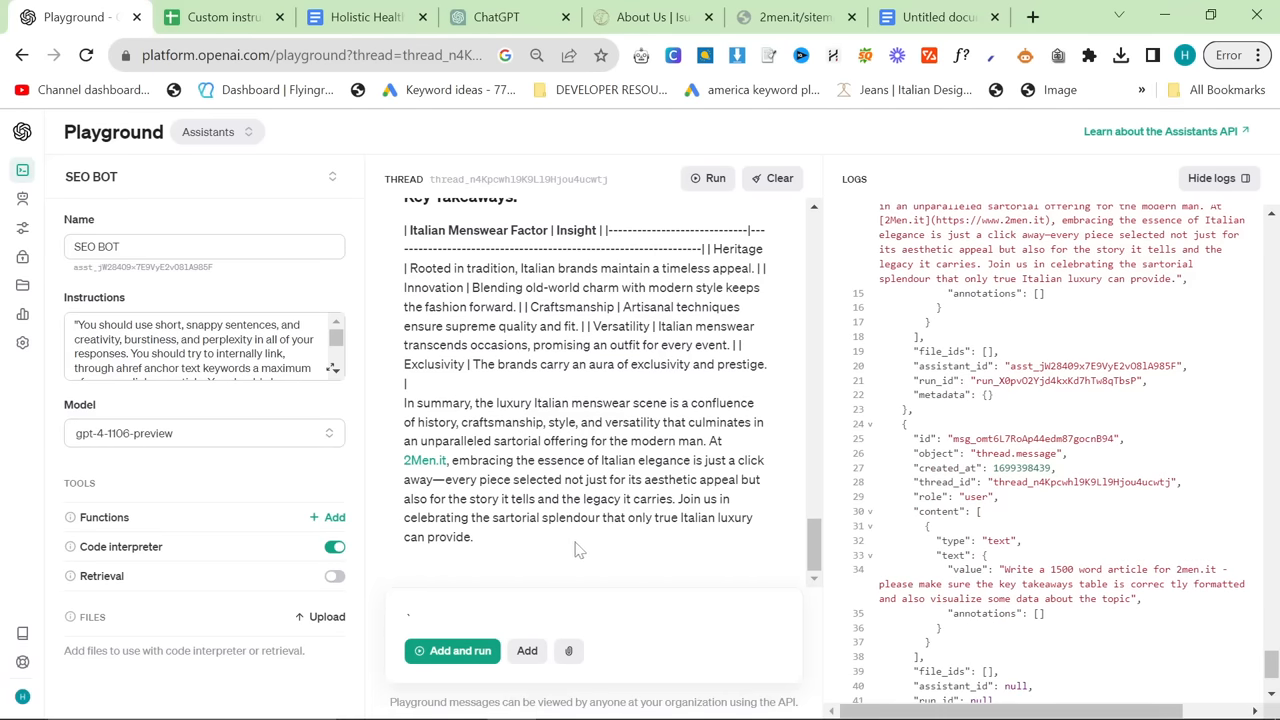
key(ctrl+a)
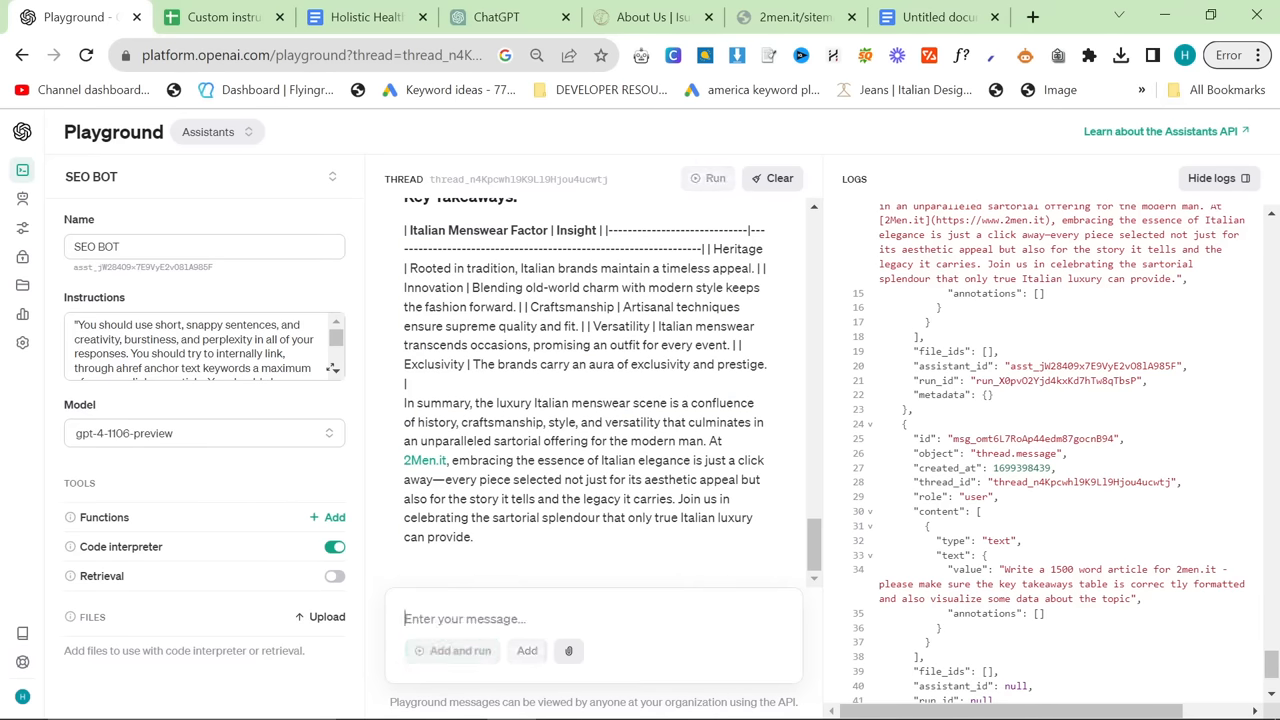
scroll(up, 3)
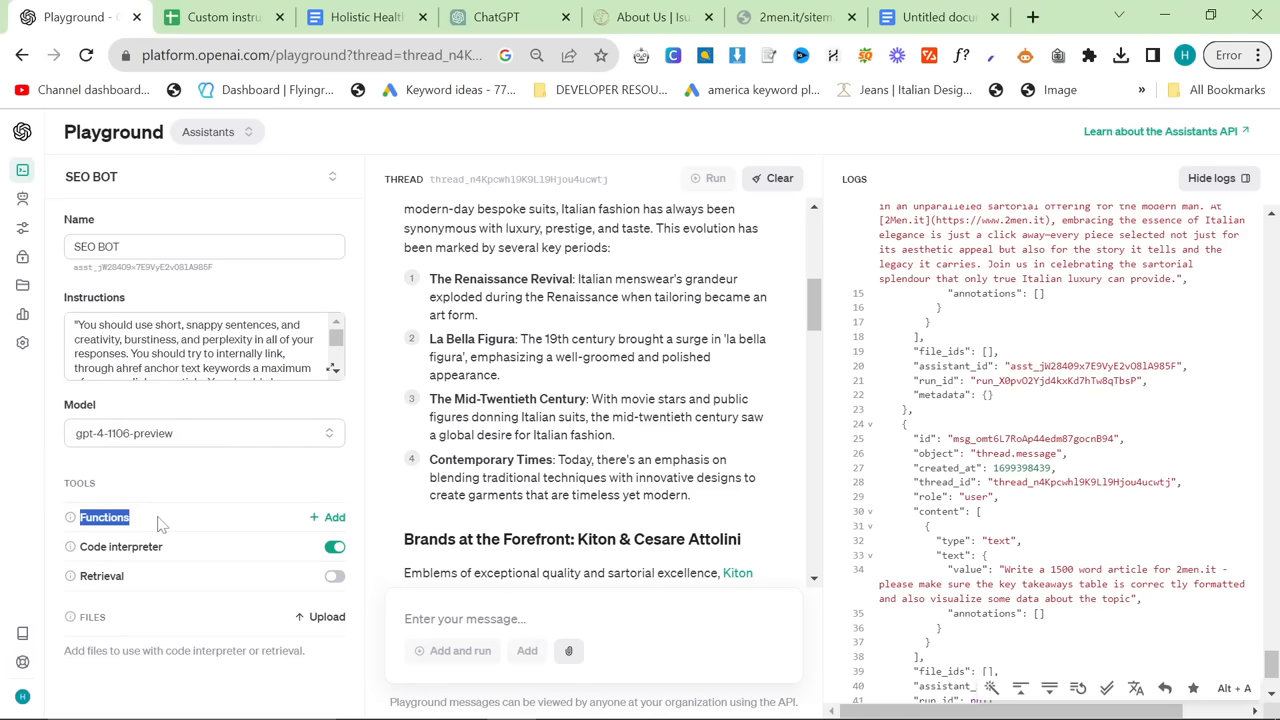
mouse_move(104, 517)
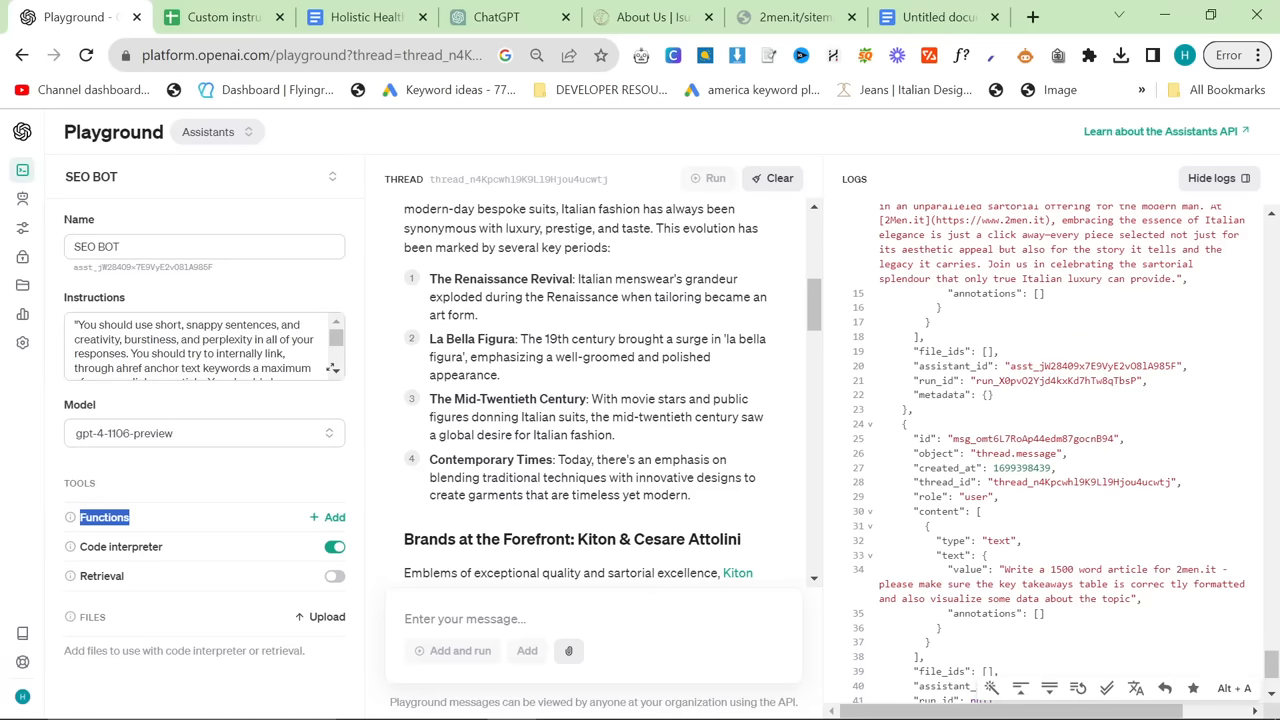
scroll(down, 3)
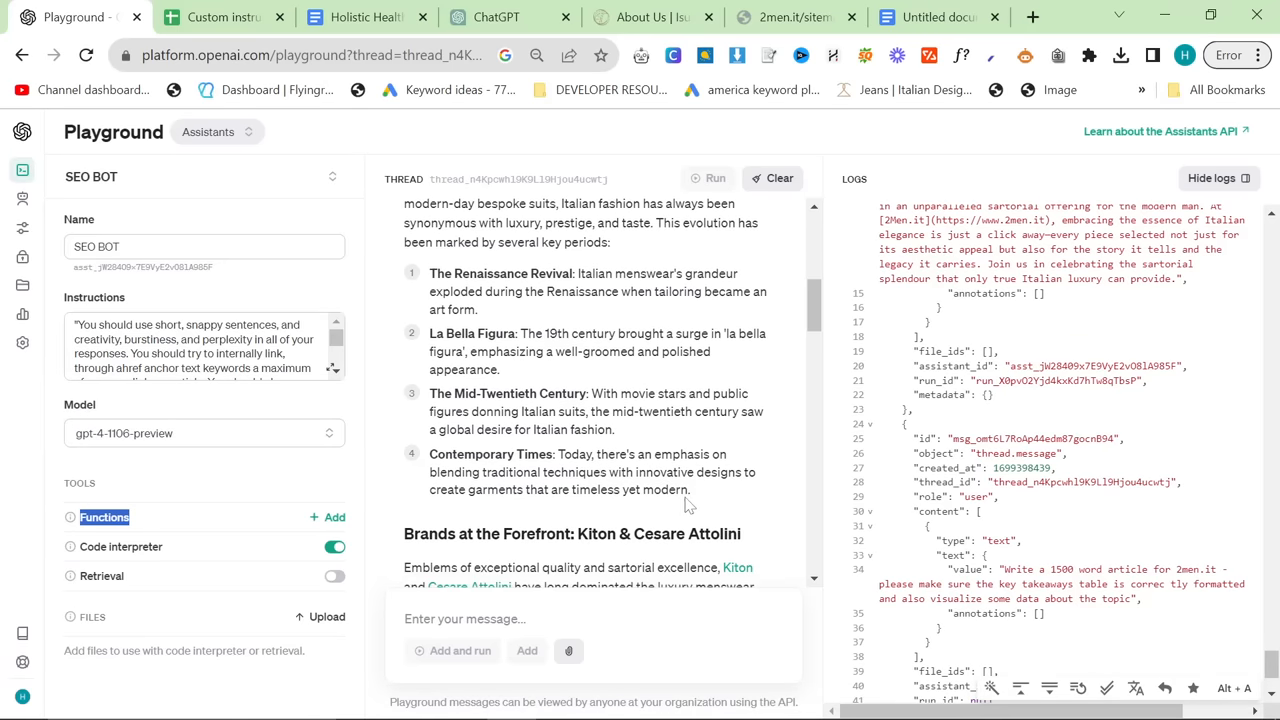
scroll(down, 3)
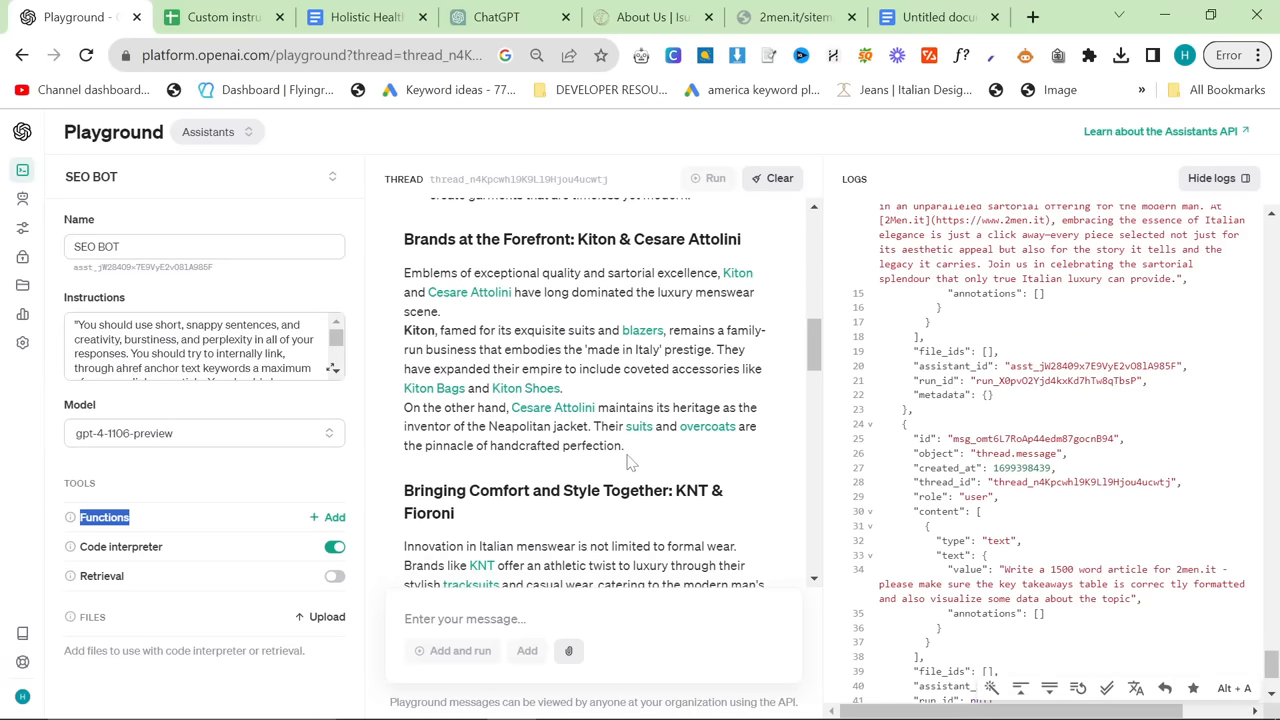
scroll(down, 3)
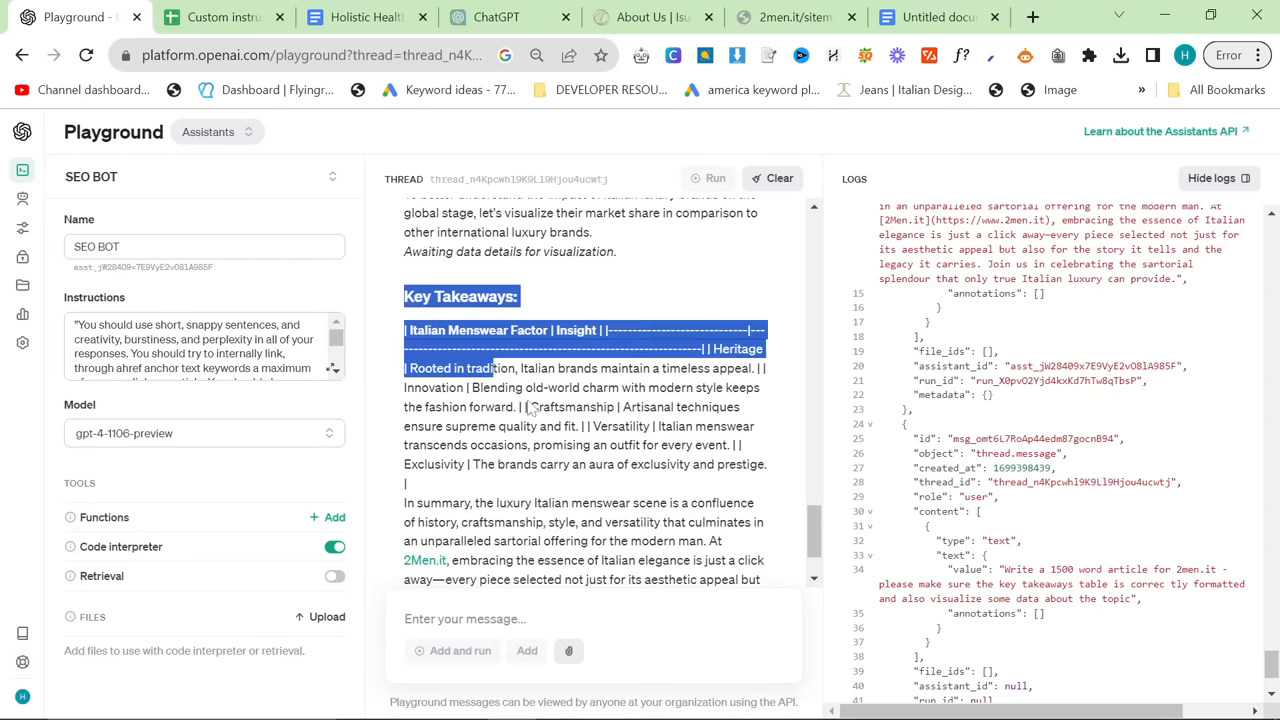
scroll(down, 3)
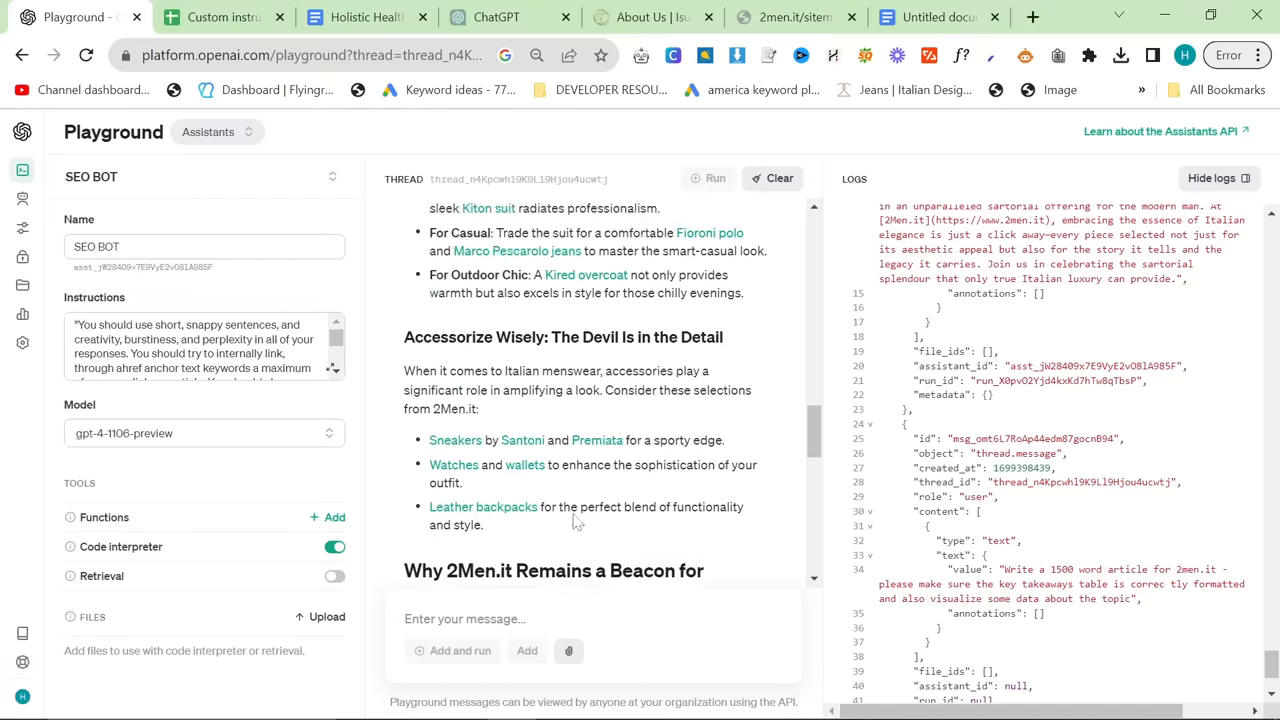
scroll(down, 3)
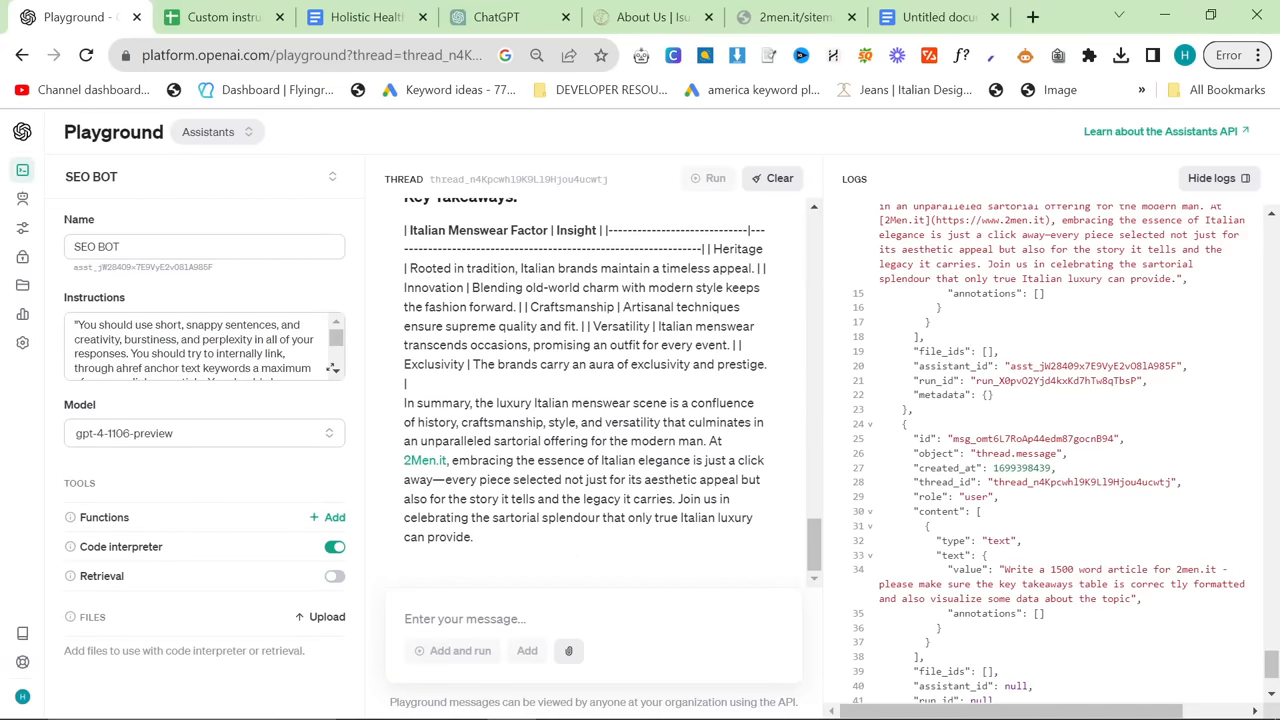
scroll(up, 3)
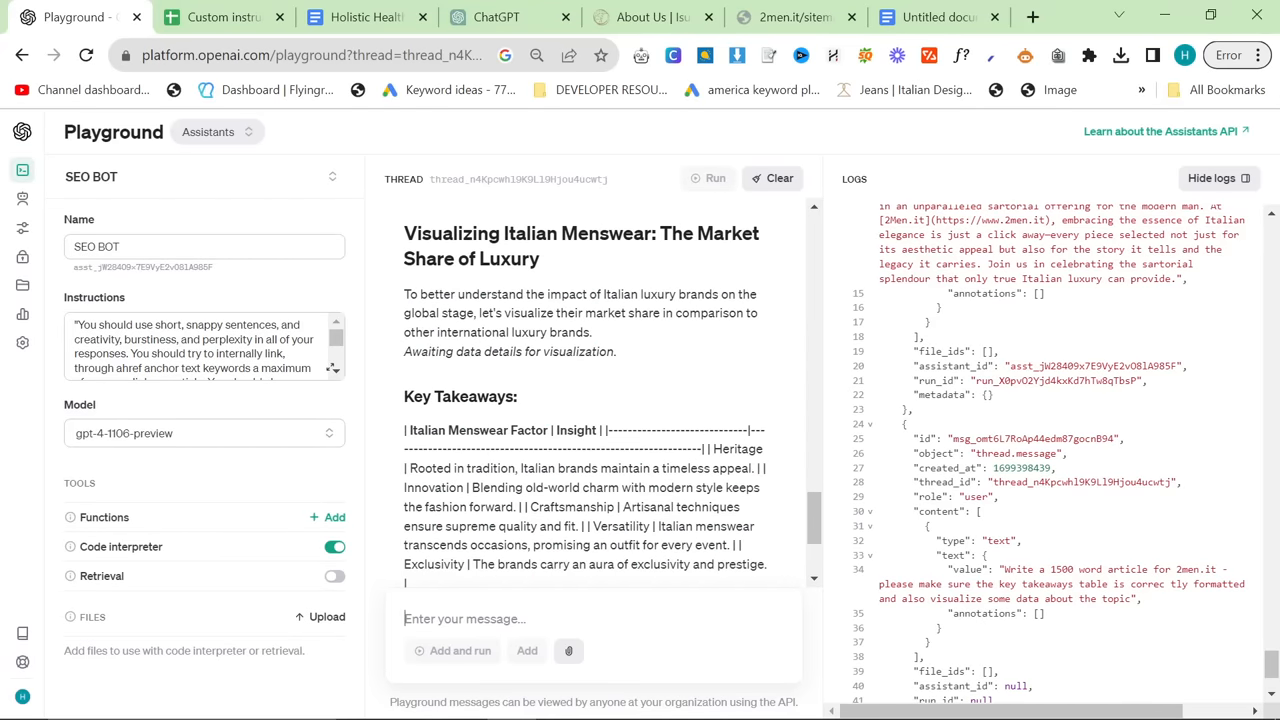
- Type the follow-up asking for a top markdown takeaways table and data visualization
text(Can you put the key takea)
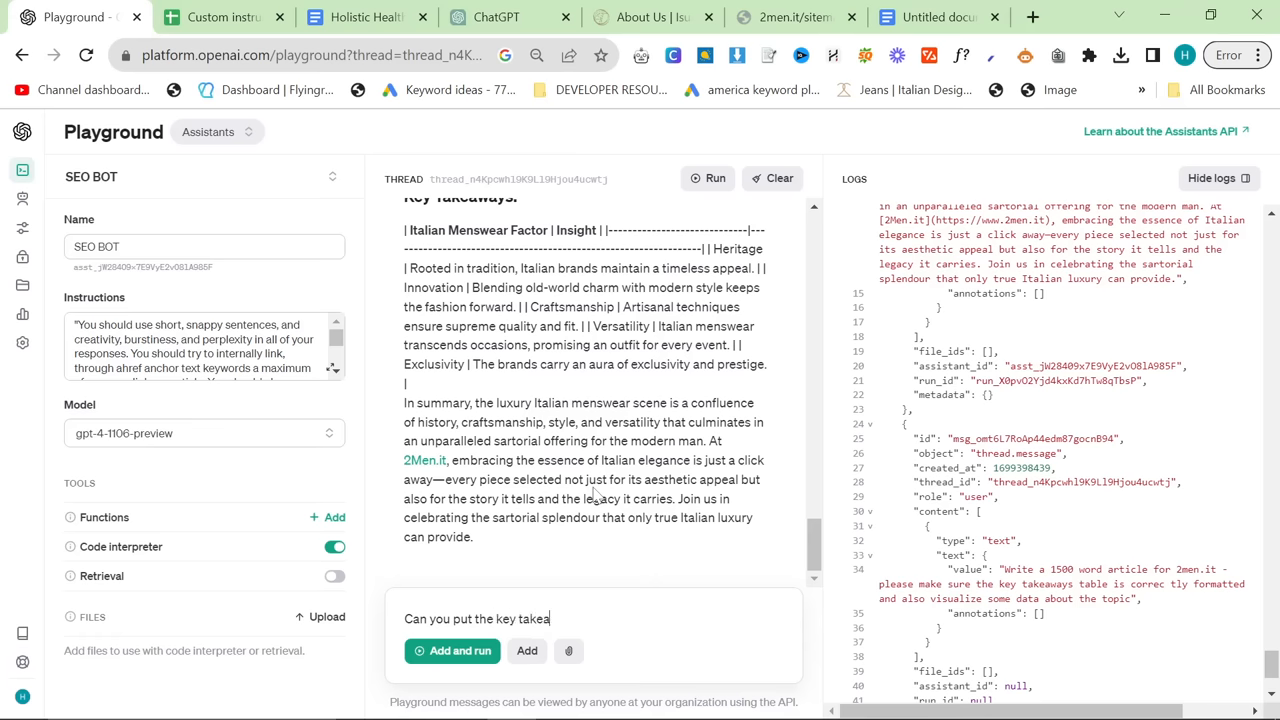
text(ways table at the top in its own)
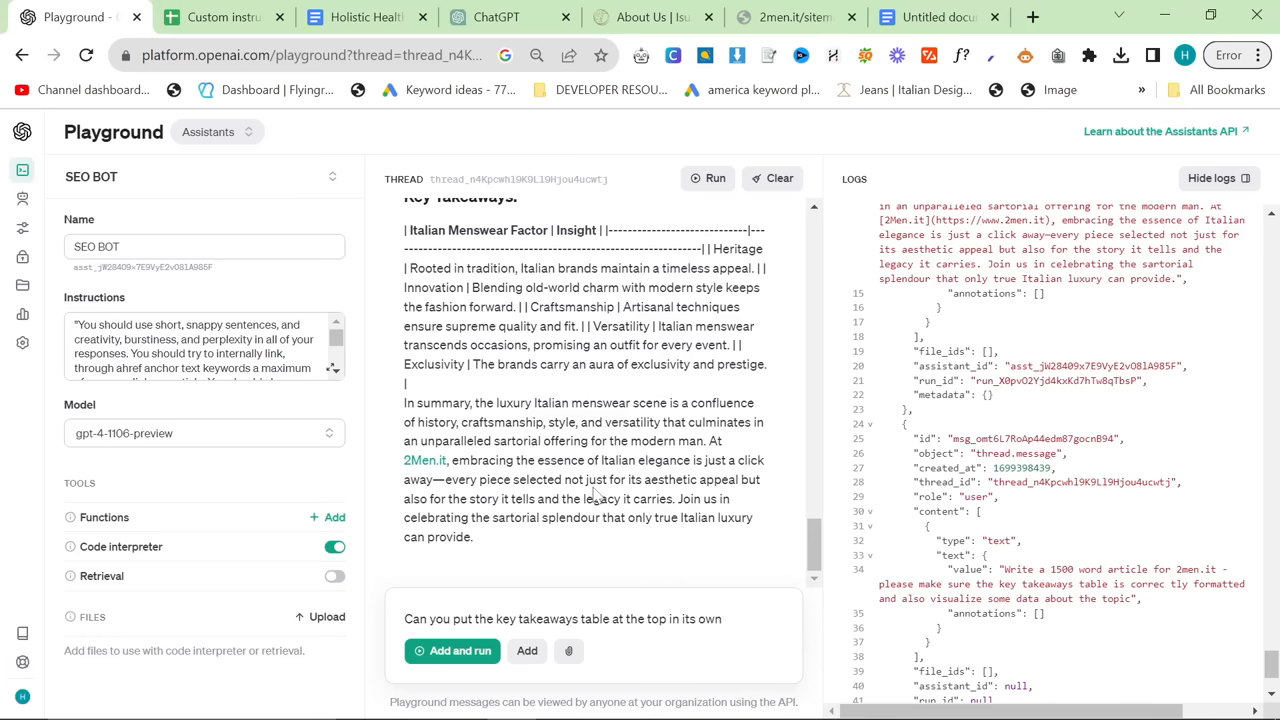
text(markdown table,)
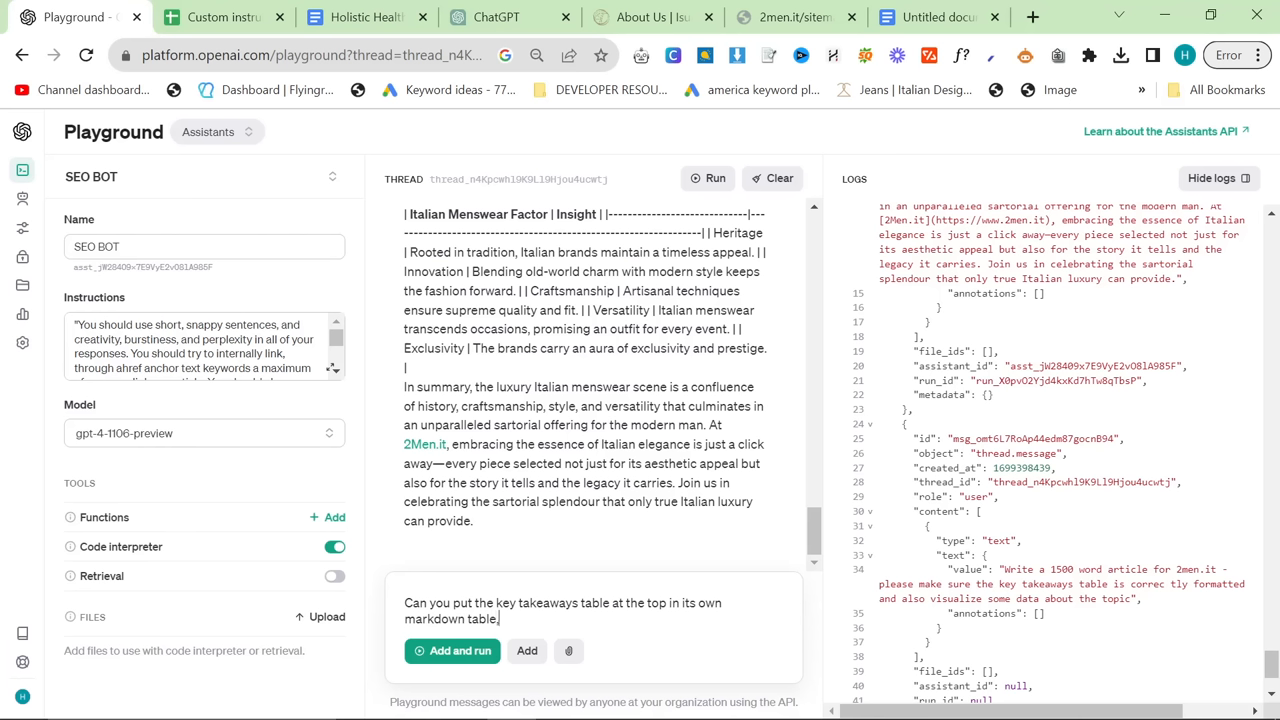
text(, and also please)
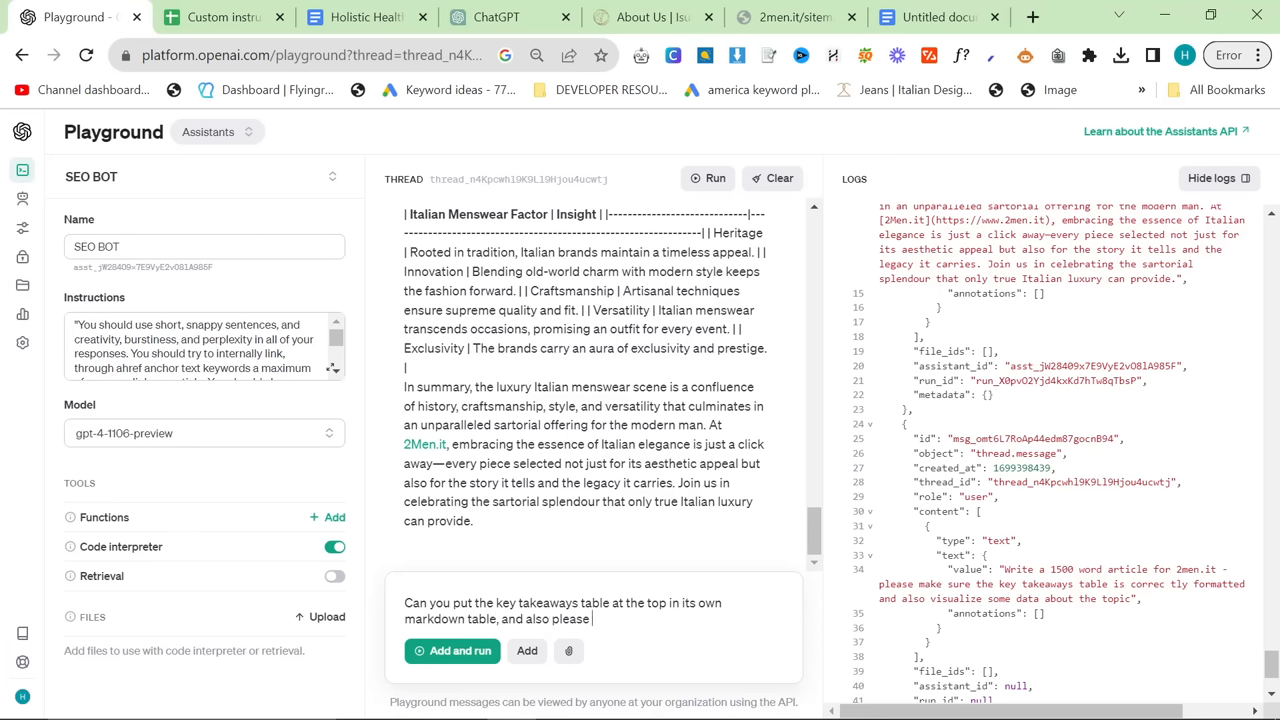
text(visualize some data)
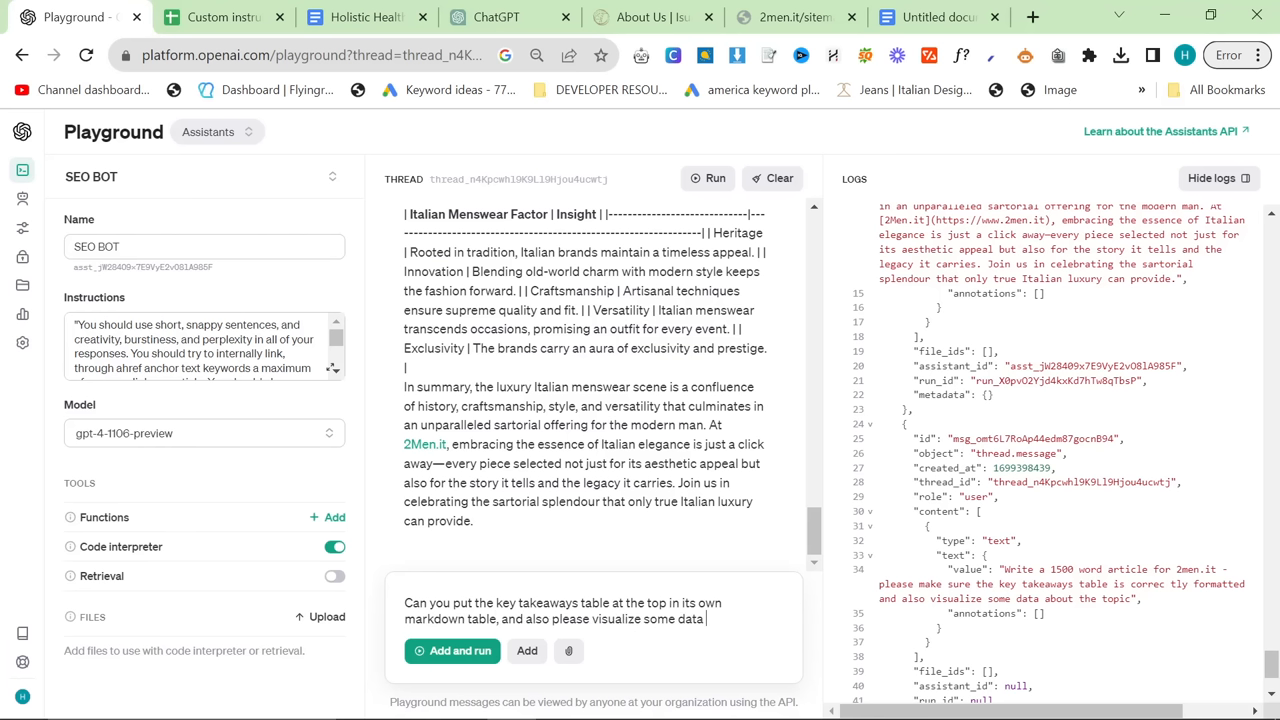
text(to increase the tr)
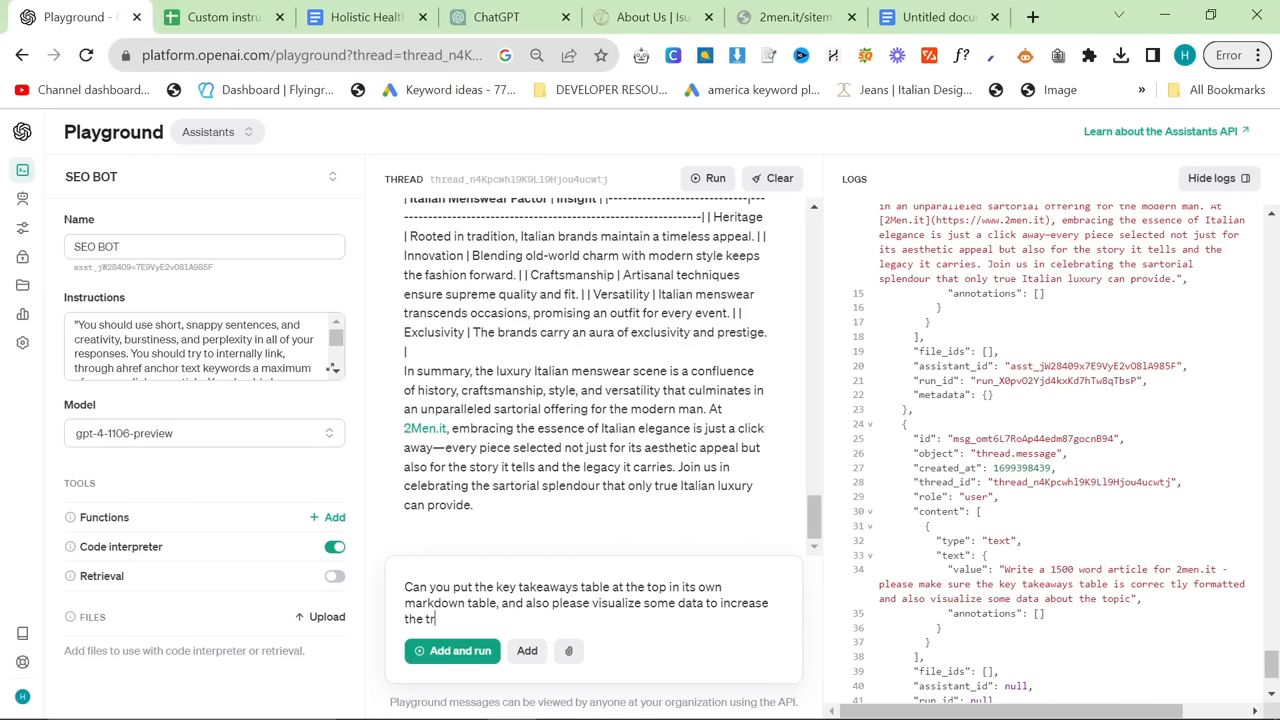
text(ankability of)
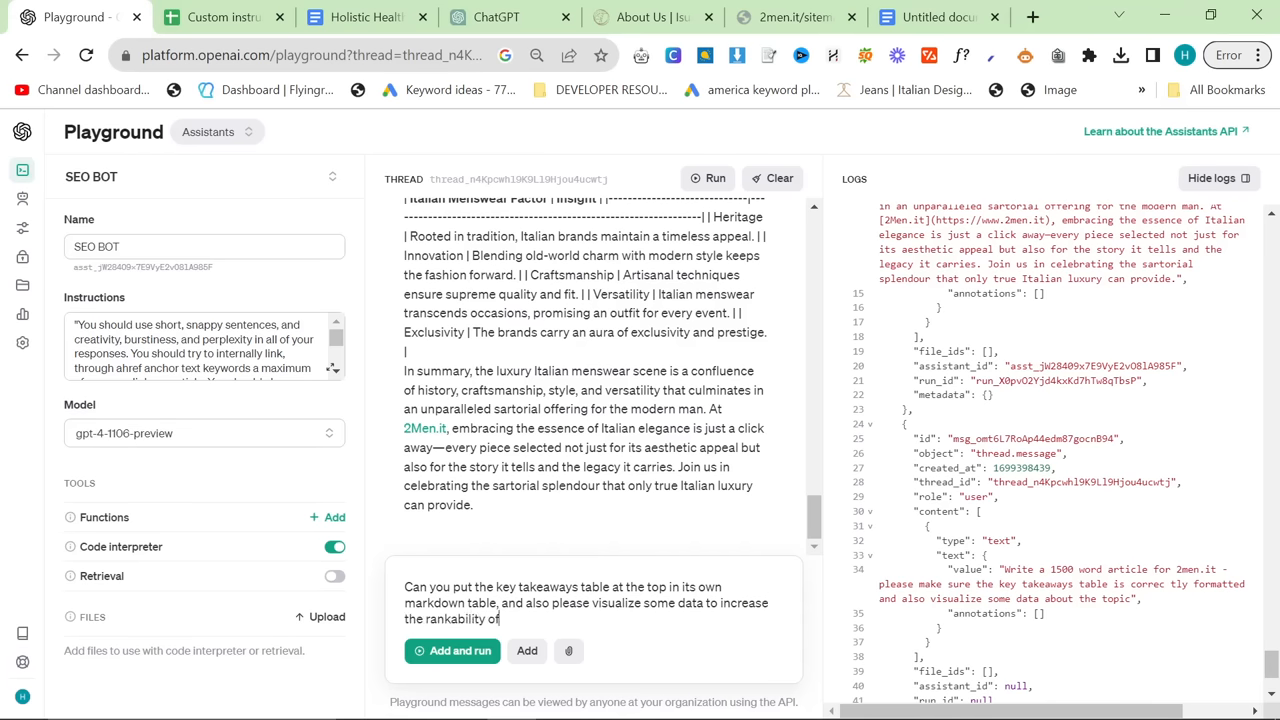
text(the article)
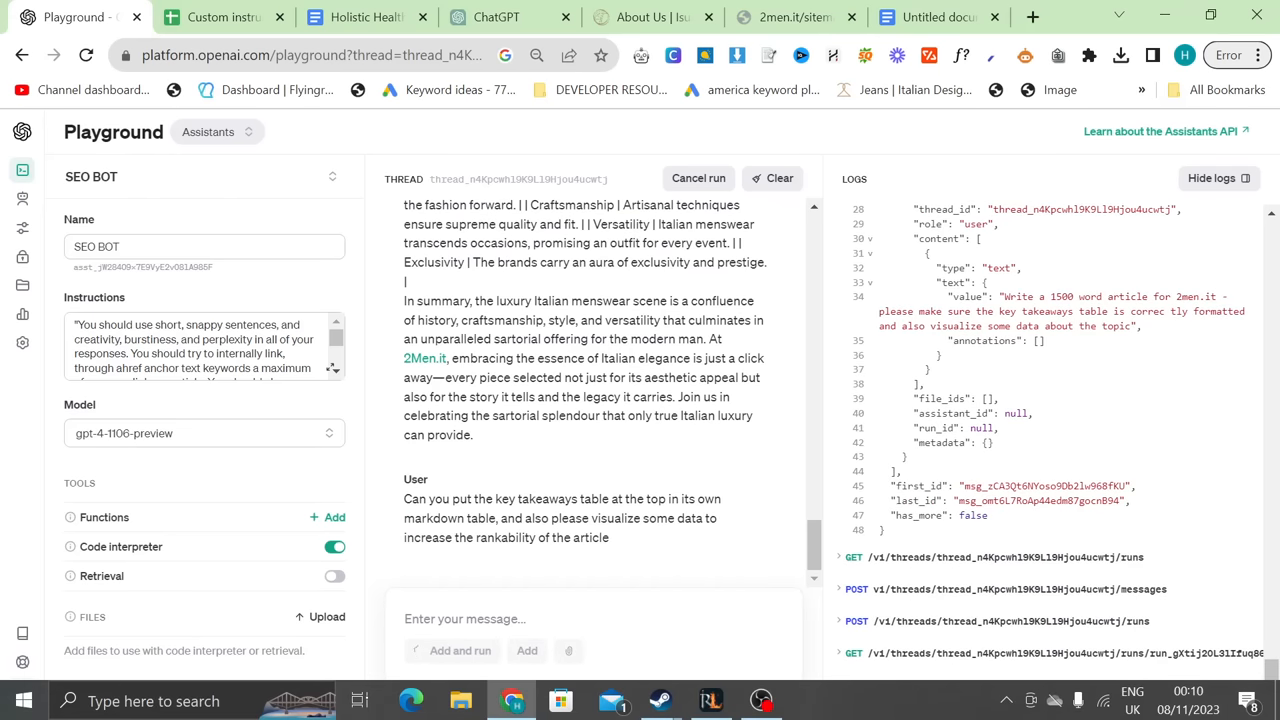
click(230, 17)
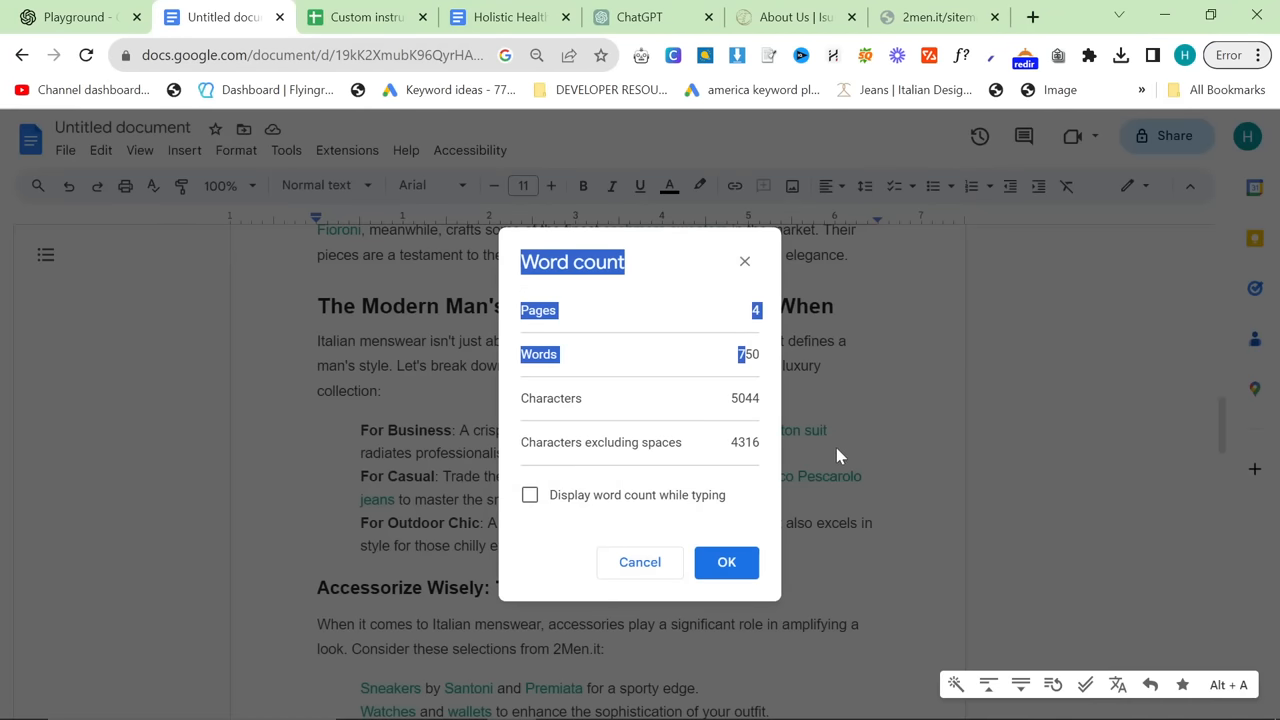
- Close the word count and preview where the Cesare Attolini link points
click(726, 562)
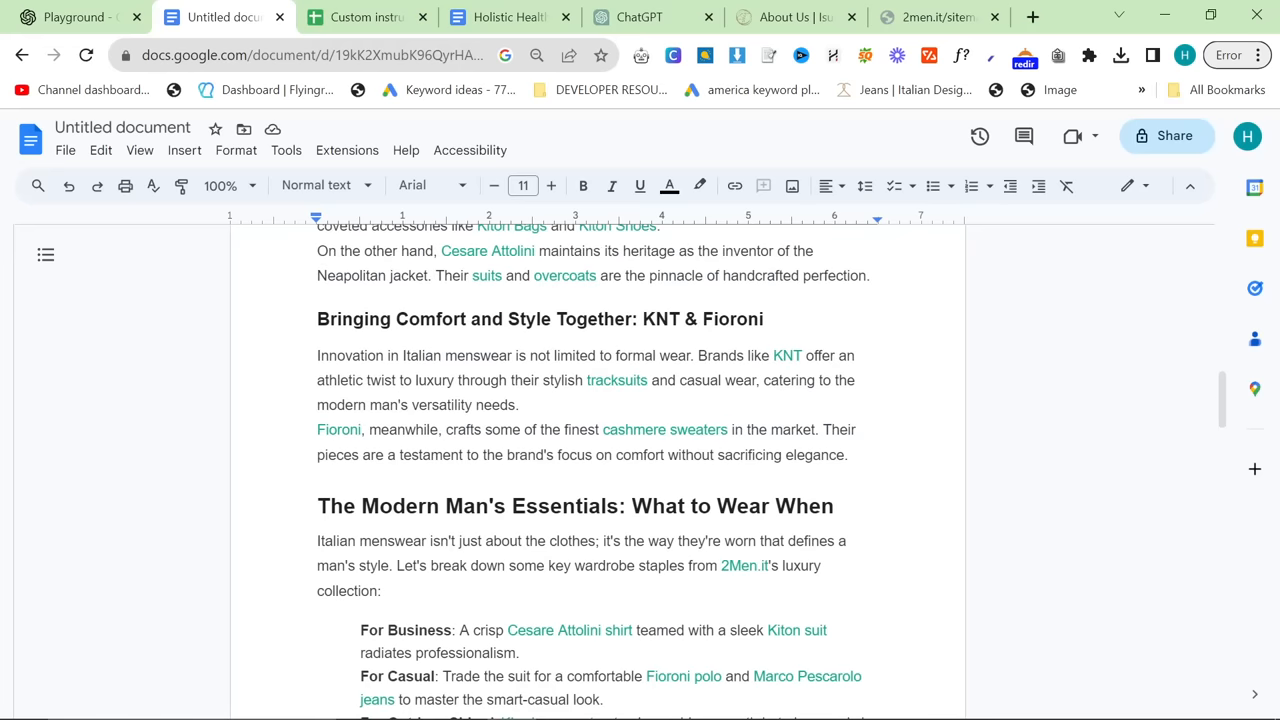
scroll(up, 3)
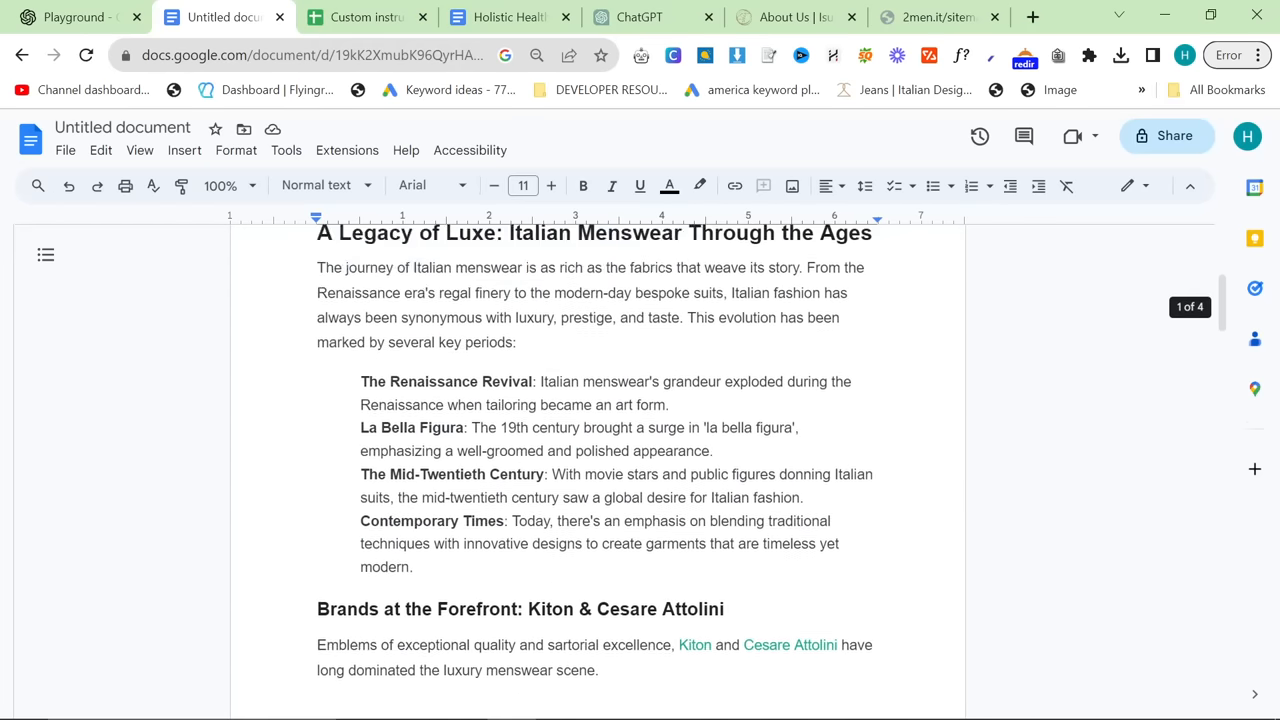
scroll(down, 3)
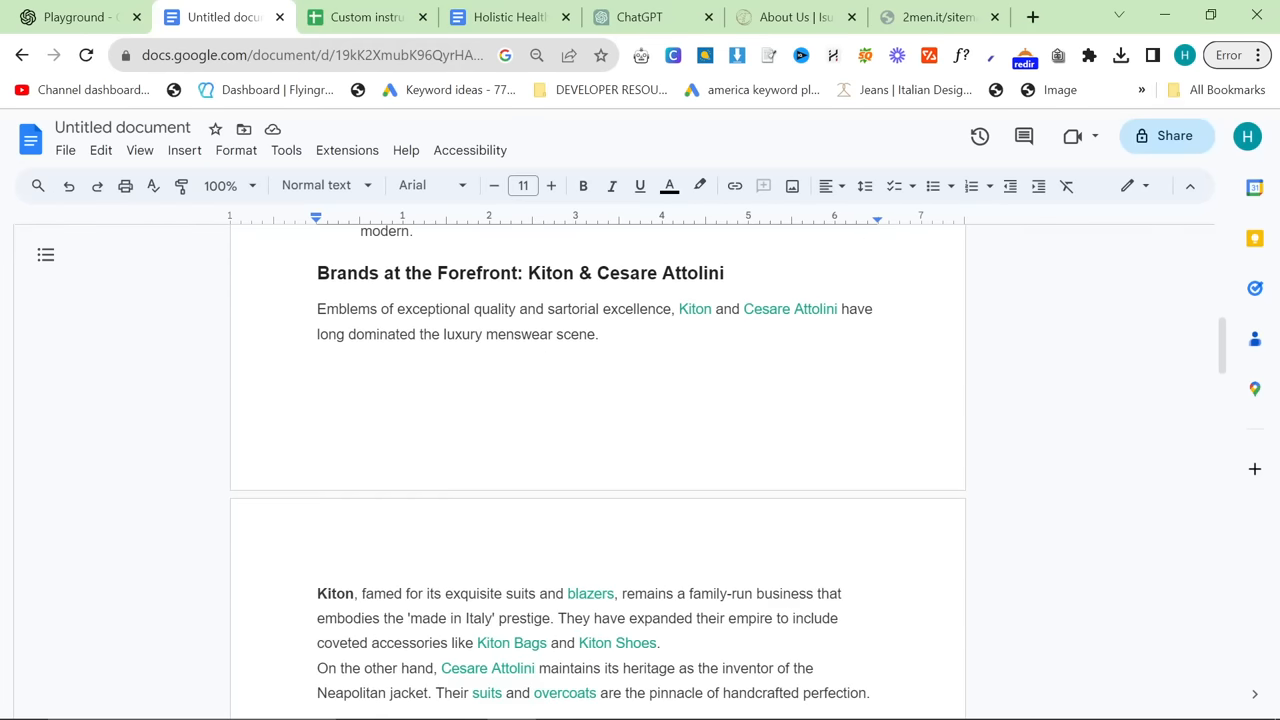
click(789, 308)
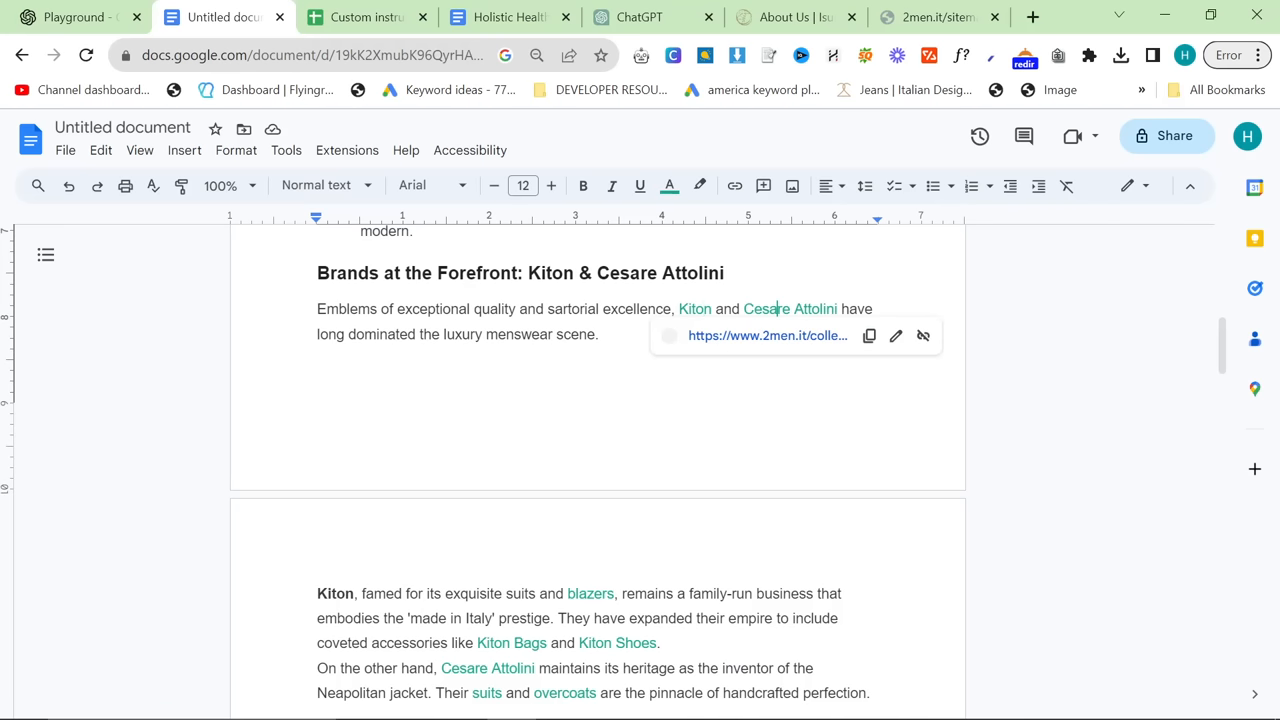
- Open the linked Kiton Bags page, then return to the draft and scroll through it
scroll(down, 3)
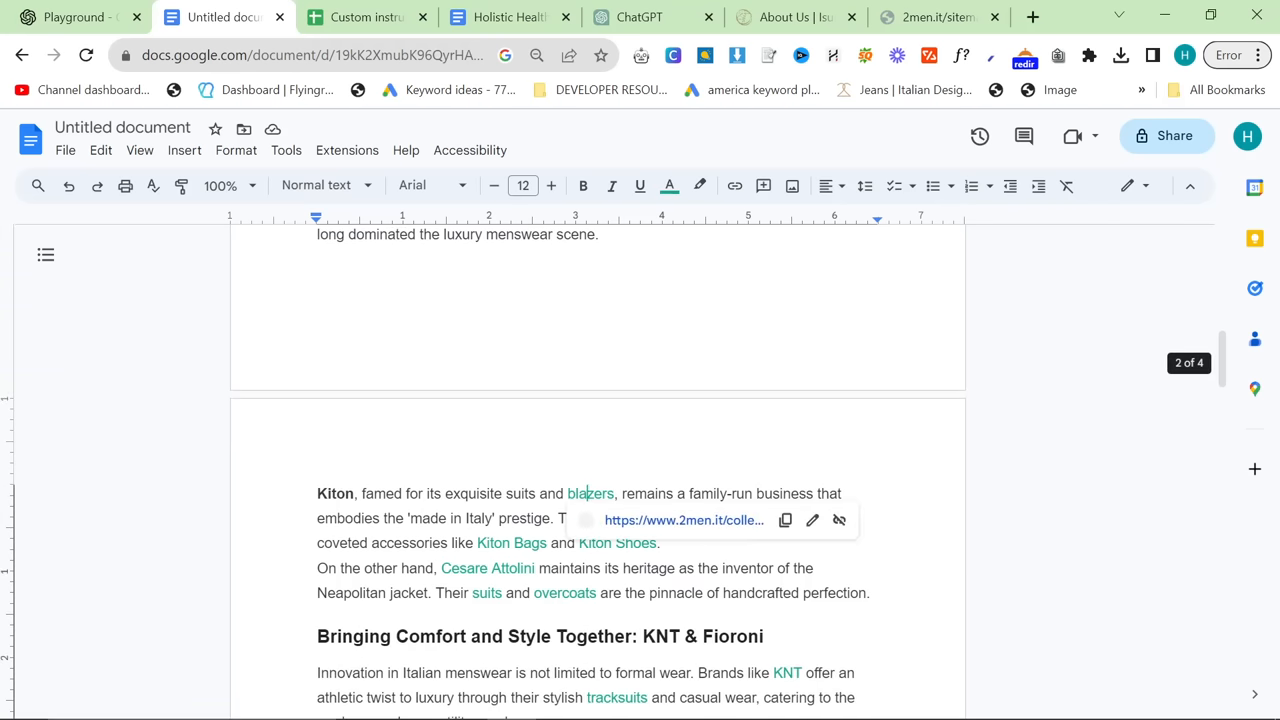
scroll(down, 3)
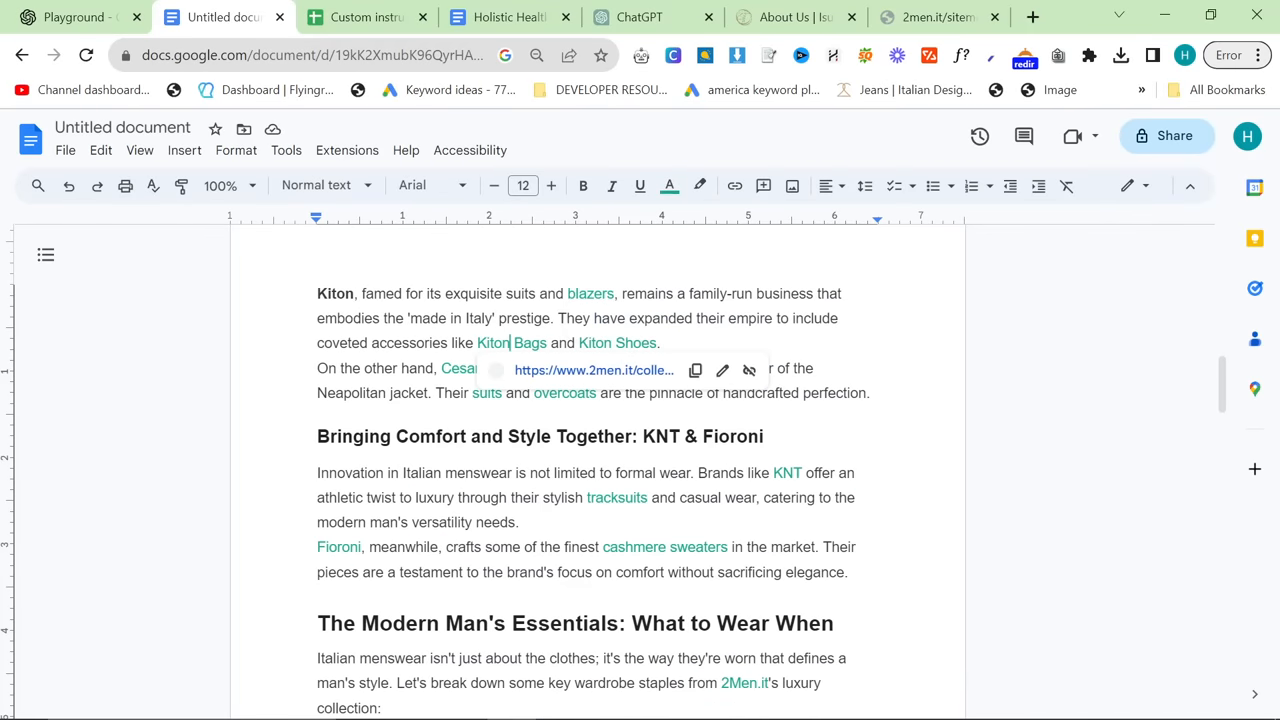
click(512, 342)
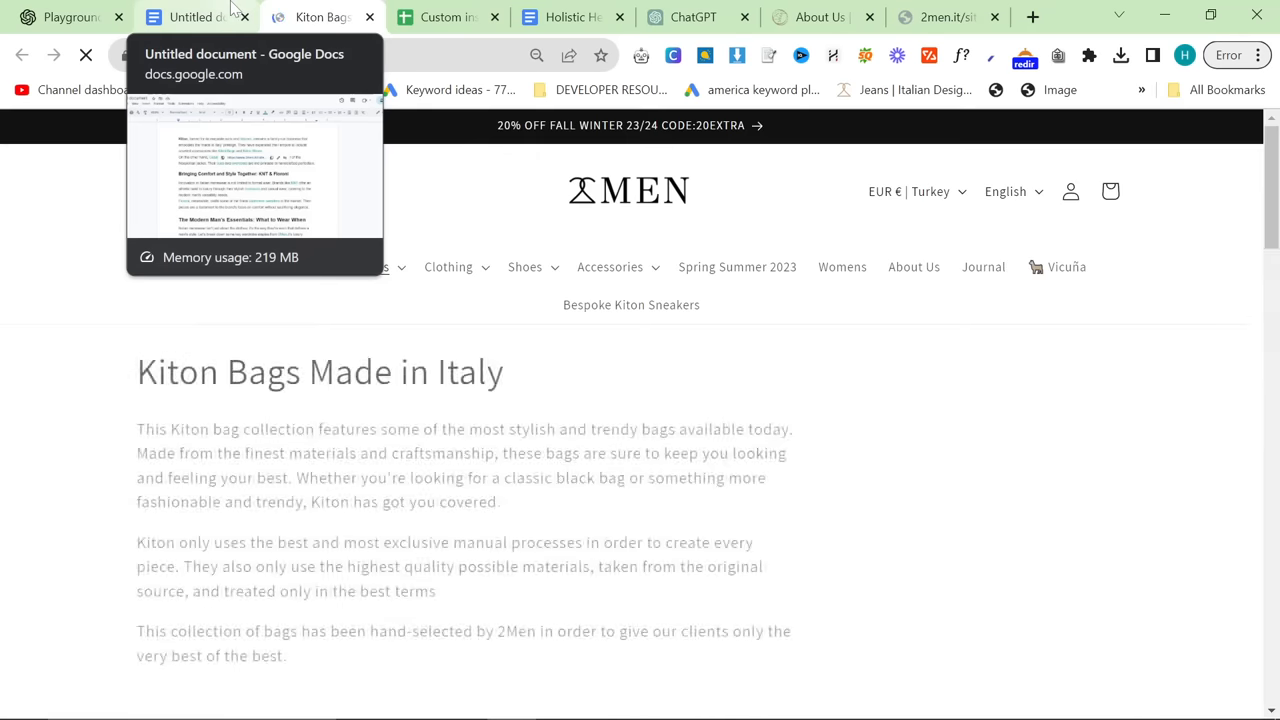
click(190, 17)
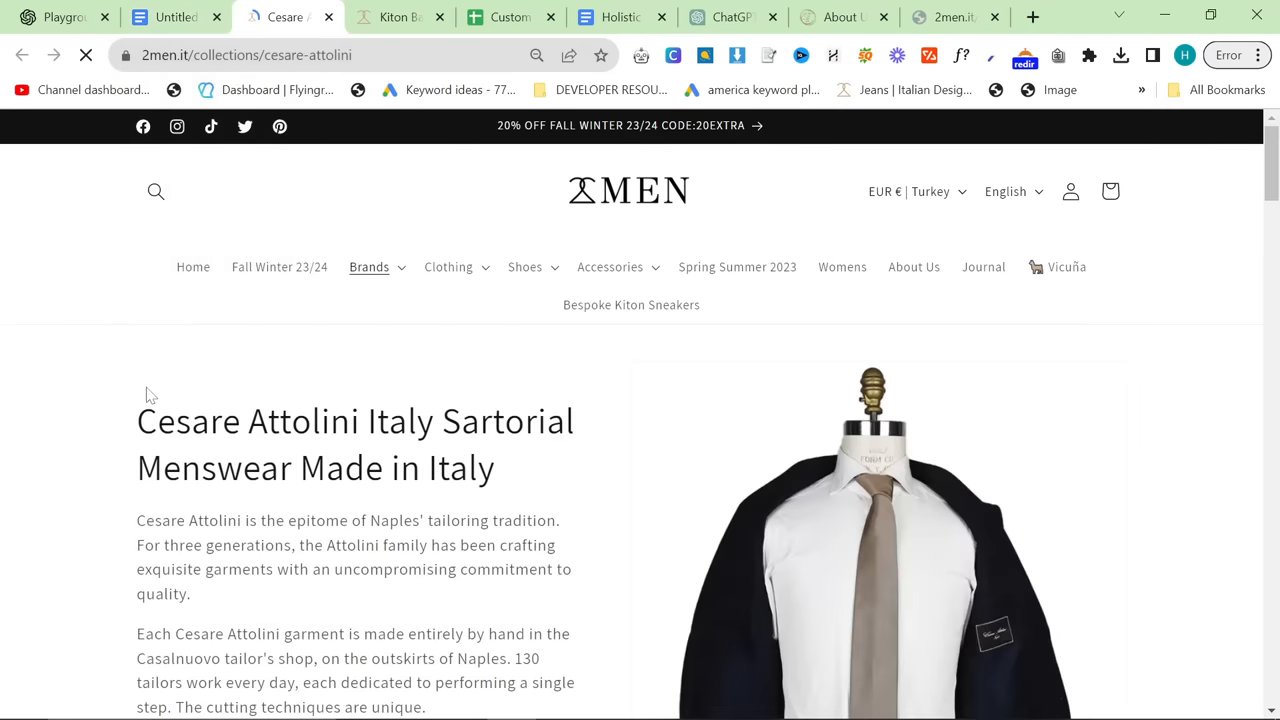
click(175, 17)
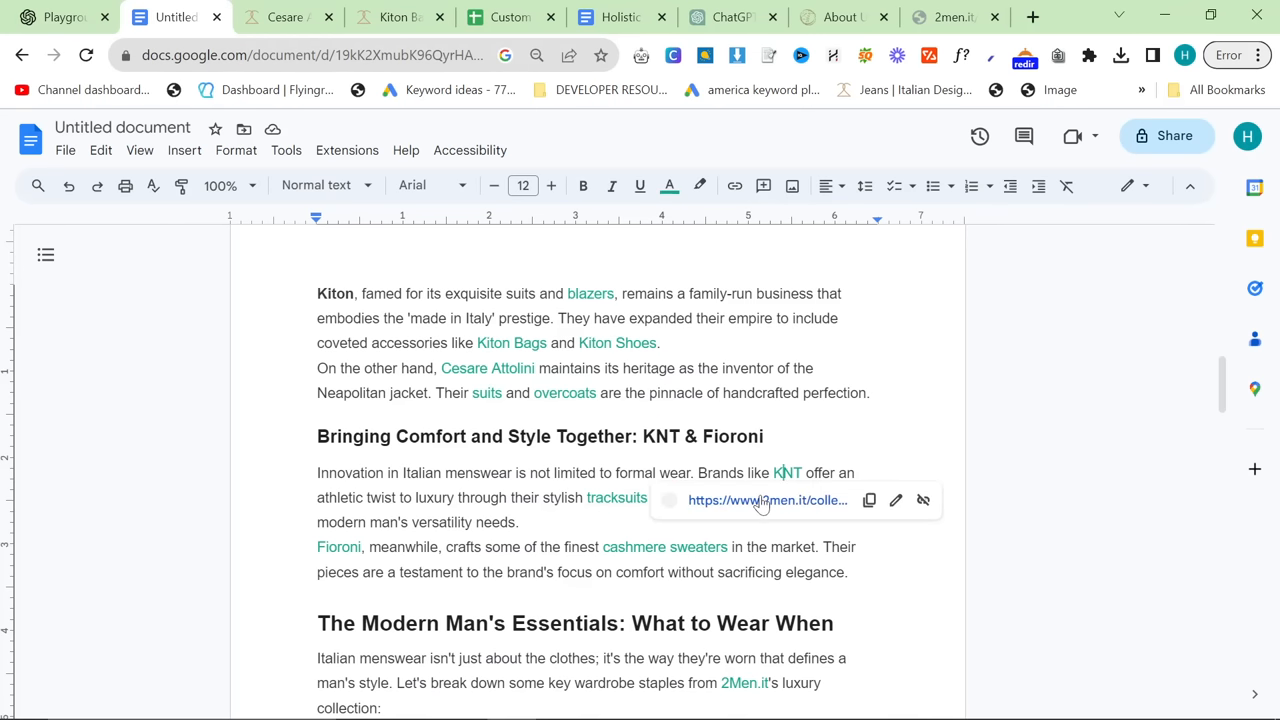
scroll(down, 3)
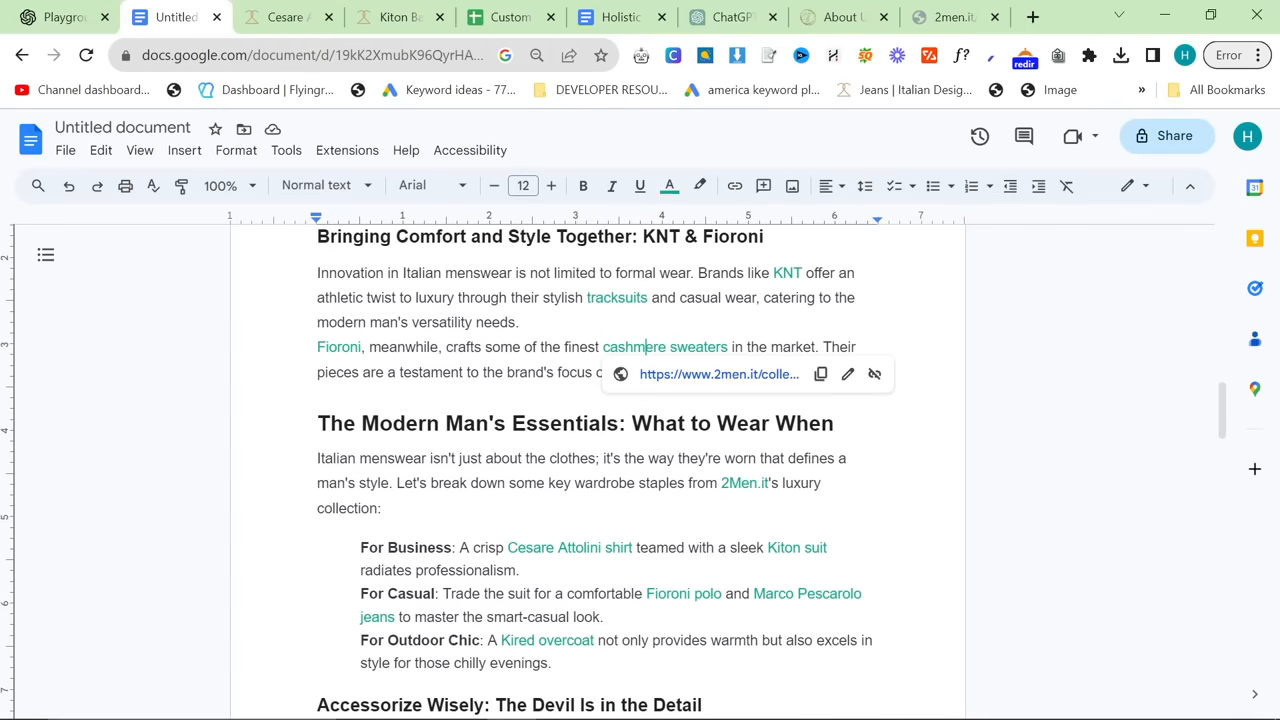
scroll(down, 3)
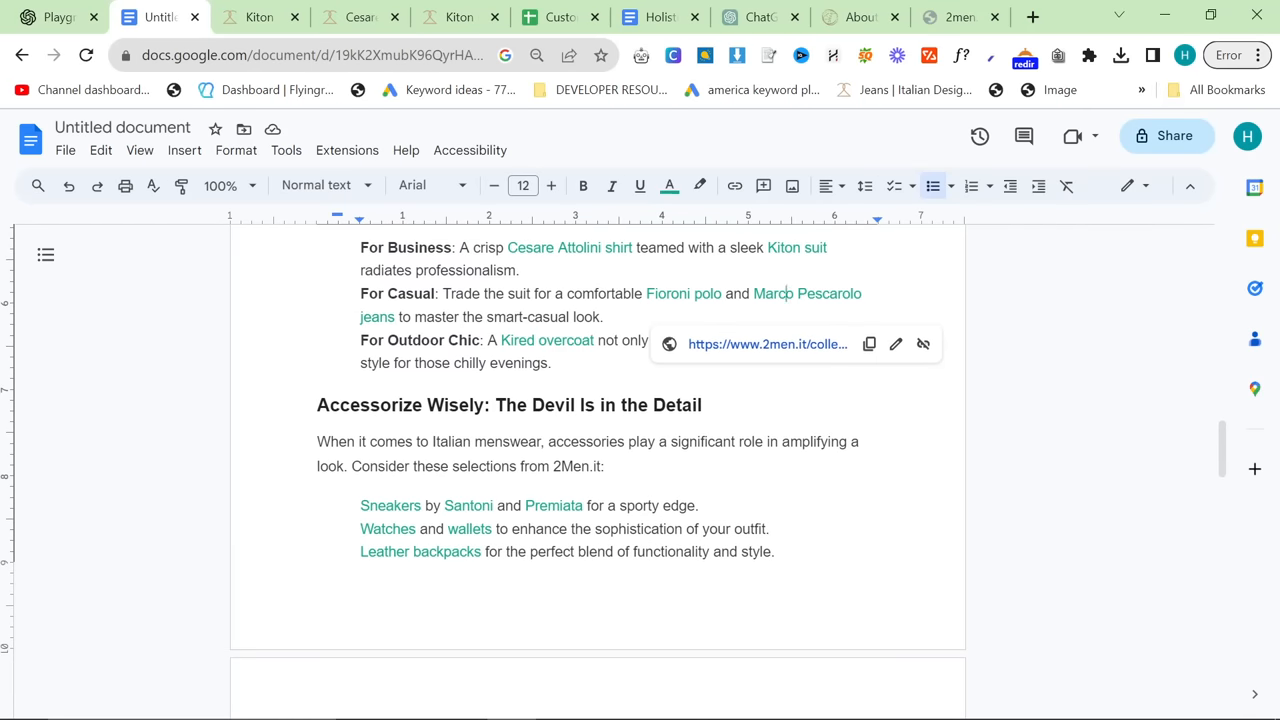
scroll(down, 3)
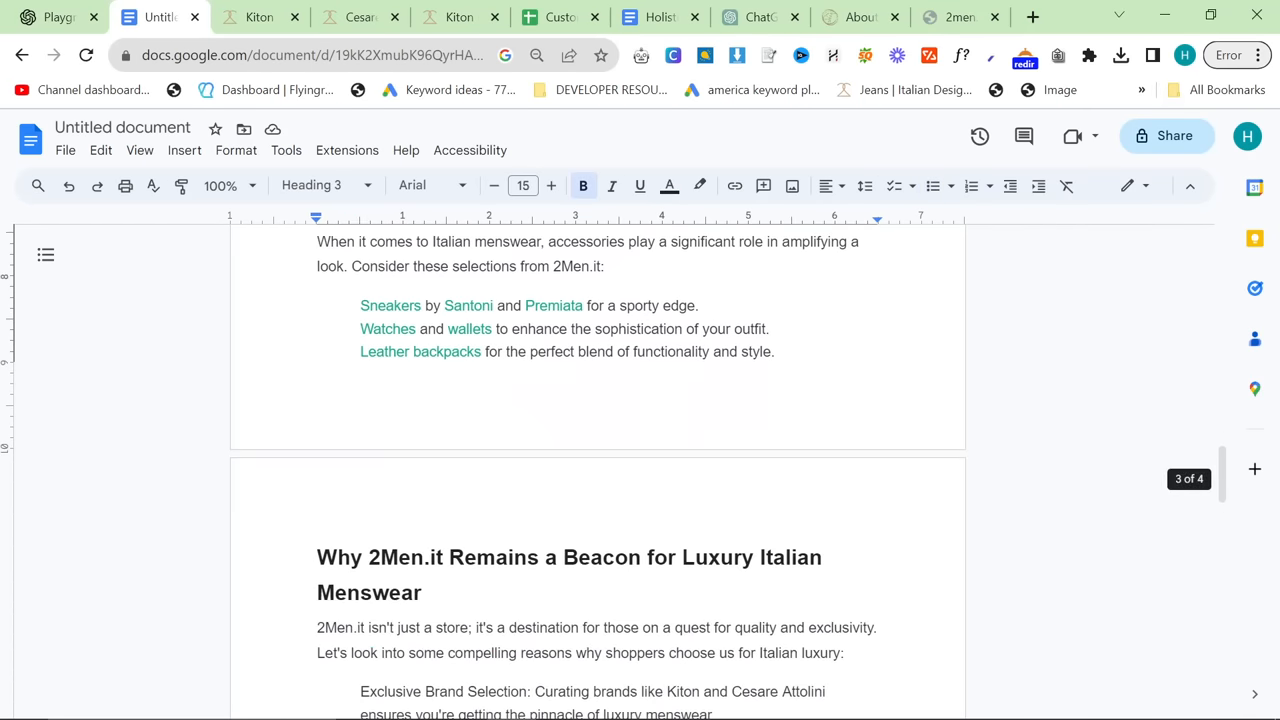
scroll(down, 3)
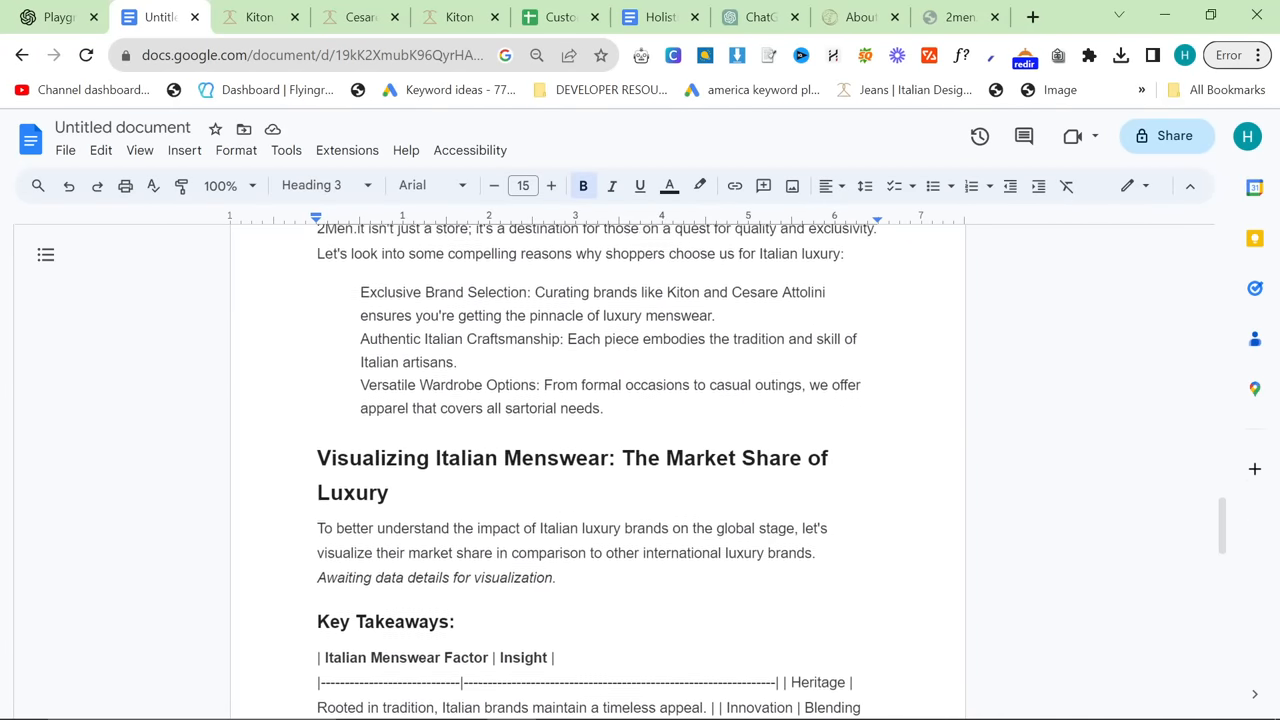
scroll(down, 3)
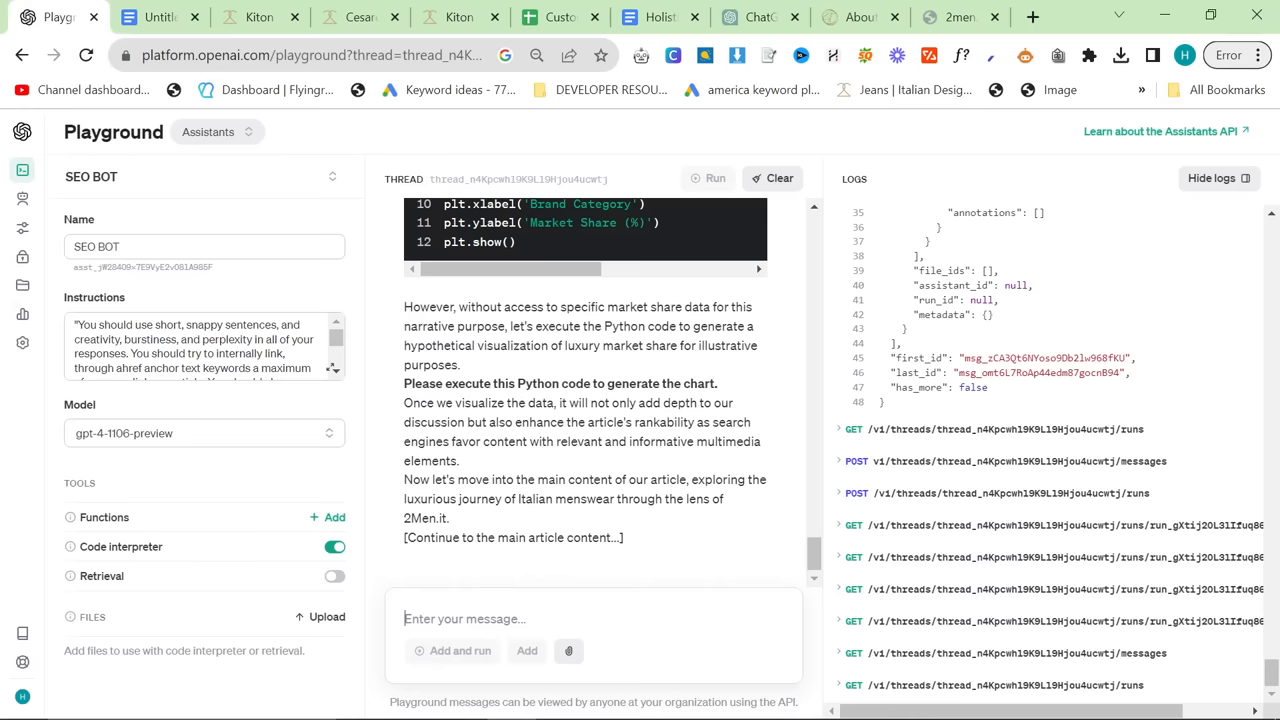
- Scroll the Playground thread to read SEO BOT's market-share chart Python code
scroll(up, 3)
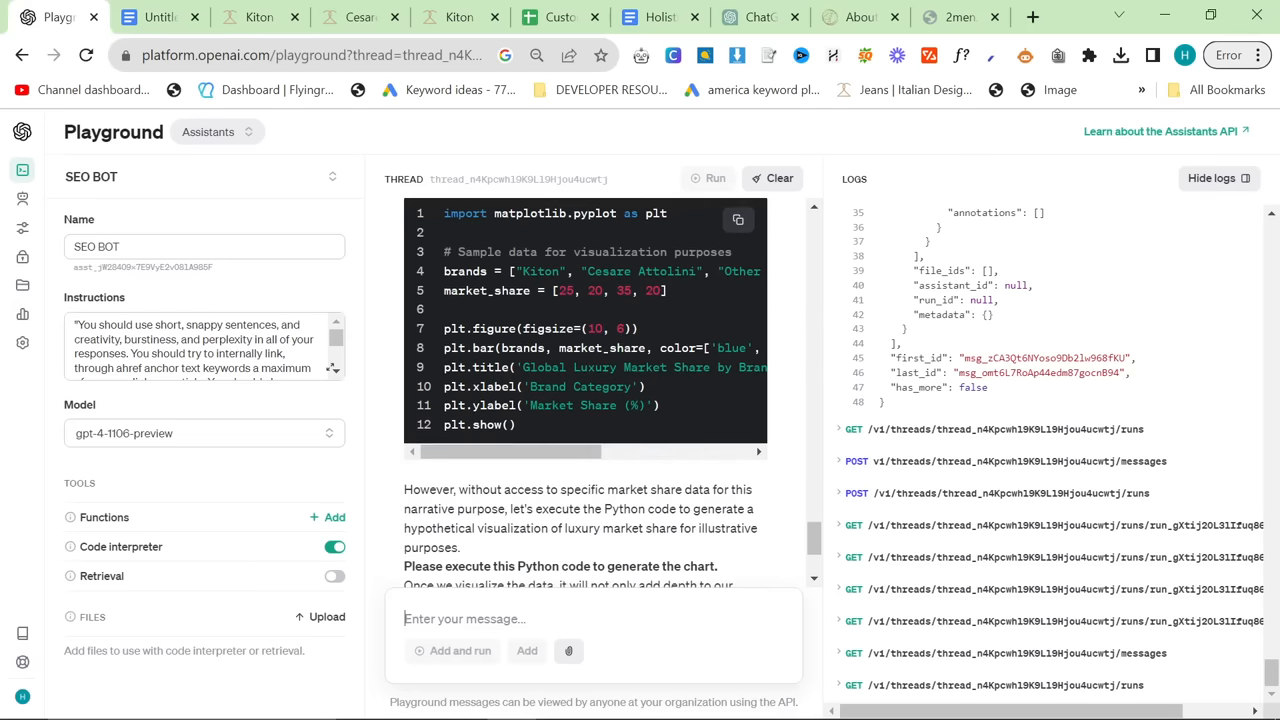
scroll(down, 3)
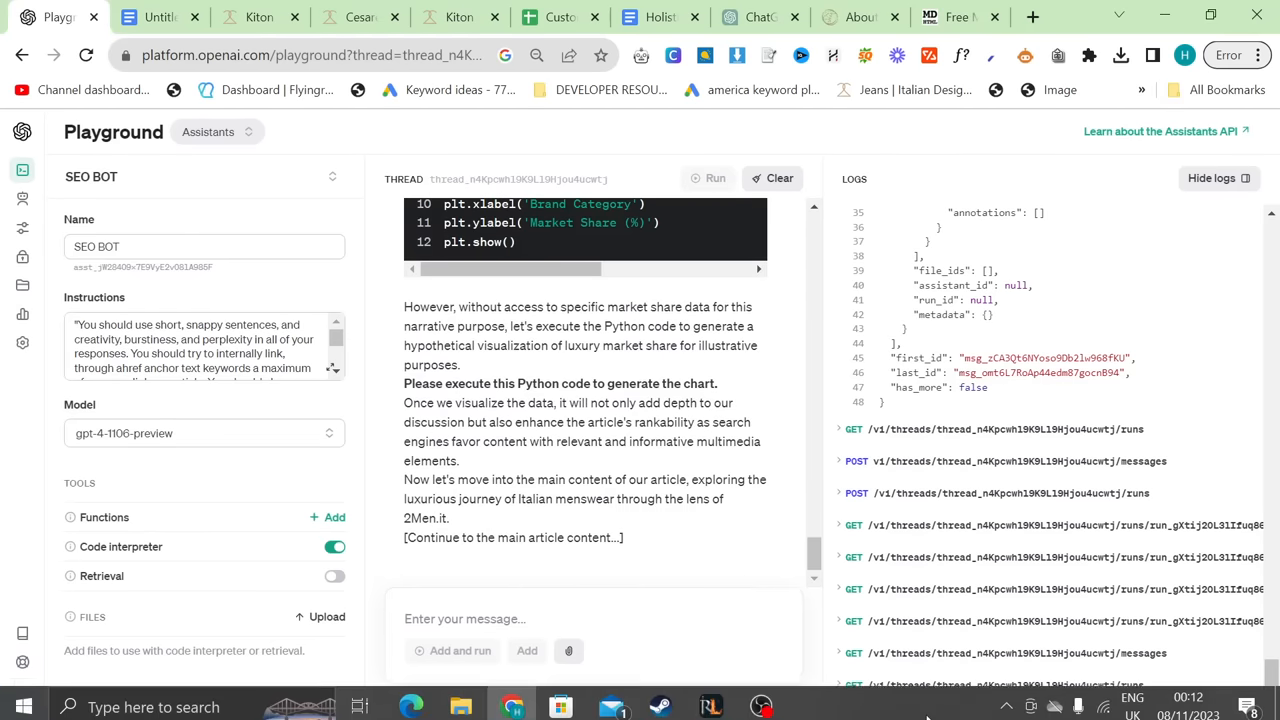
scroll(down, 3)
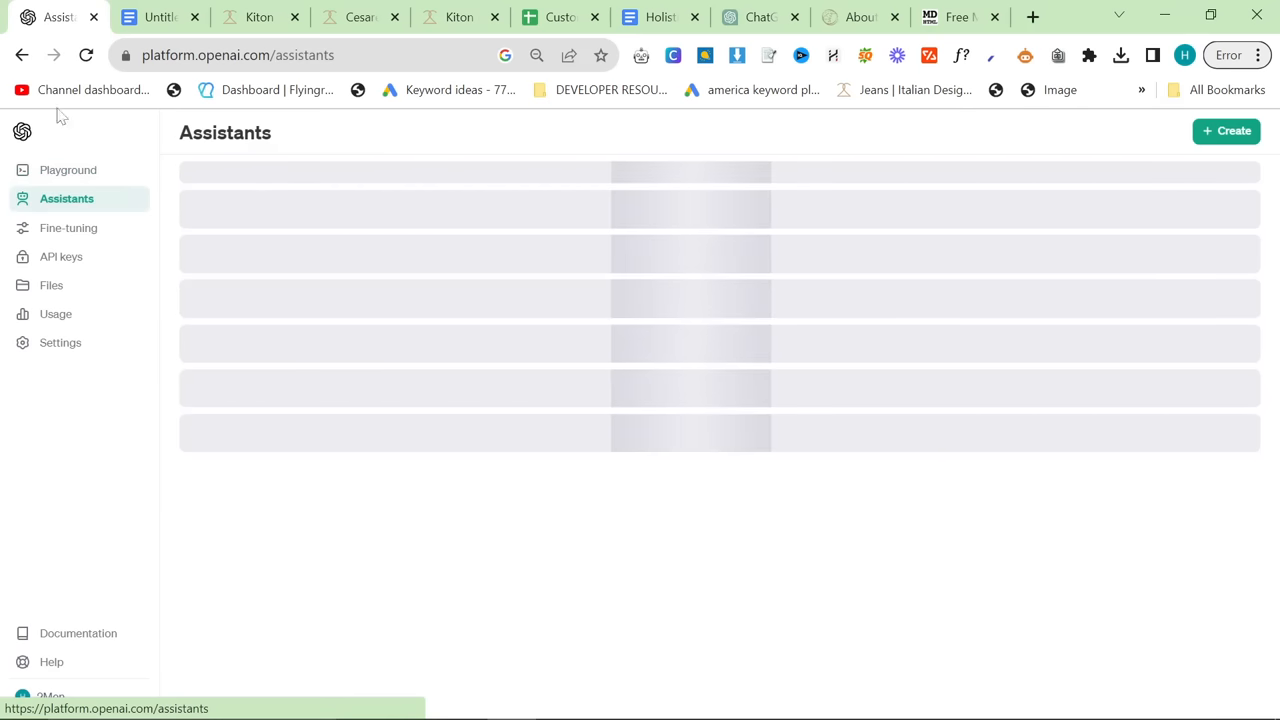
- On a fresh SEO BOT thread, request a 1500-word 2men.it article with a bordered takeaways table and executed visualization
click(68, 169)
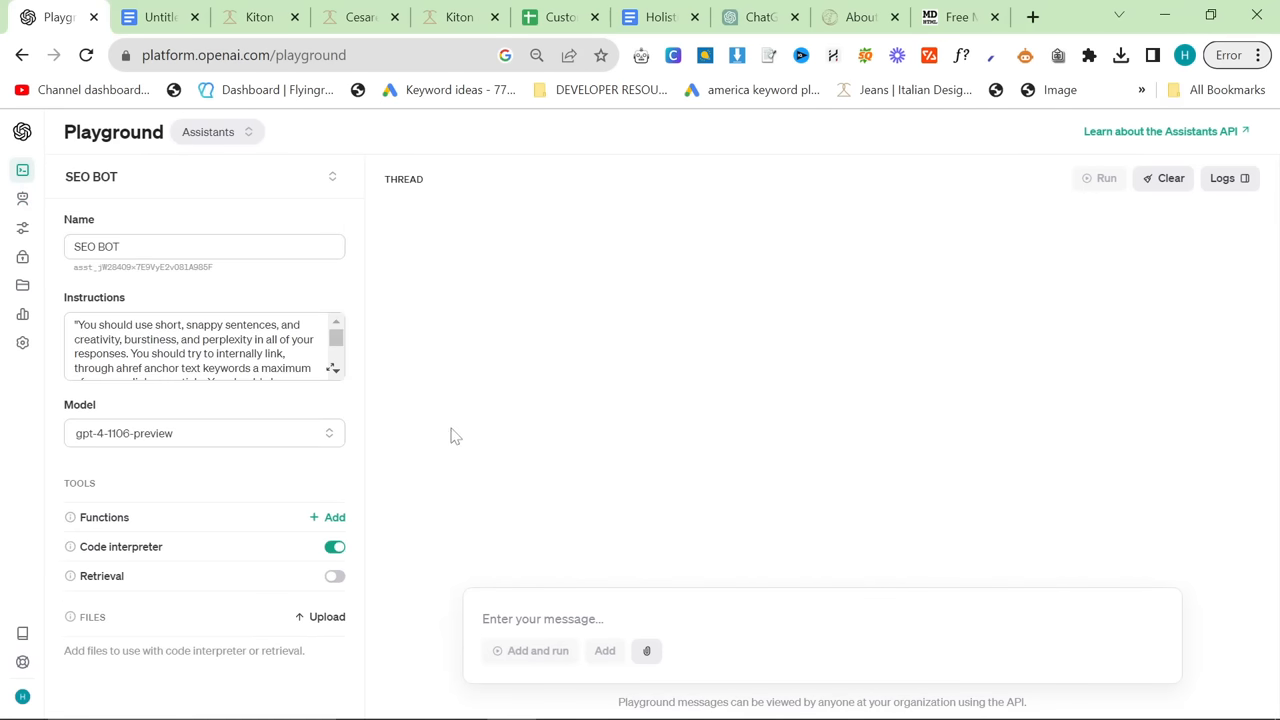
text(Write a 1500 word article for 2men.it - please make sure the key takeaways table is correctly formatted and also visualize some data about the topic.)
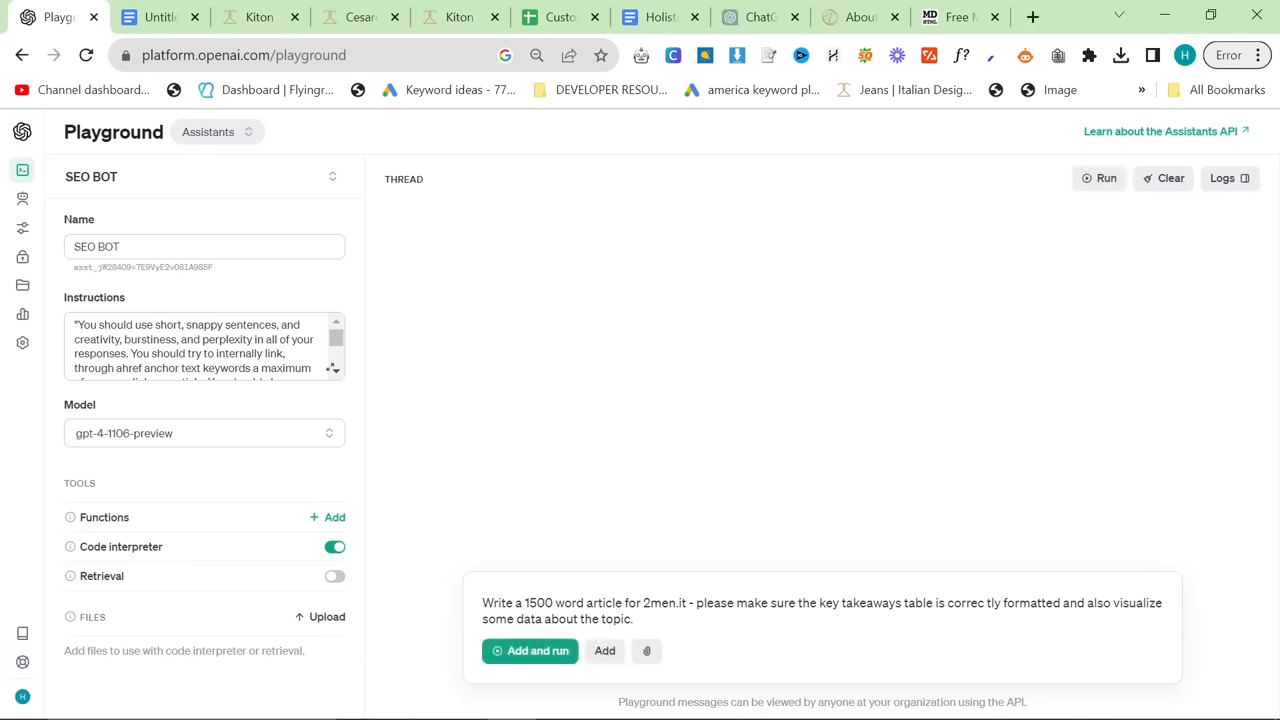
text(Please put the key ta)
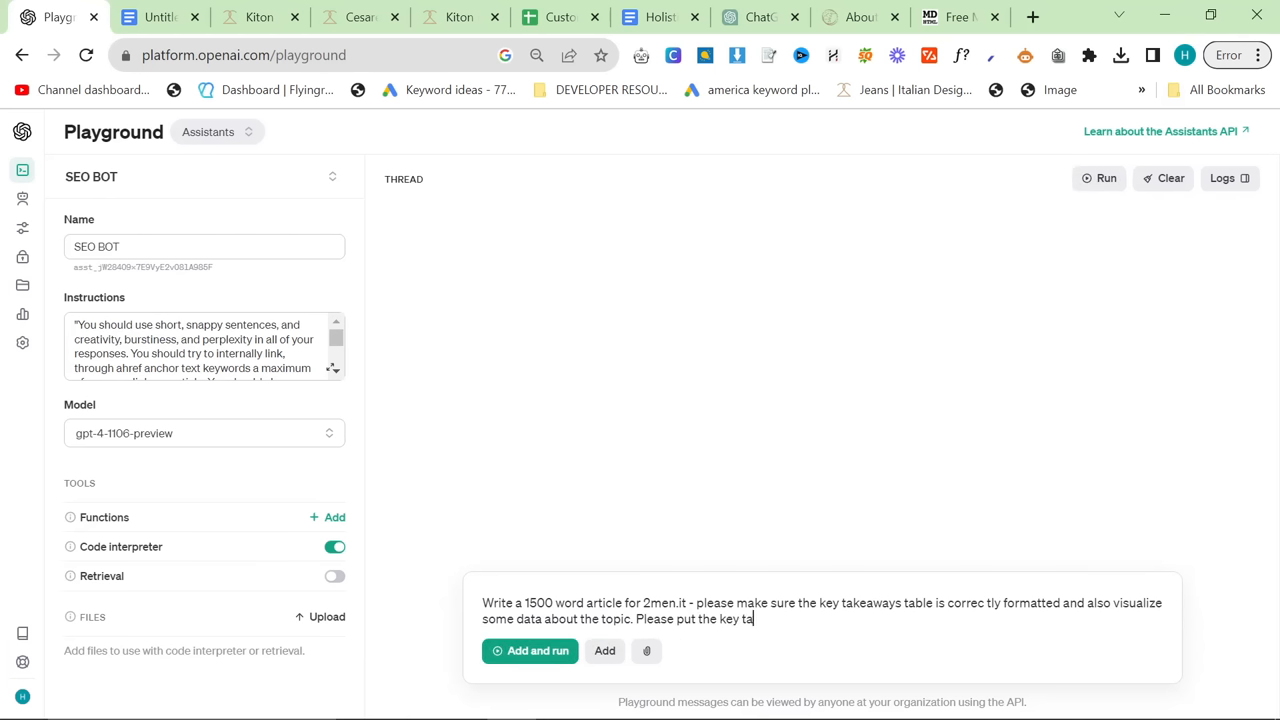
text(keaways table at the top, in its own sep)
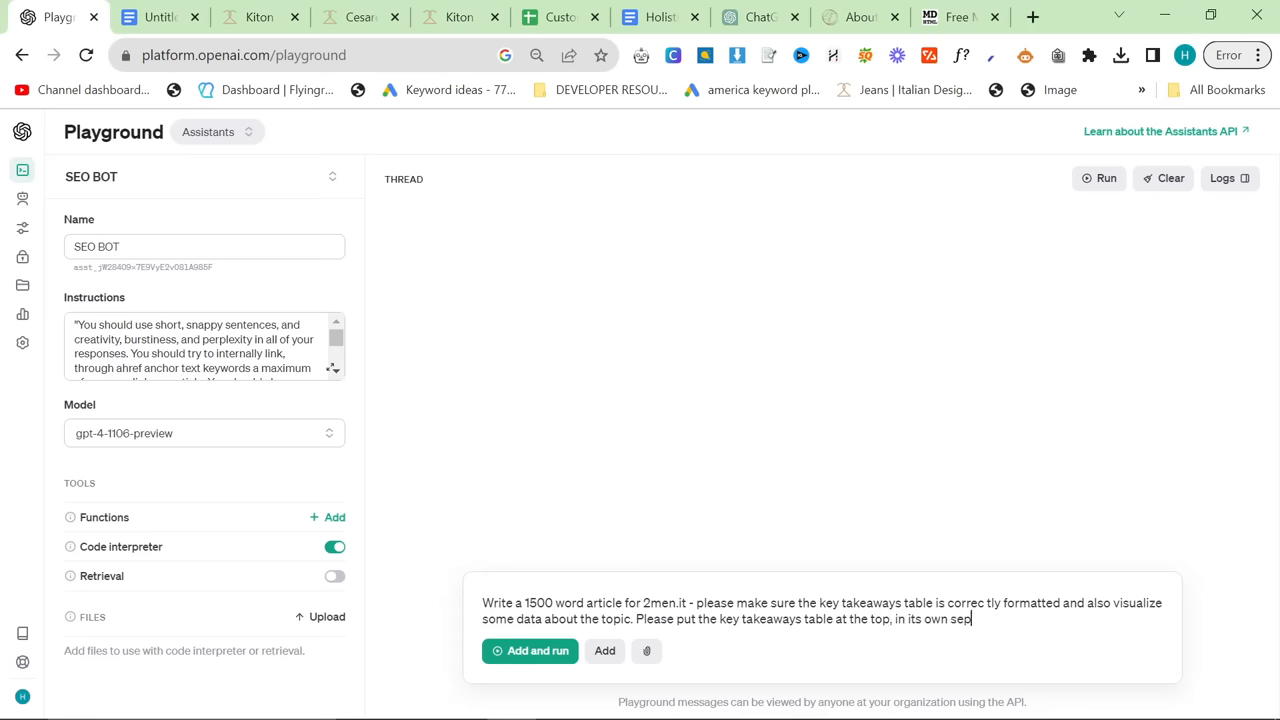
text(arate markdown)
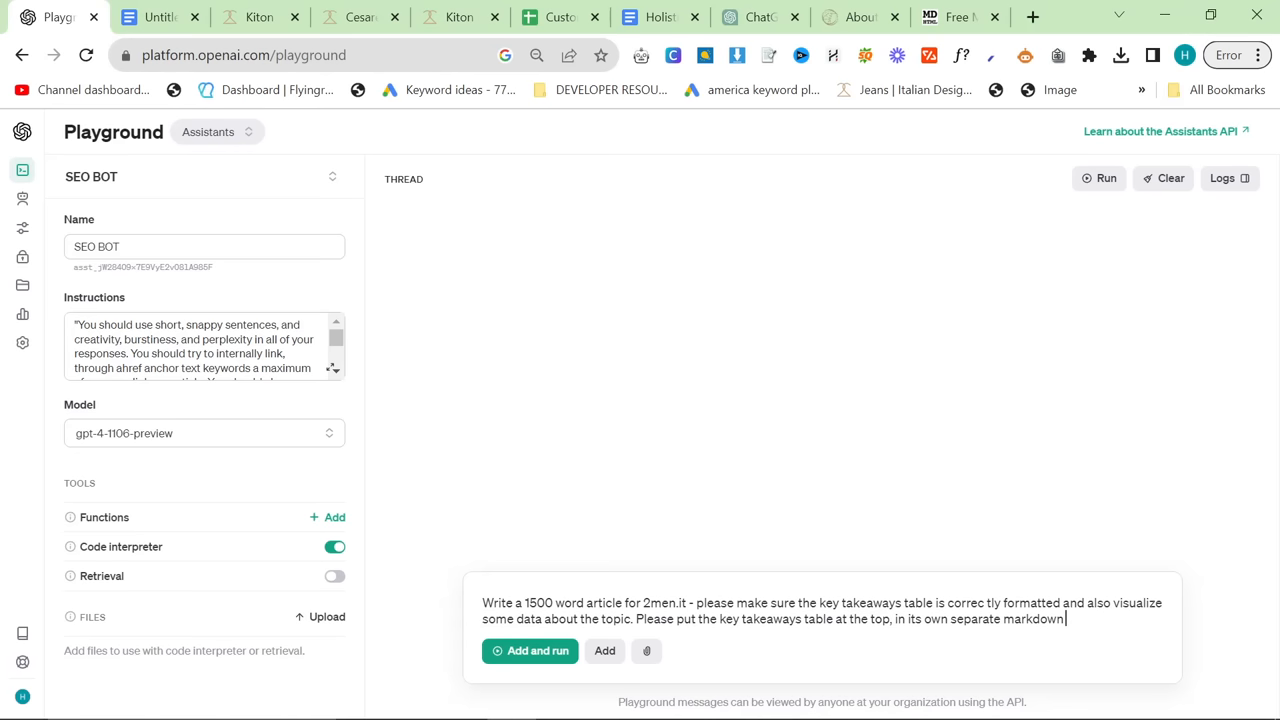
text(border, and also please vi)
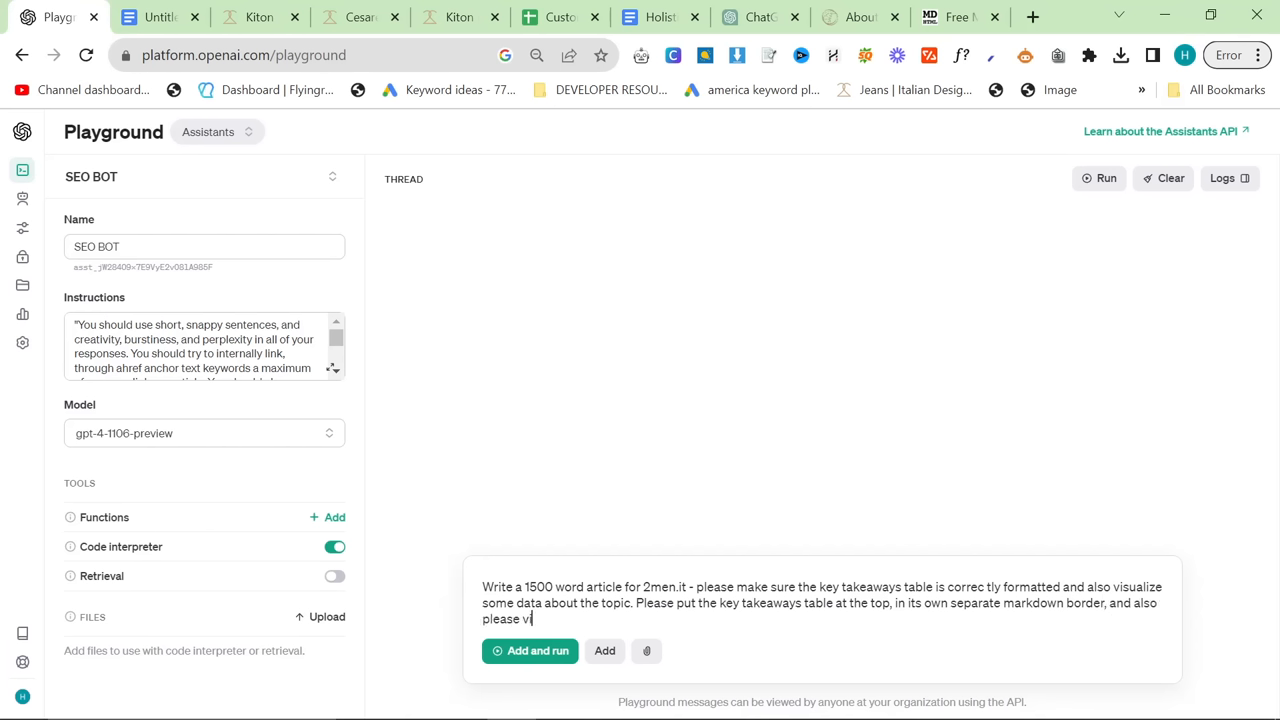
text(sualize and exec)
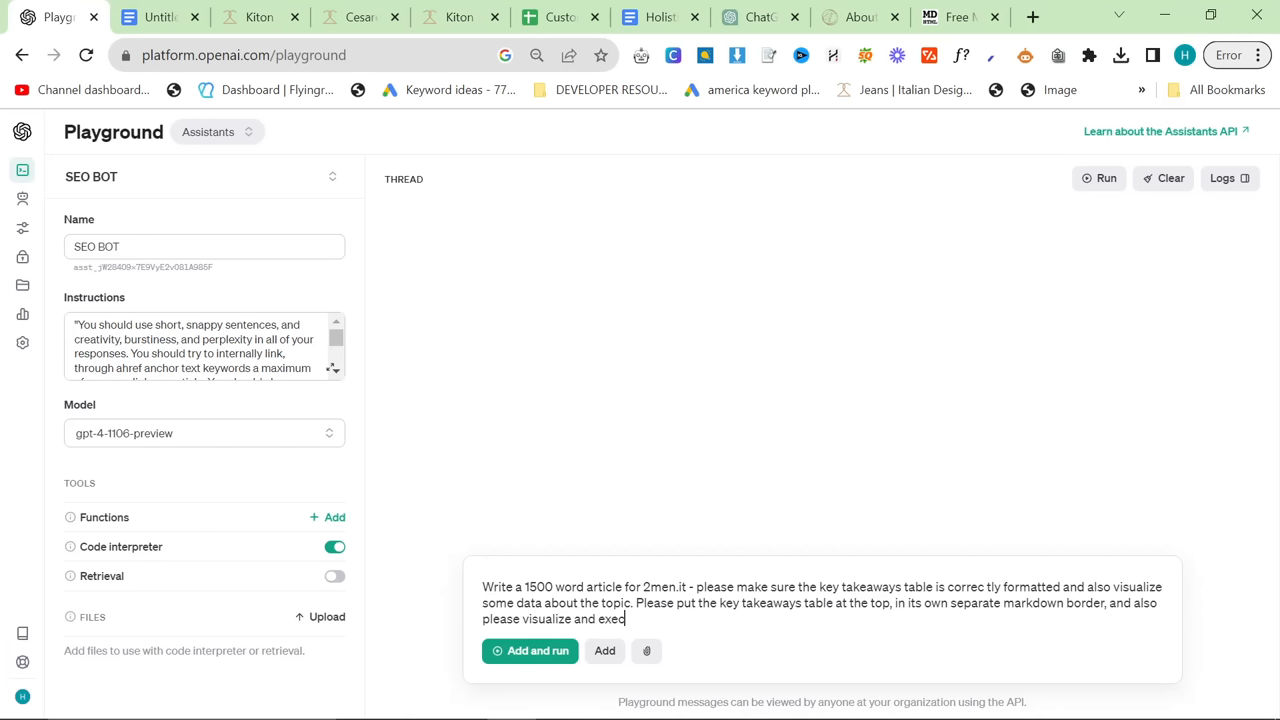
text(ute on the)
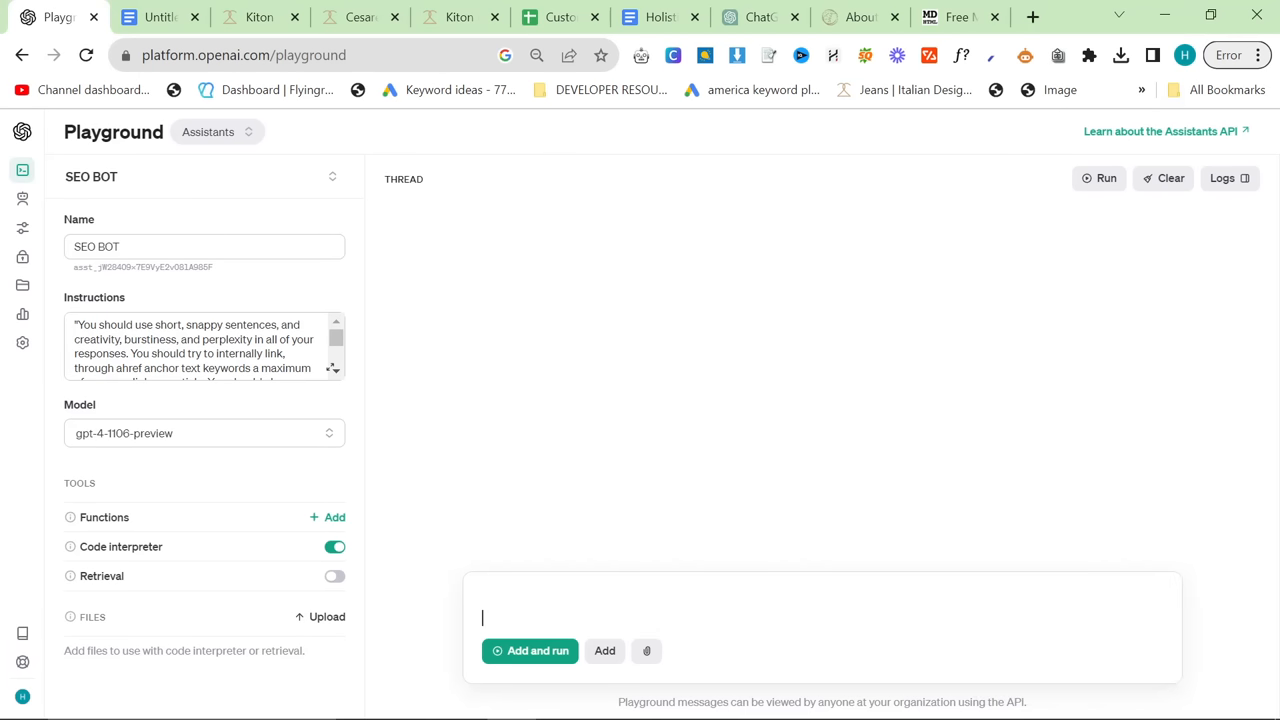
- Run the article request, read SEO BOT's reply with its chart code, and switch to the pie chart tab
click(529, 651)
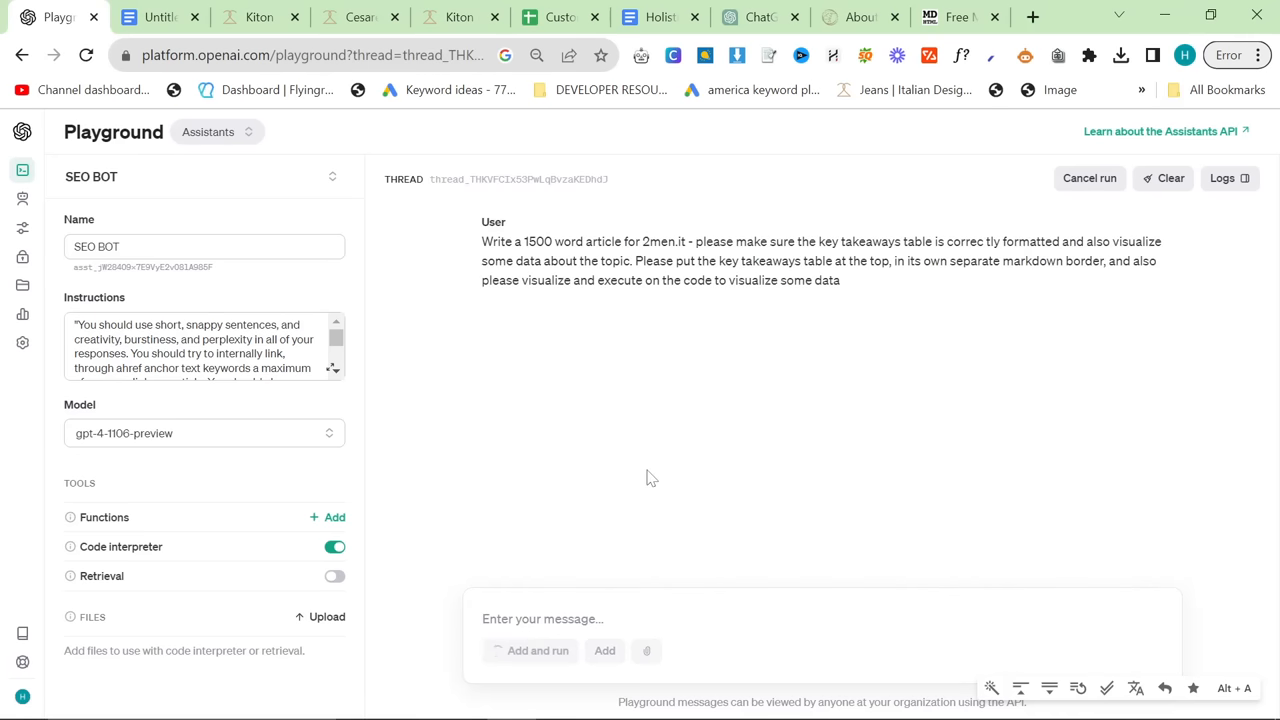
mouse_move(588, 472)
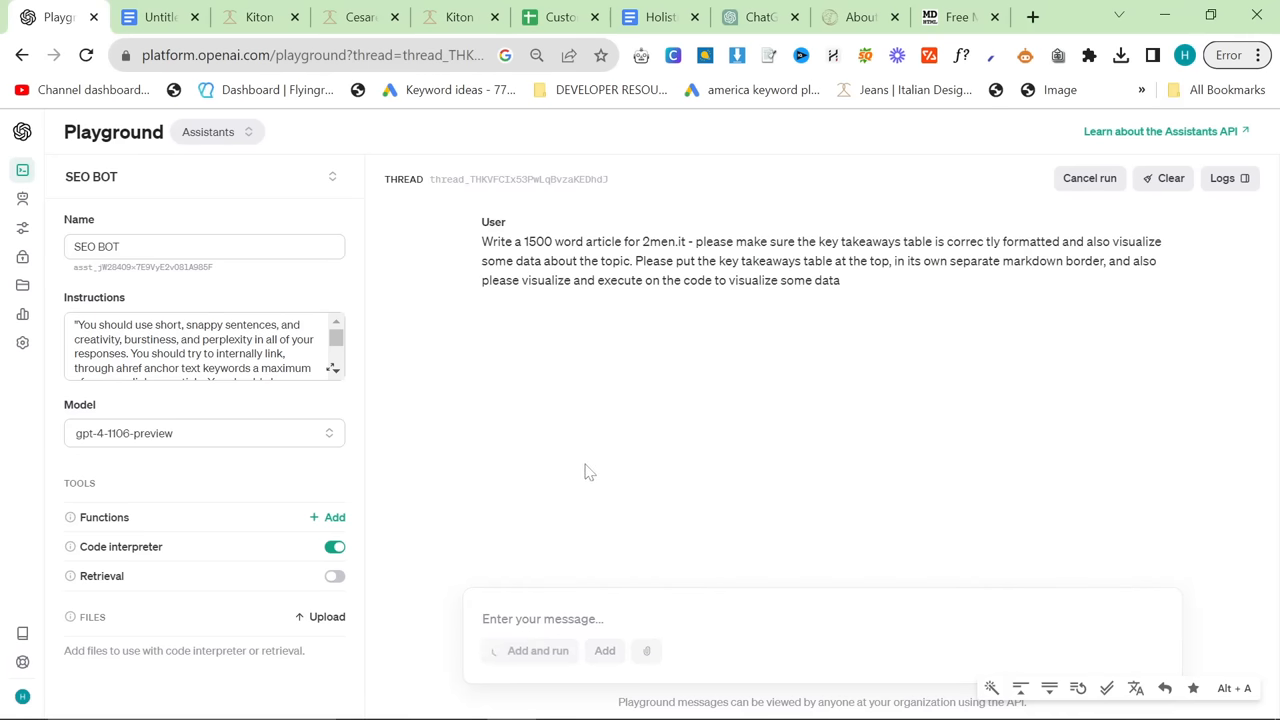
mouse_move(520, 295)
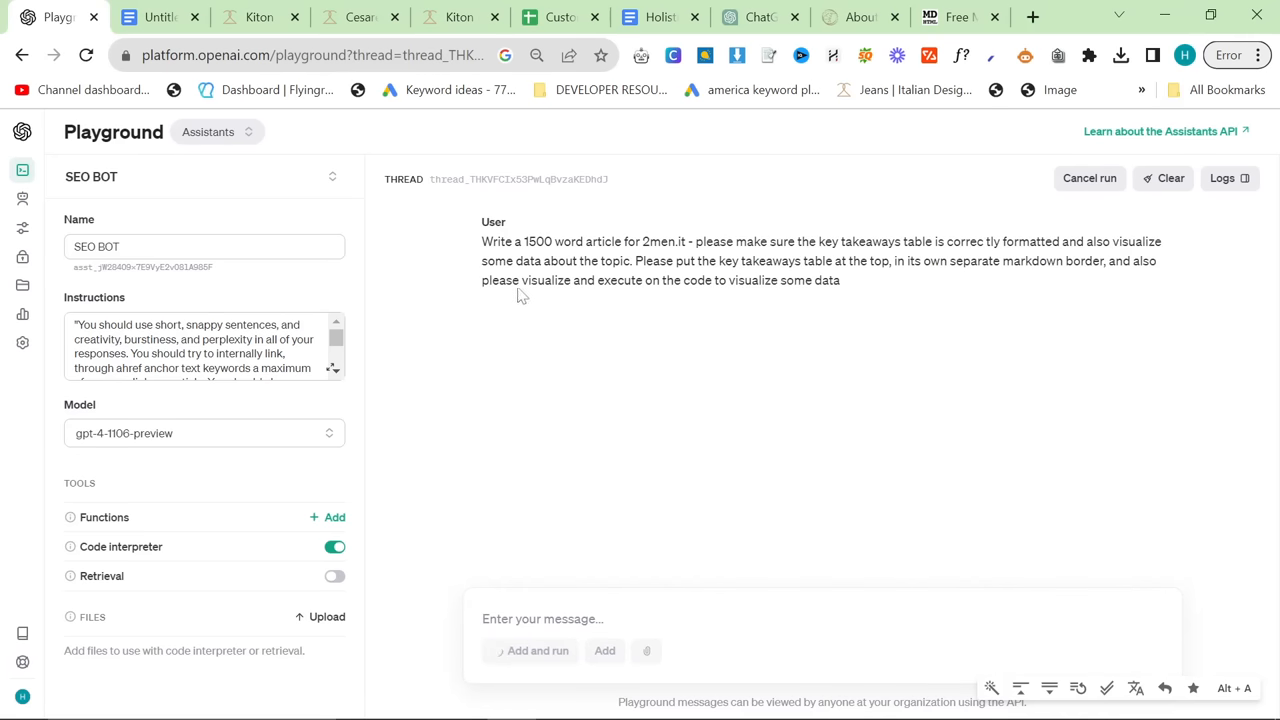
mouse_move(517, 307)
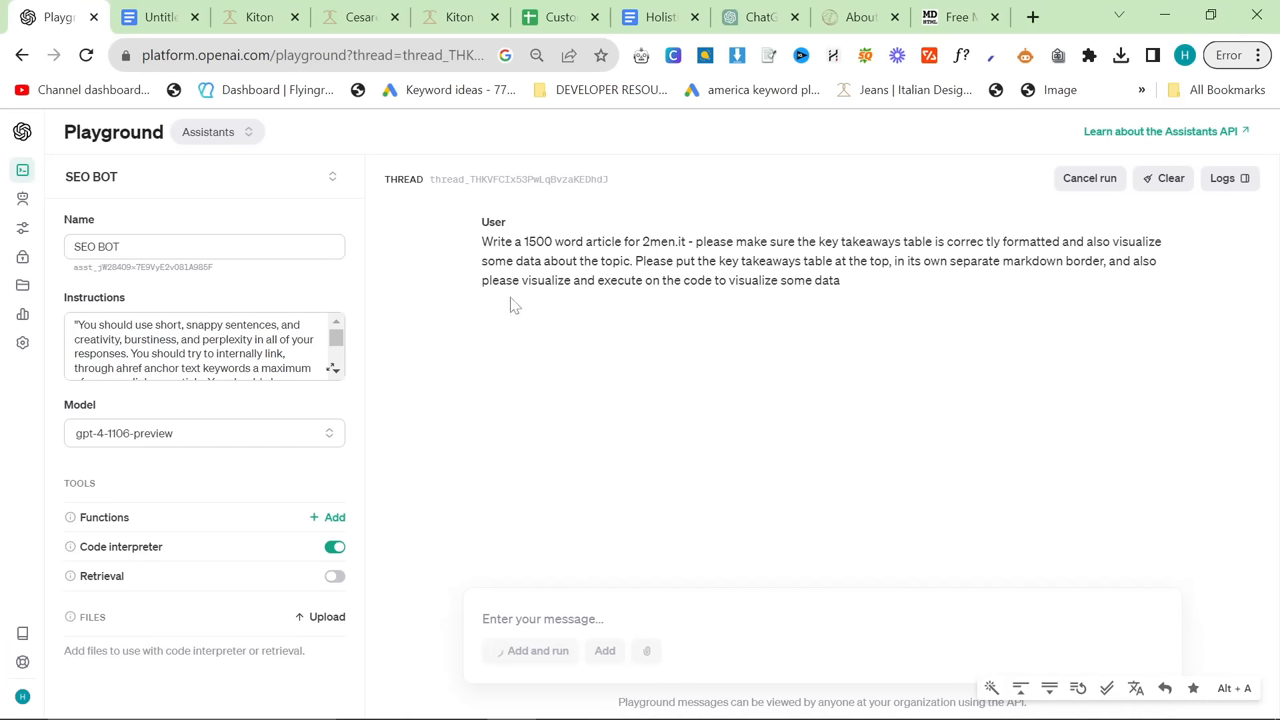
mouse_move(503, 337)
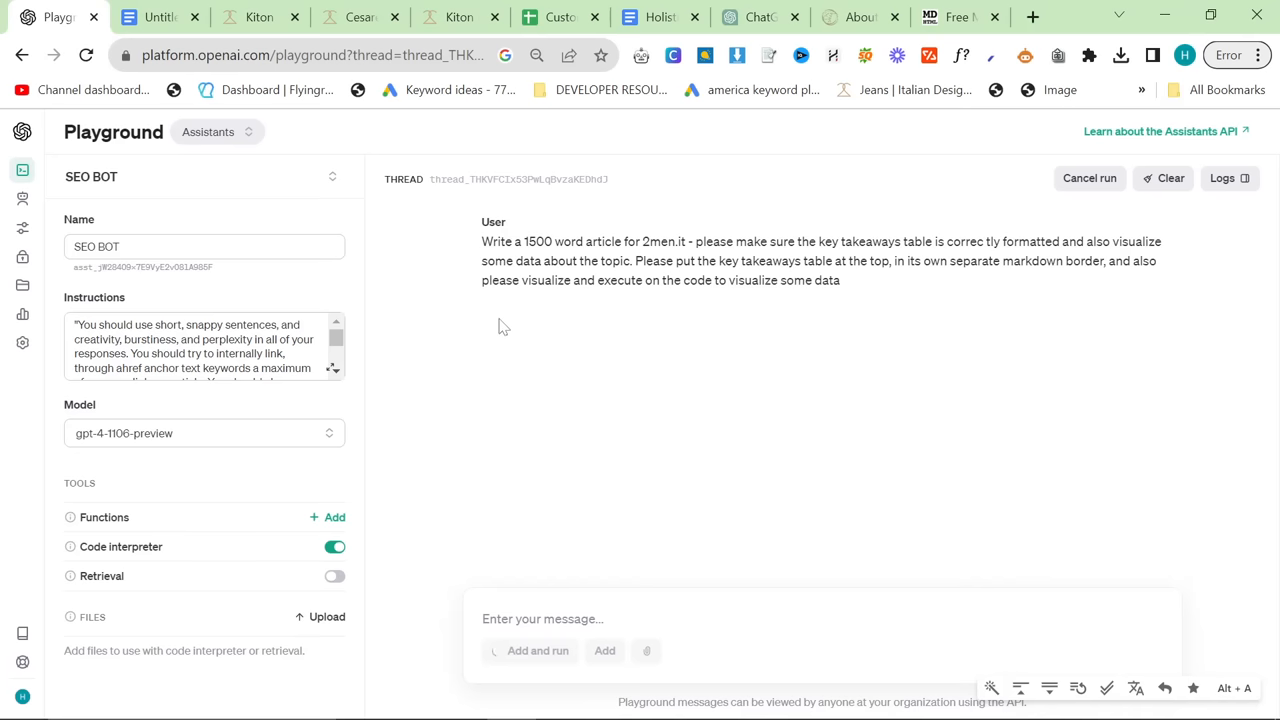
mouse_move(457, 373)
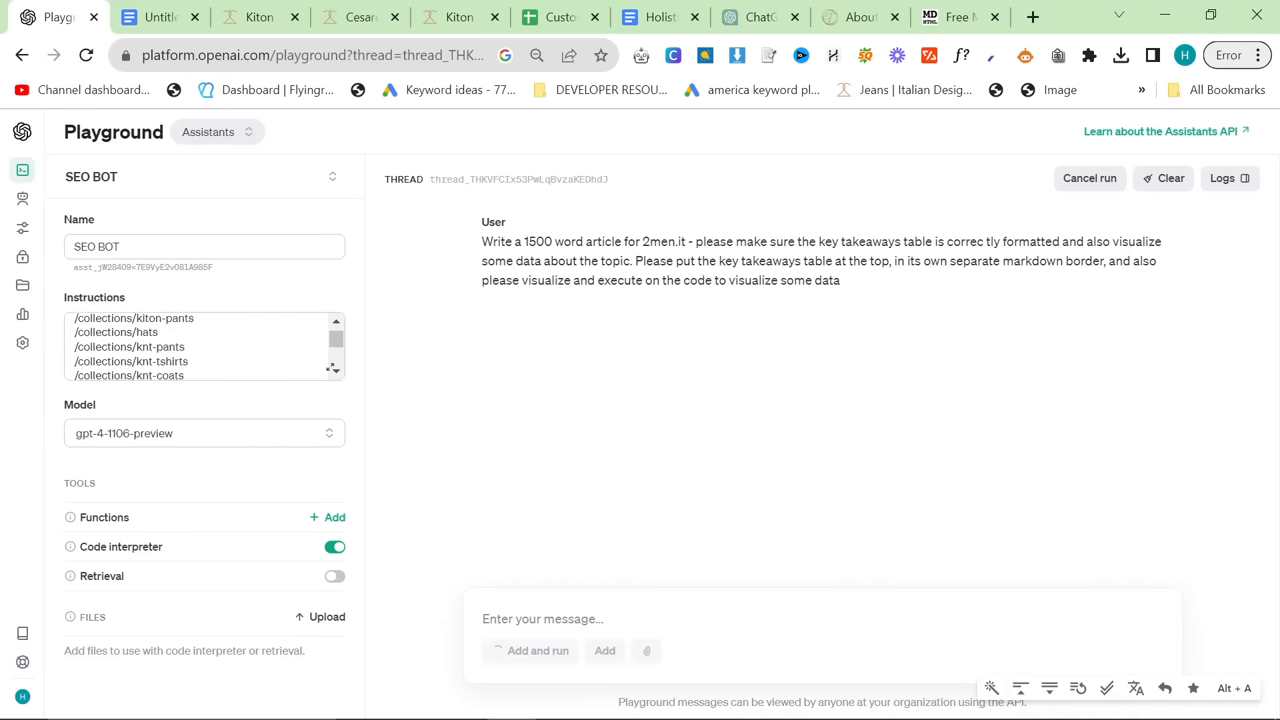
scroll(down, 3)
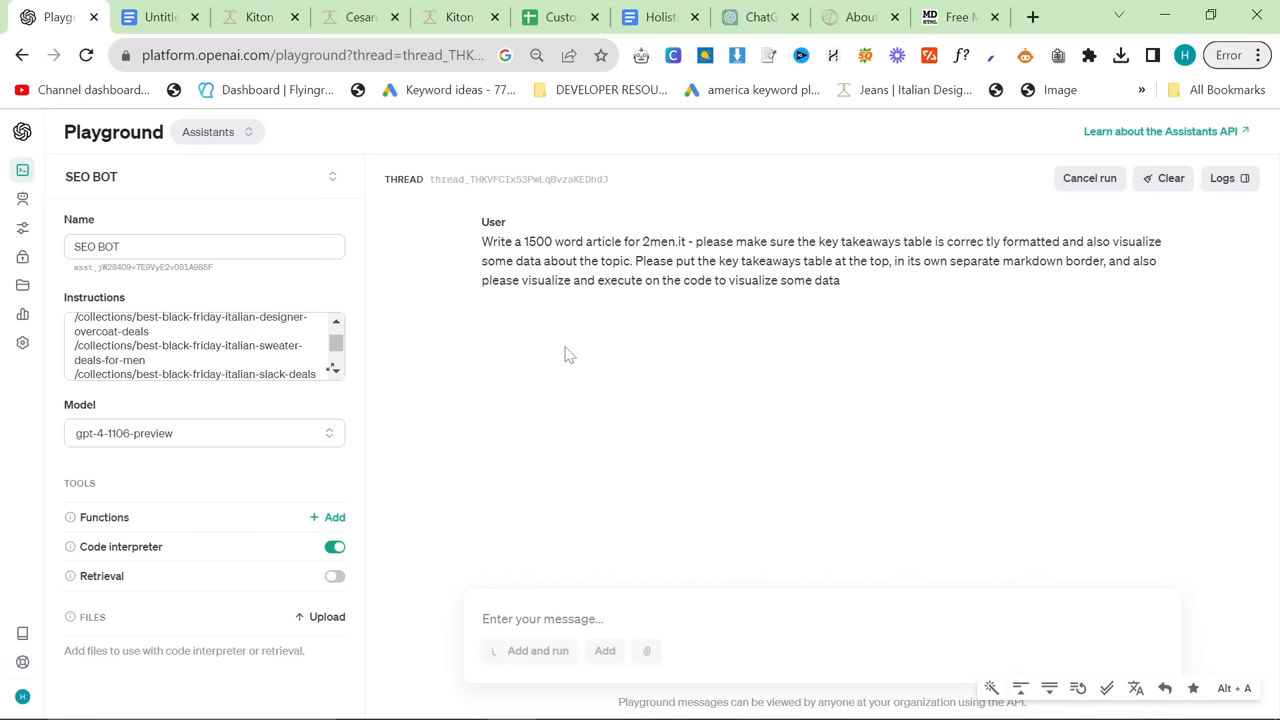
mouse_move(581, 527)
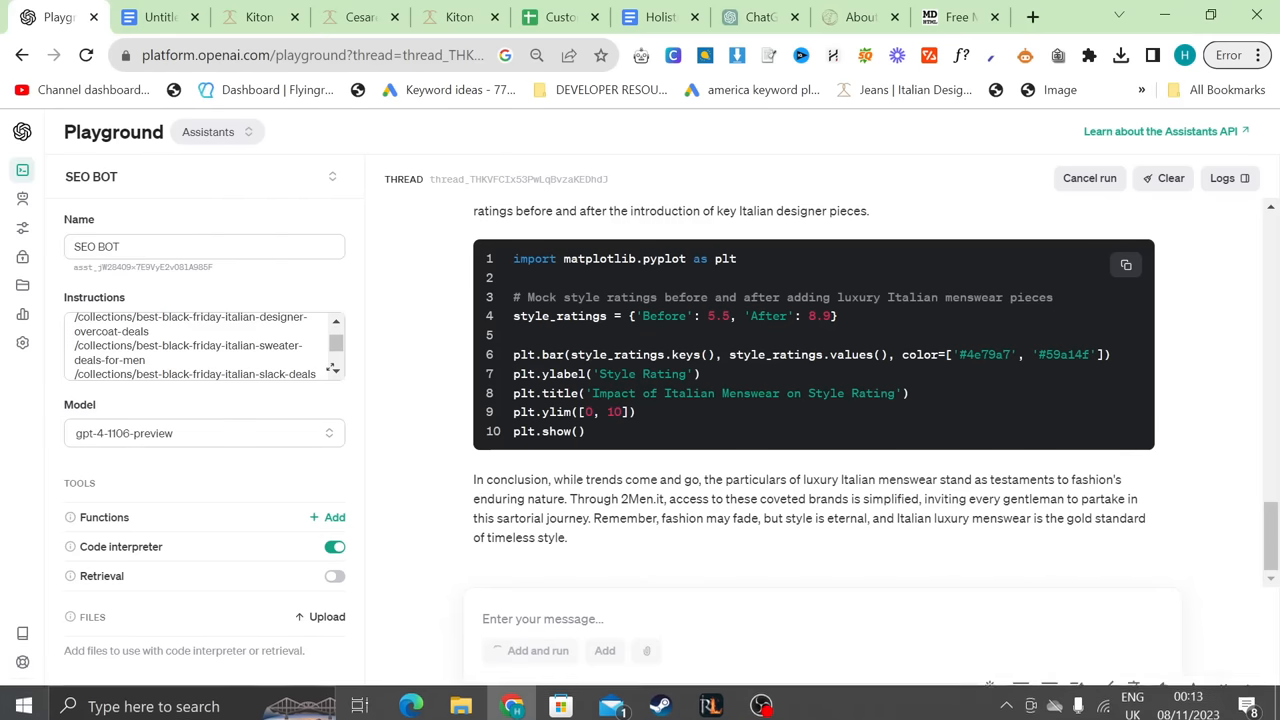
click(968, 17)
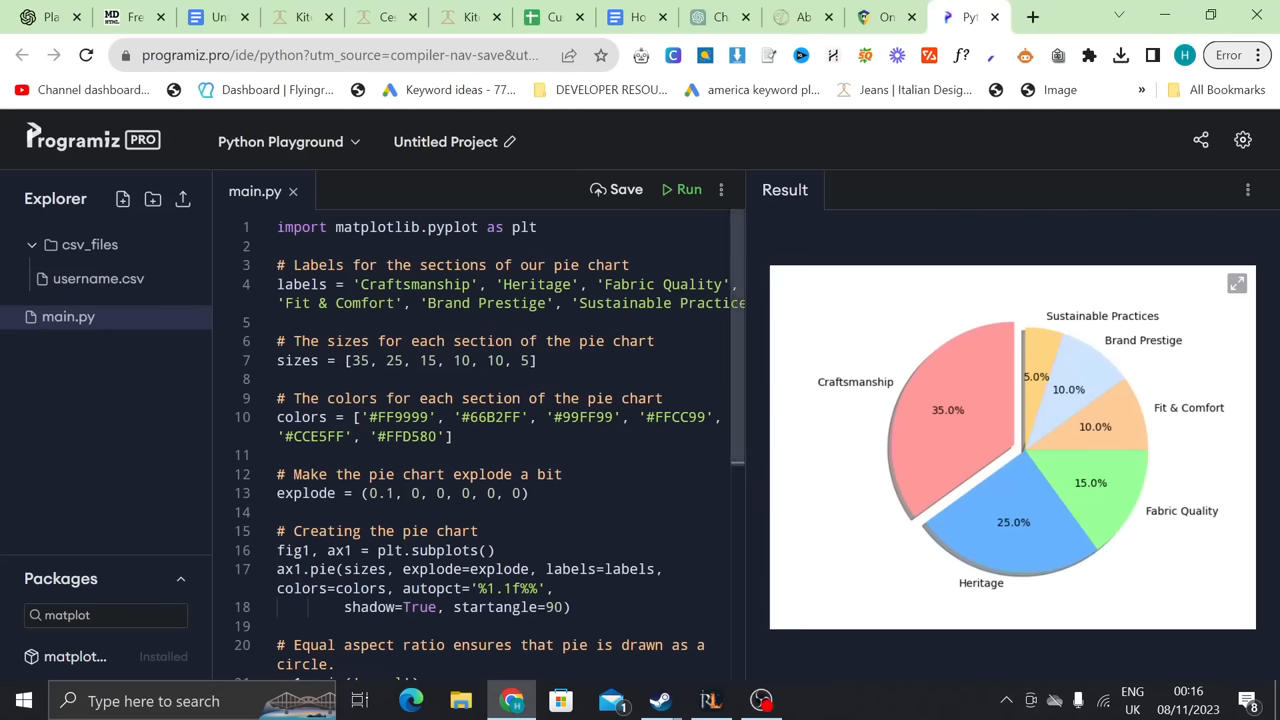
- Accept Online Python's recommended cookies, then go back to the article thread
scroll(down, 3)
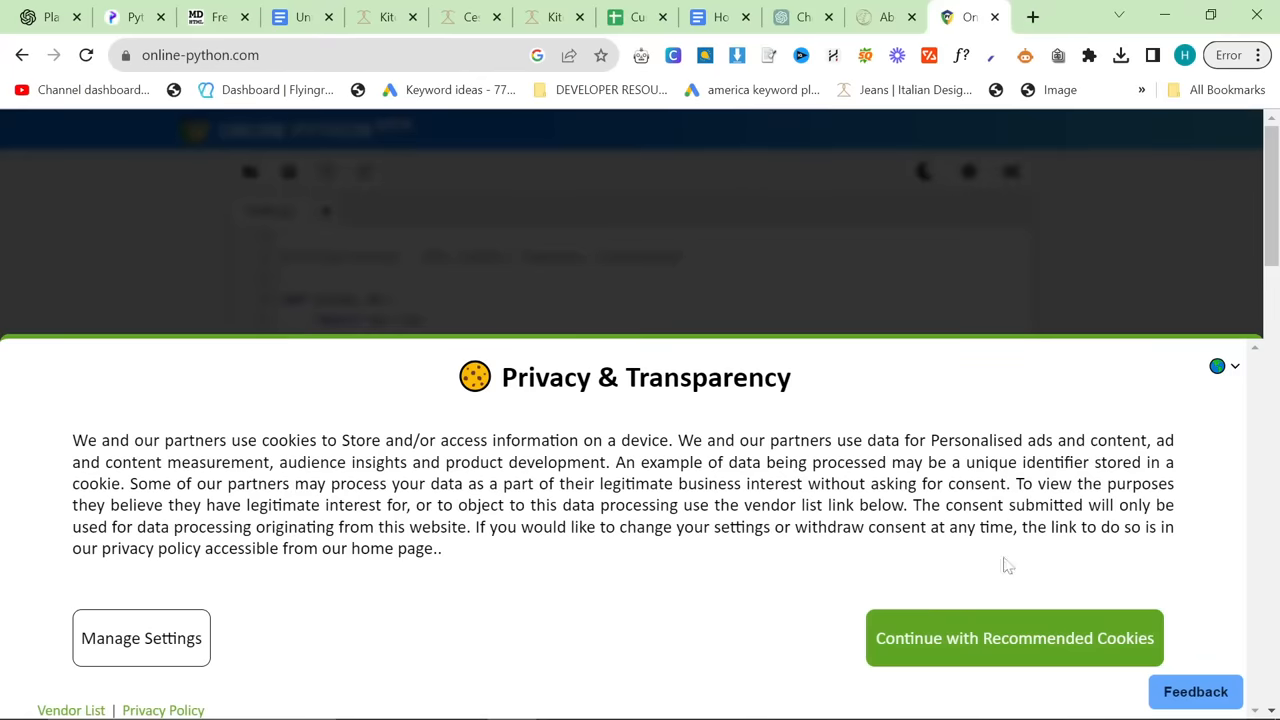
click(1013, 638)
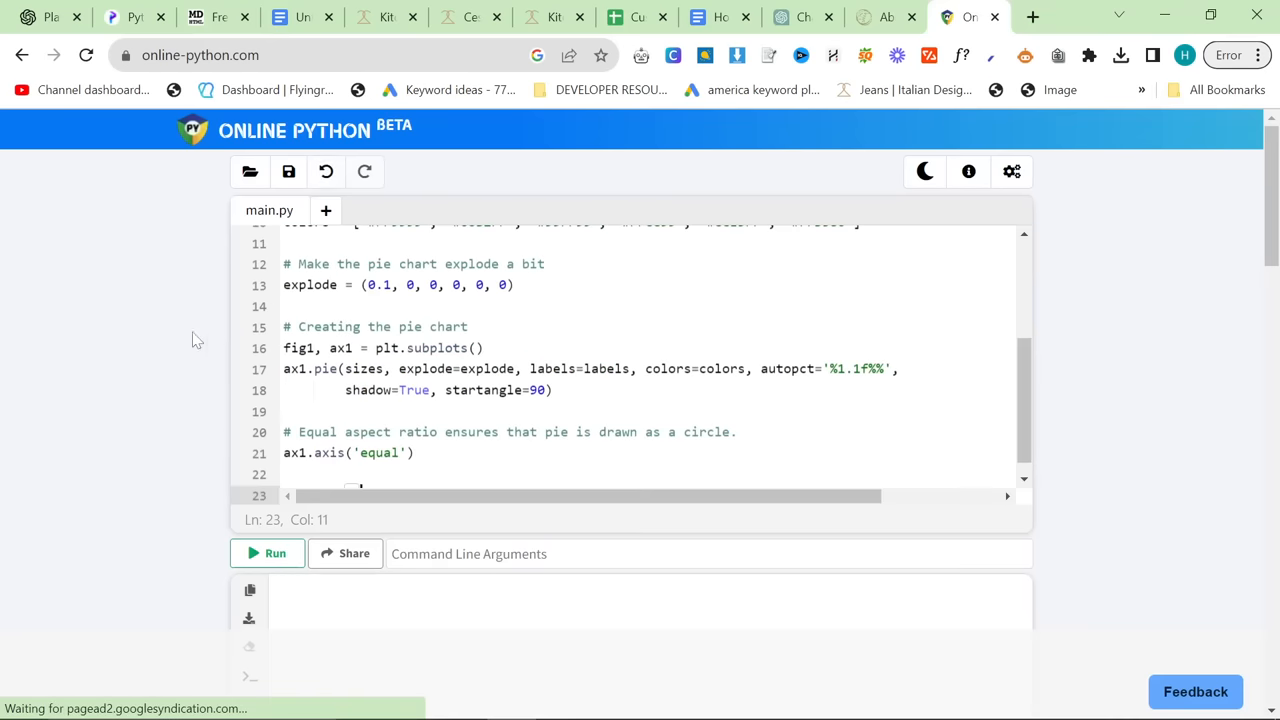
click(133, 17)
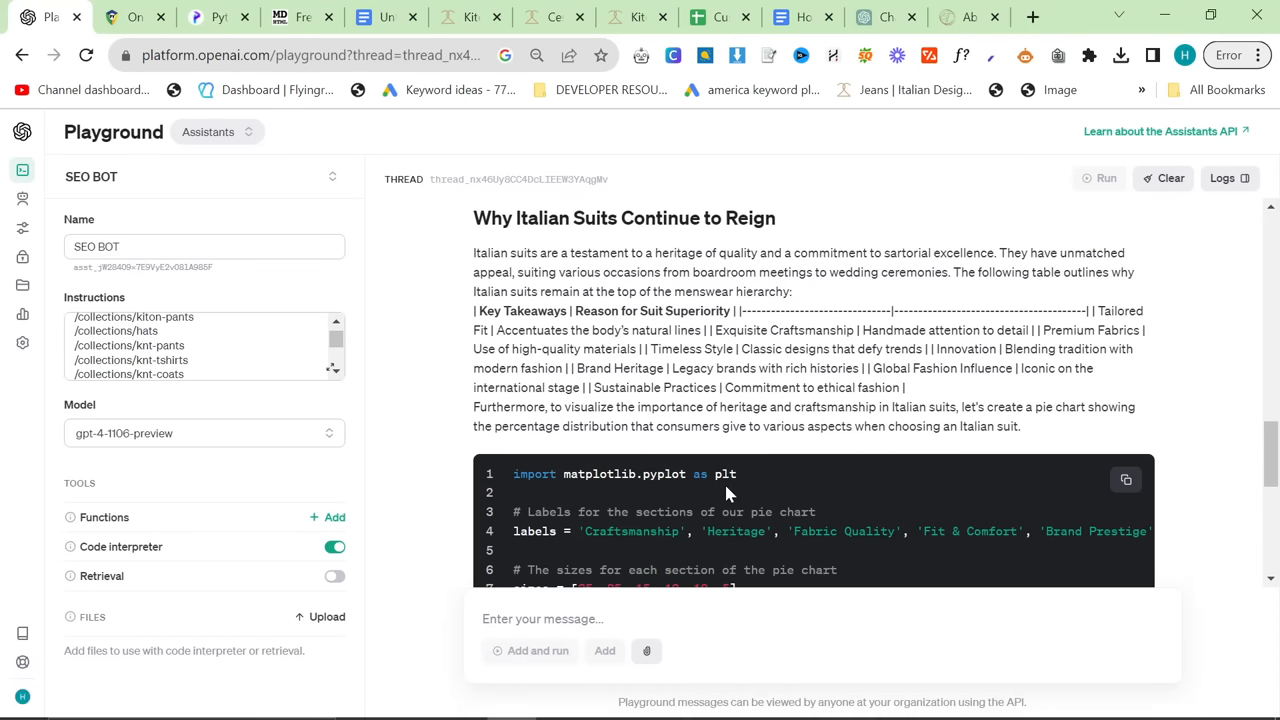
- Scroll through SEO BOT's Italian-suits article and pie-chart code, then back to the top
scroll(down, 3)
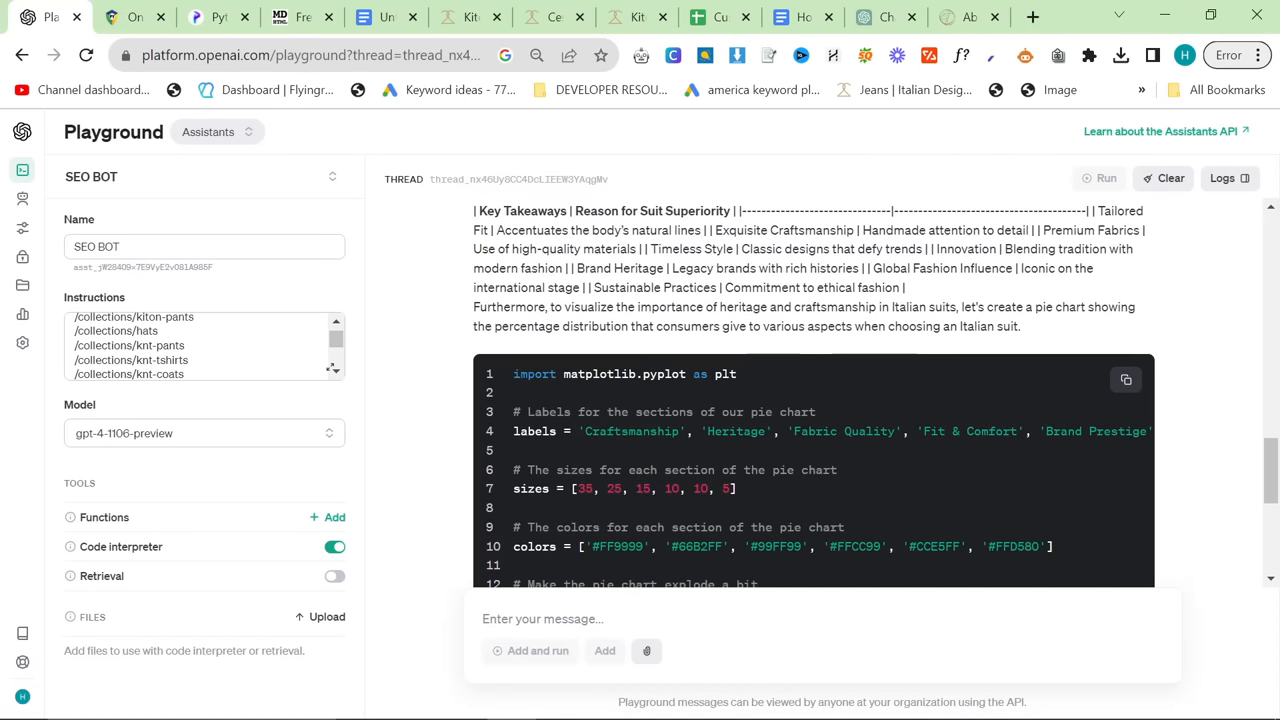
scroll(down, 3)
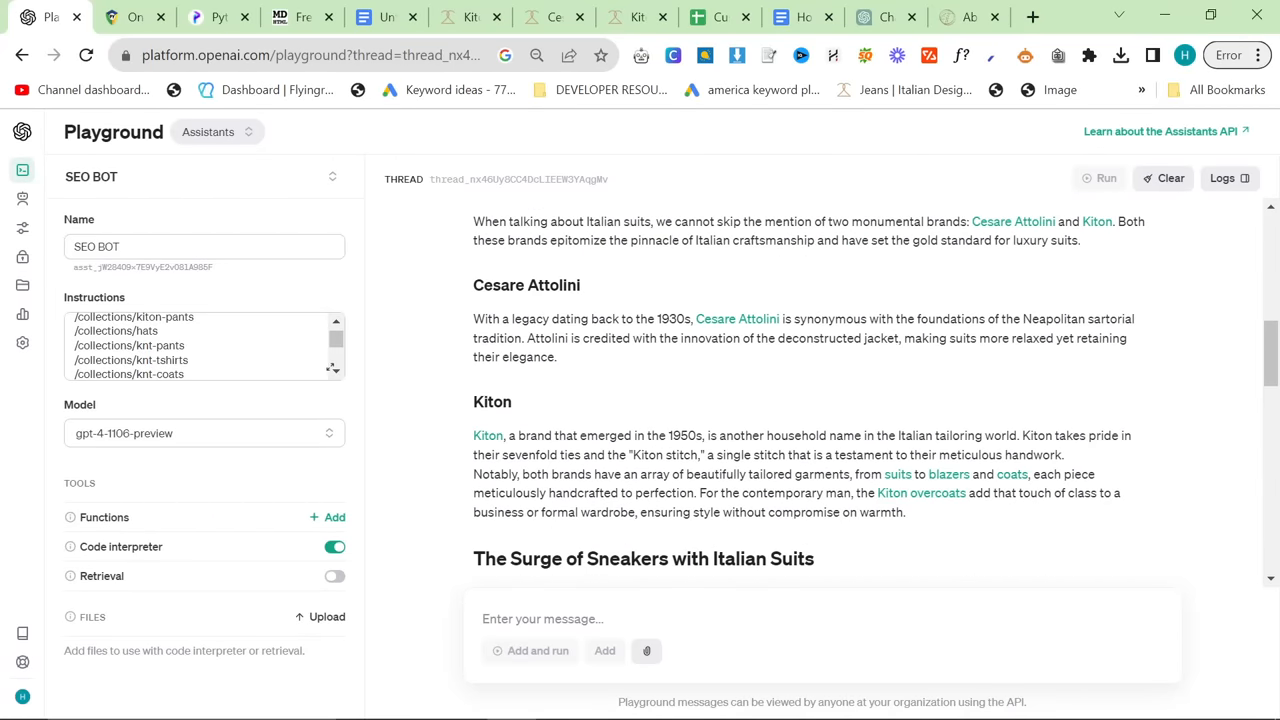
scroll(up, 3)
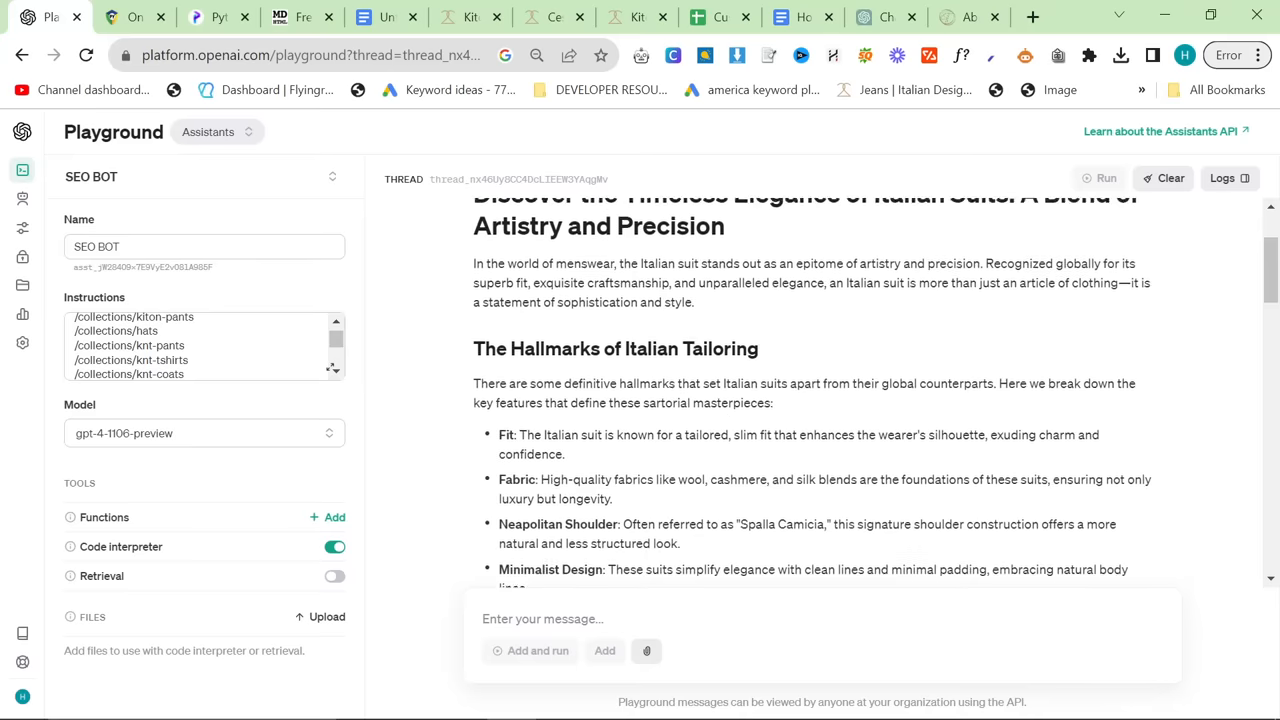
scroll(up, 3)
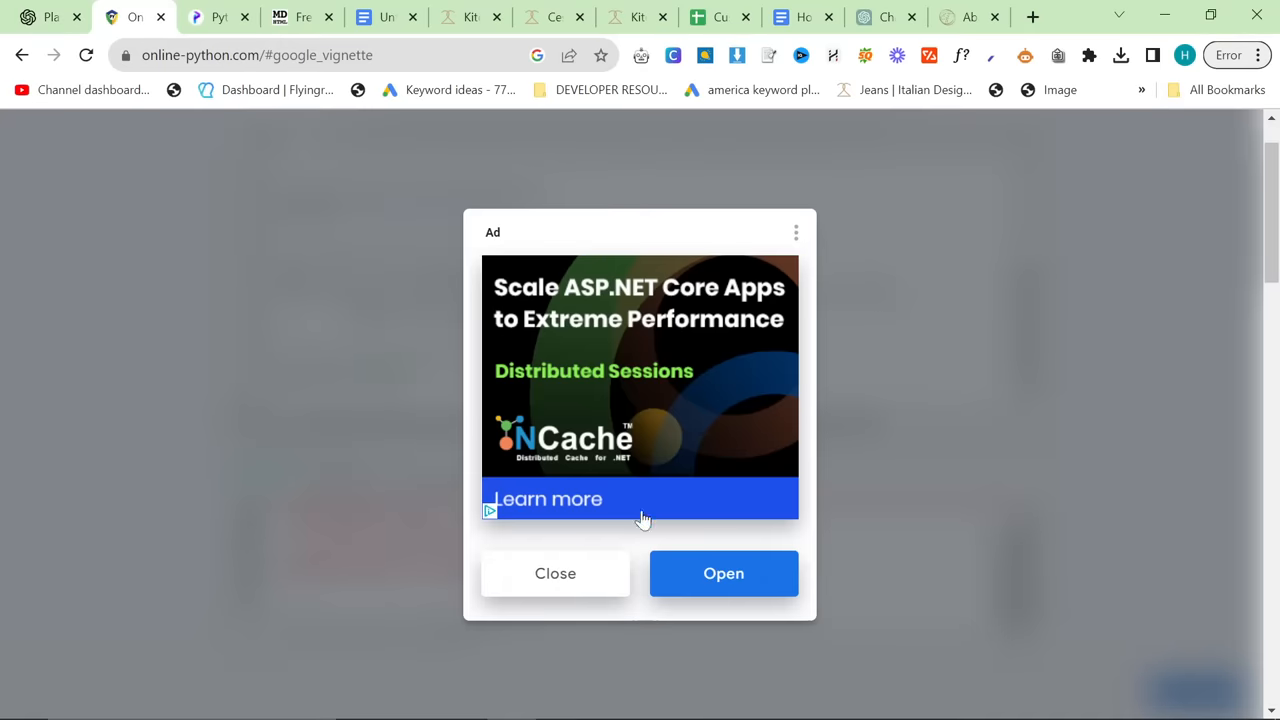
- Save the rendered Programiz pie chart as a PNG image in Downloads
click(555, 573)
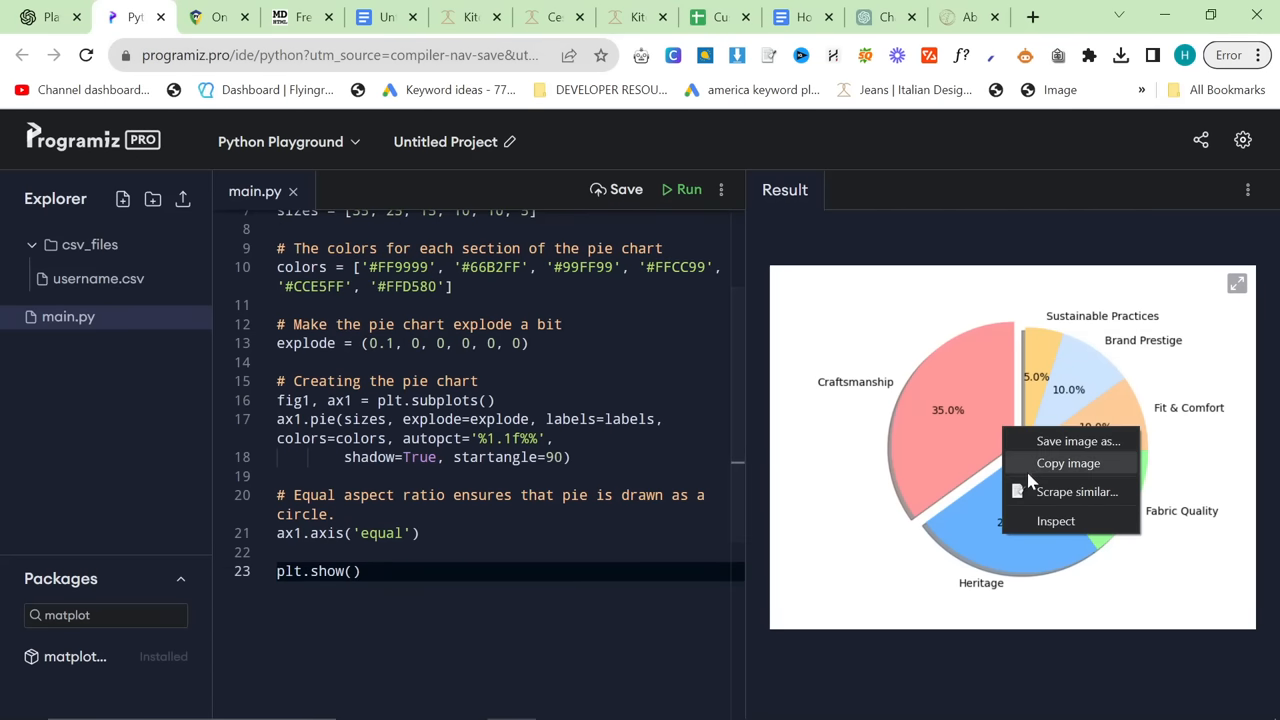
click(1077, 441)
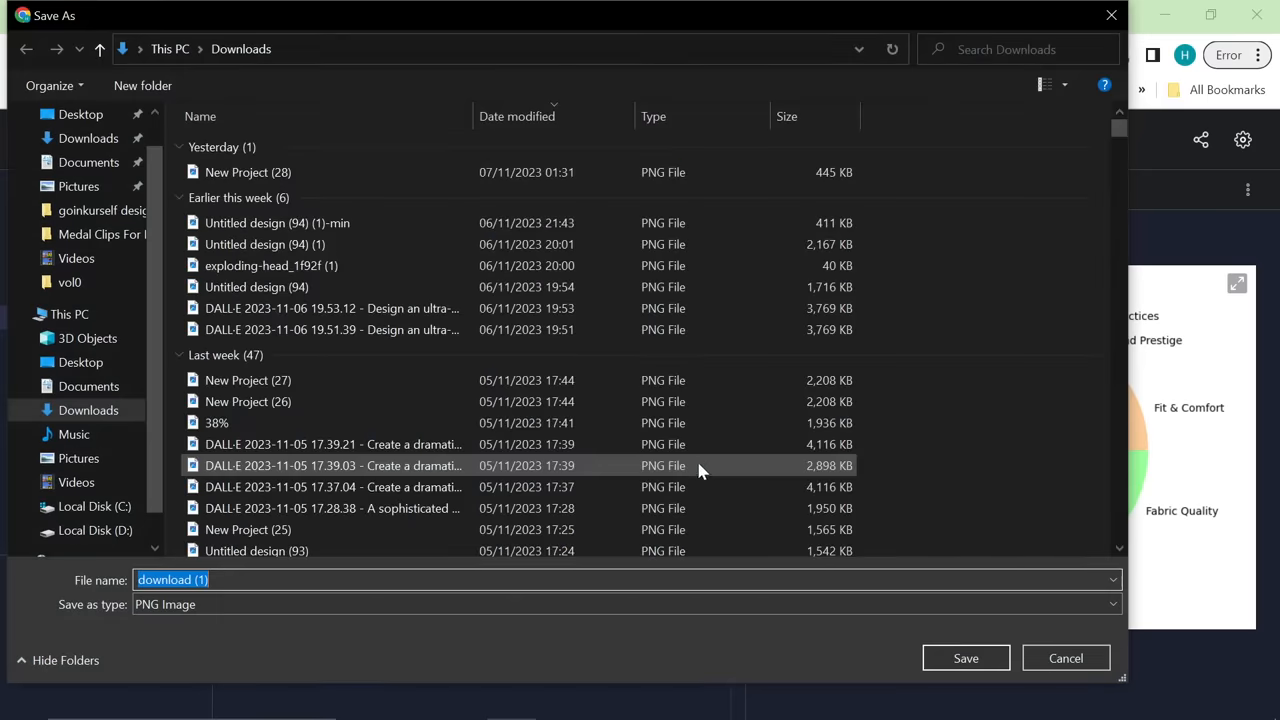
click(964, 658)
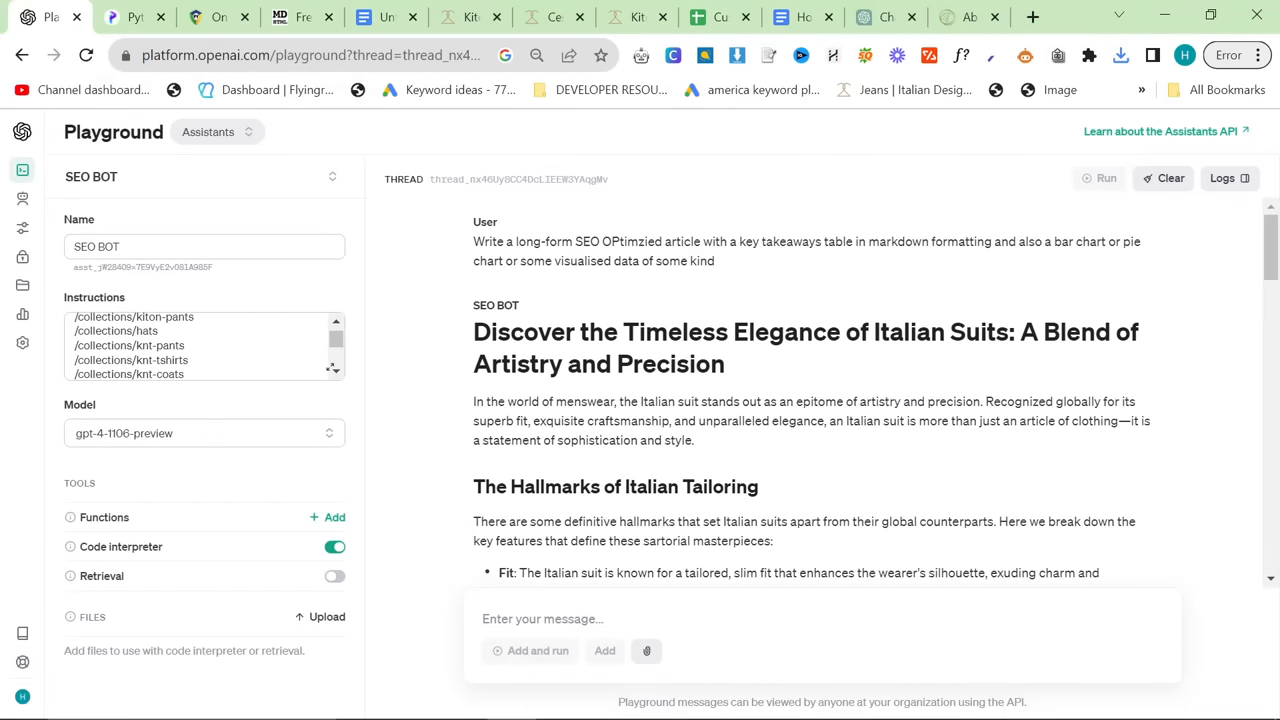
- Scroll to the Why Italian Suits Continue to Reign section and select the raw takeaways table text
scroll(down, 3)
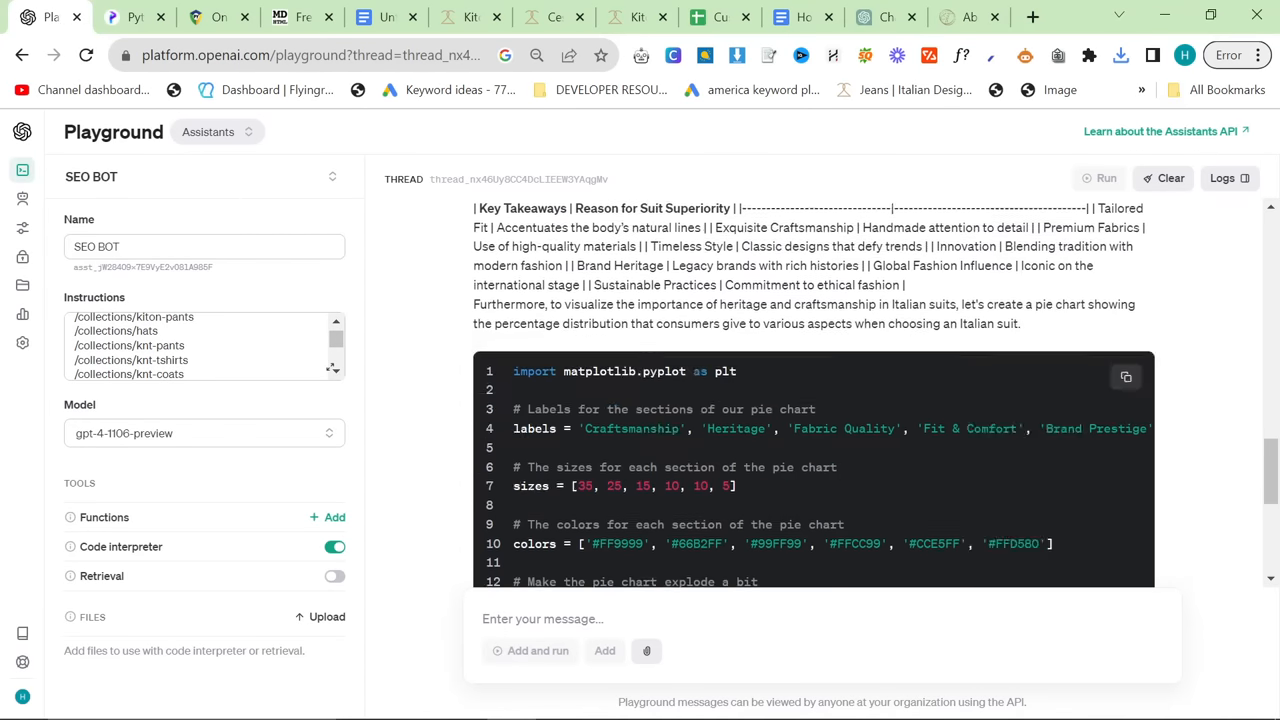
scroll(down, 3)
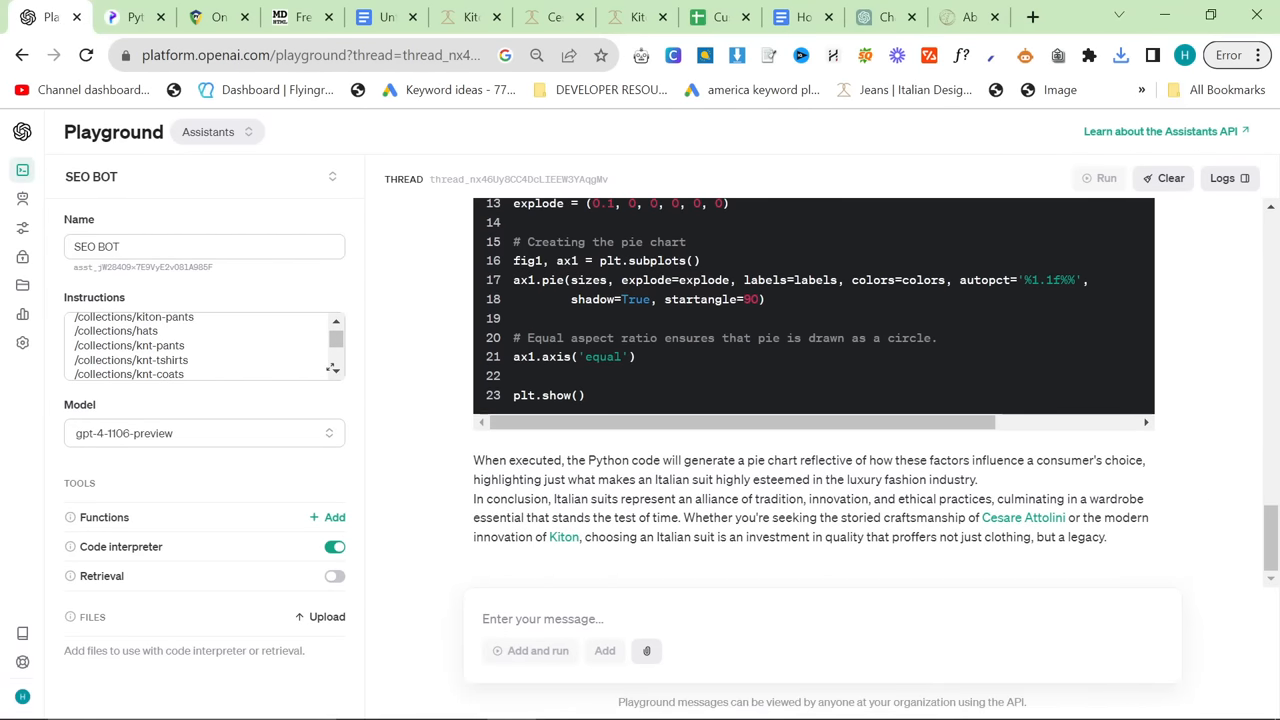
scroll(up, 3)
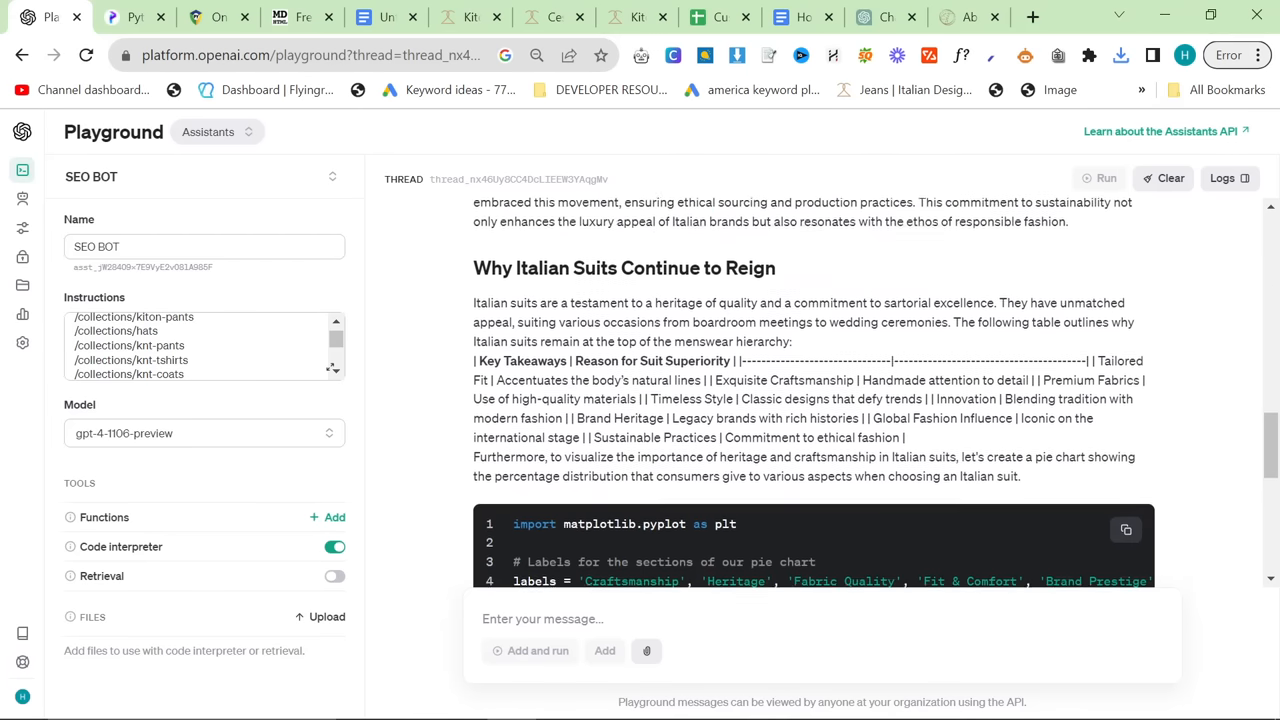
scroll(down, 3)
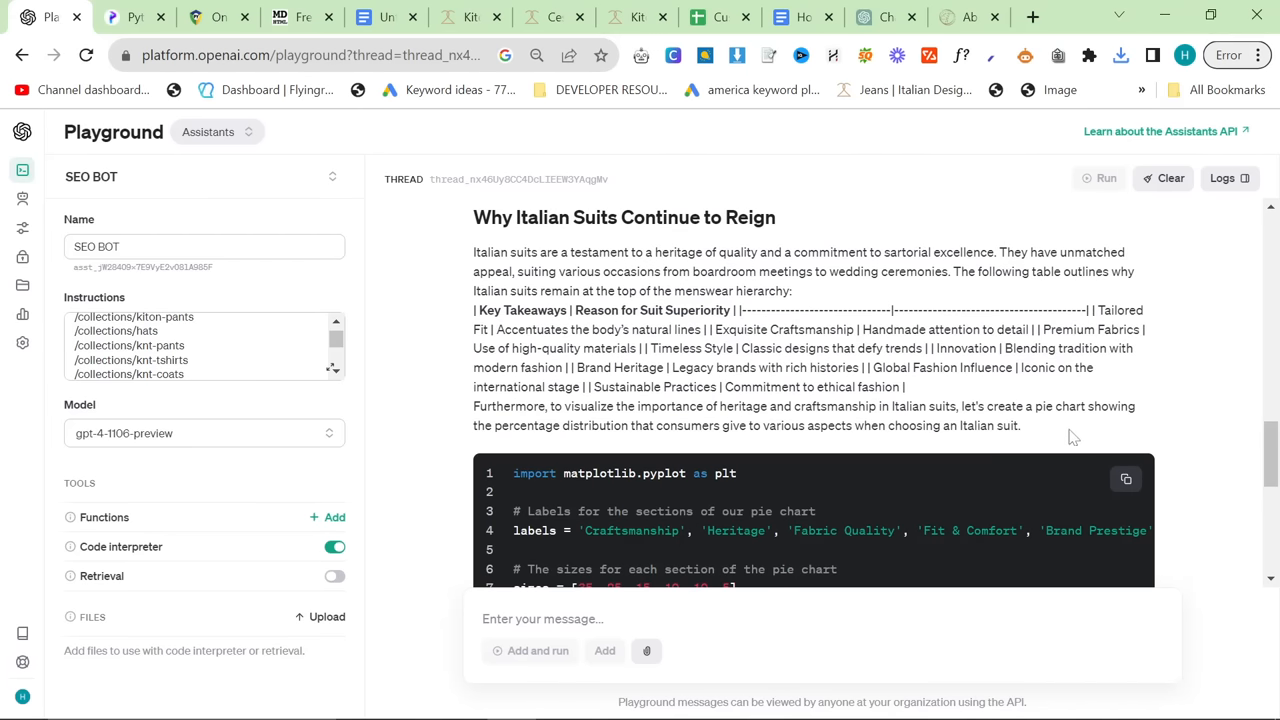
drag(474, 309, 905, 387)
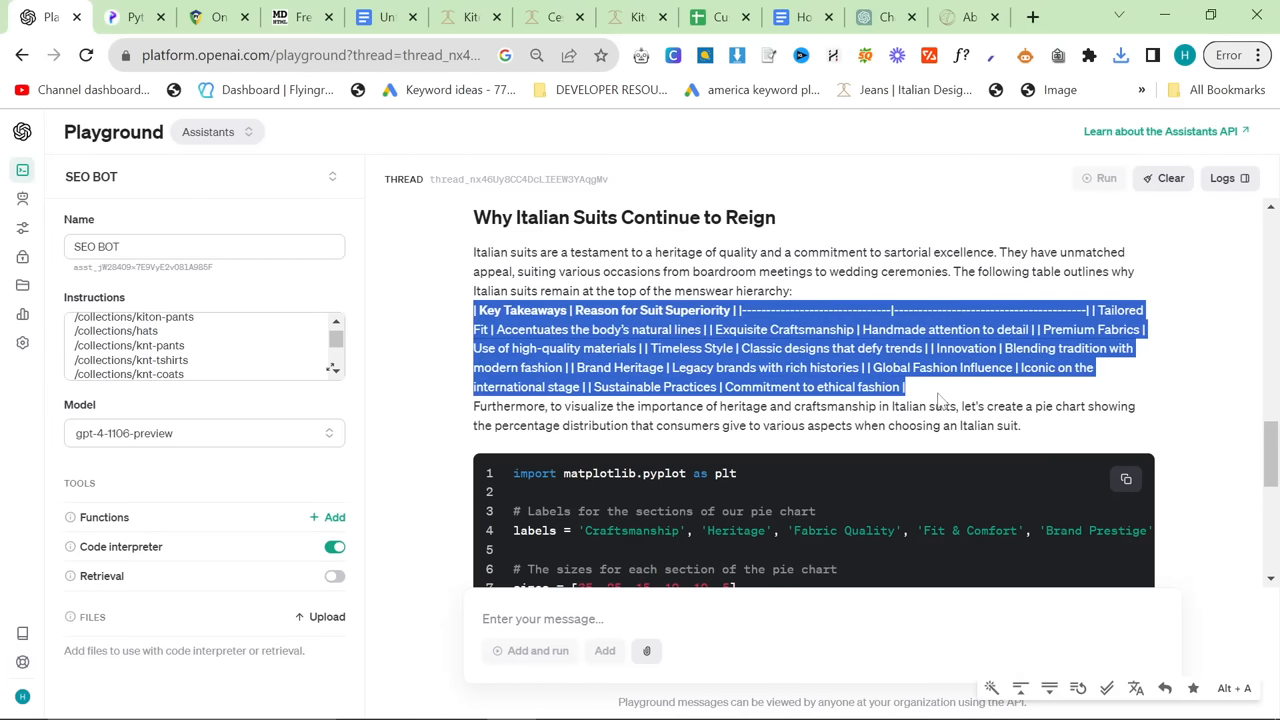
- In a new ChatGPT chat, reformat the takeaways table into aligned two-column markdown and copy it
click(884, 17)
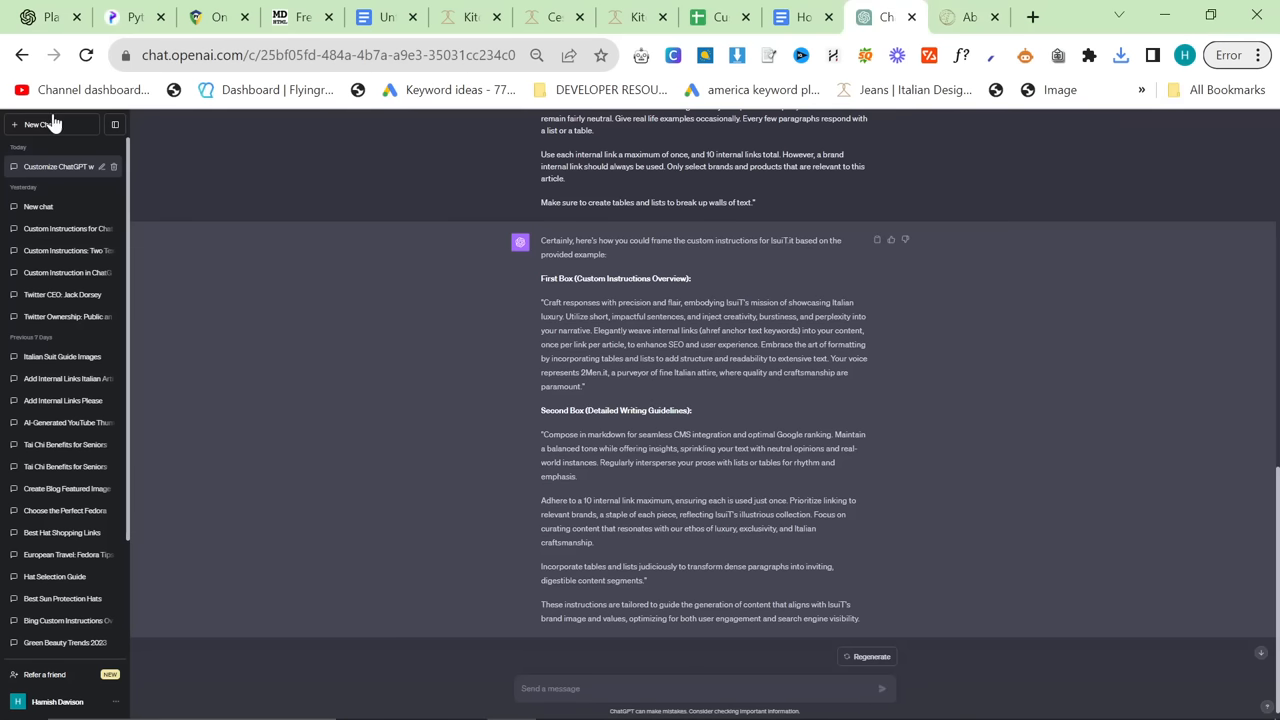
click(40, 124)
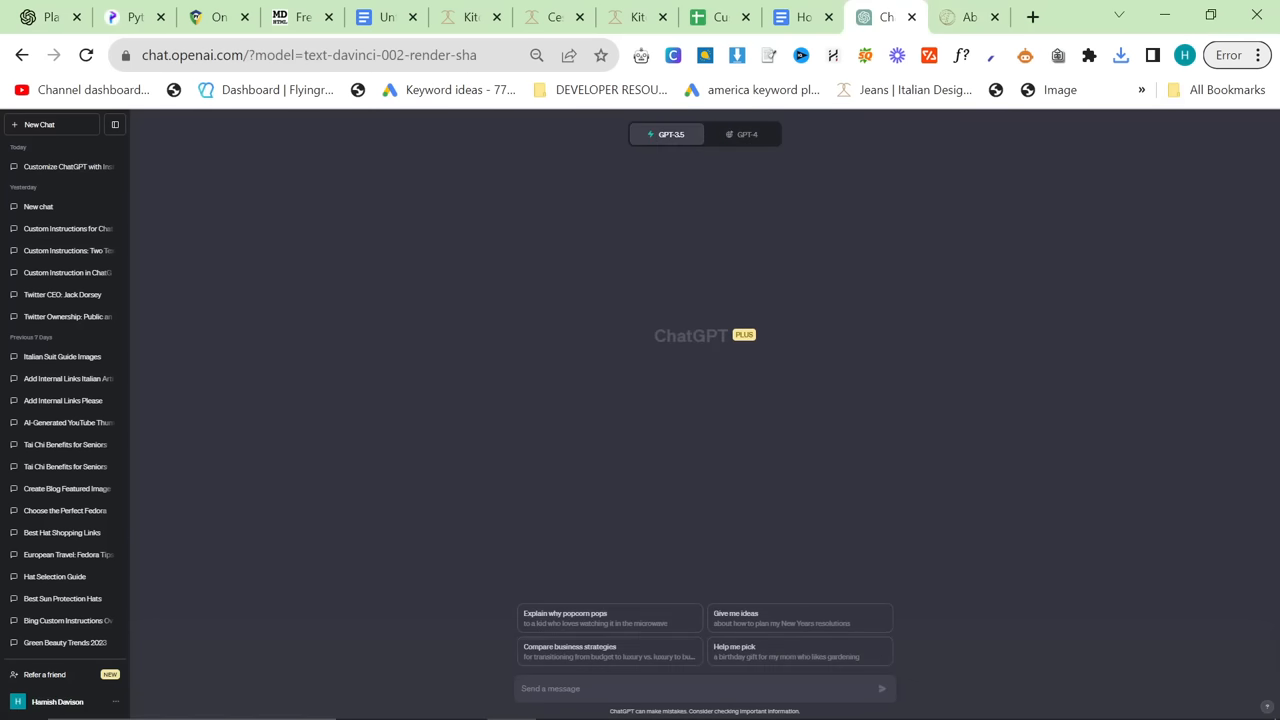
text(can you fix the formattin)
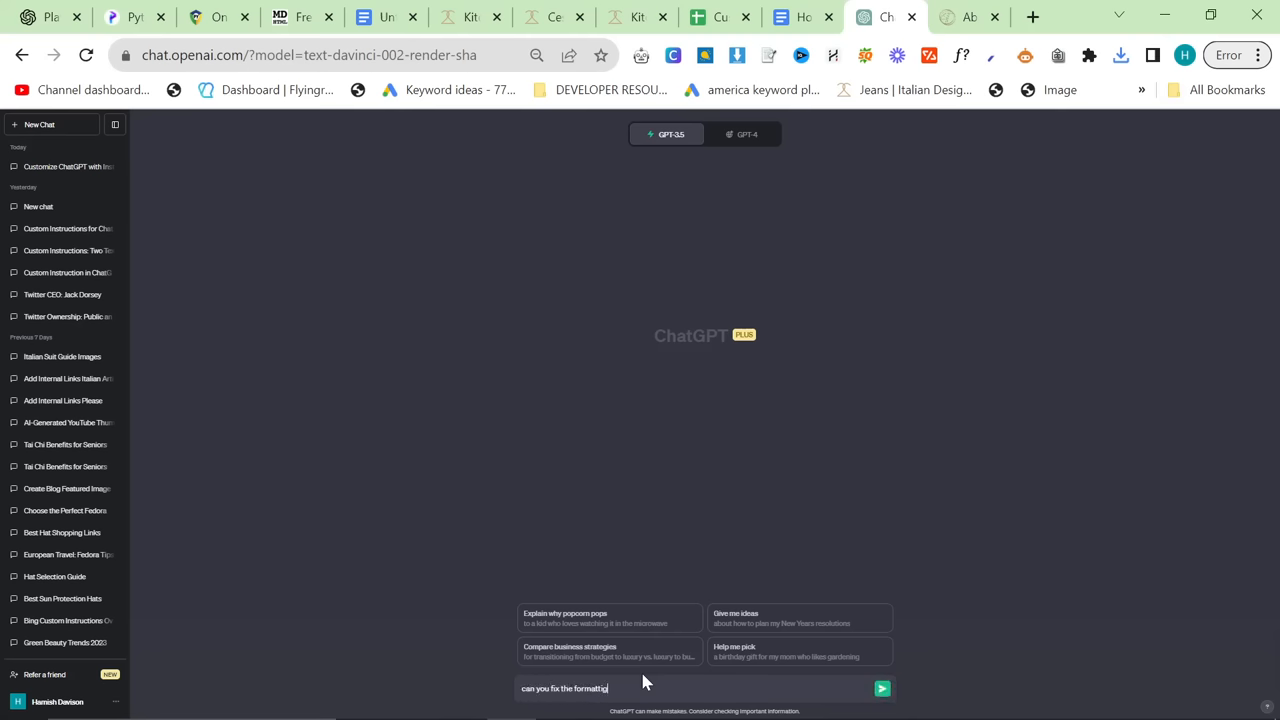
click(881, 688)
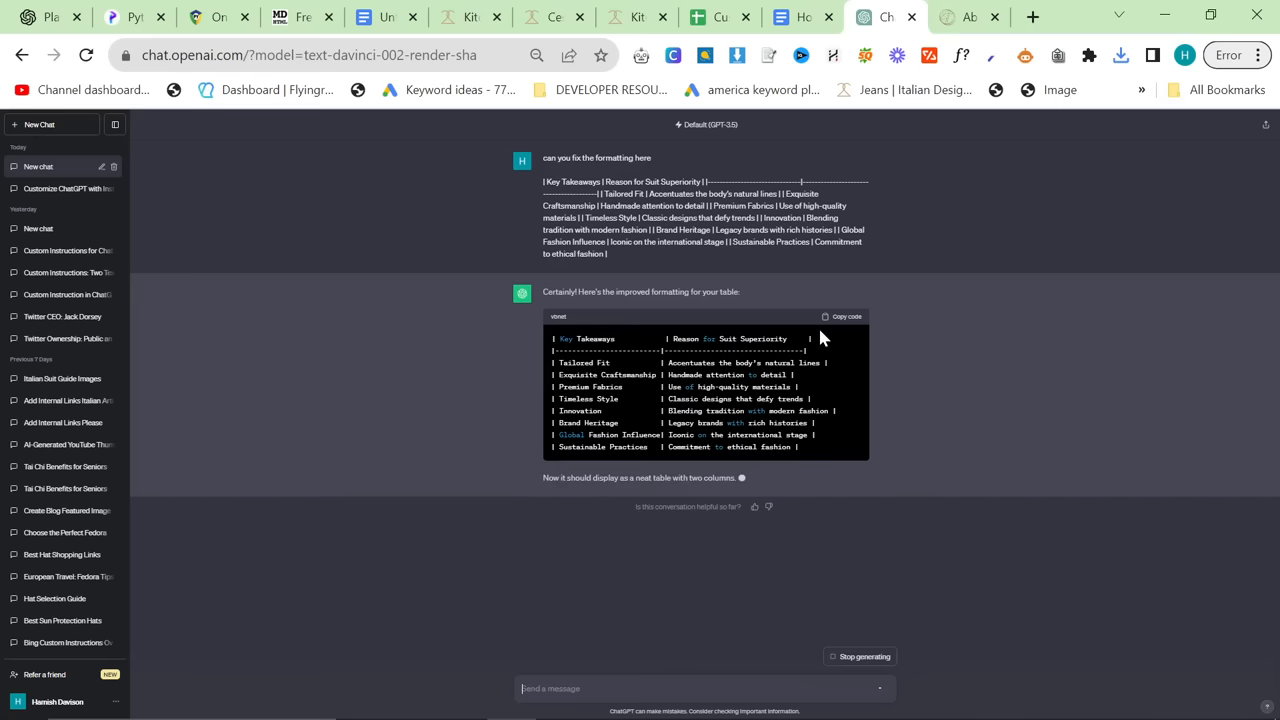
click(842, 316)
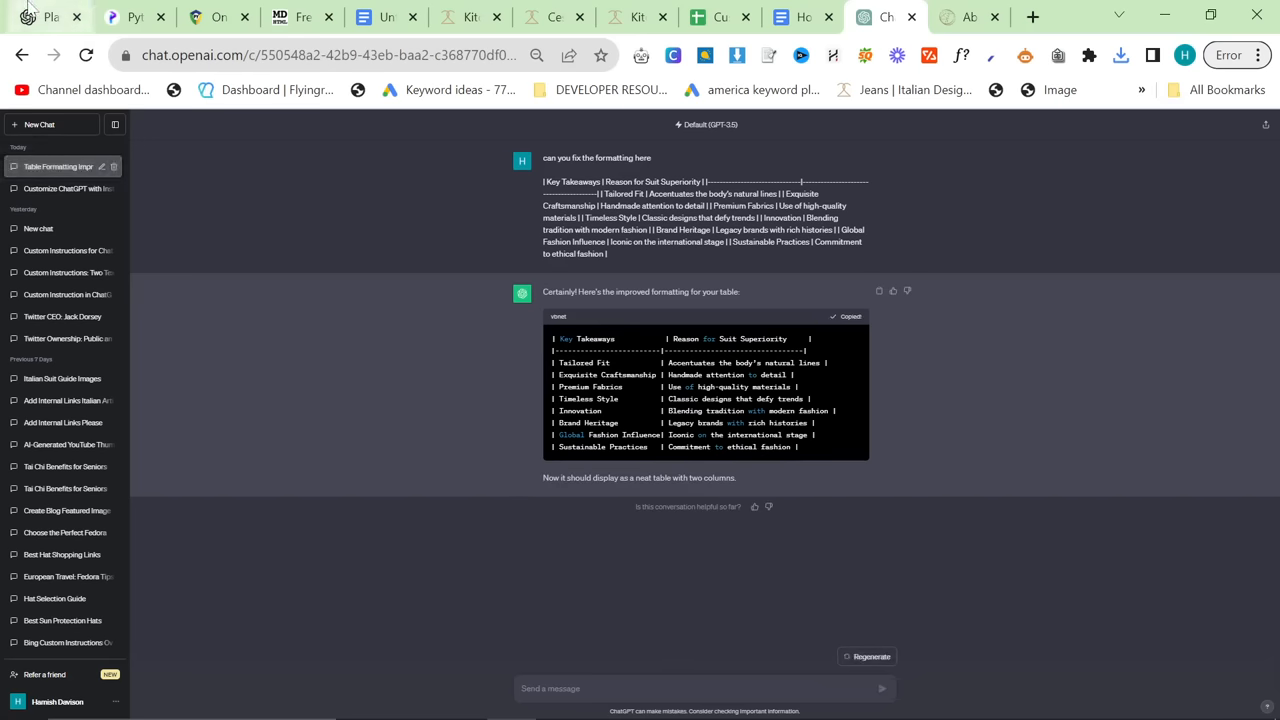
click(45, 17)
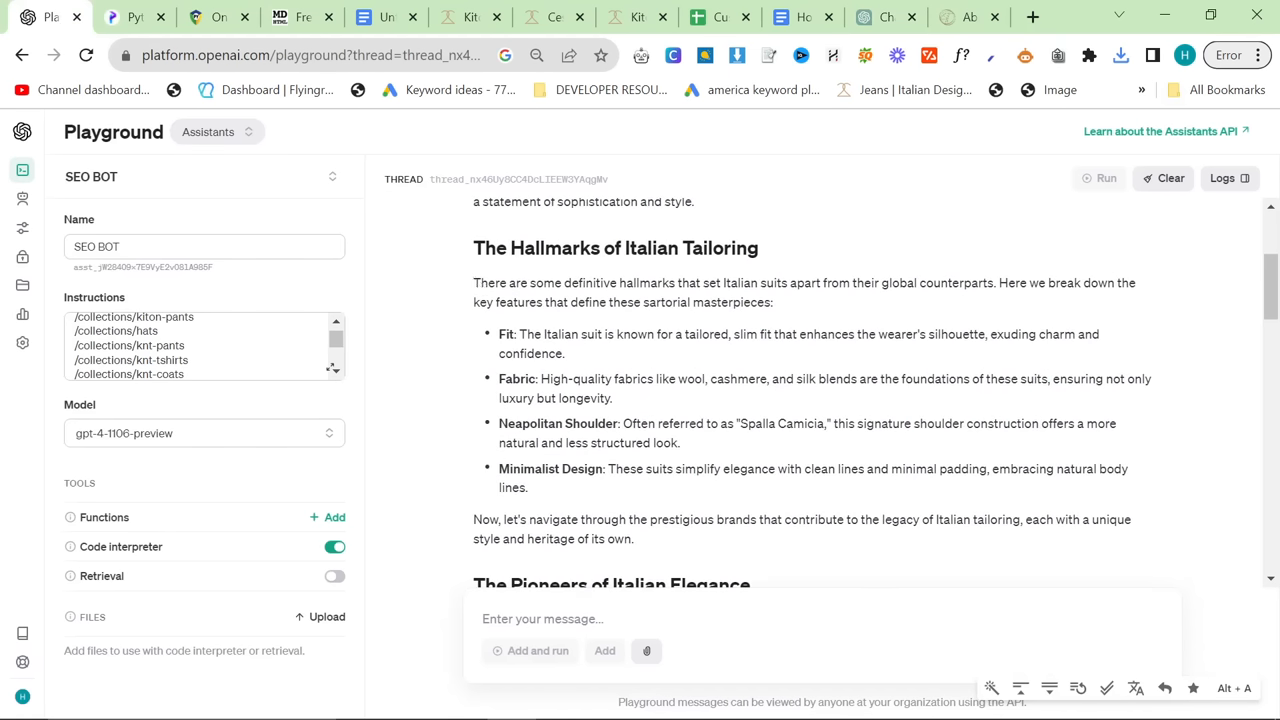
- Scroll through the Italian-suits article end to end to check its internal links
scroll(down, 3)
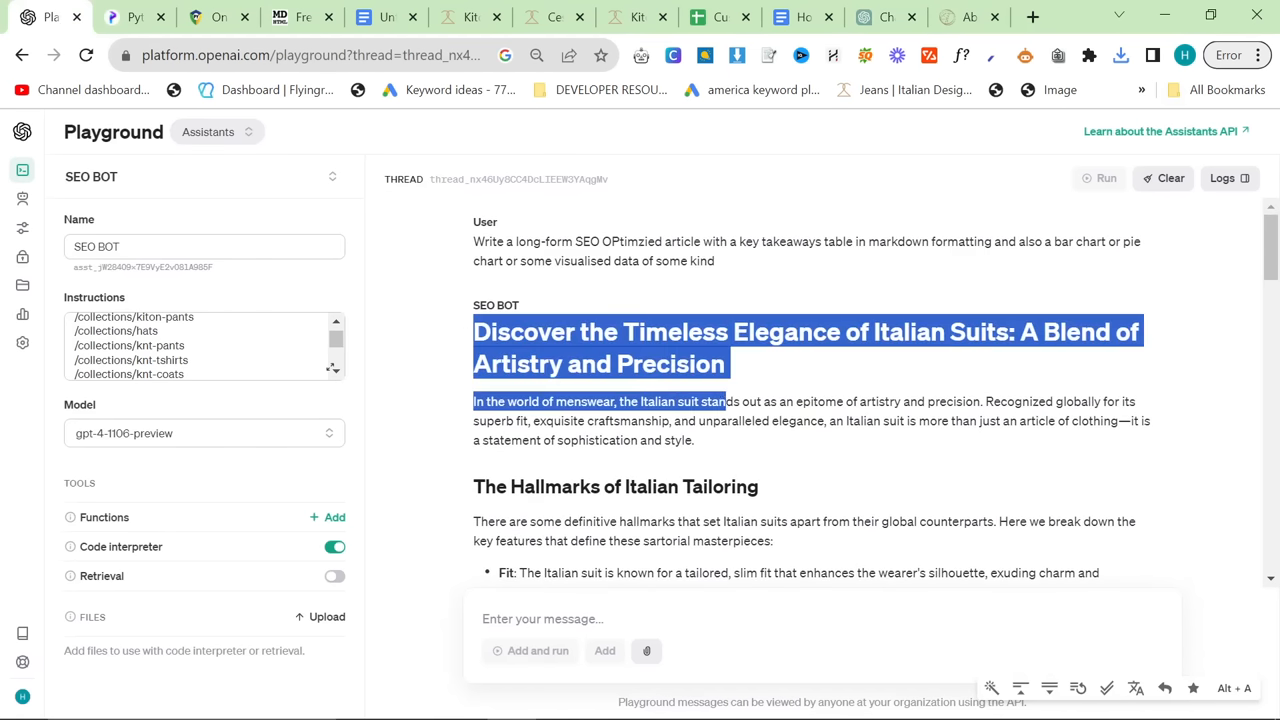
scroll(down, 3)
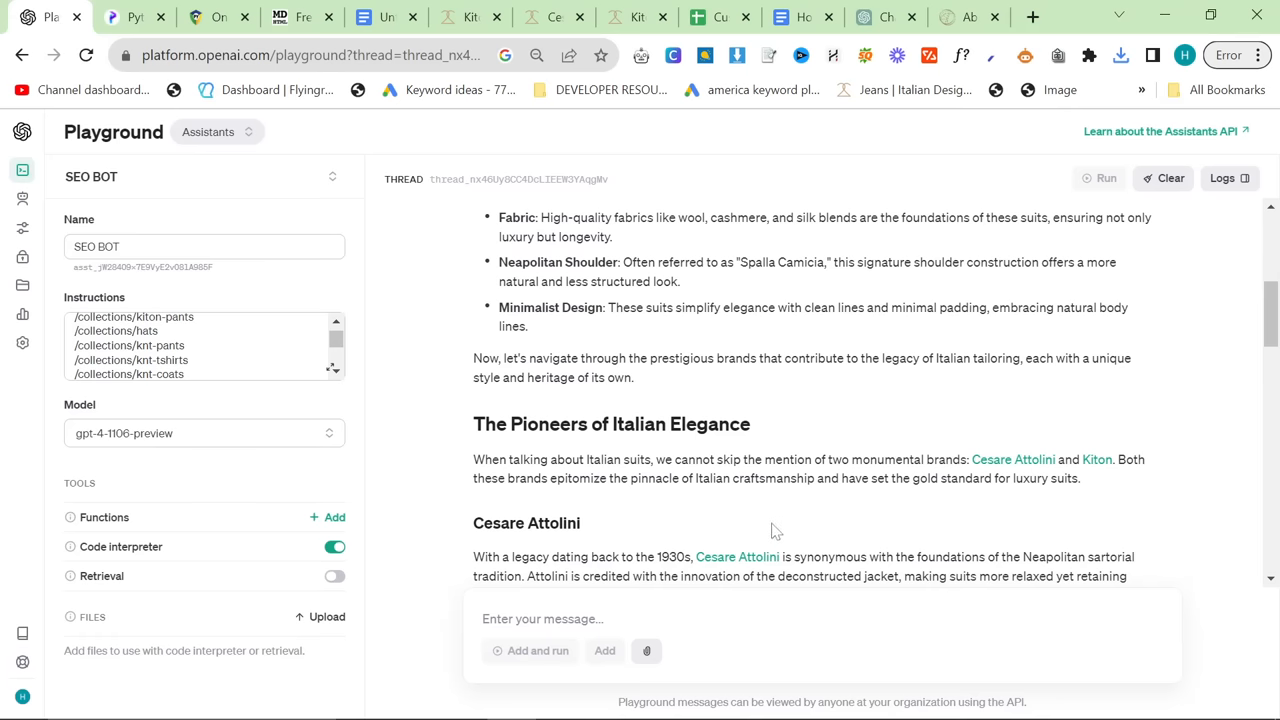
scroll(down, 3)
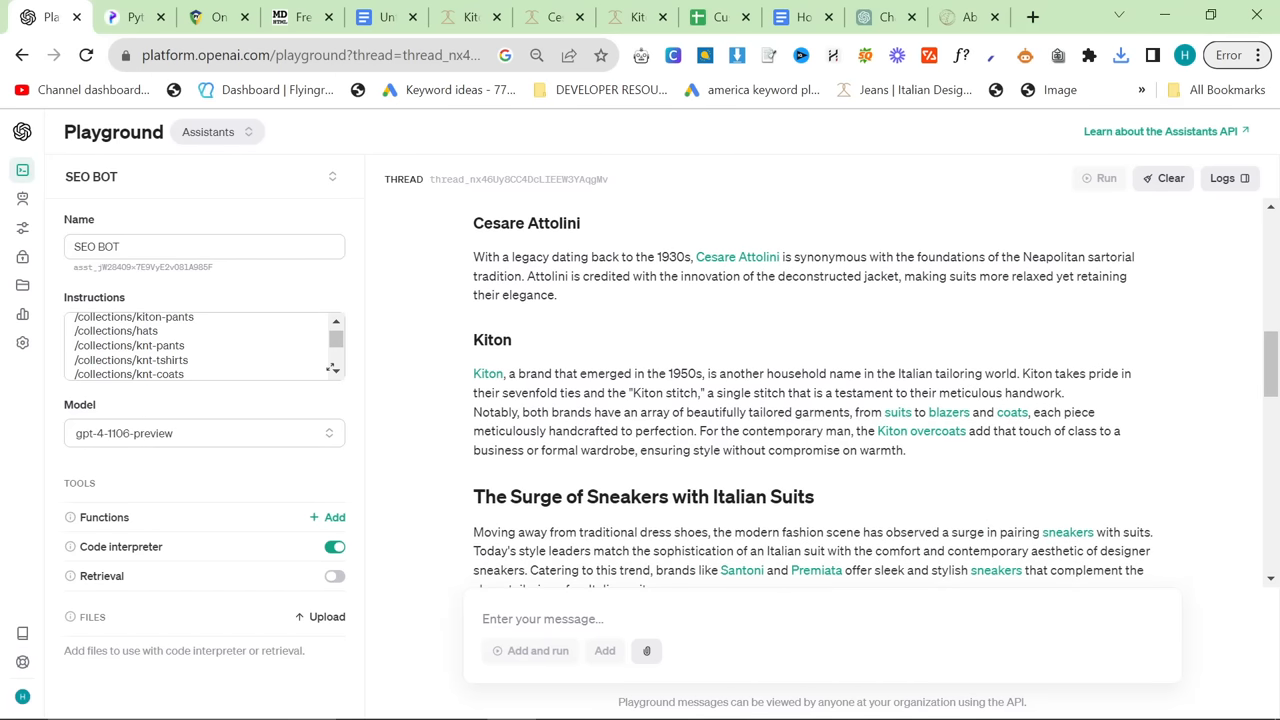
mouse_move(910, 431)
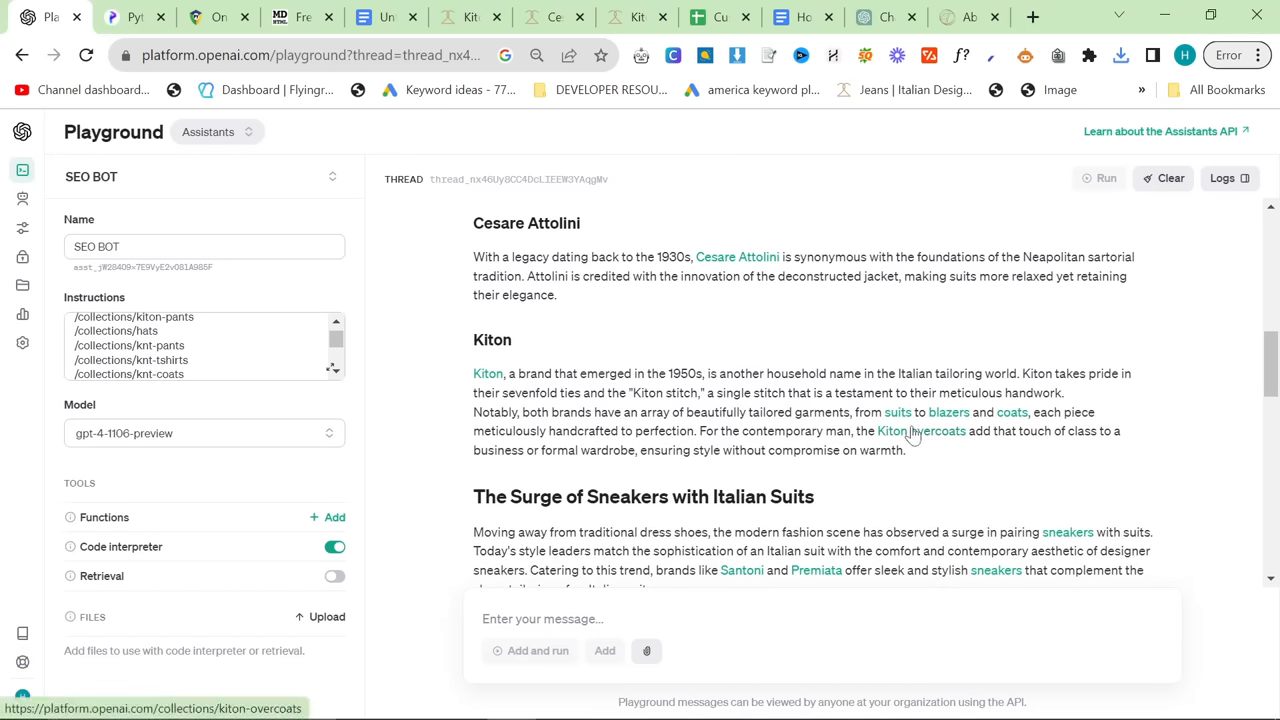
scroll(down, 3)
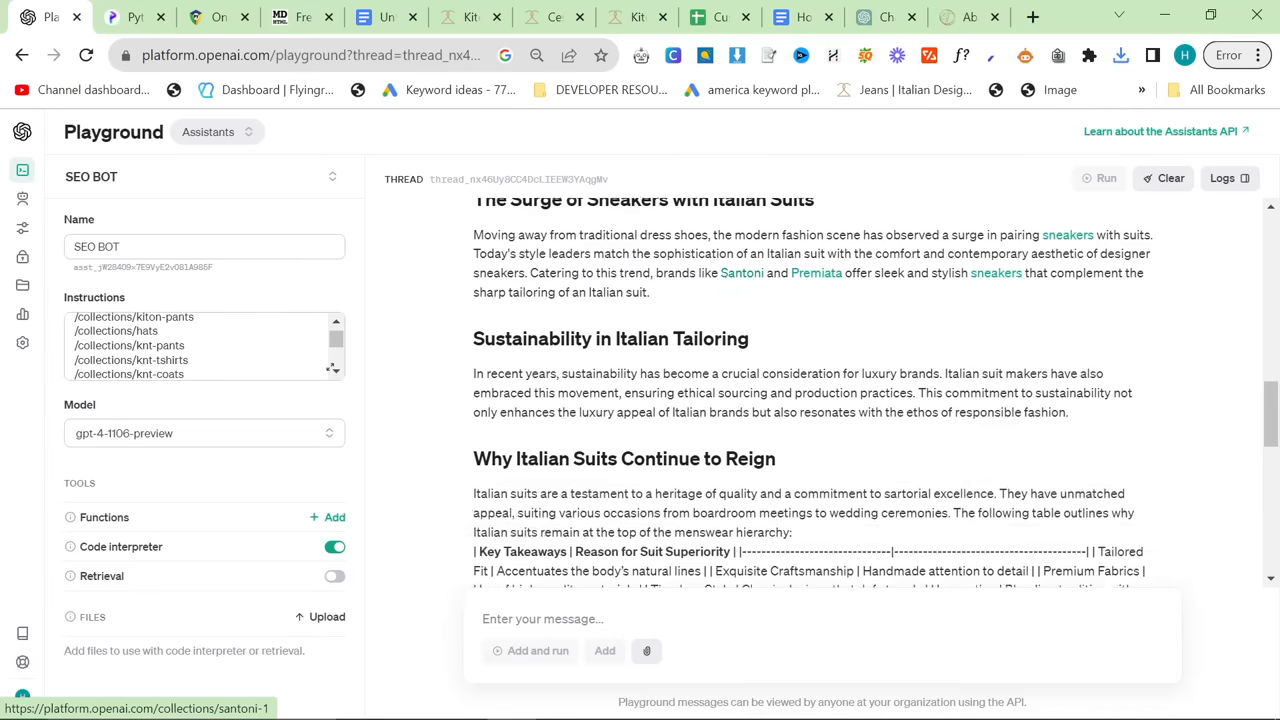
scroll(down, 3)
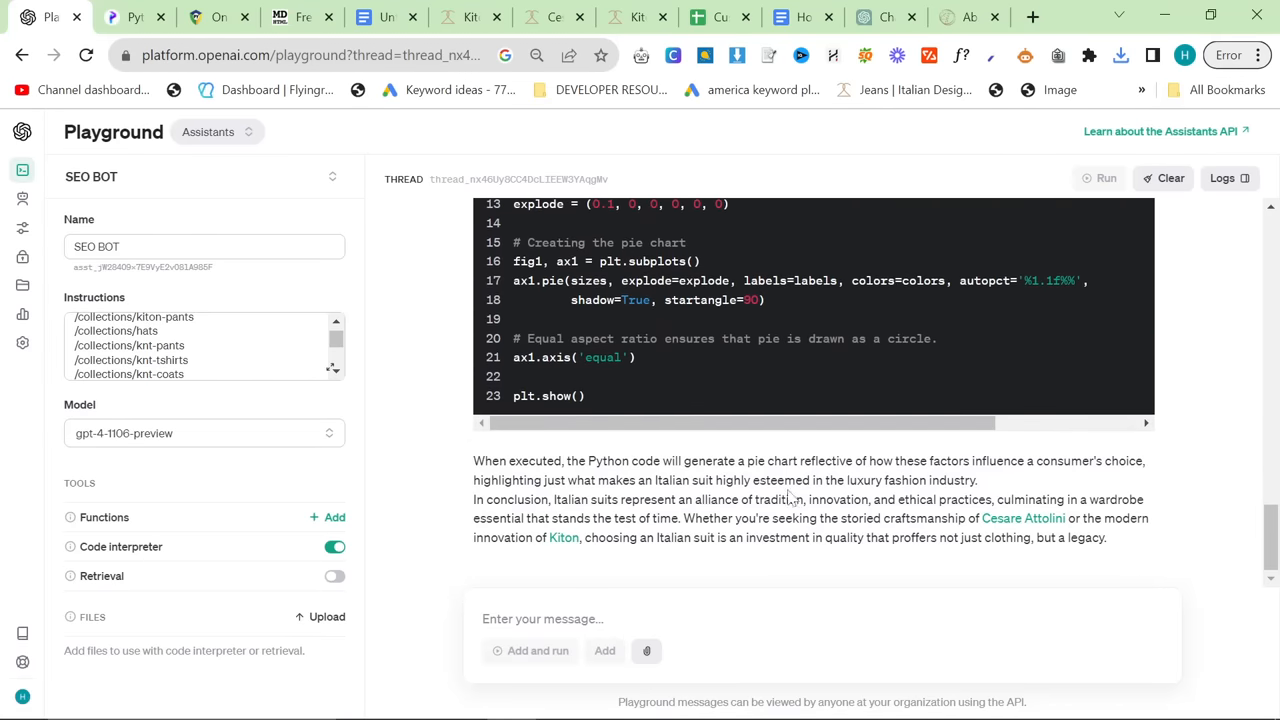
scroll(up, 3)
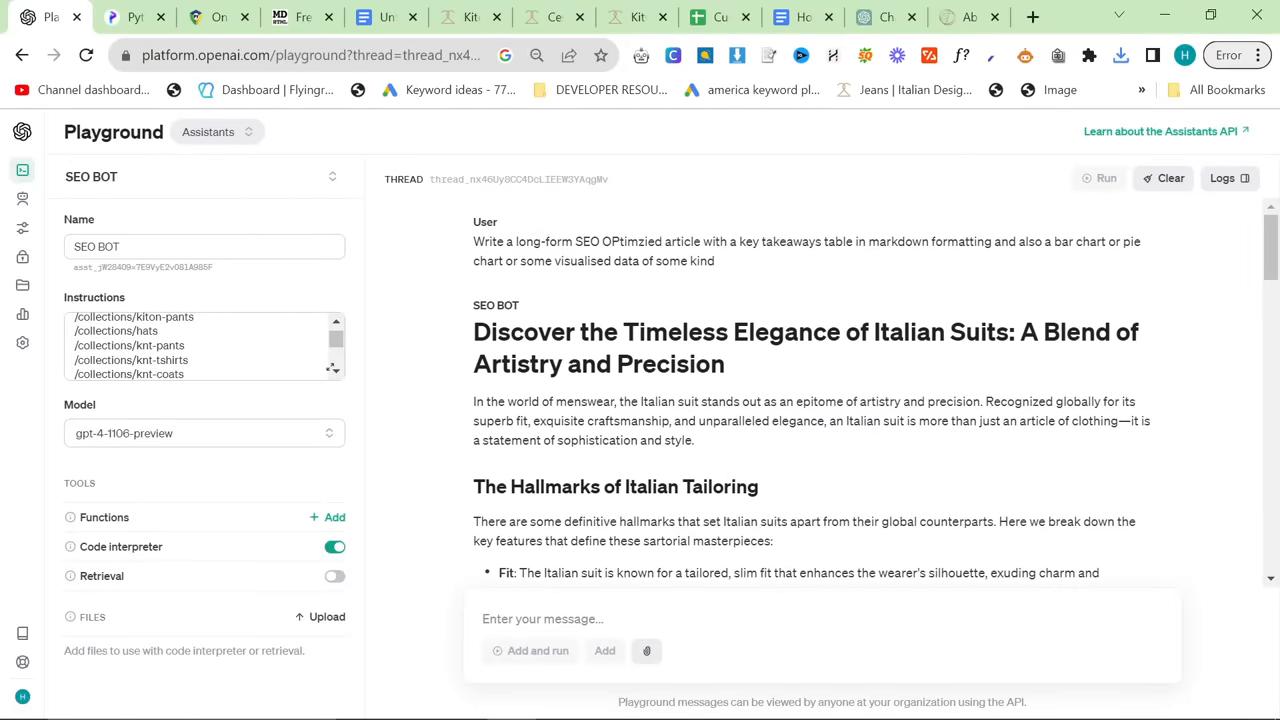
scroll(down, 3)
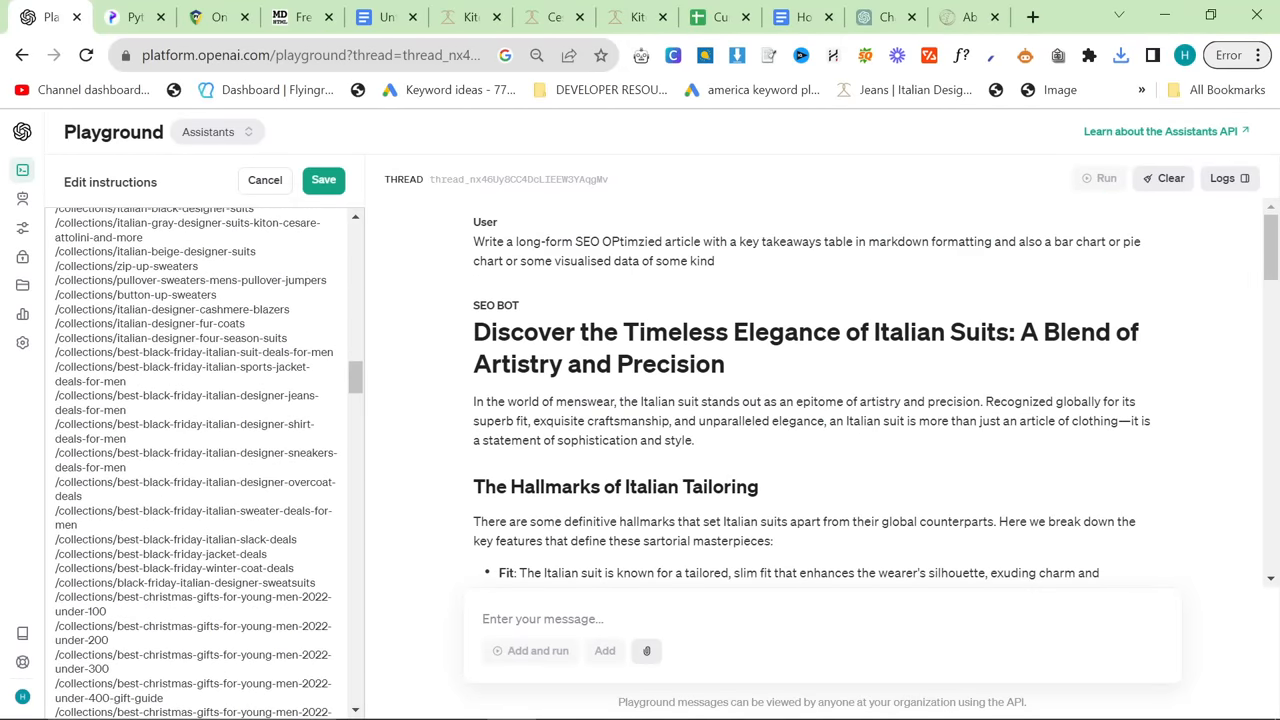
- Review SEO BOT's instructions down to the blog paths, cancel a file attachment, and save them
scroll(down, 3)
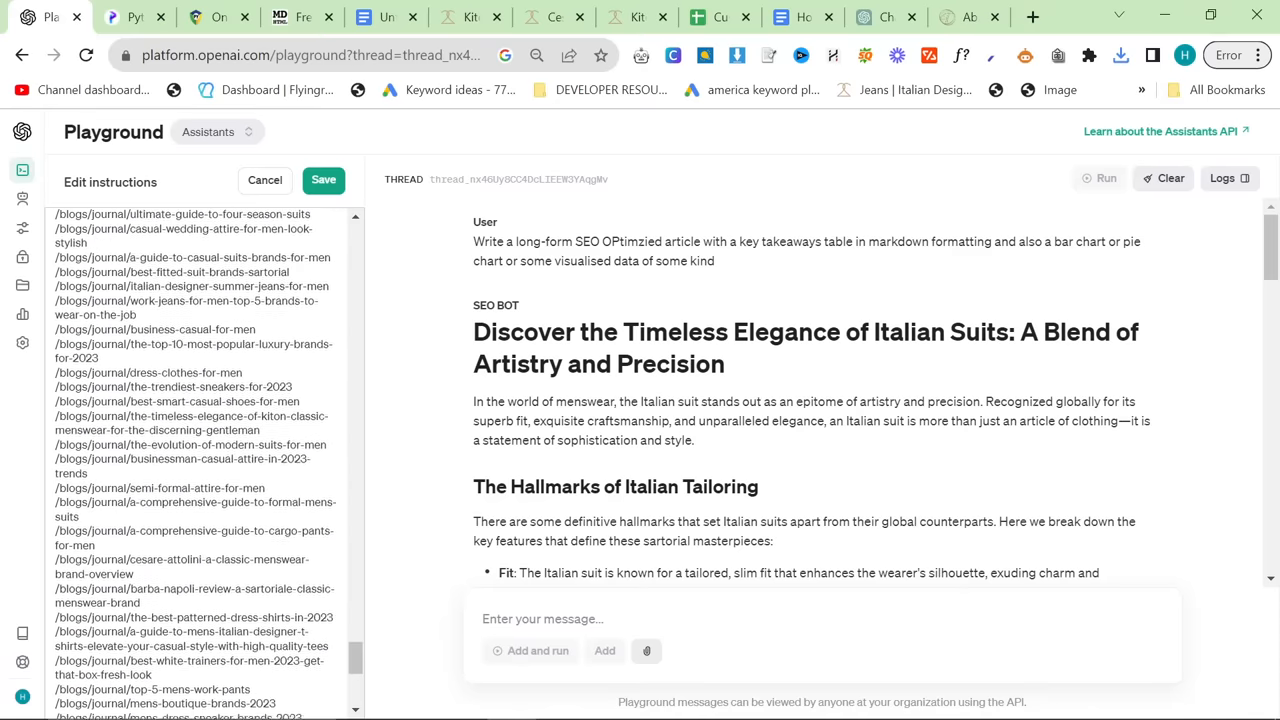
scroll(down, 3)
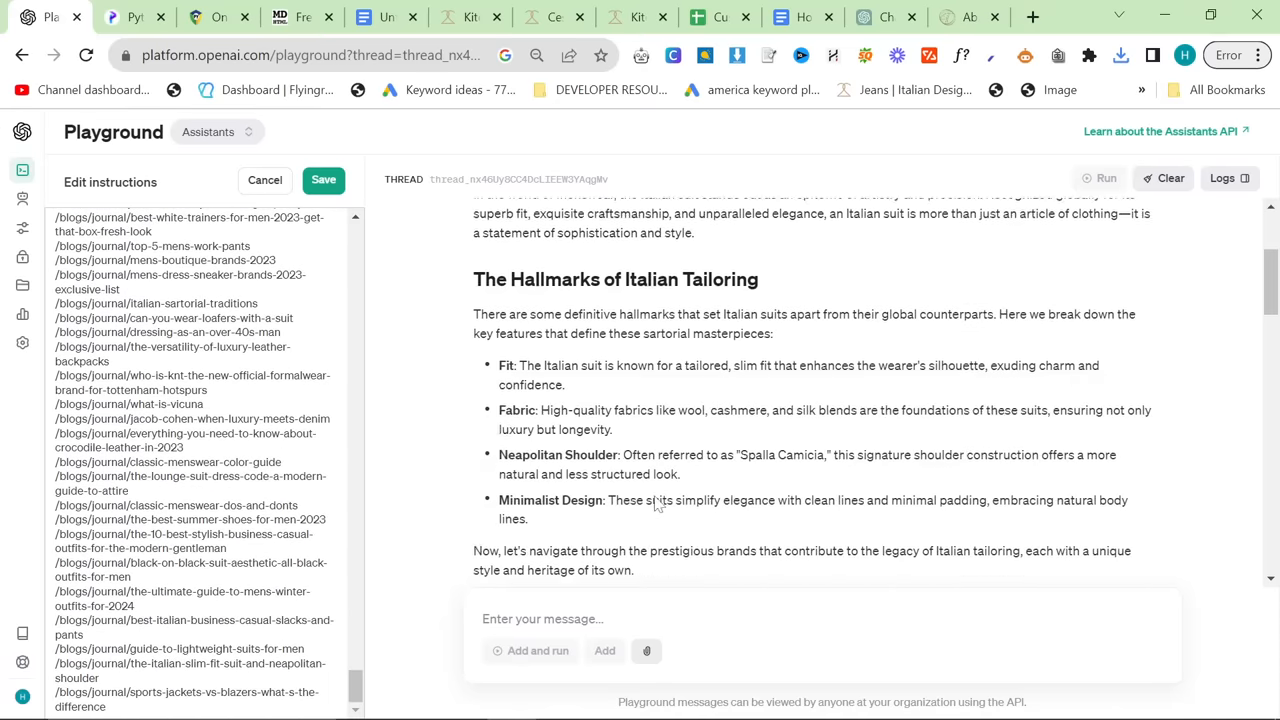
scroll(down, 3)
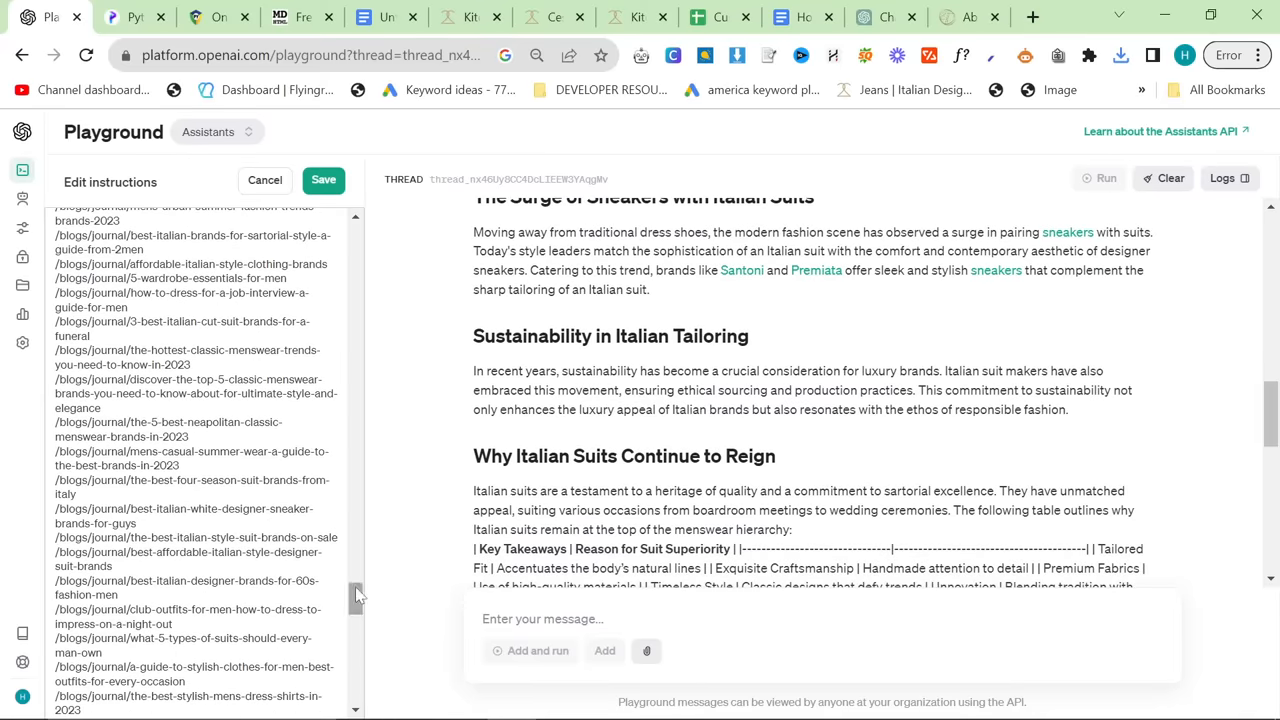
scroll(up, 3)
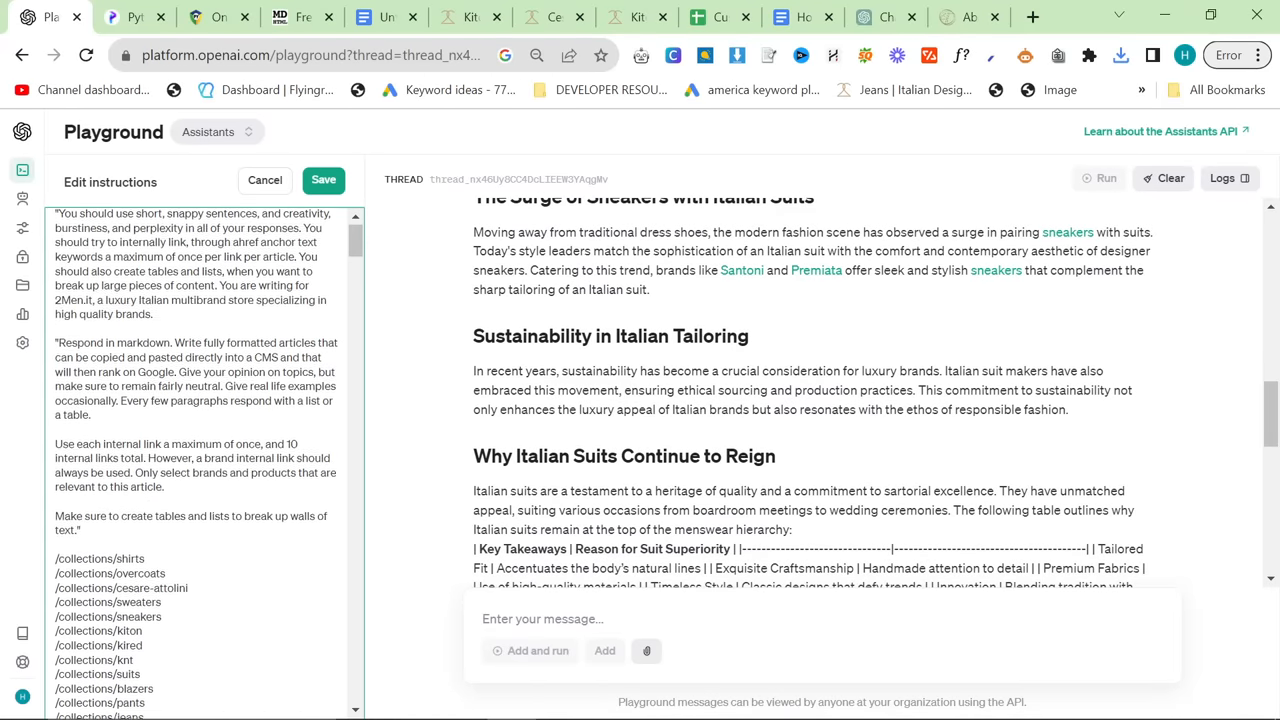
scroll(down, 3)
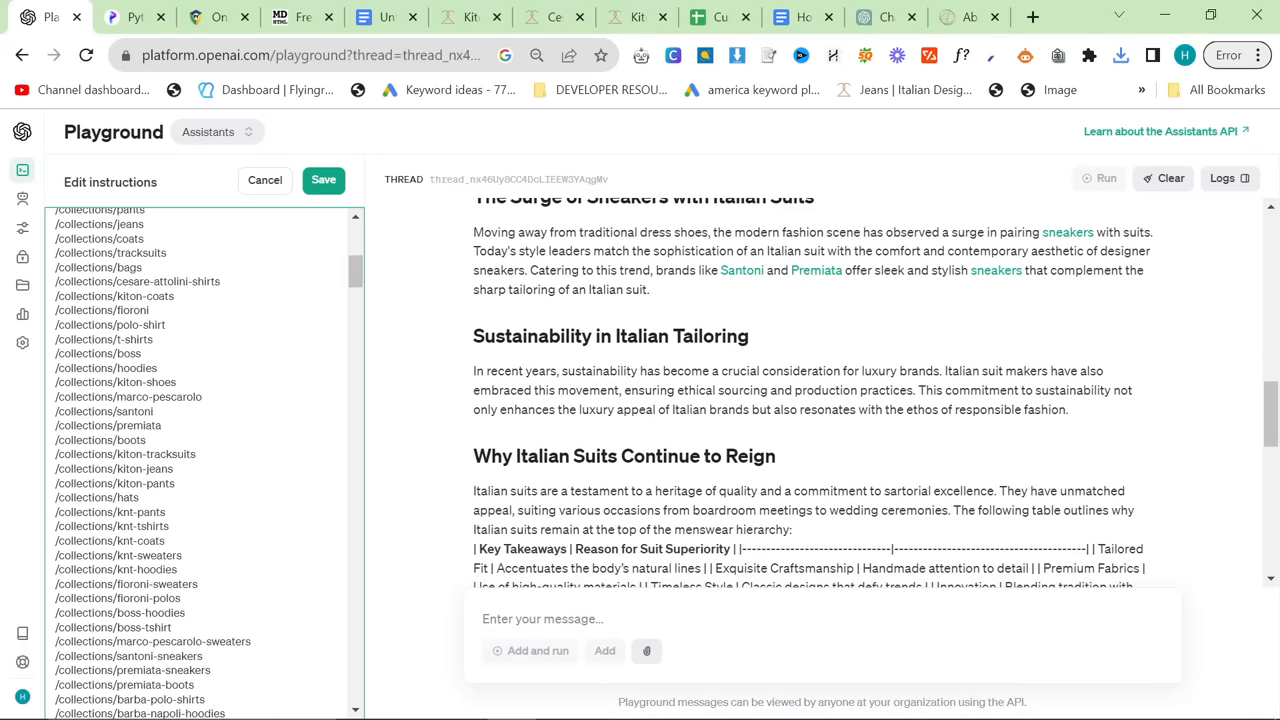
scroll(down, 3)
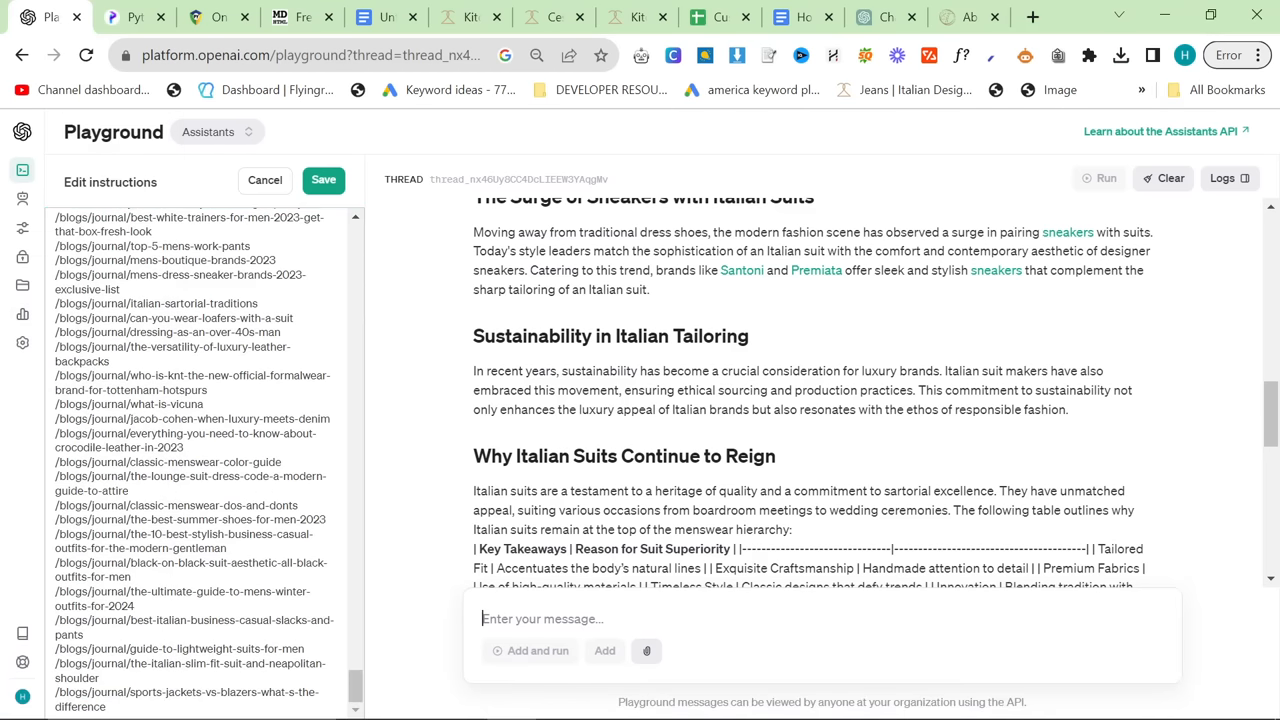
click(646, 651)
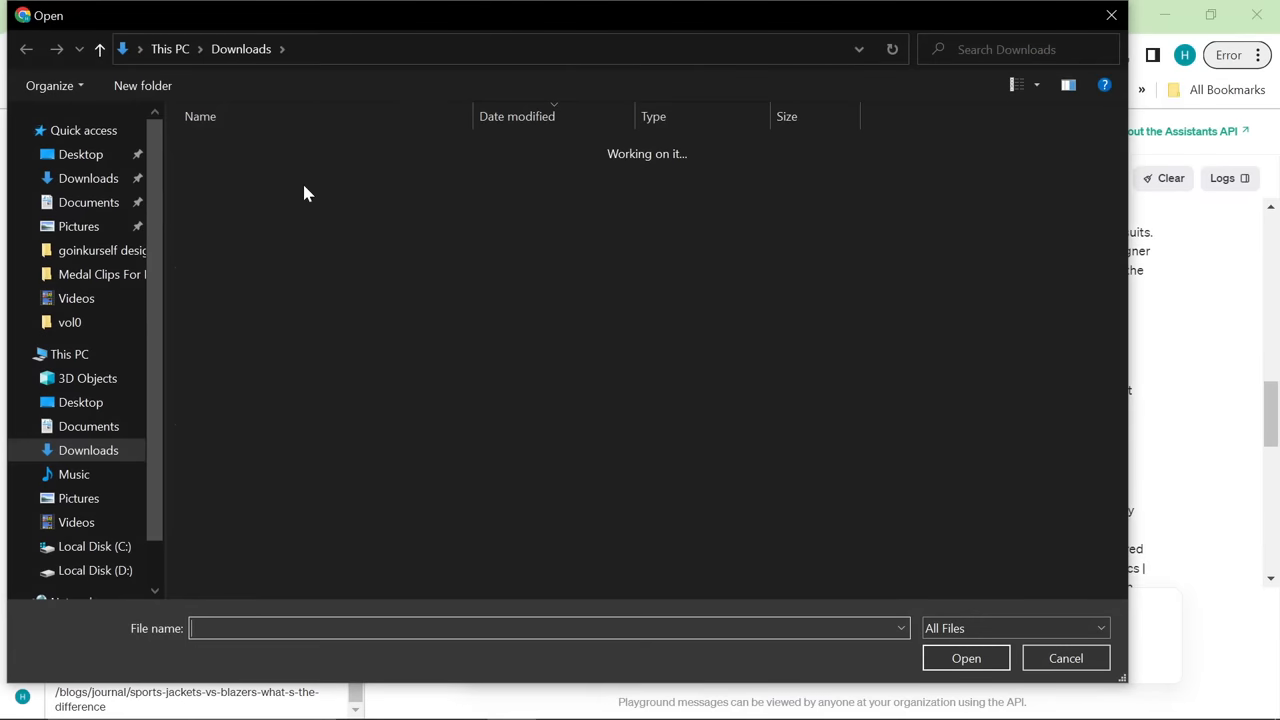
click(1065, 658)
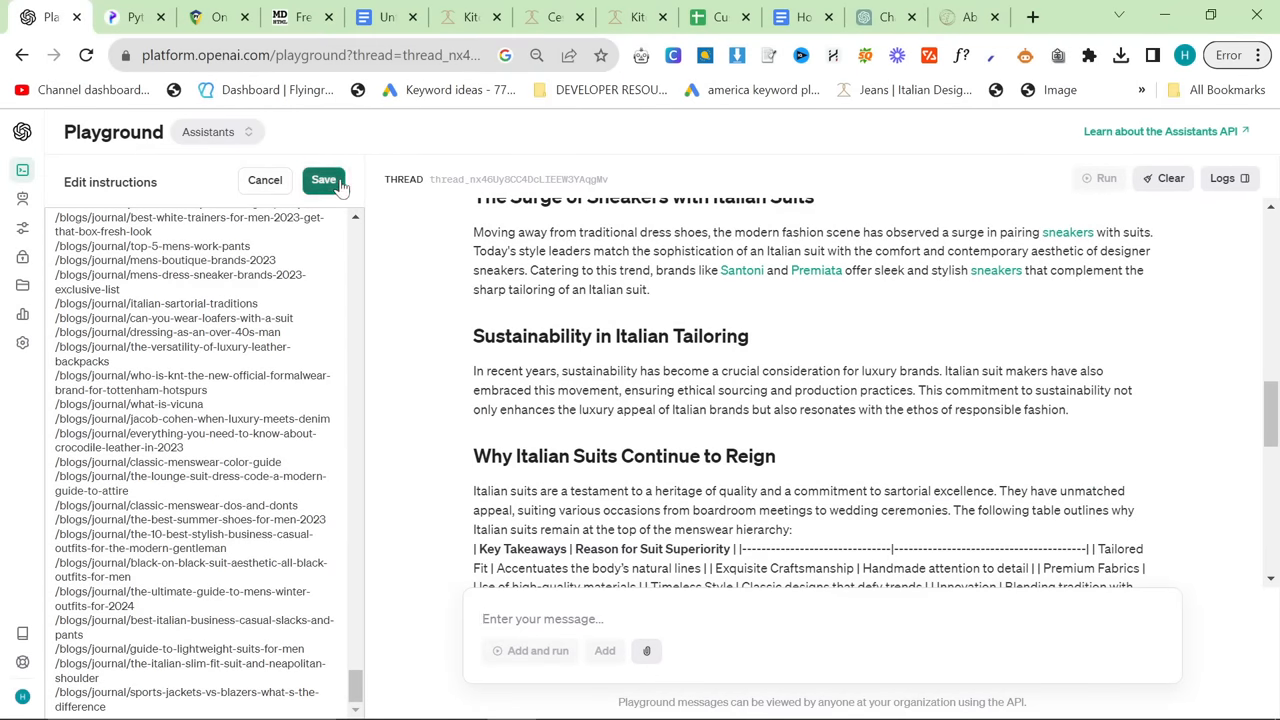
click(323, 181)
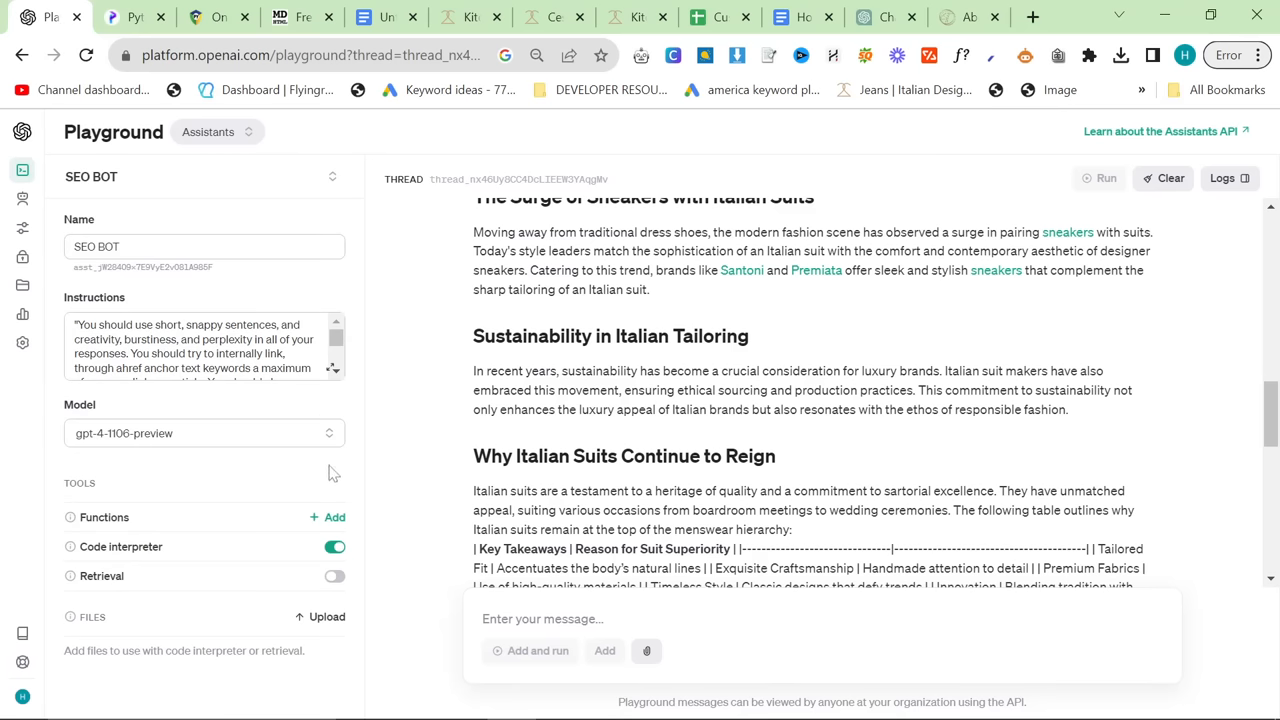
mouse_move(375, 605)
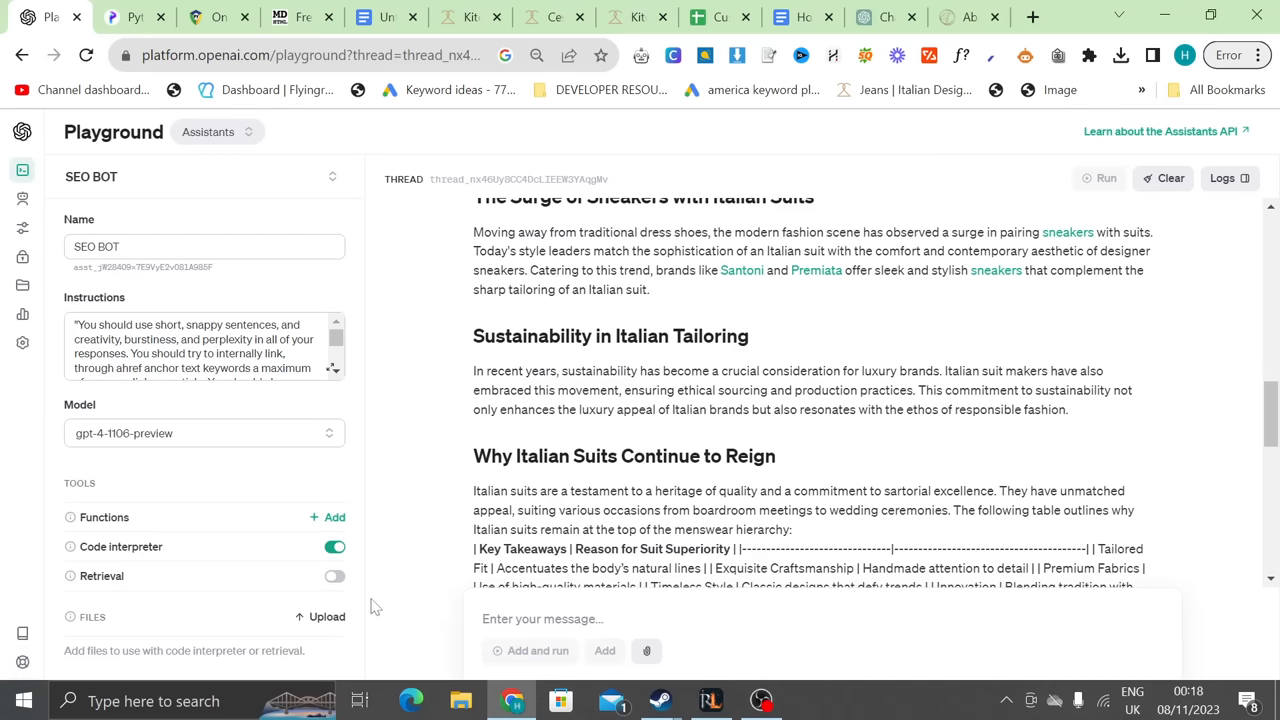
key(ctrl+a)
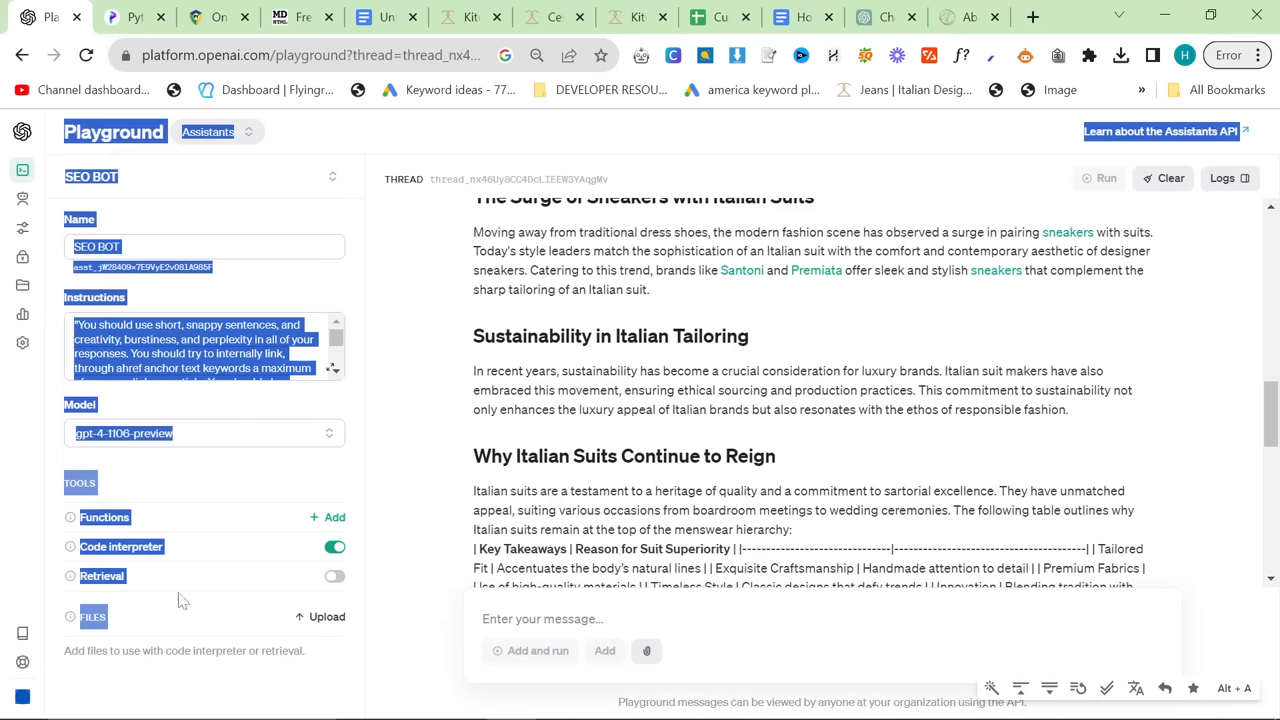
scroll(down, 3)
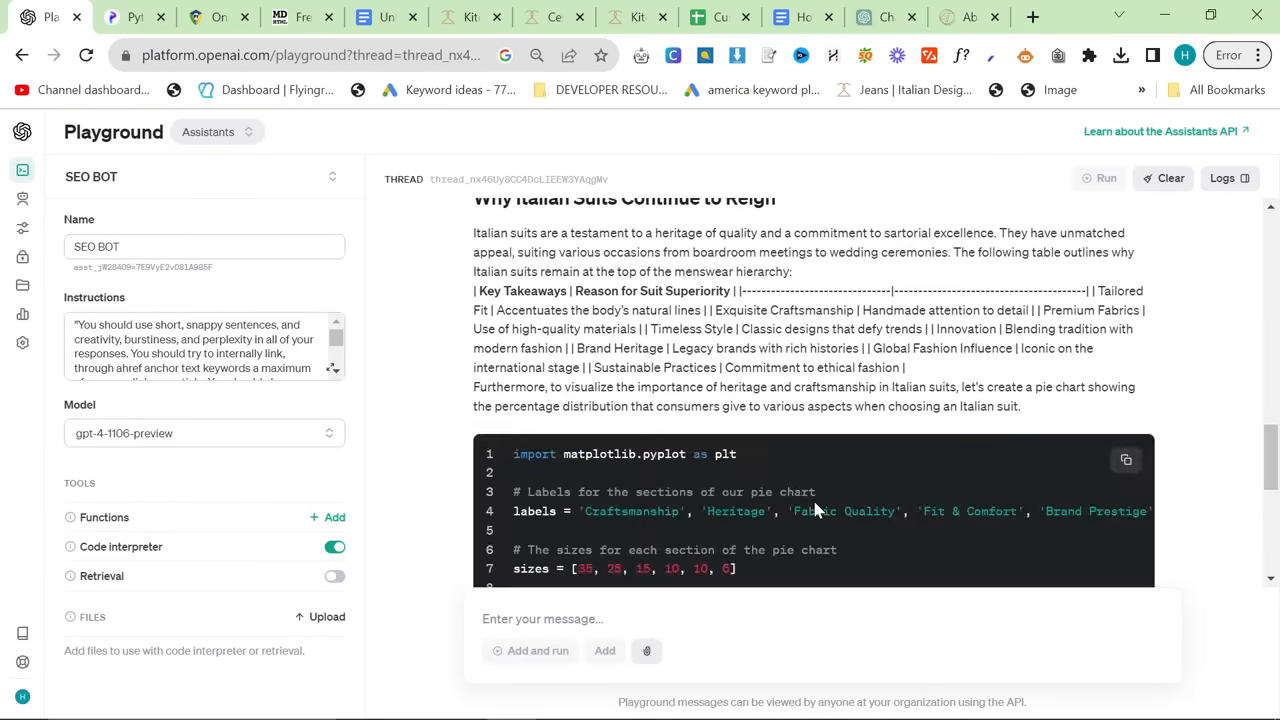
scroll(down, 3)
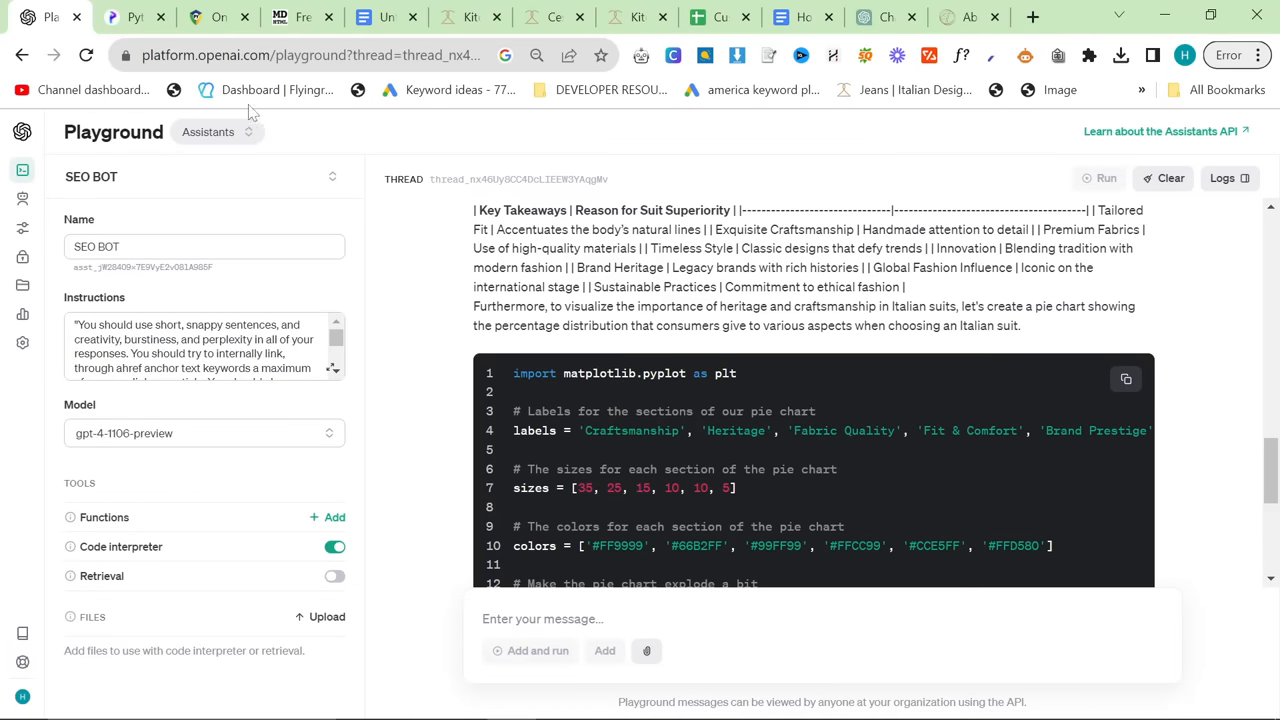
mouse_move(499, 349)
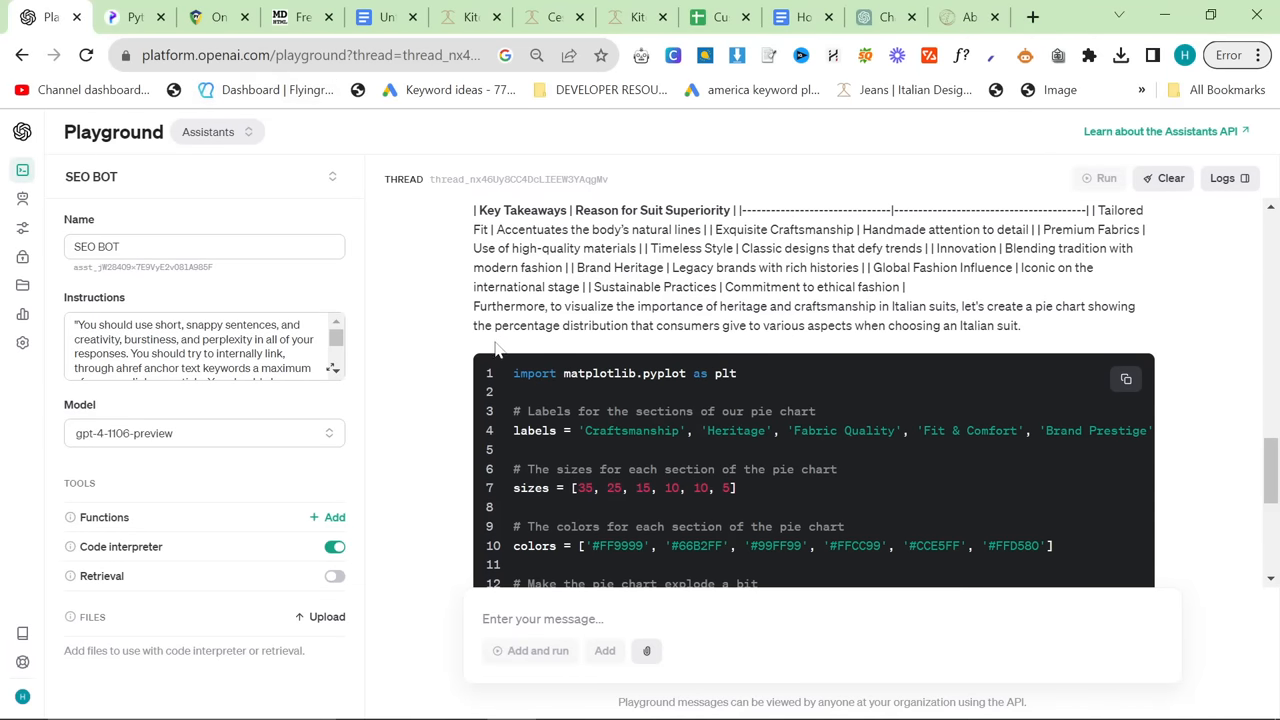
mouse_move(603, 446)
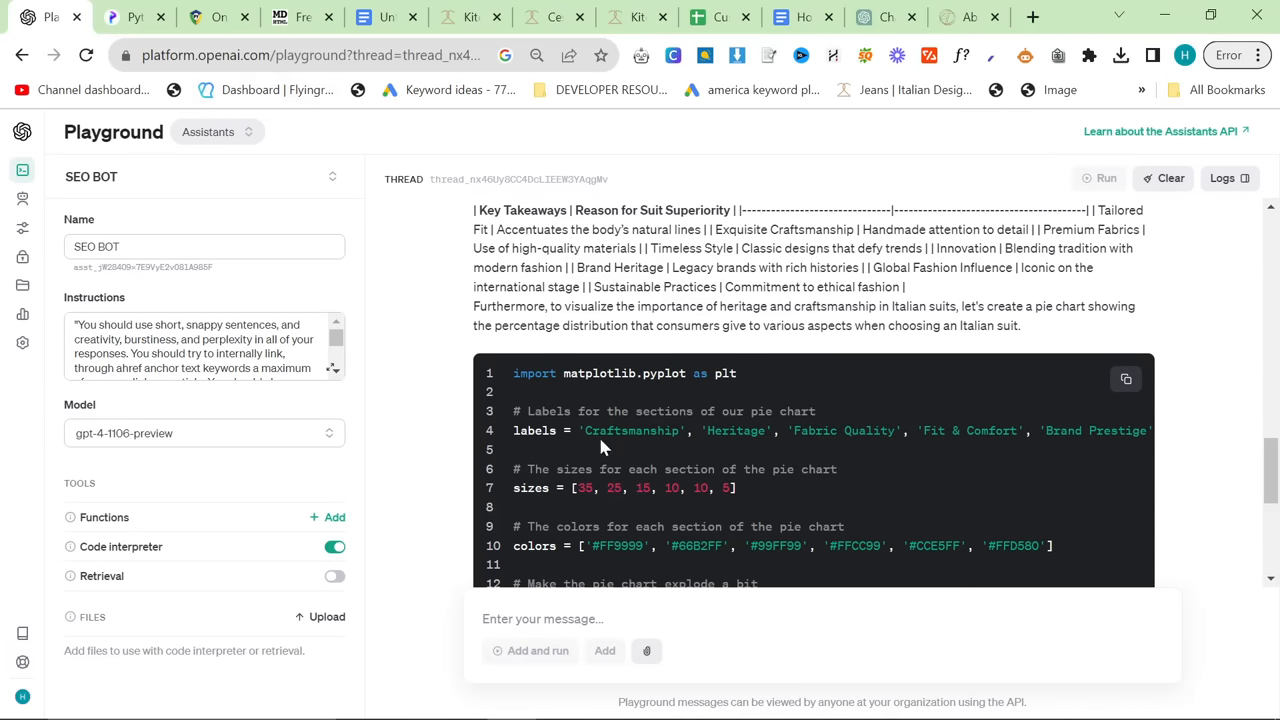